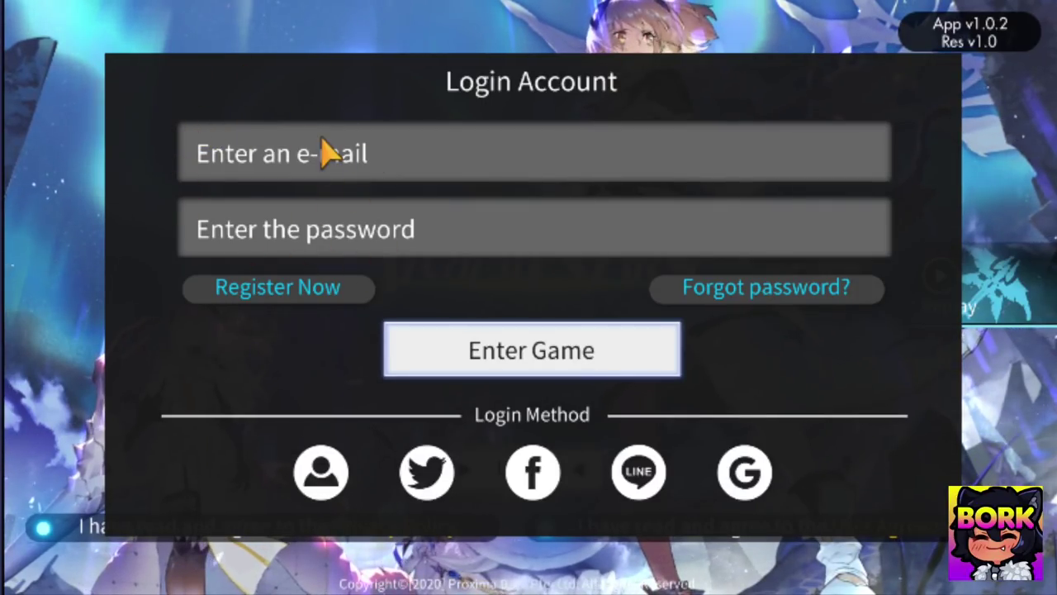
mouse_move(314, 68)
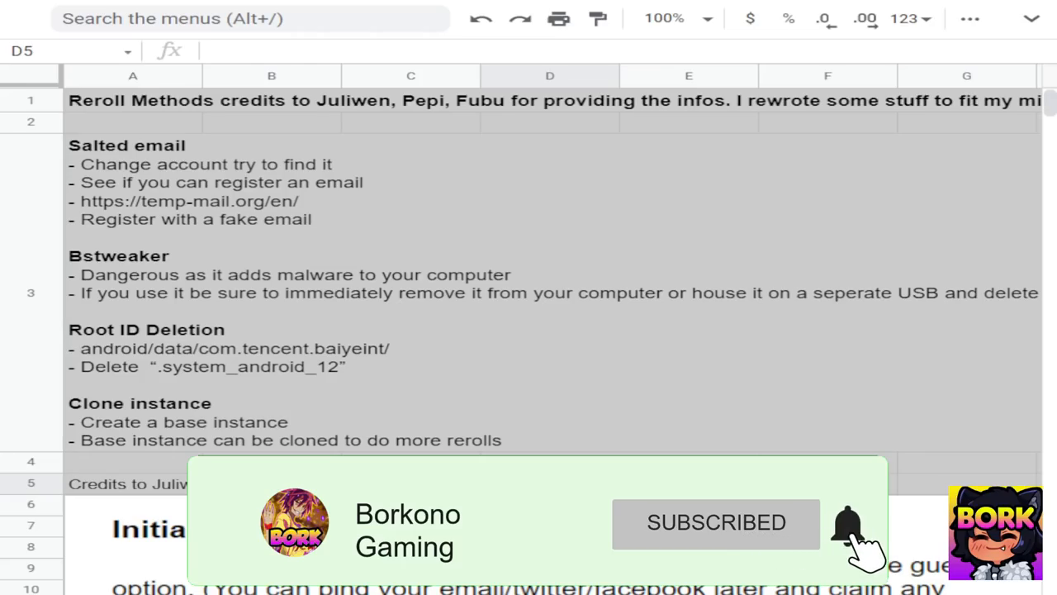
Step: Bring up the reroll spreadsheet listing salted email, Bstweaker, root ID and clone methods
left_click(128, 145)
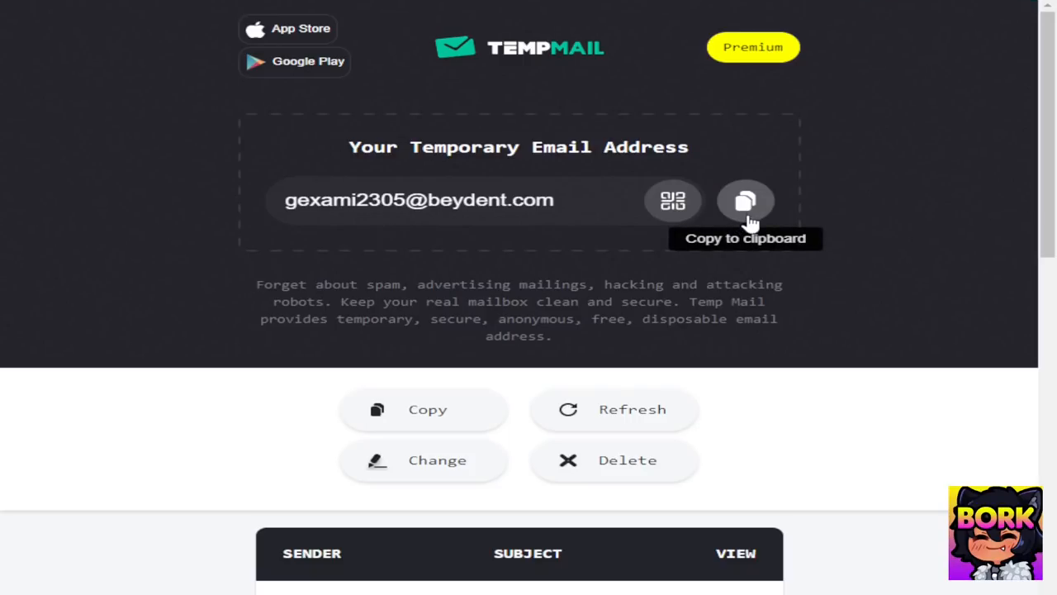
mouse_move(750, 217)
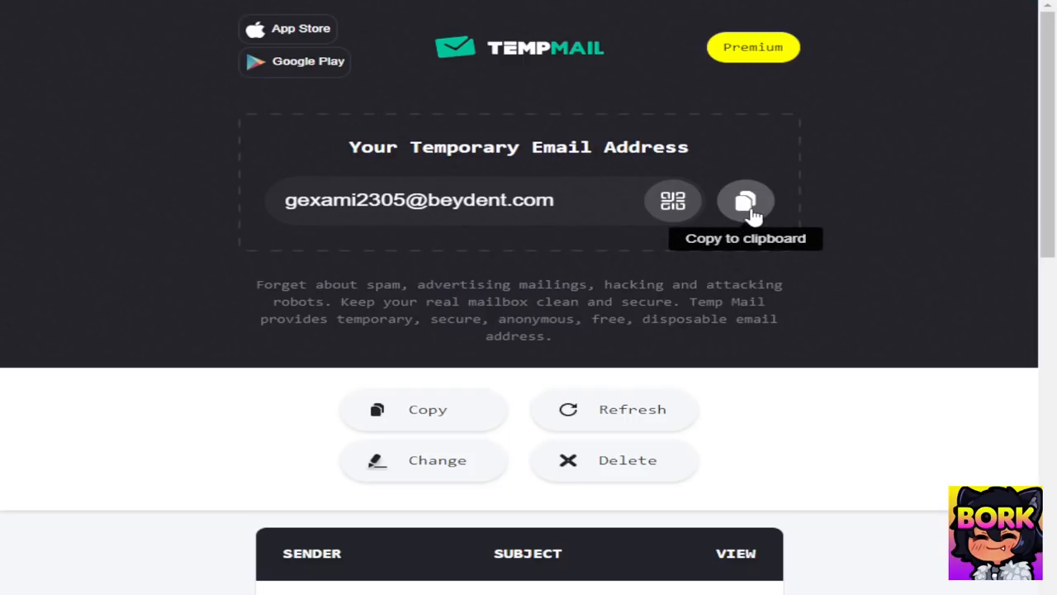
Step: Copy the temporary email address on temp-mail.org to the clipboard
left_click(746, 200)
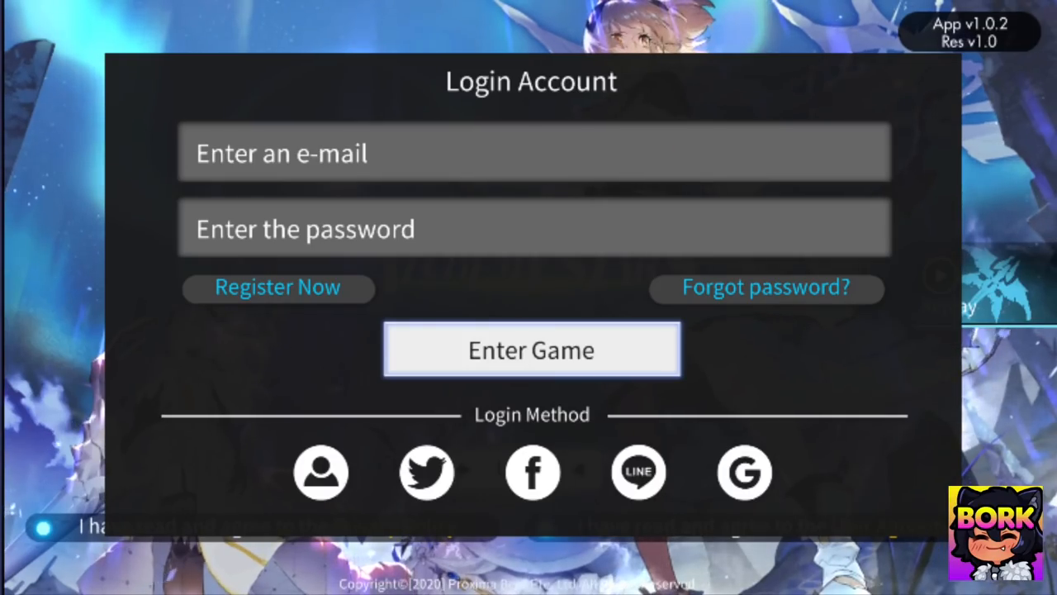
left_click(277, 287)
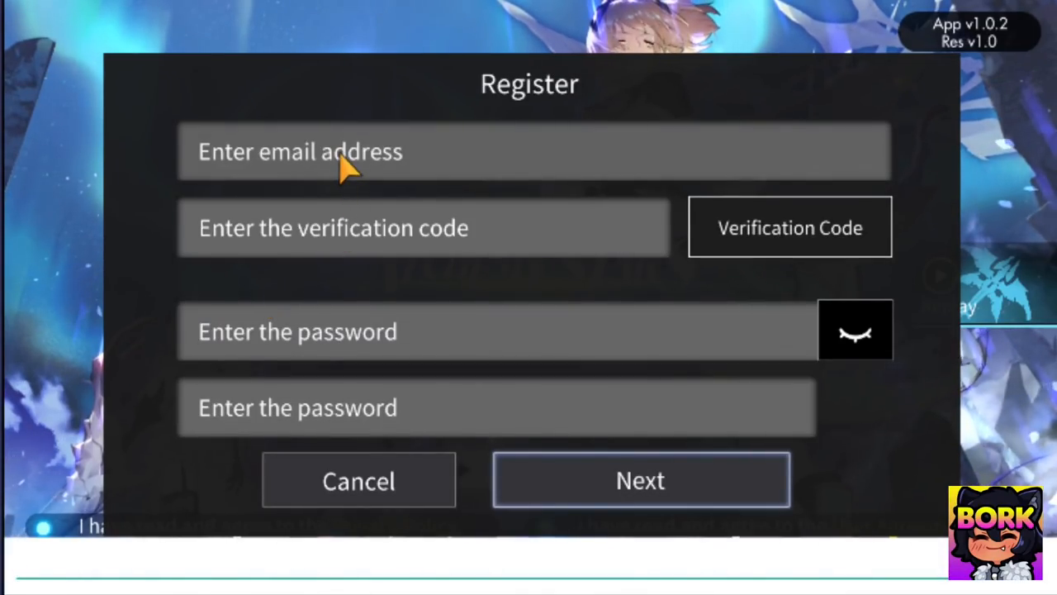
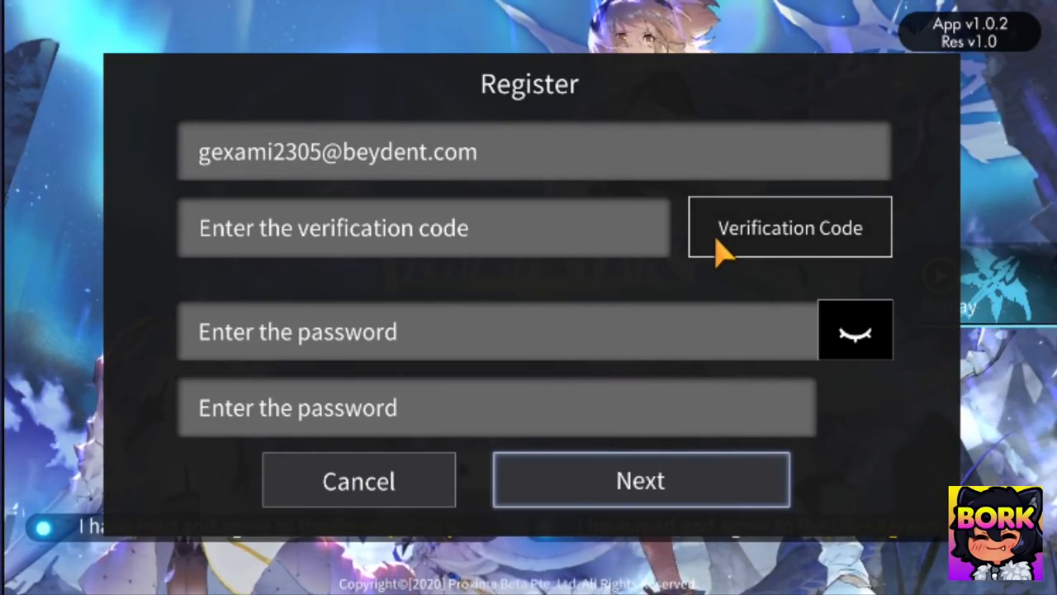
left_click(788, 227)
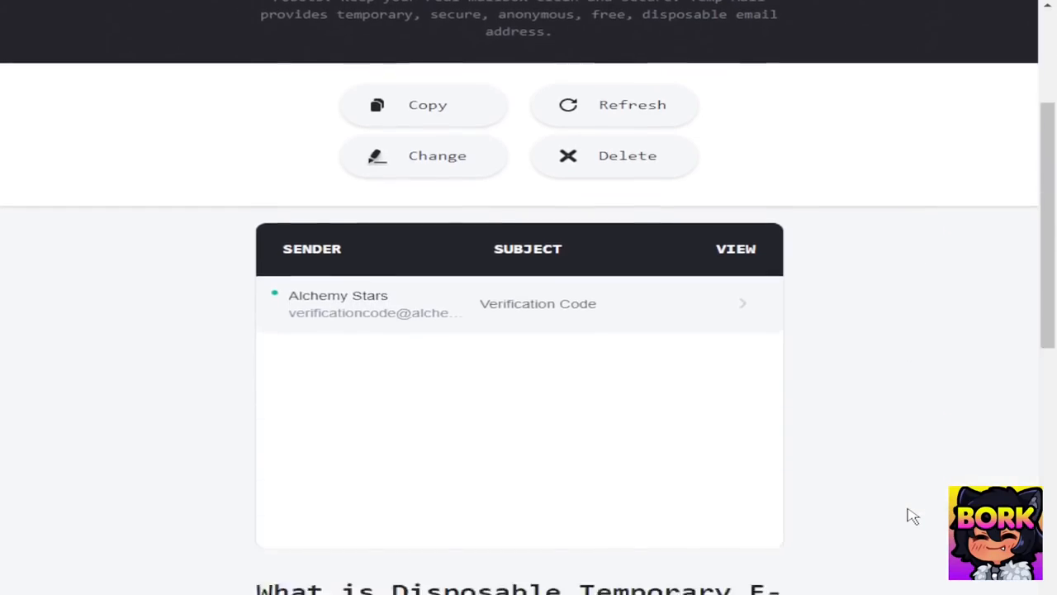
scroll("down", 3)
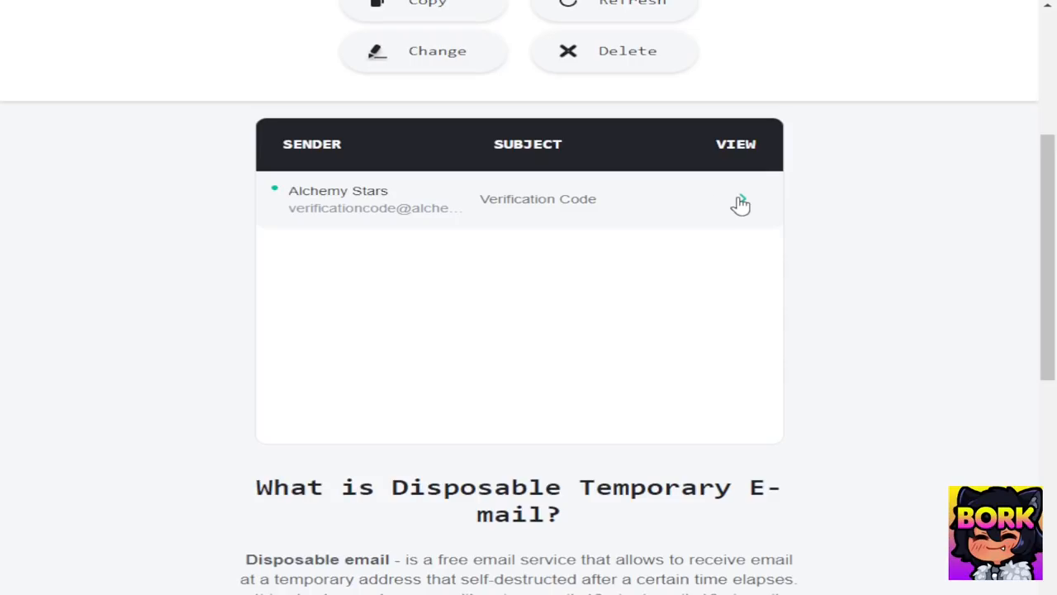
left_click(741, 204)
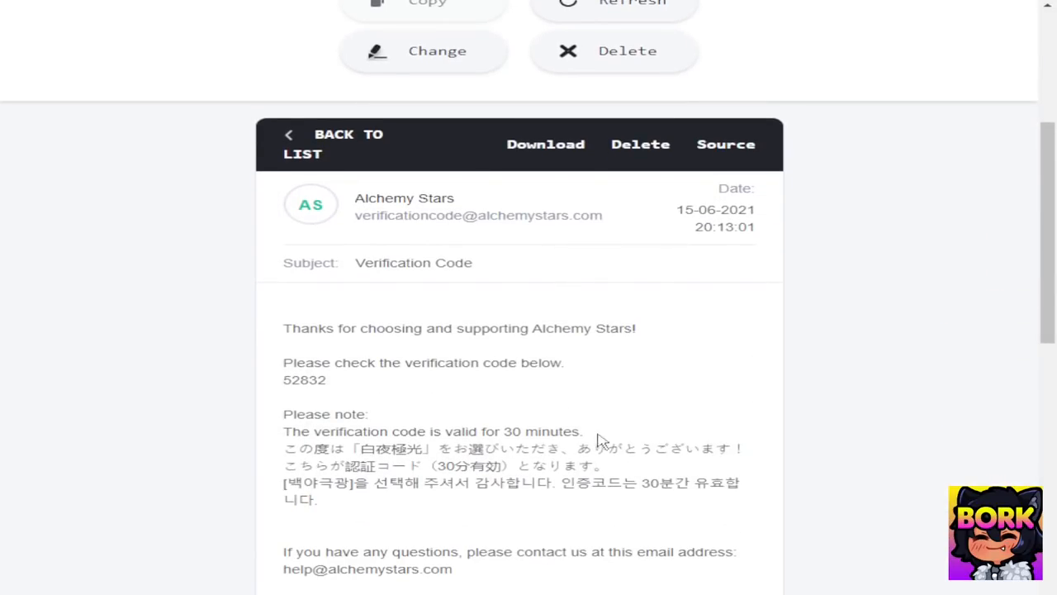
double_click(304, 379)
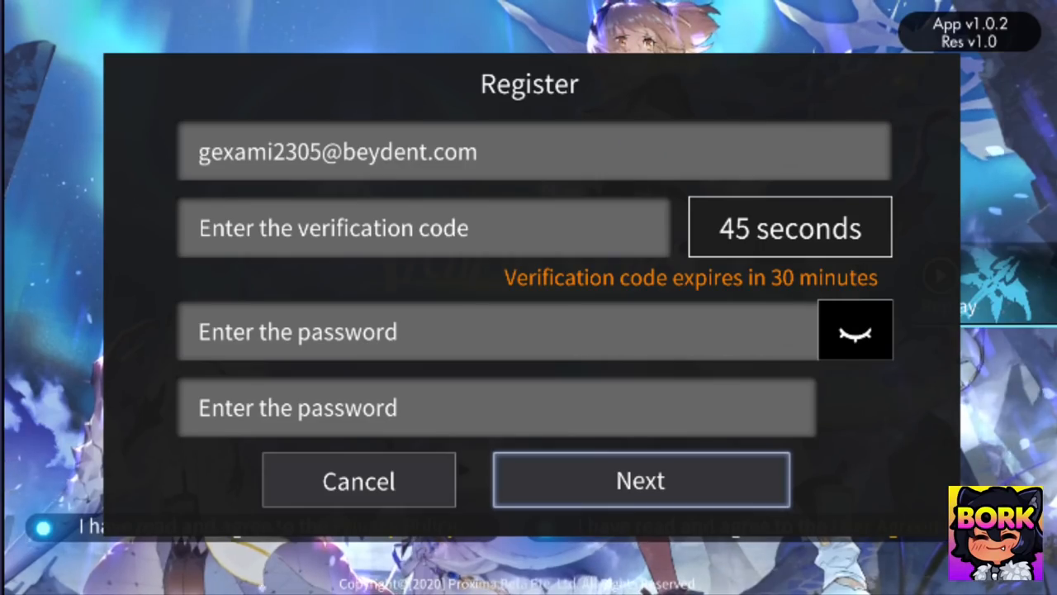
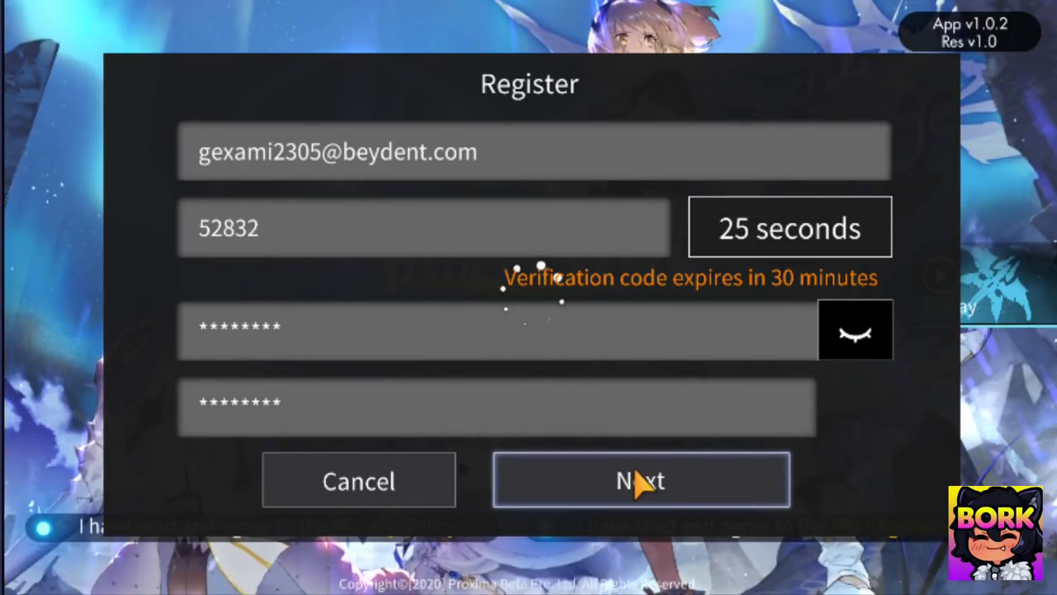
left_click(641, 480)
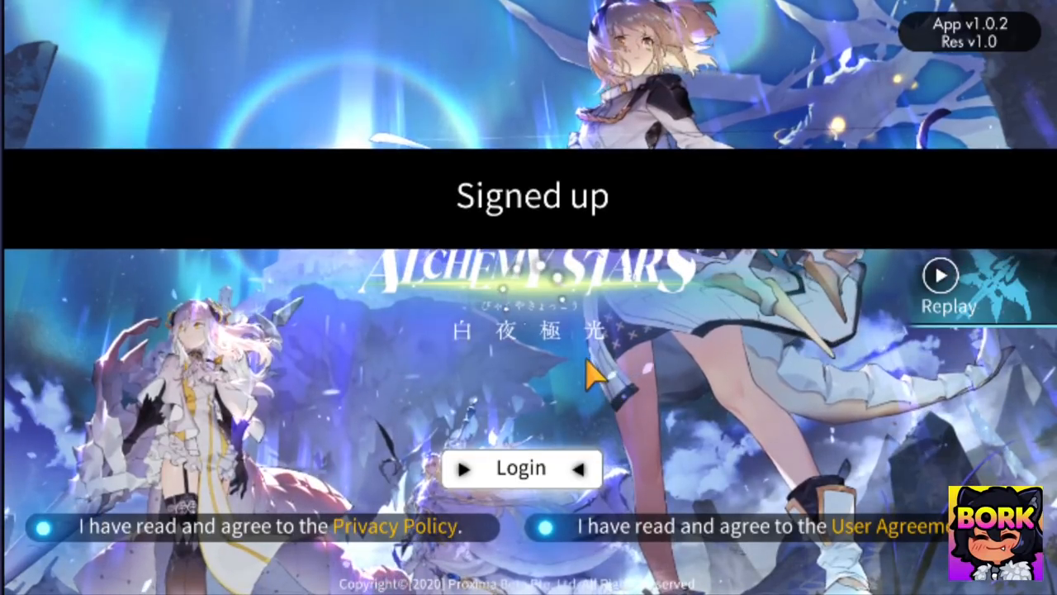
Step: Log in on the SEA server with region Others and dismiss the pre-download announcement
left_click(521, 467)
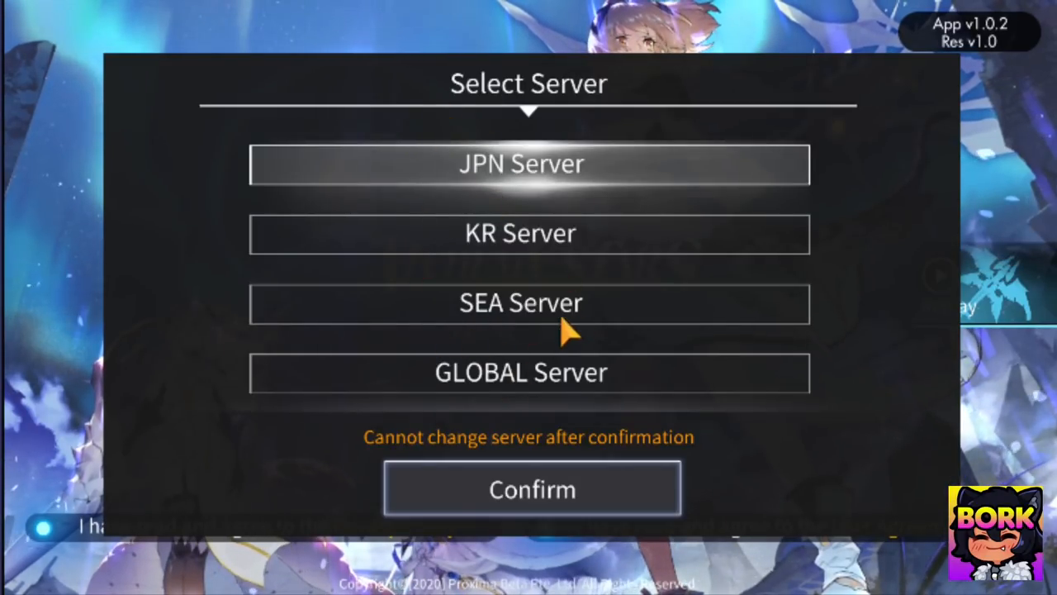
mouse_move(528, 181)
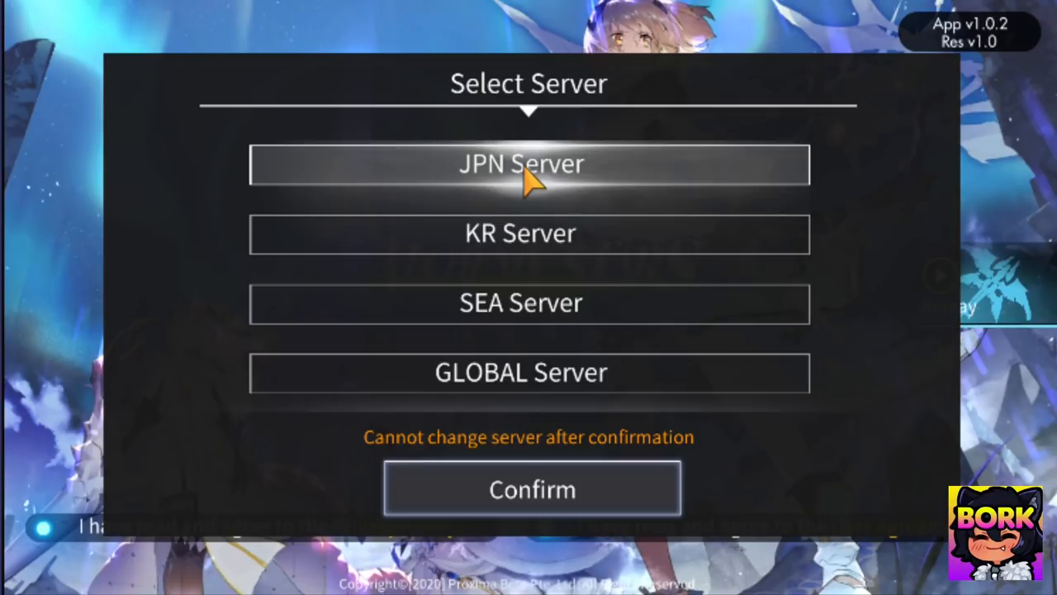
mouse_move(570, 202)
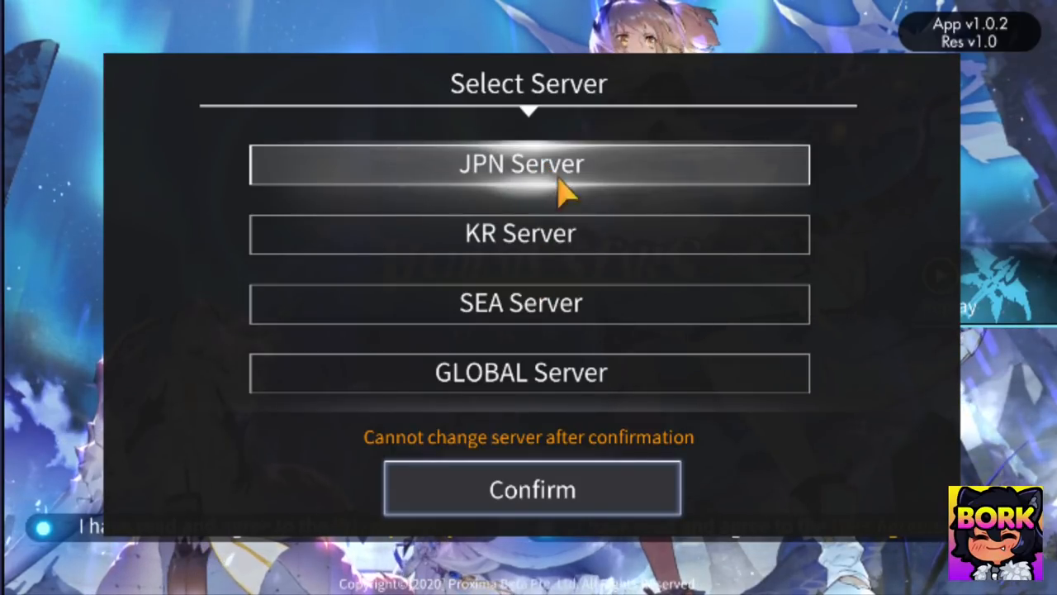
left_click(529, 373)
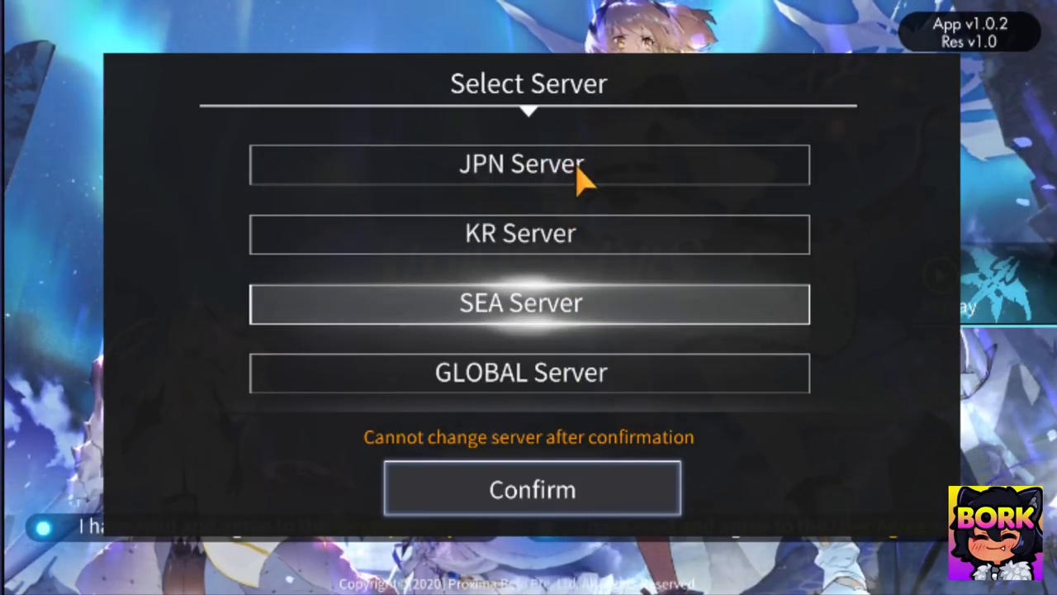
left_click(529, 163)
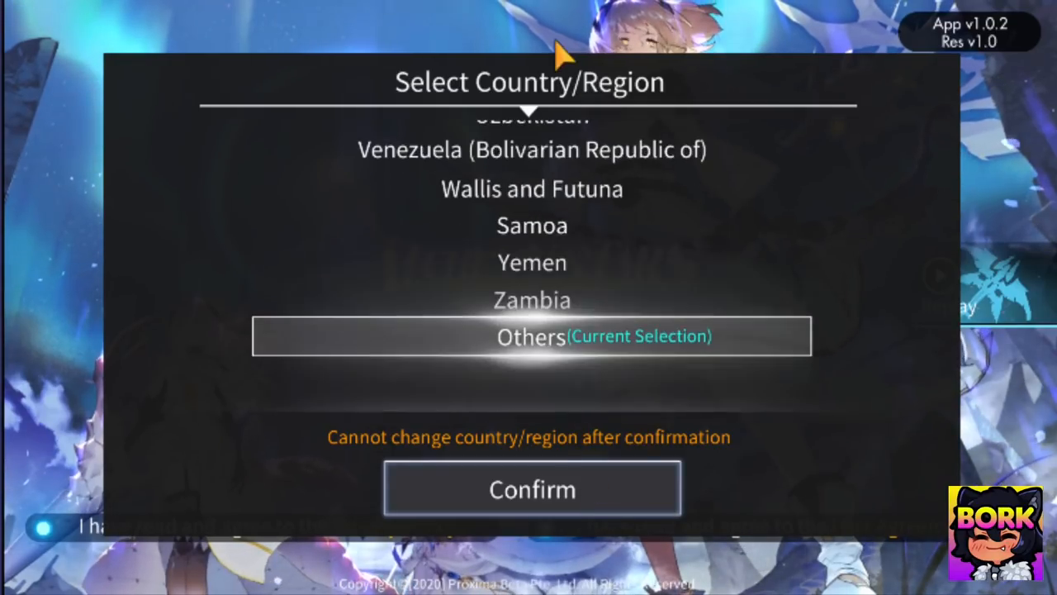
left_click(532, 488)
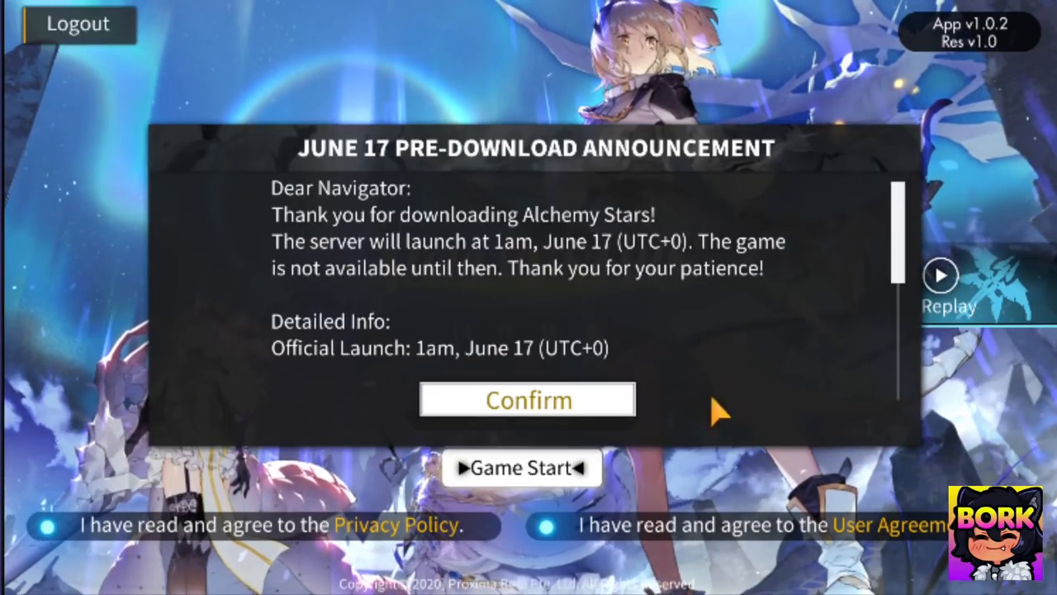
scroll("down", 3)
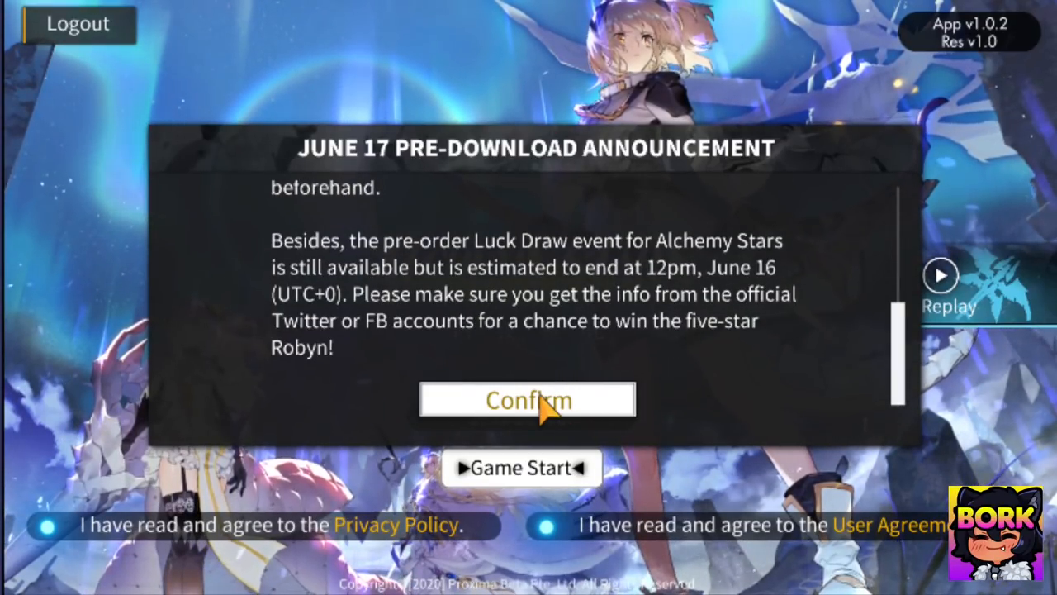
left_click(527, 401)
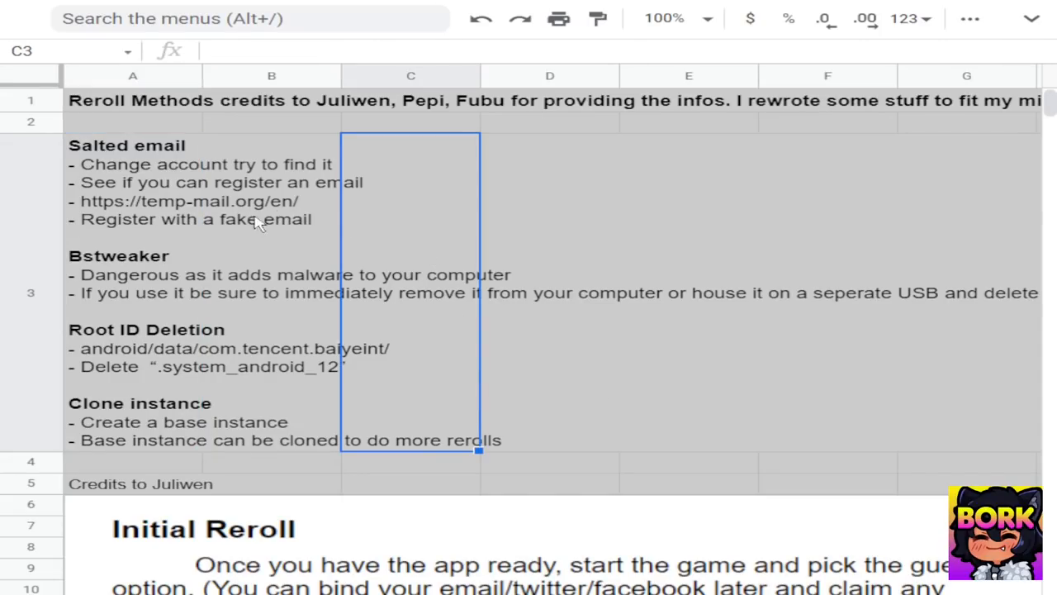
mouse_move(330, 245)
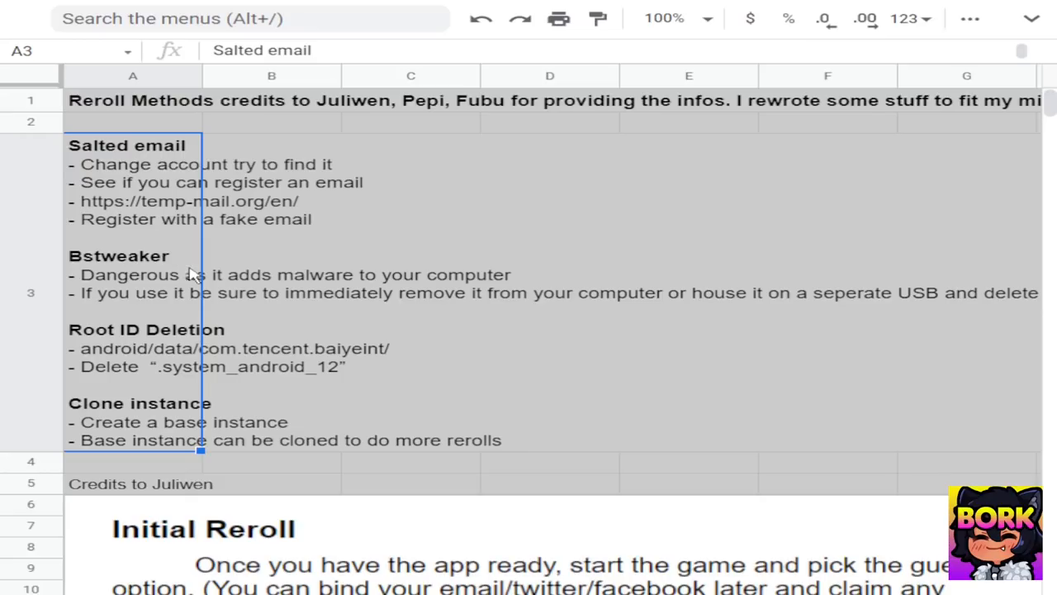
mouse_move(279, 308)
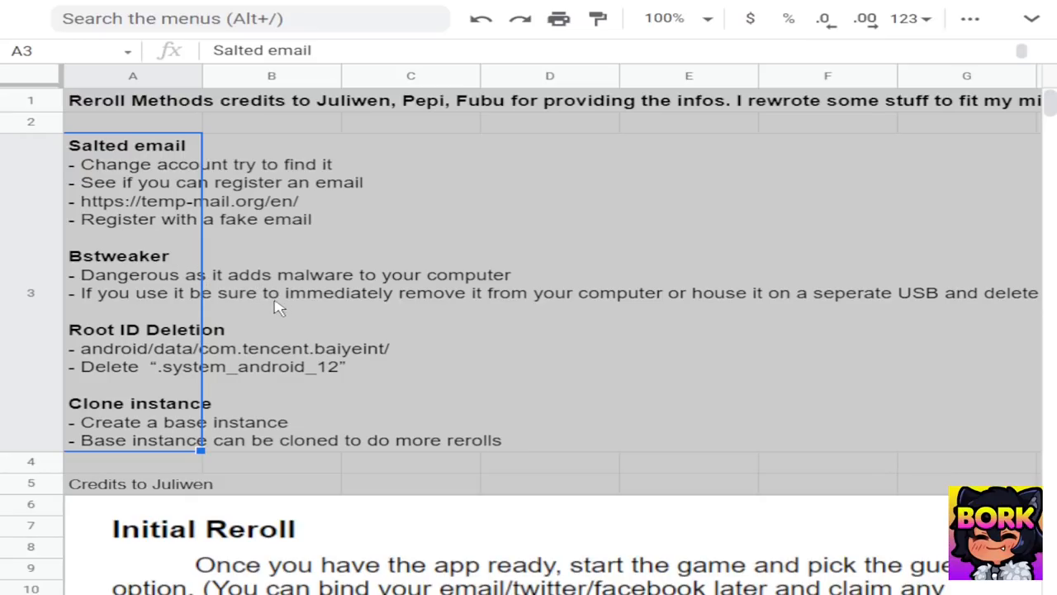
mouse_move(249, 299)
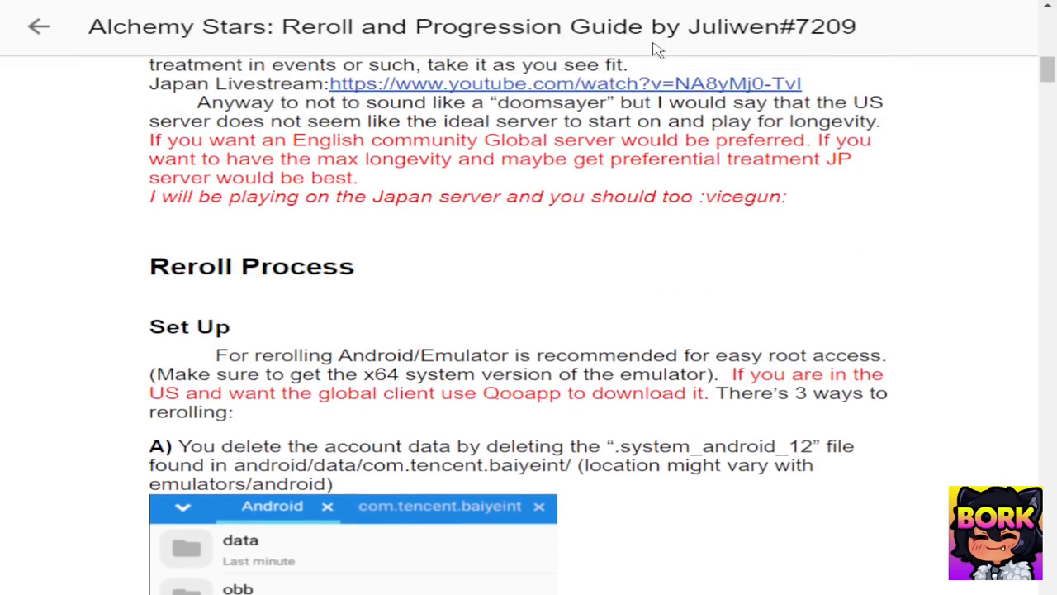
Step: Scroll the guide to the Set Up section on deleting .system_android_12 and deselect
scroll("down", 3)
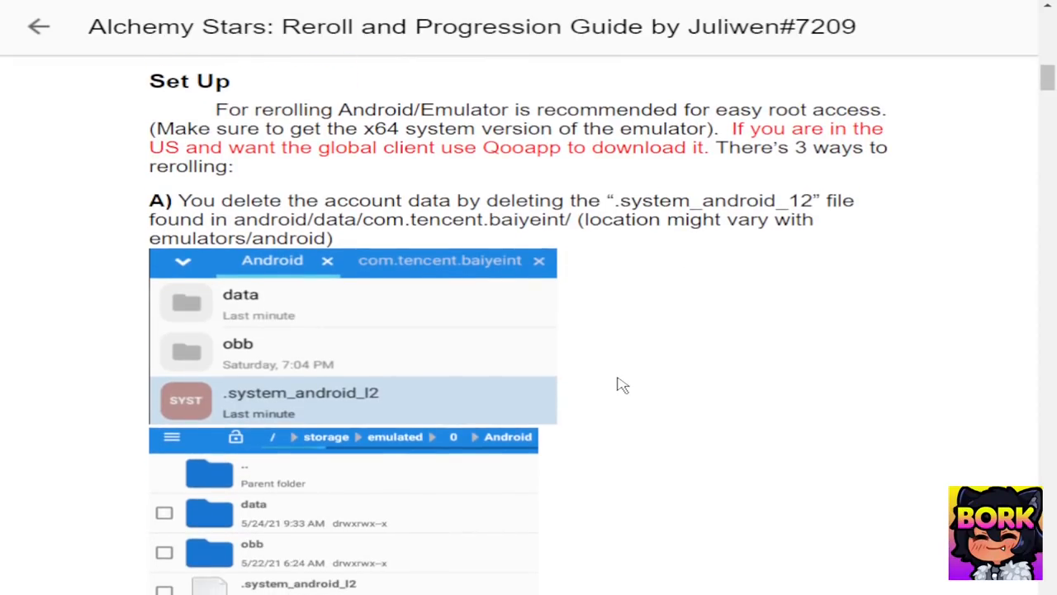
mouse_move(656, 319)
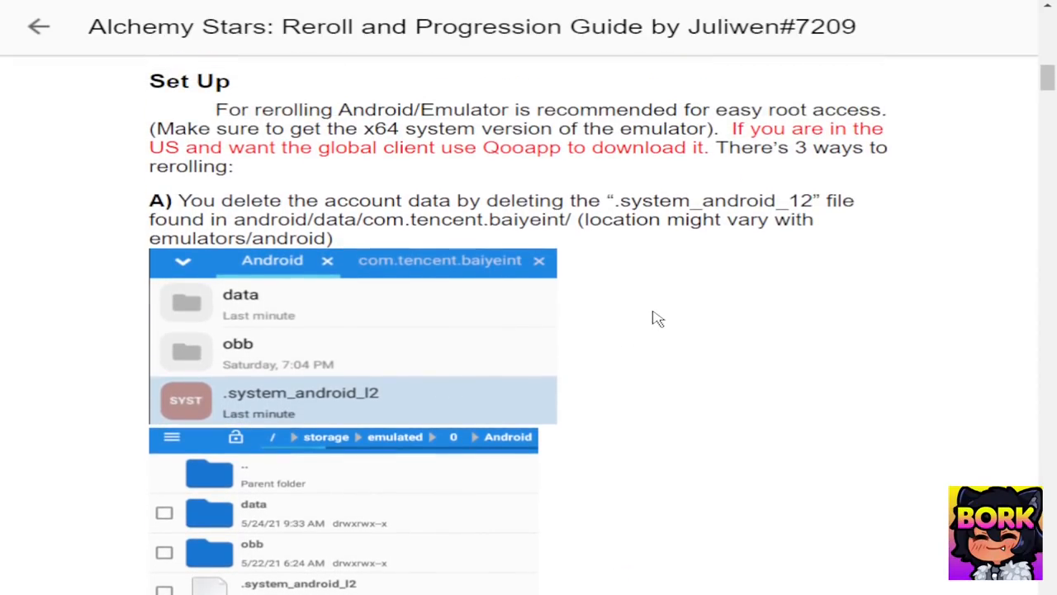
scroll("down", 3)
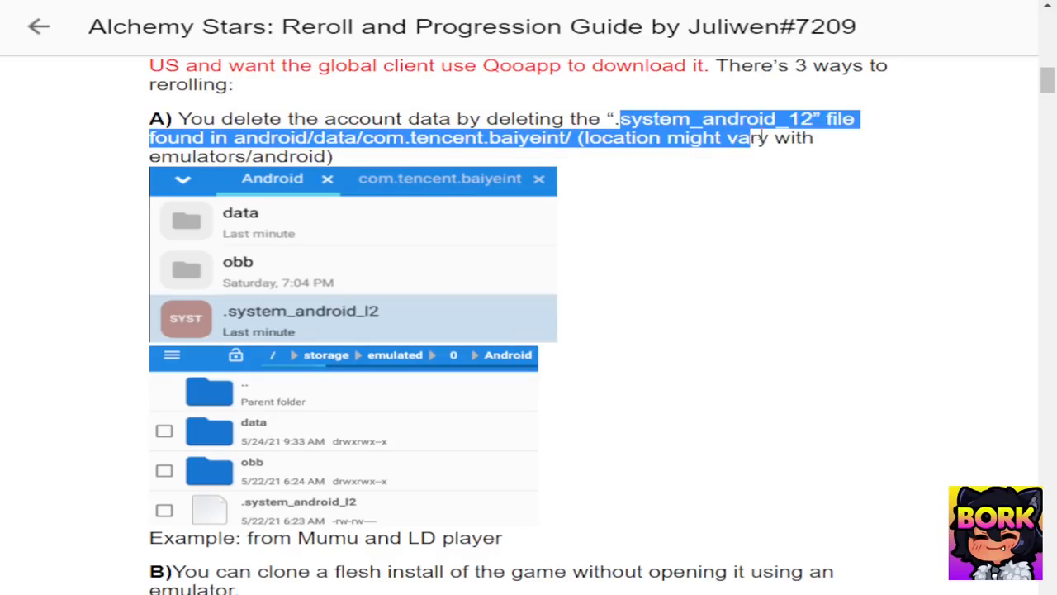
left_click(696, 450)
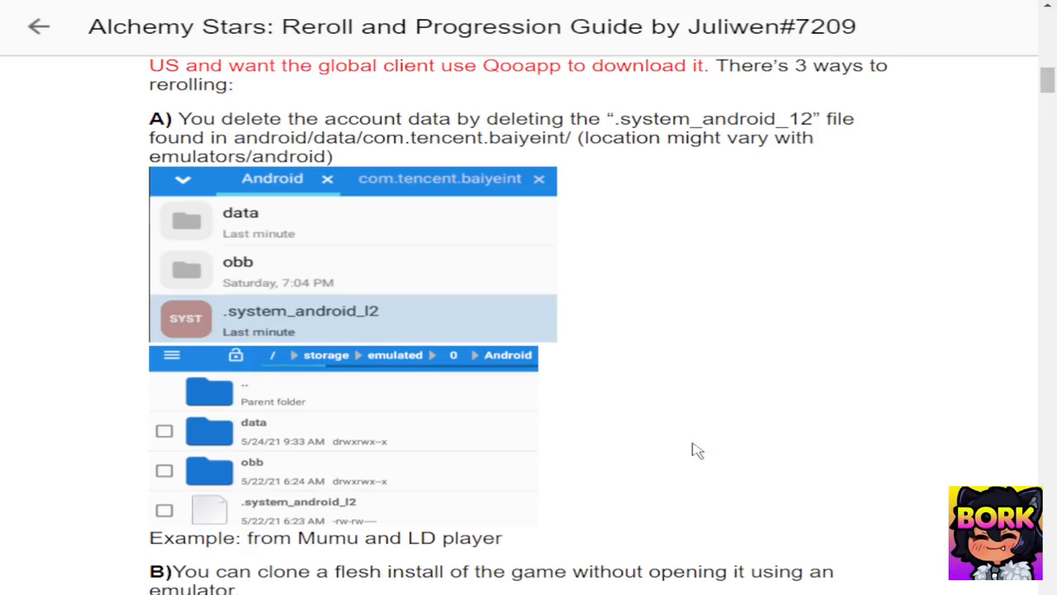
mouse_move(446, 322)
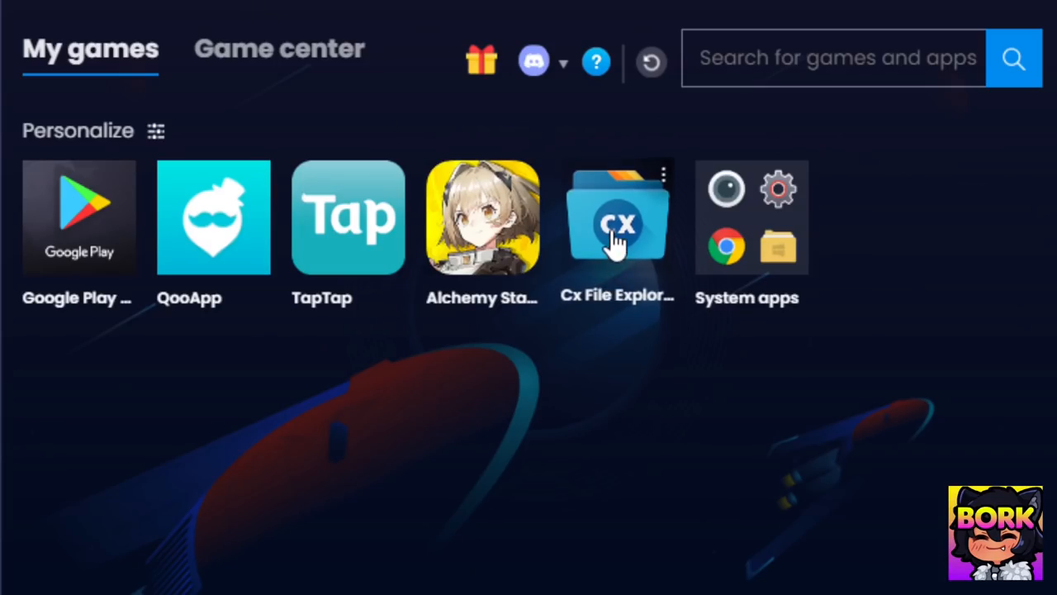
Step: Browse Main storage in Cx File Explorer toward Android/data/com.tencent.baiyeint
left_click(617, 216)
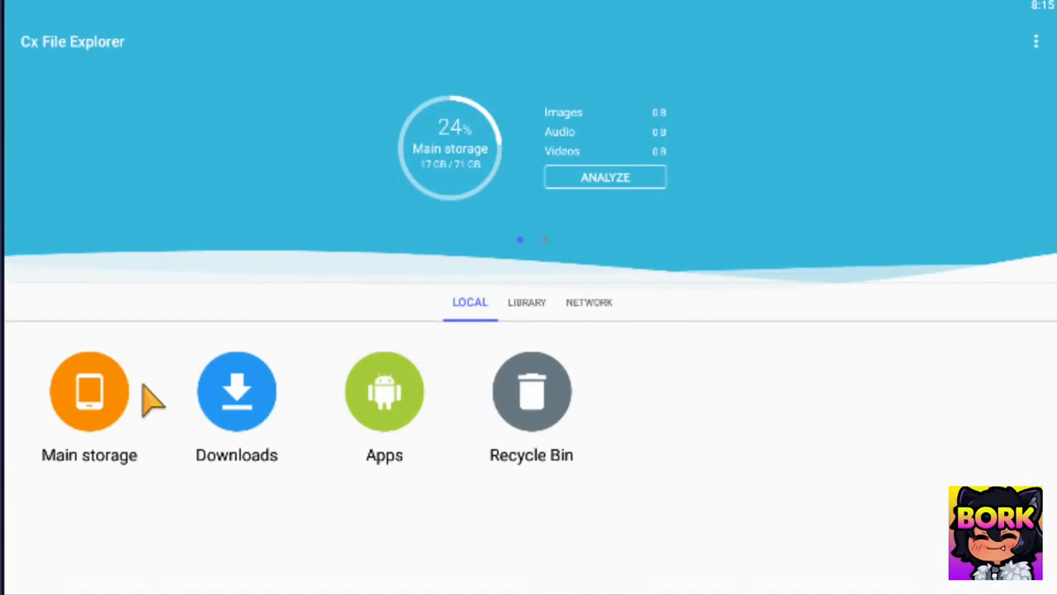
left_click(89, 391)
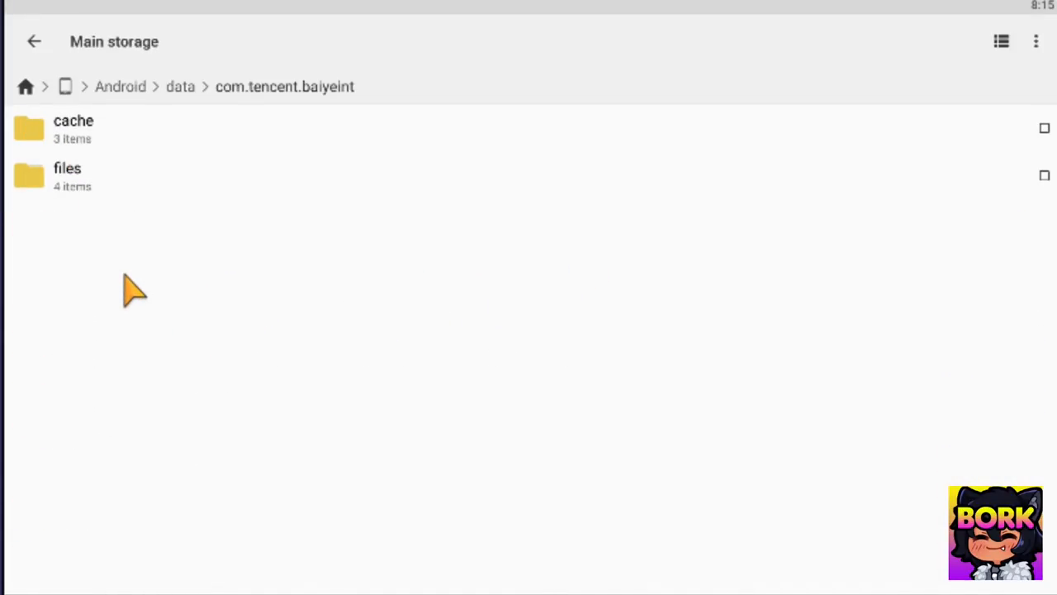
mouse_move(673, 330)
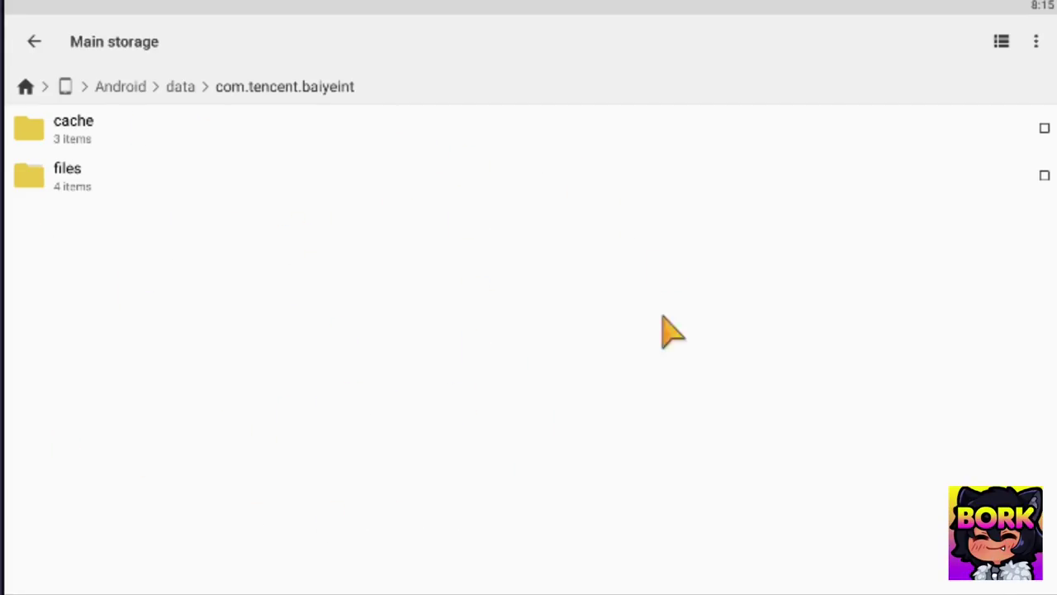
mouse_move(345, 492)
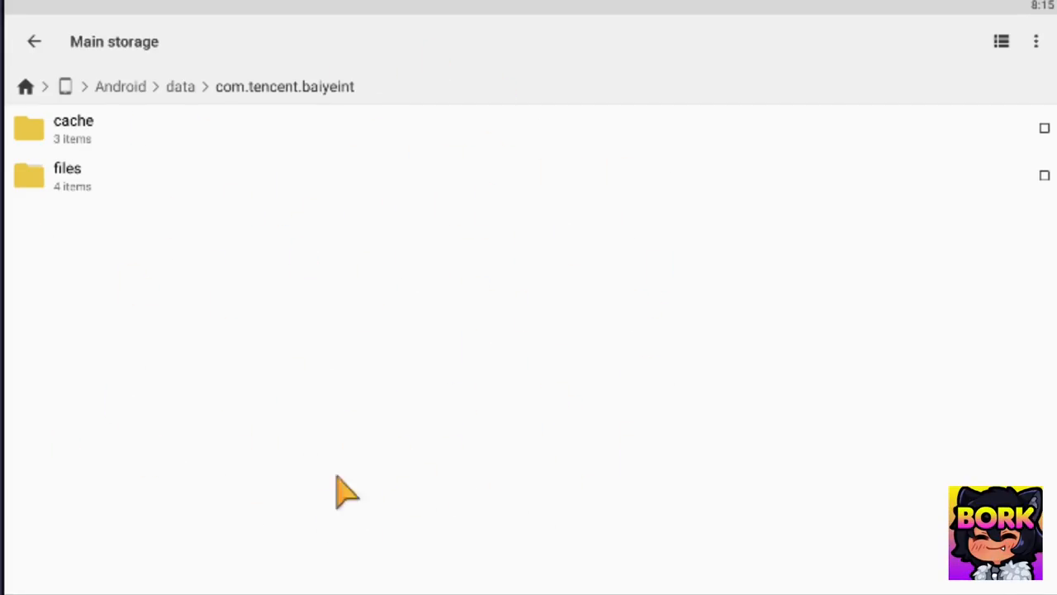
mouse_move(113, 277)
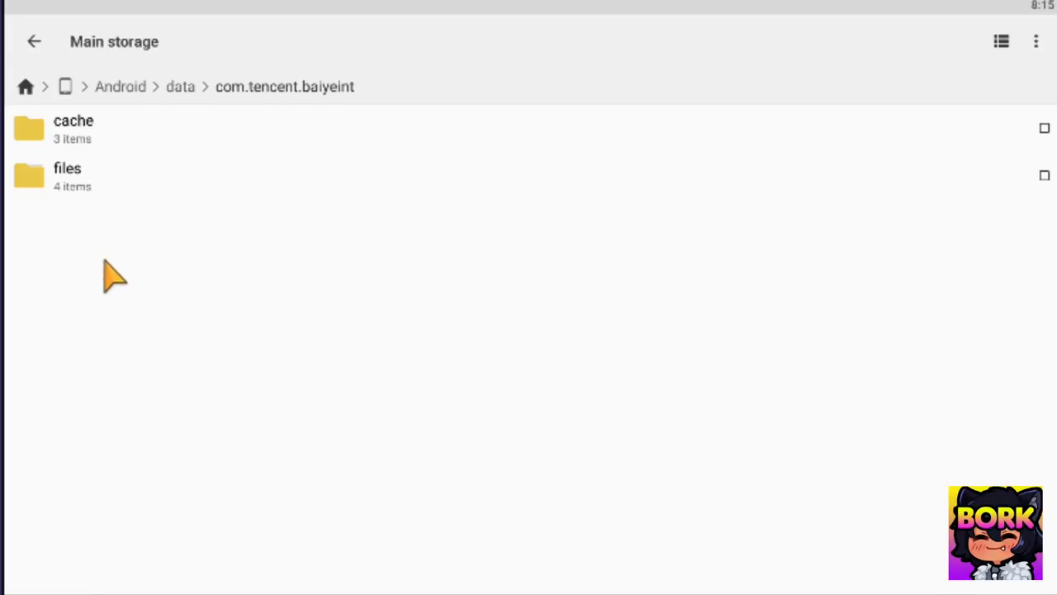
mouse_move(438, 223)
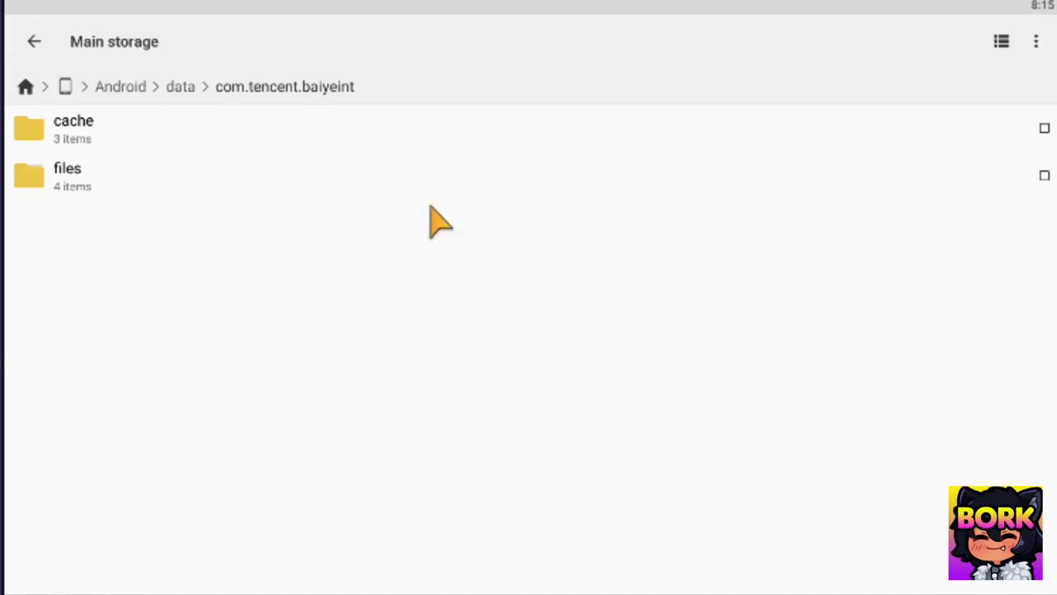
mouse_move(277, 260)
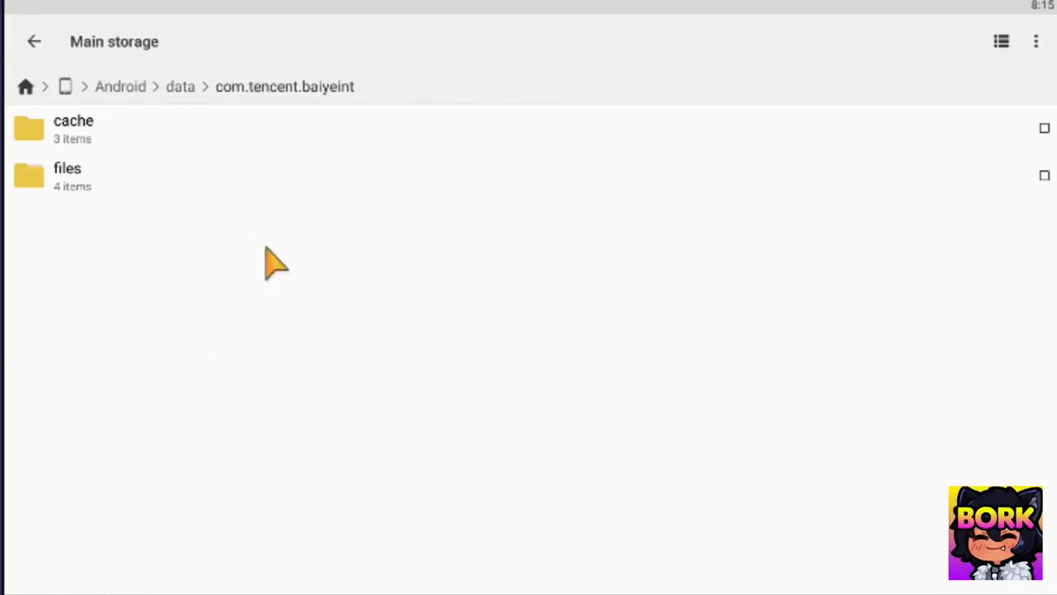
mouse_move(402, 307)
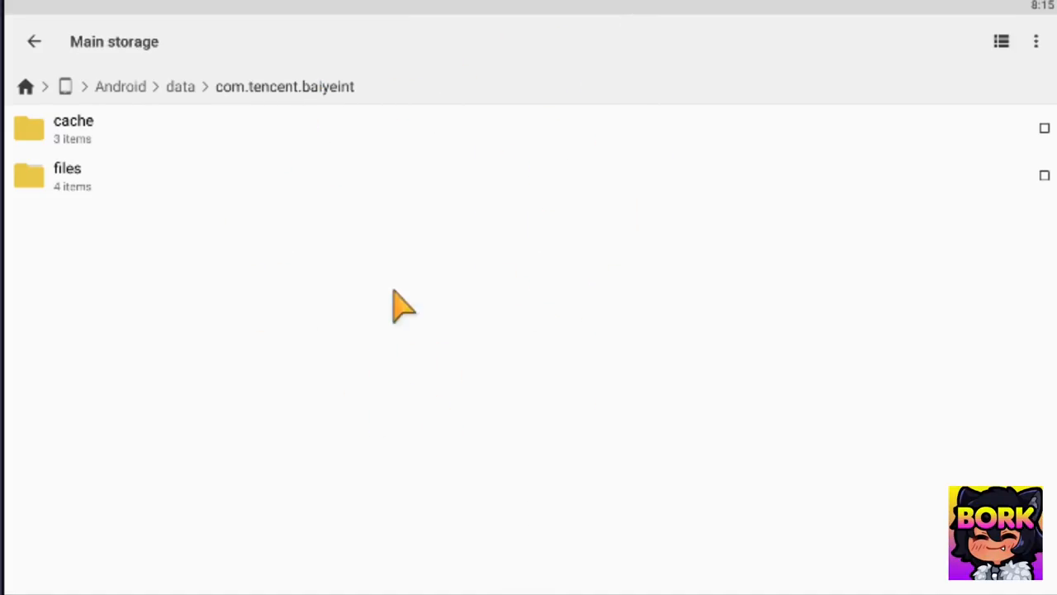
mouse_move(425, 86)
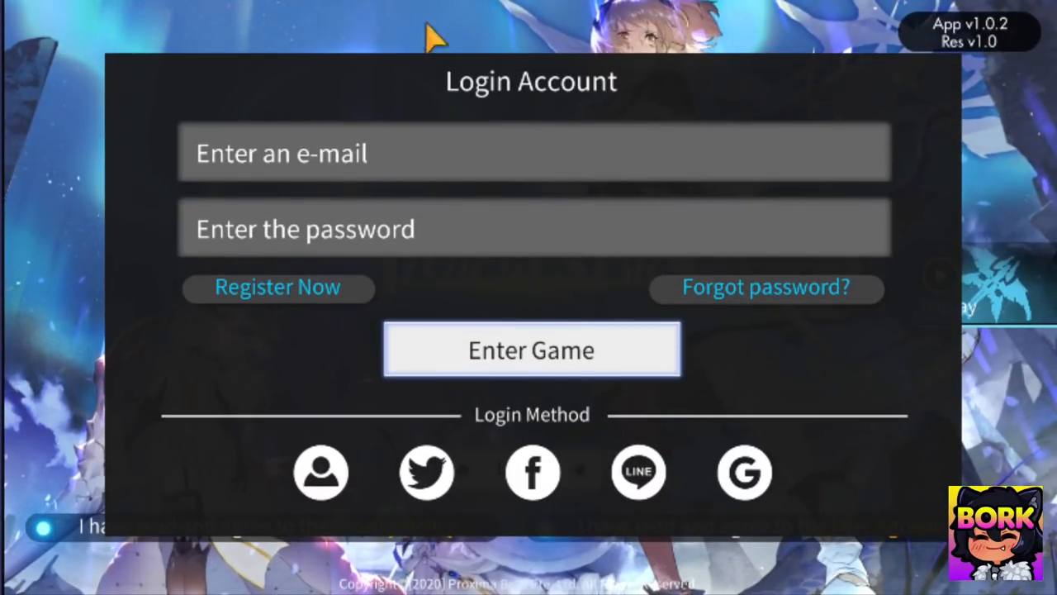
Step: Bring up the empty registration form from the Login Account screen
left_click(277, 287)
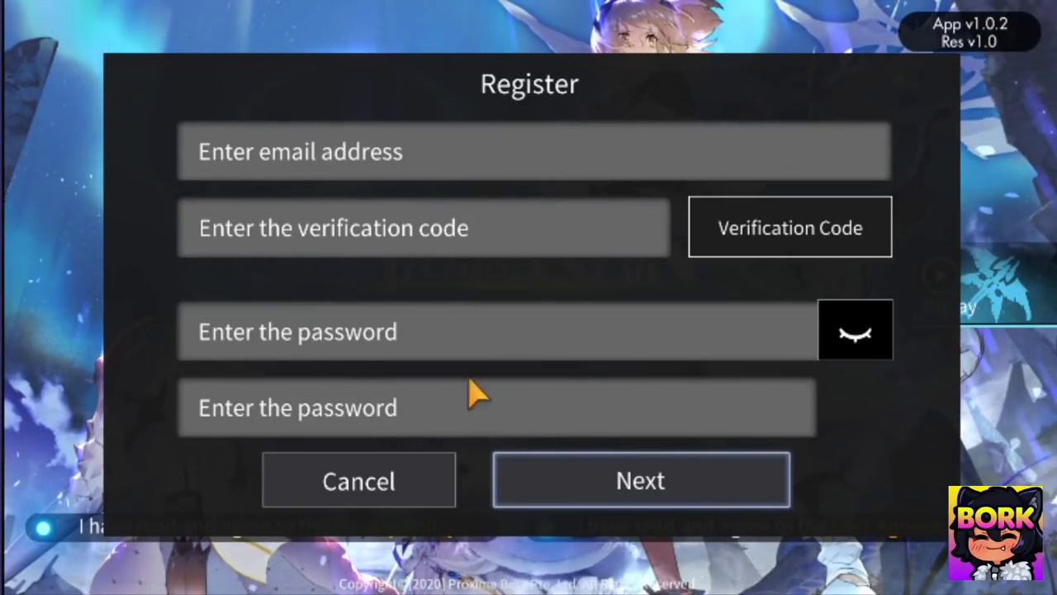
left_click(358, 480)
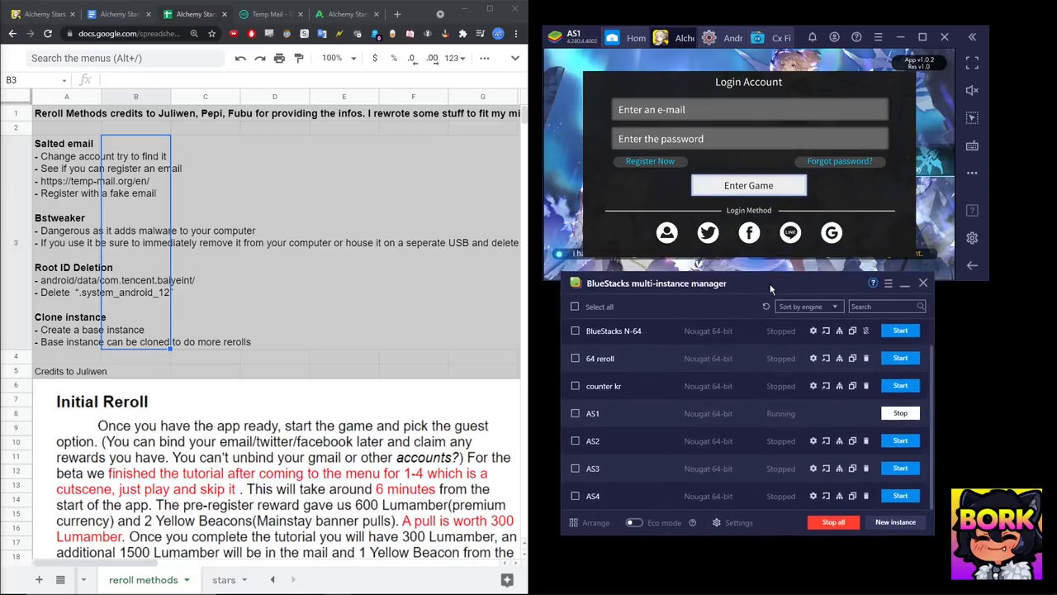
Step: Adjust the instance manager window and return to the Temp Mail inbox
left_click_drag(657, 284, 657, 299)
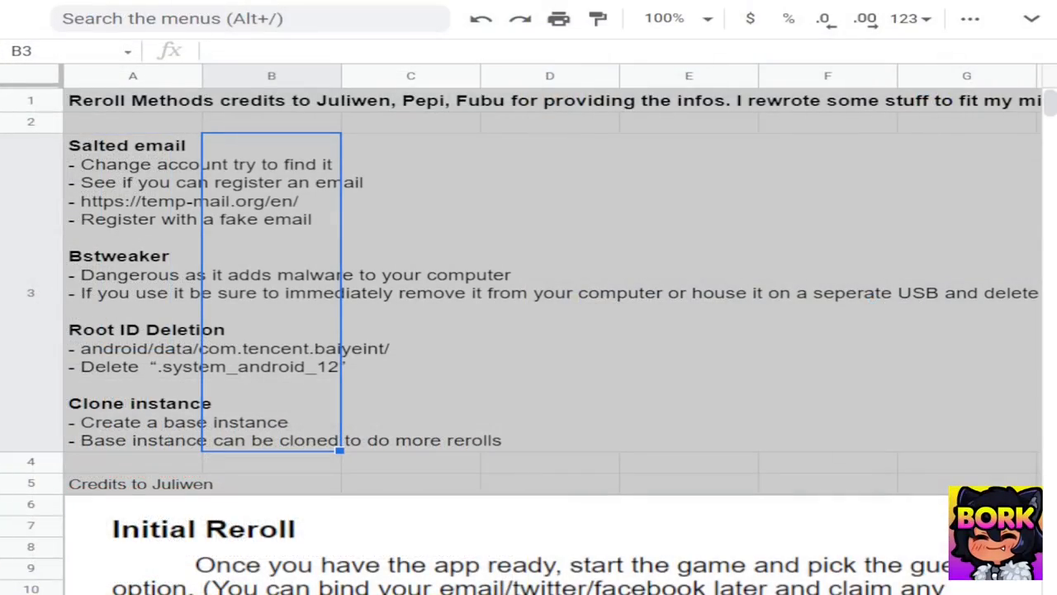
left_click(188, 200)
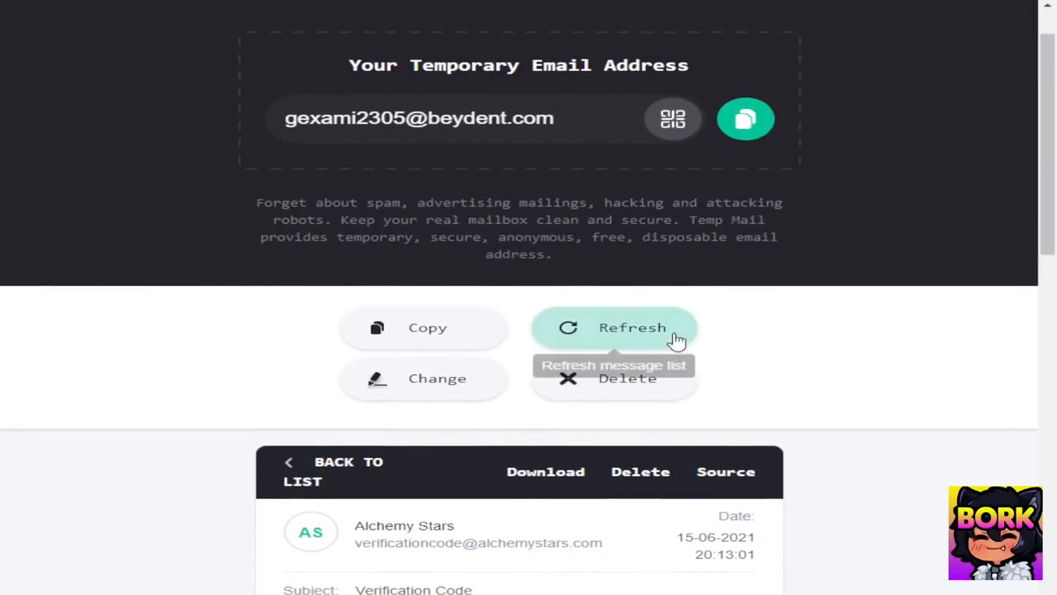
Step: Refresh the Temp Mail inbox to find the Alchemy Stars verification code email
left_click(633, 327)
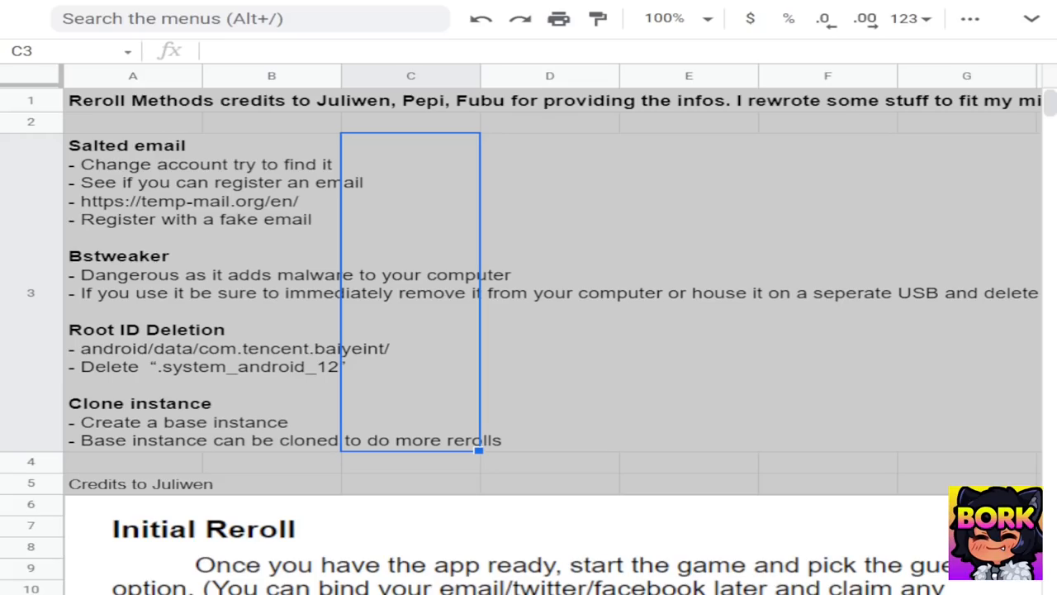
left_click(688, 289)
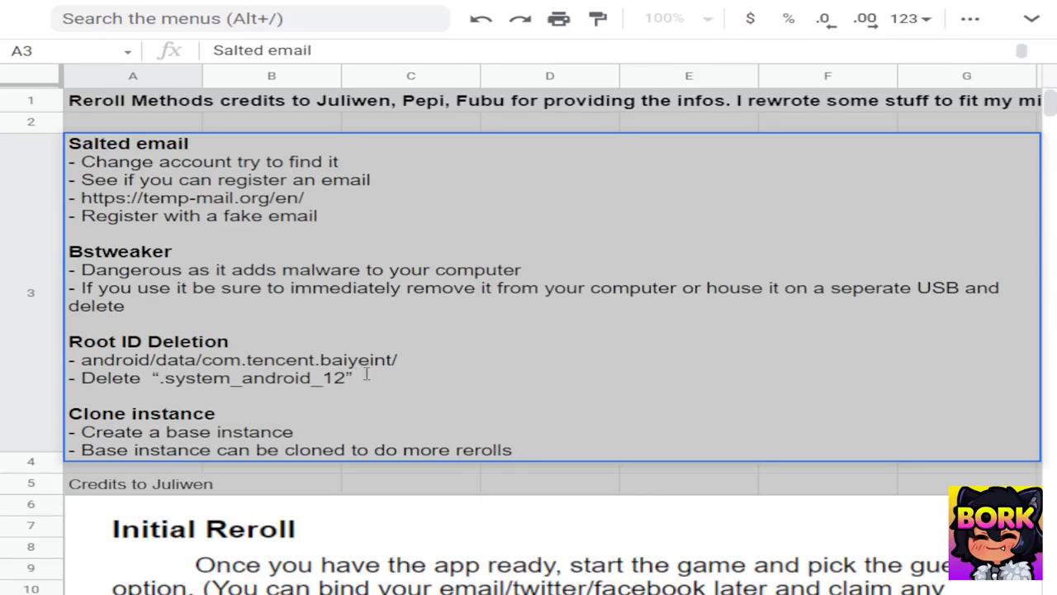
left_click(410, 461)
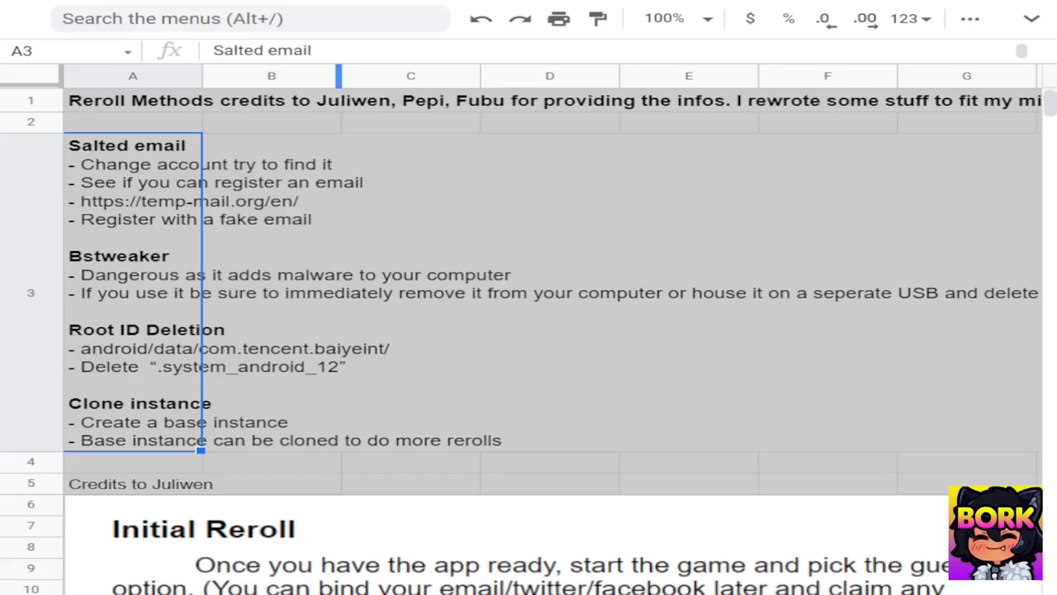
mouse_move(632, 258)
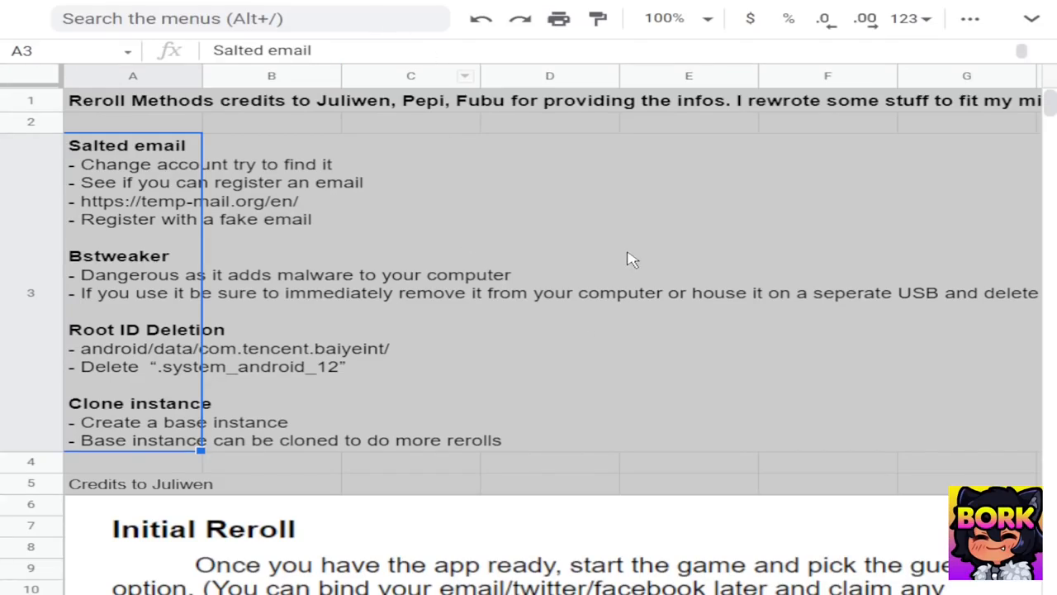
scroll("down", 3)
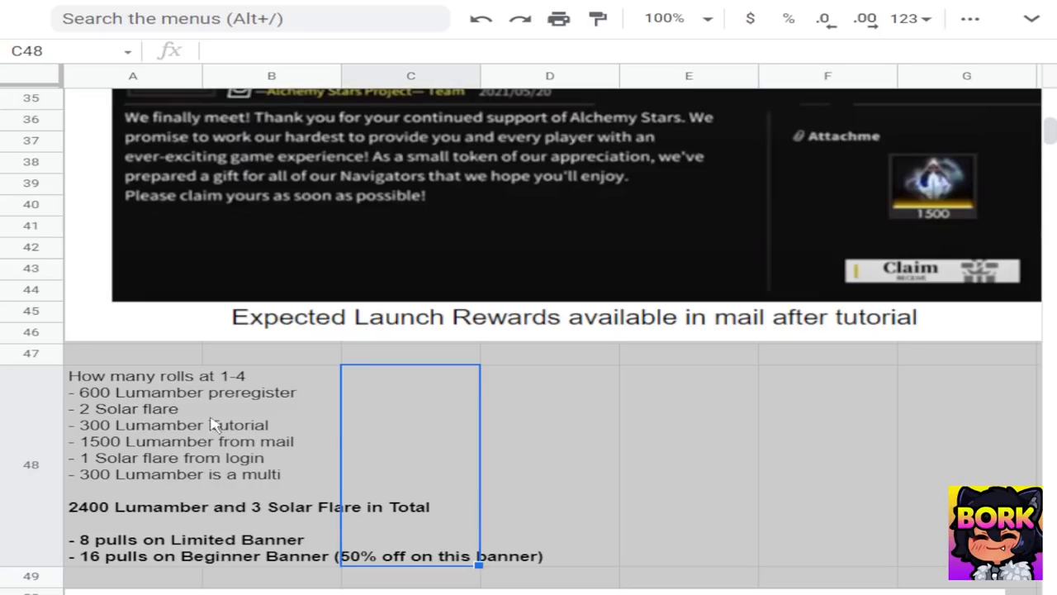
left_click(826, 463)
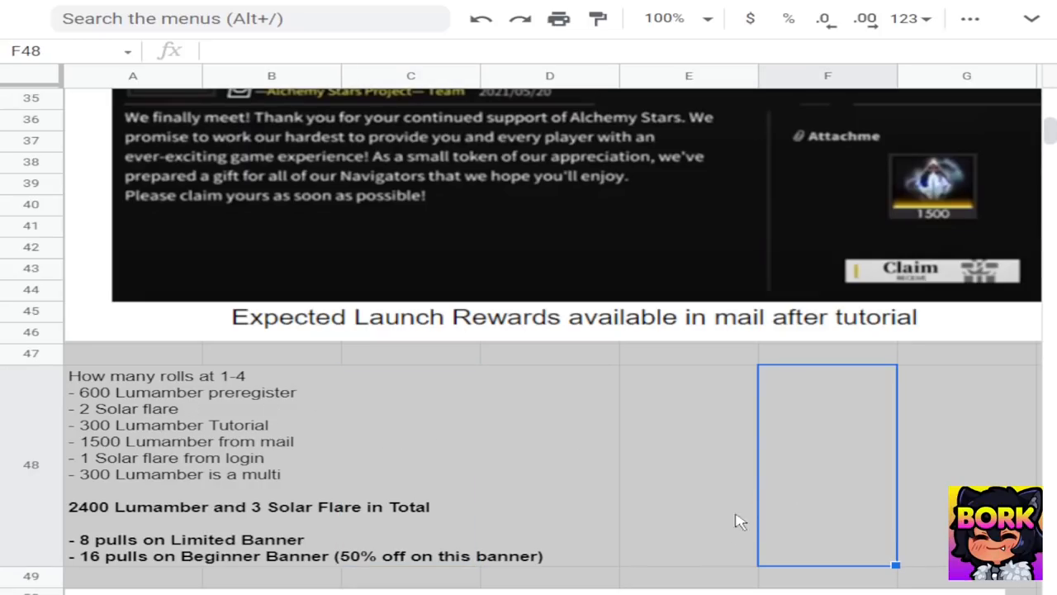
mouse_move(298, 435)
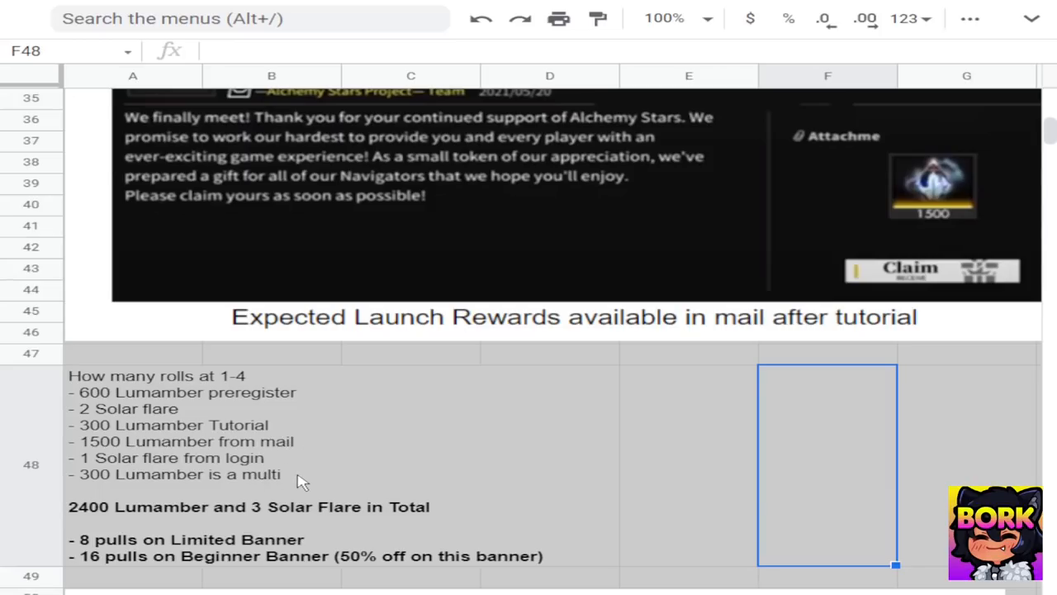
mouse_move(116, 488)
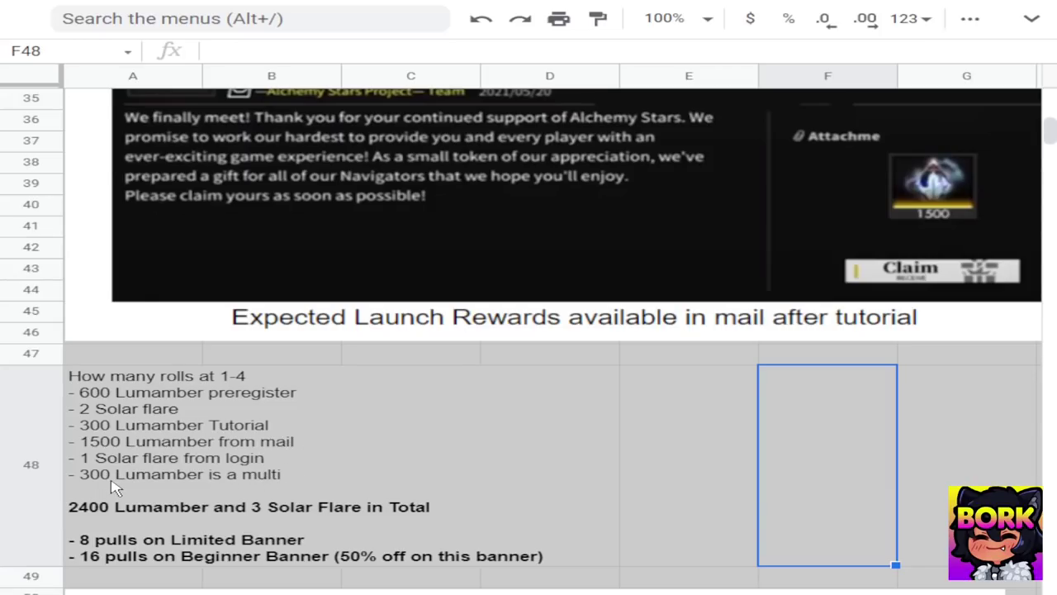
left_click(689, 462)
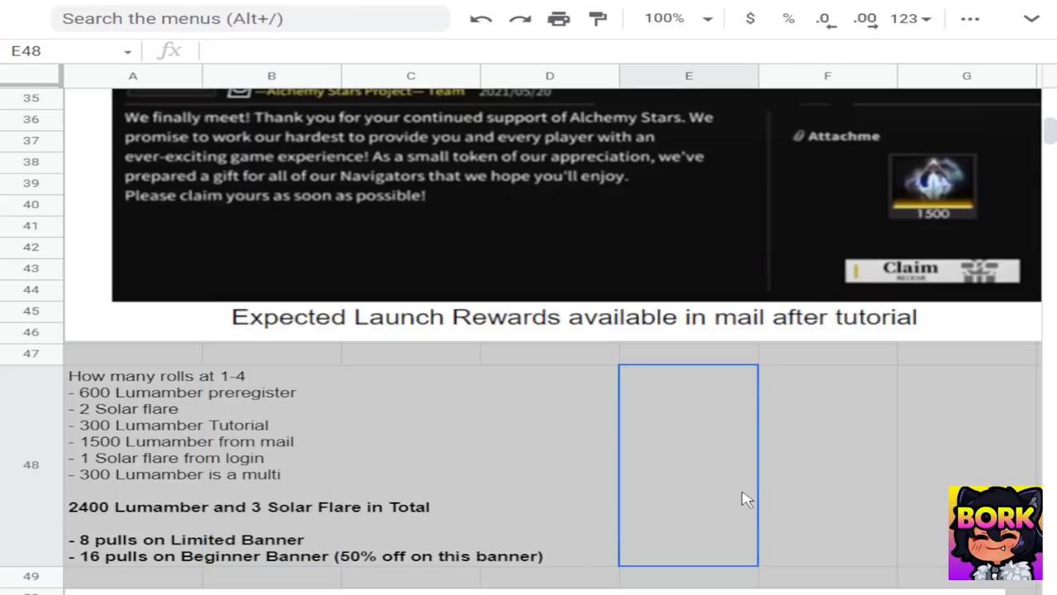
mouse_move(179, 516)
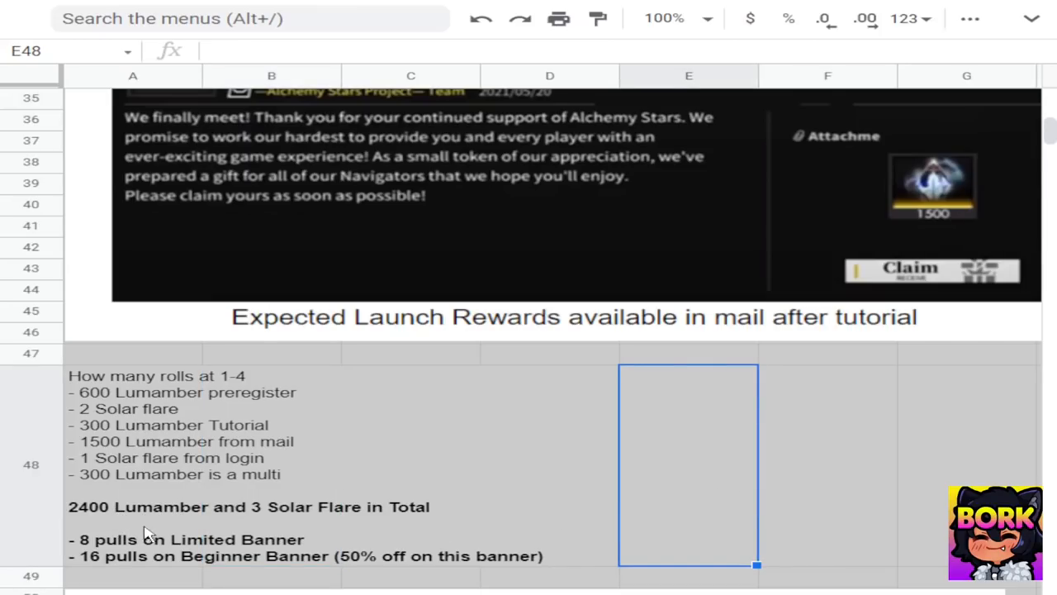
mouse_move(305, 521)
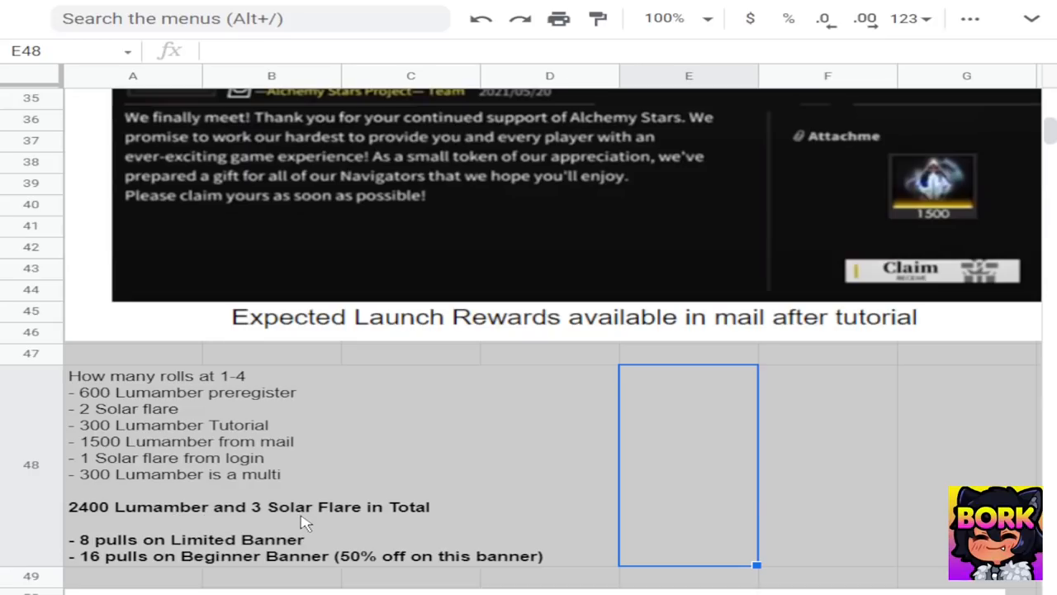
mouse_move(99, 556)
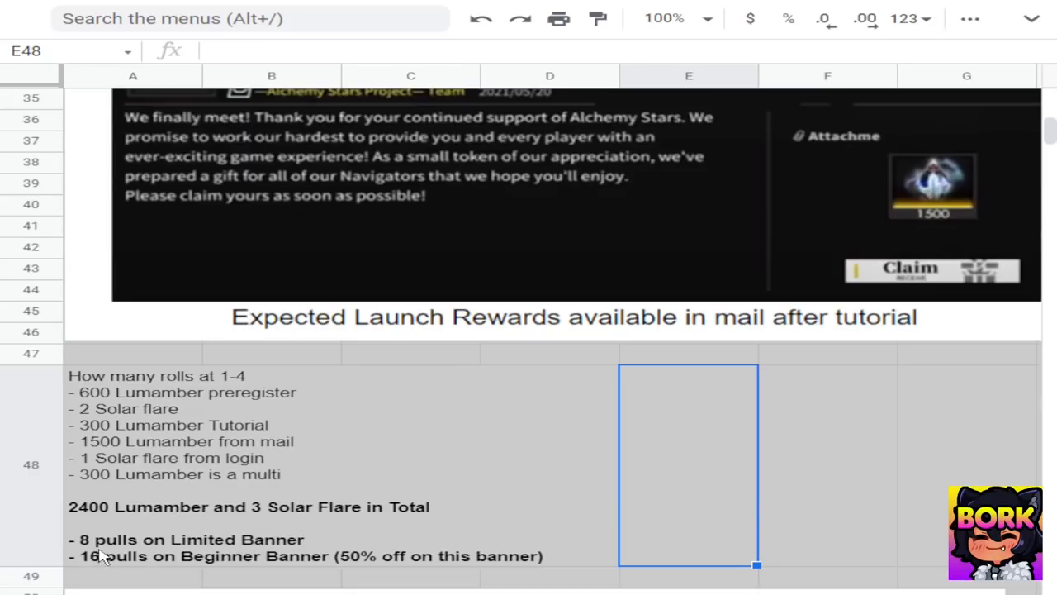
mouse_move(151, 570)
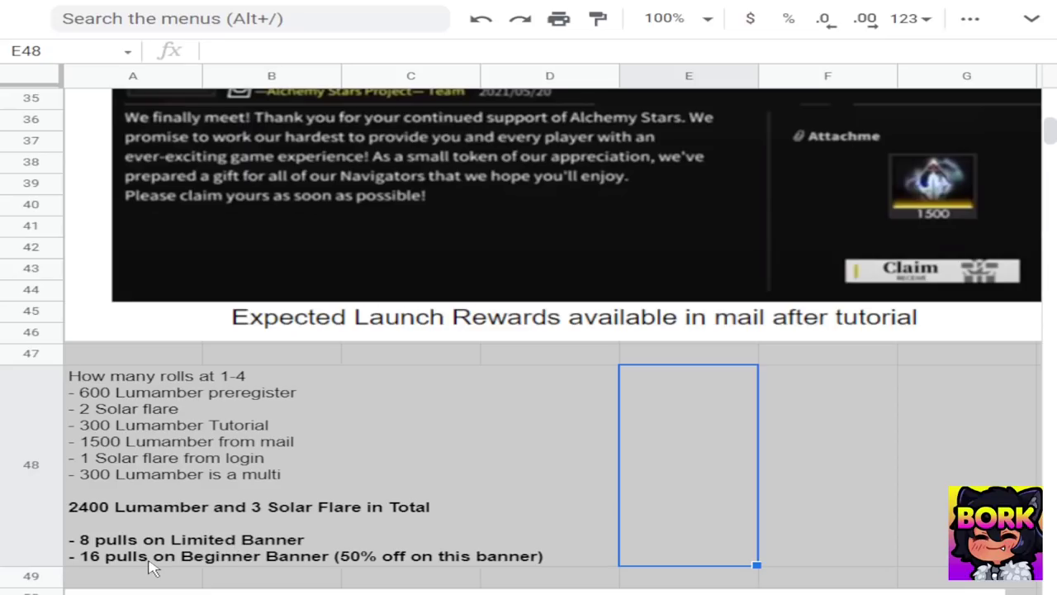
mouse_move(305, 566)
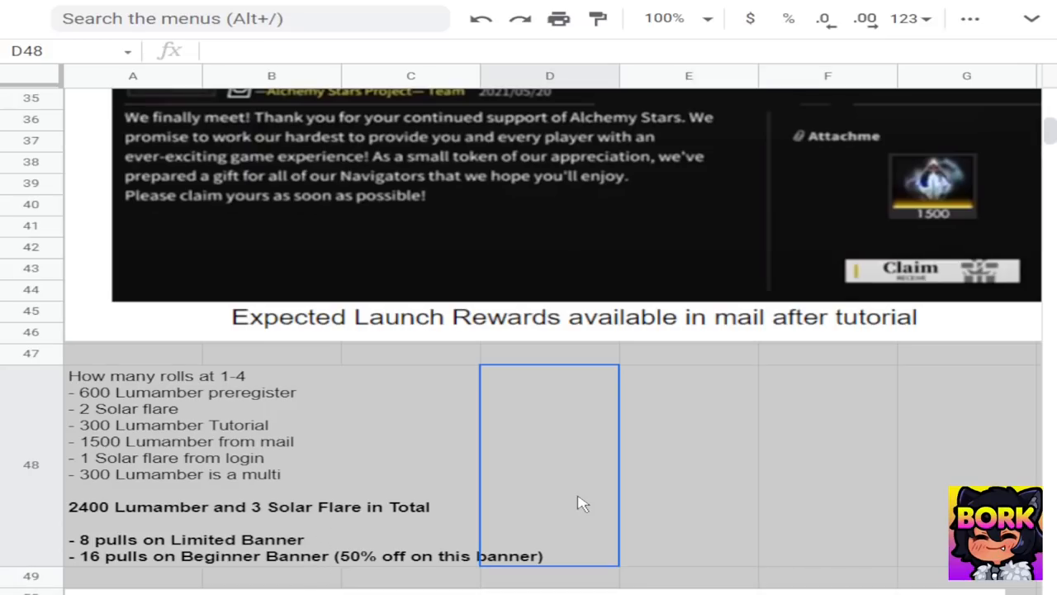
scroll("down", 3)
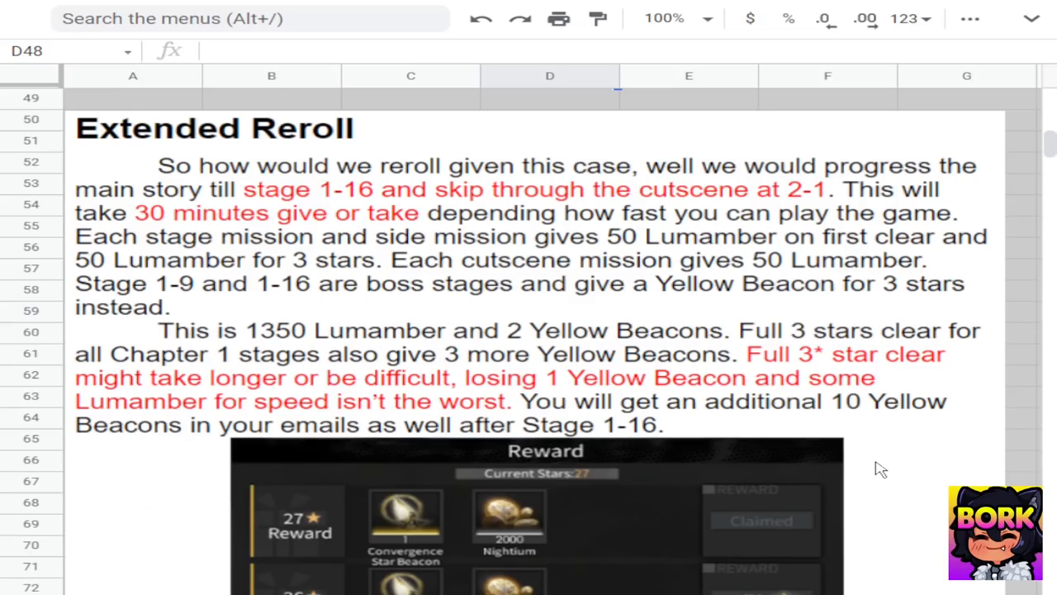
mouse_move(1036, 397)
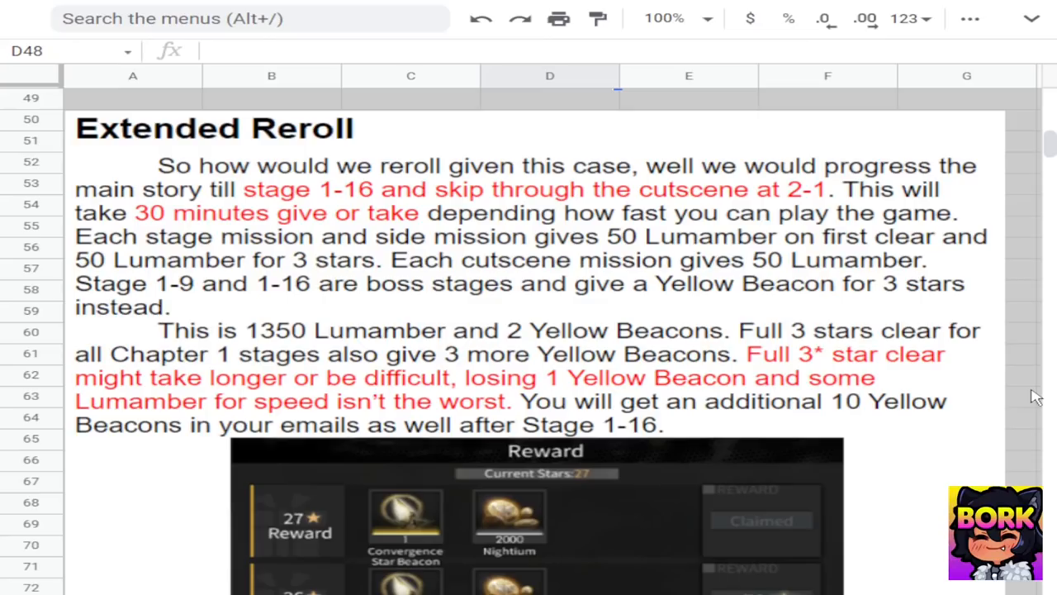
mouse_move(1016, 392)
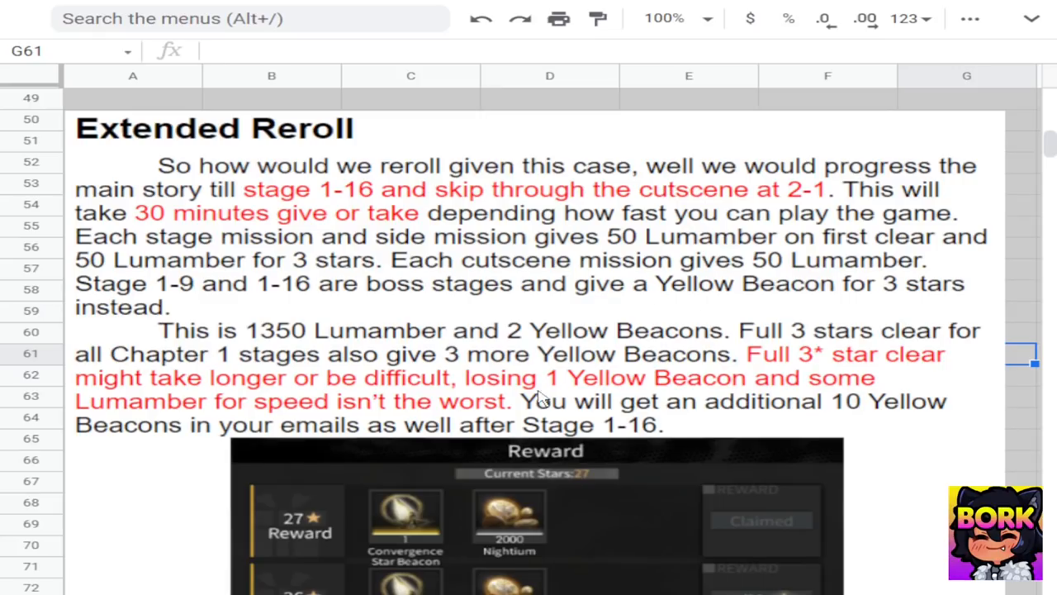
scroll("down", 3)
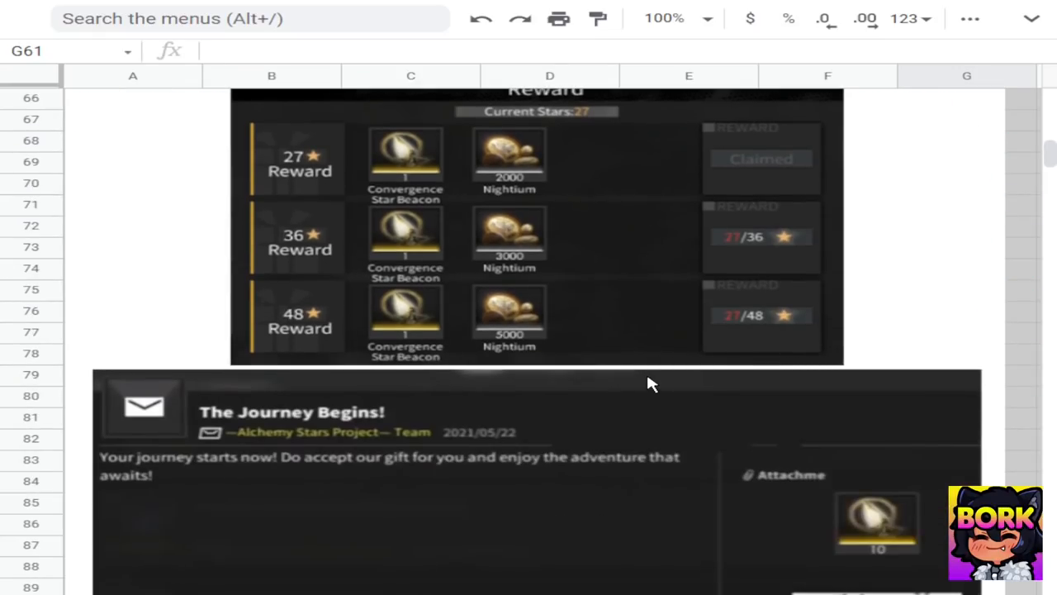
scroll("down", 3)
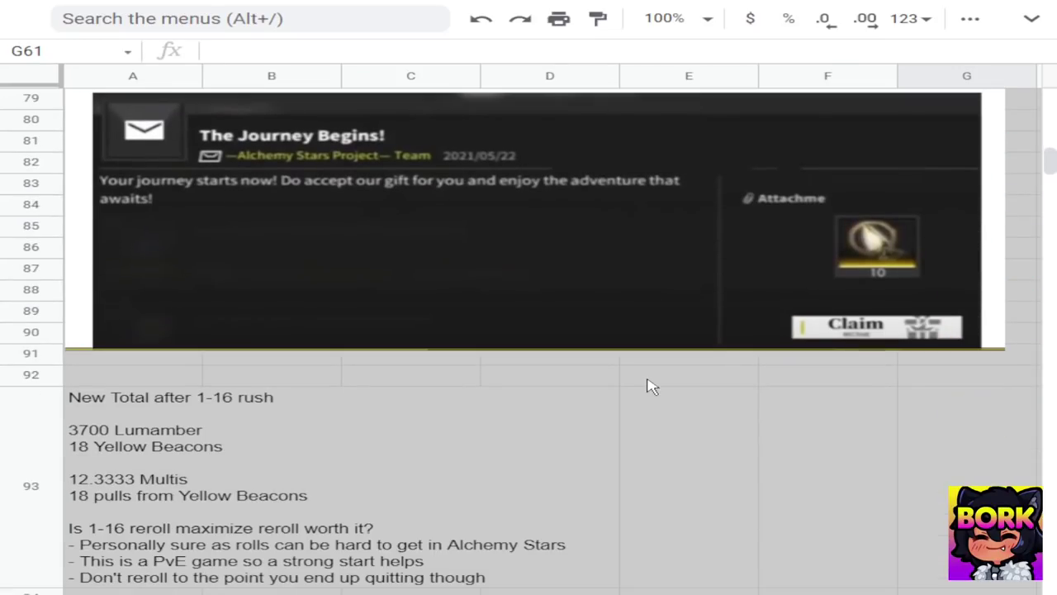
scroll("down", 3)
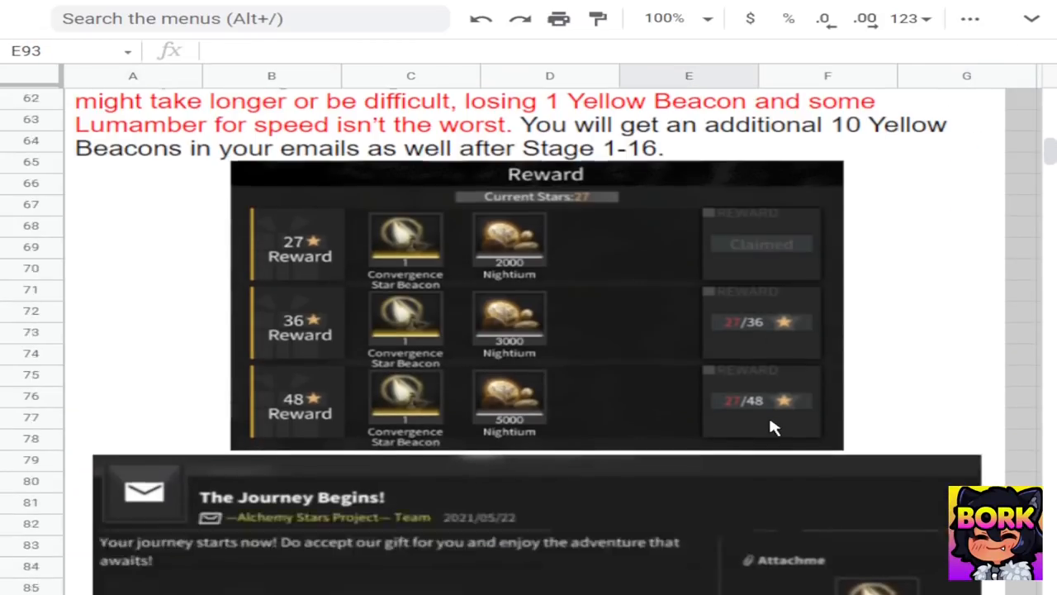
scroll("up", 3)
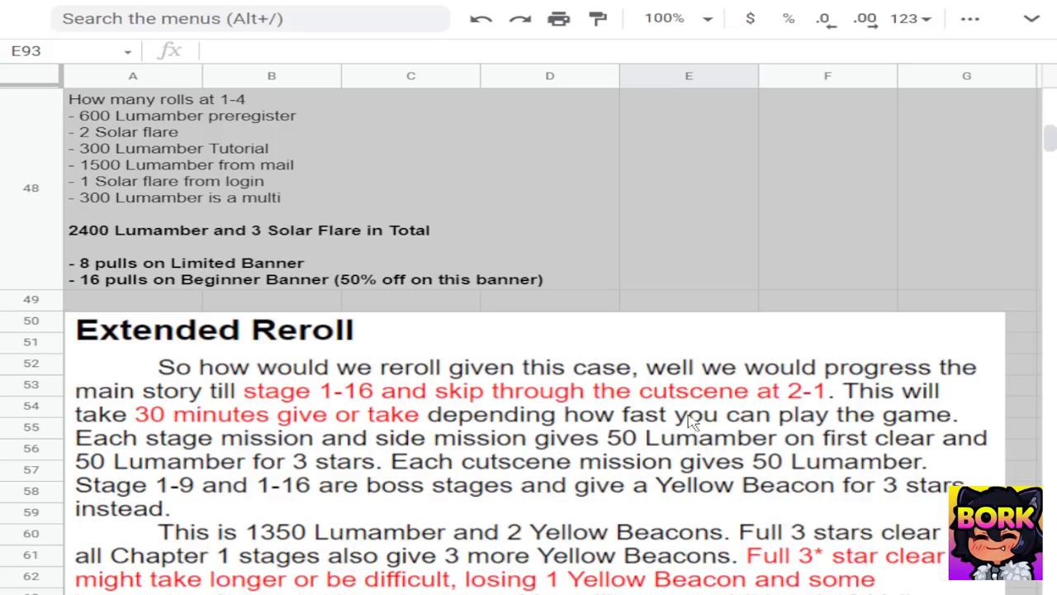
scroll("down", 3)
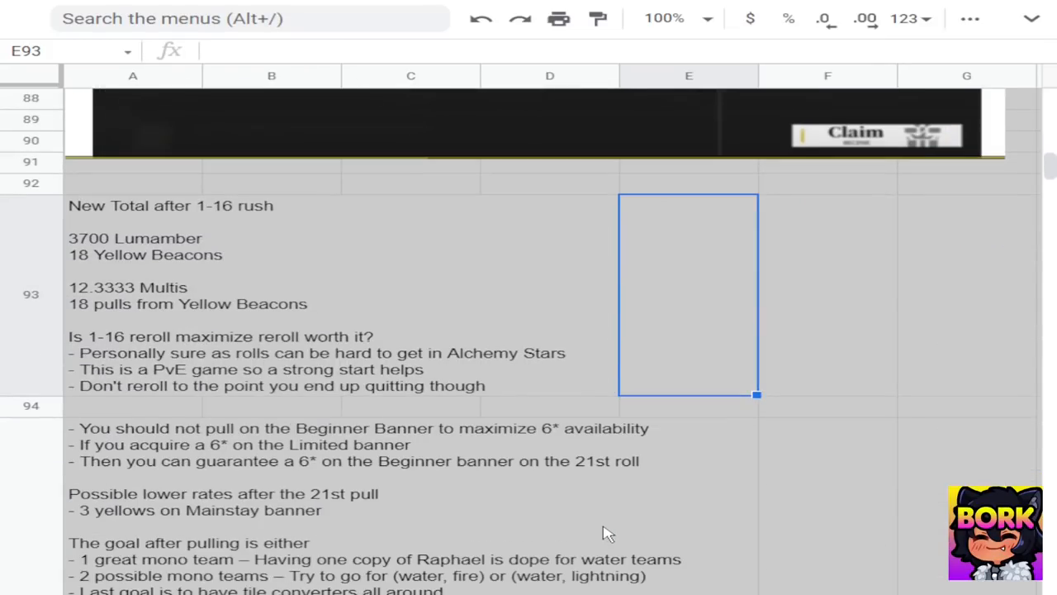
mouse_move(174, 247)
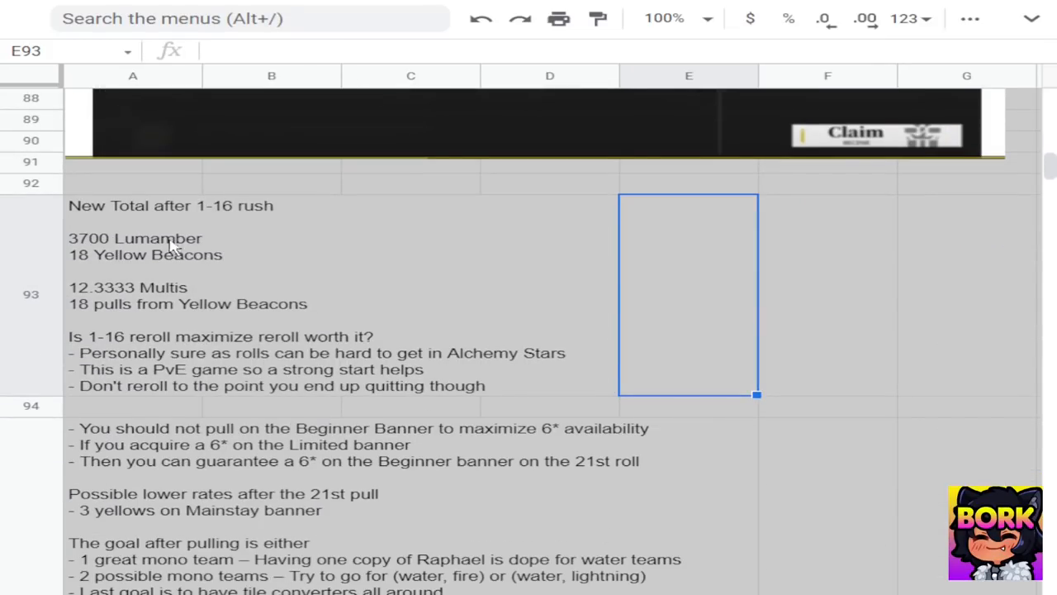
mouse_move(190, 281)
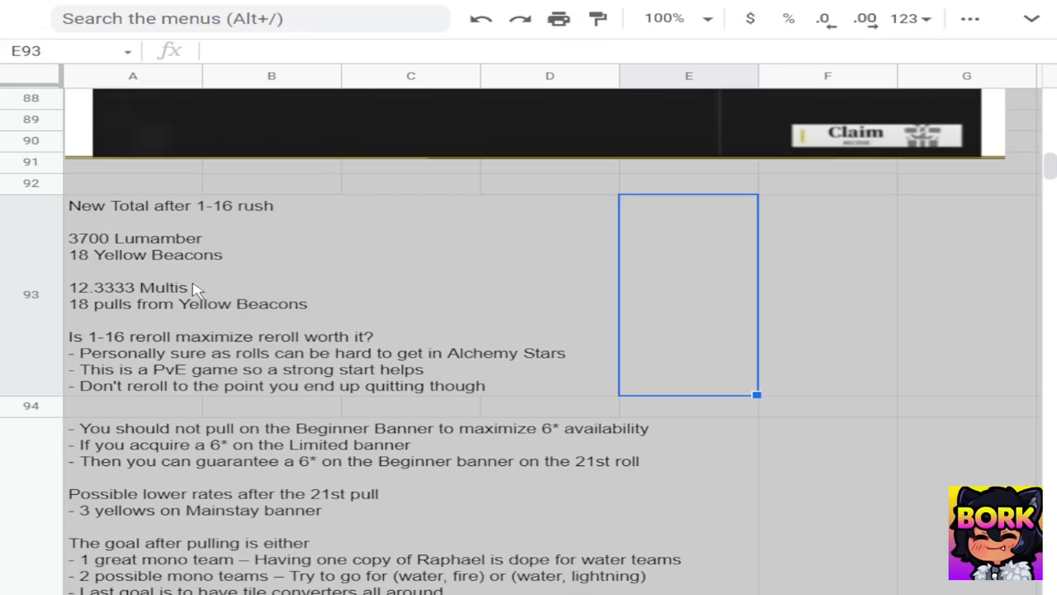
mouse_move(190, 325)
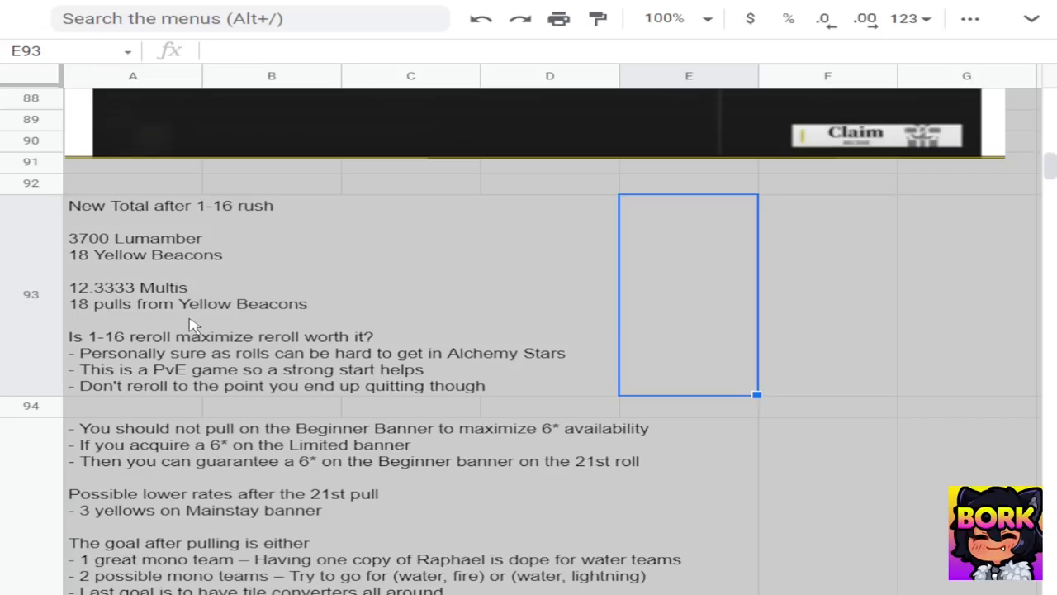
mouse_move(461, 370)
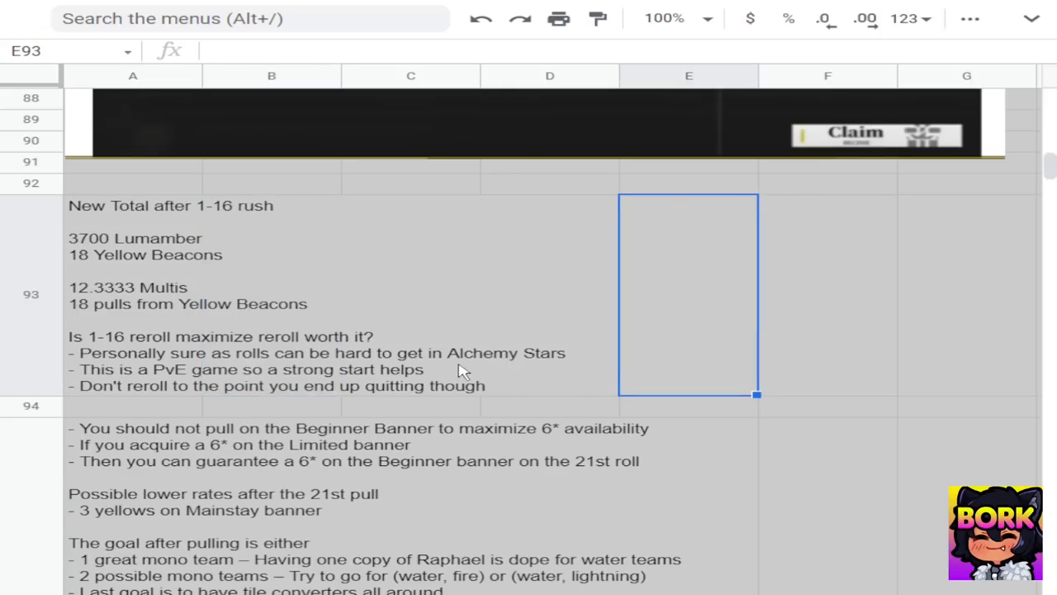
mouse_move(371, 283)
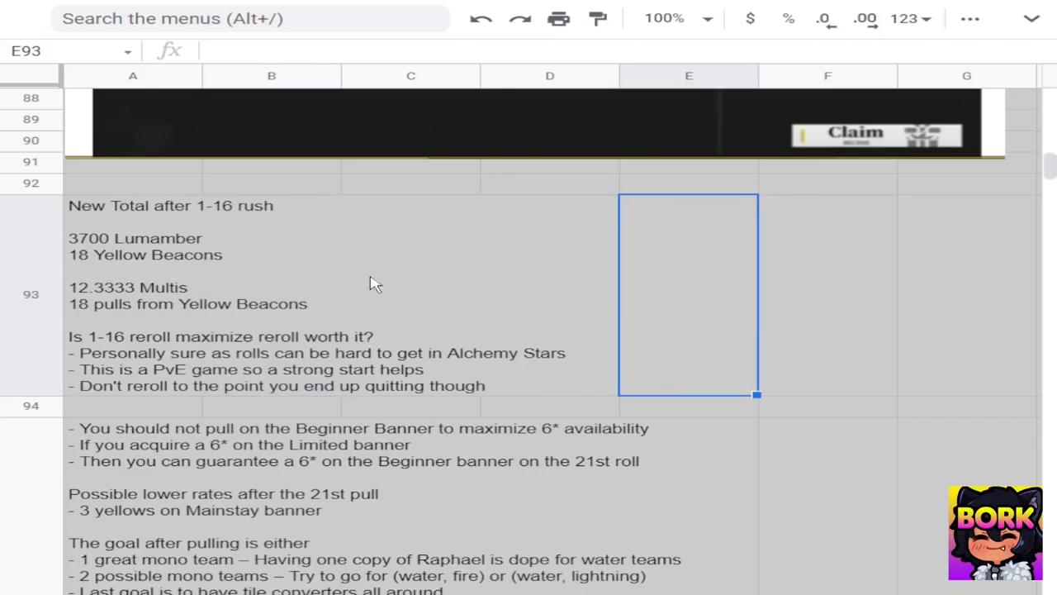
scroll("up", 3)
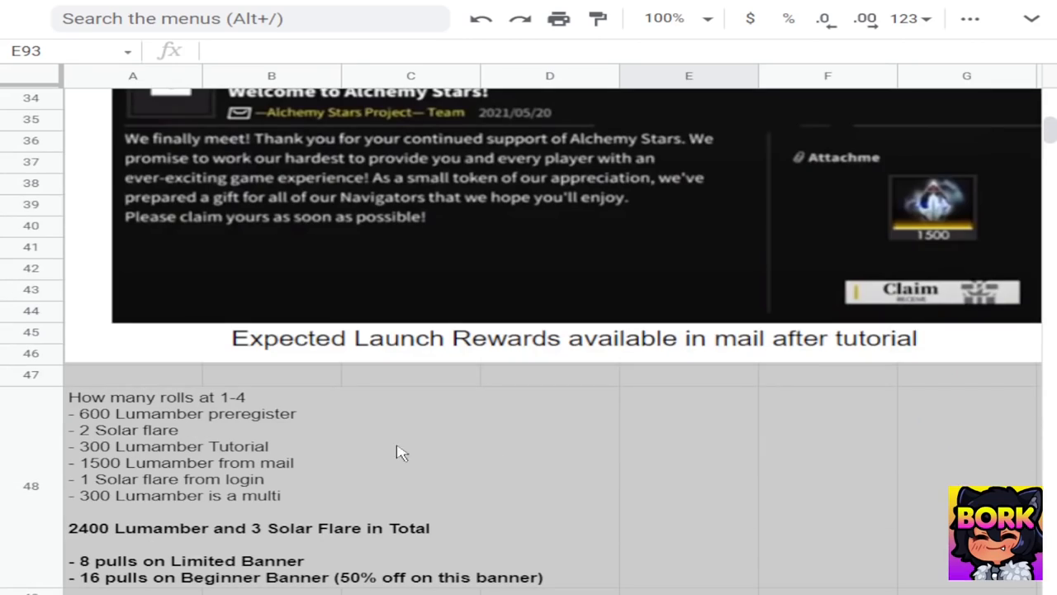
scroll("down", 3)
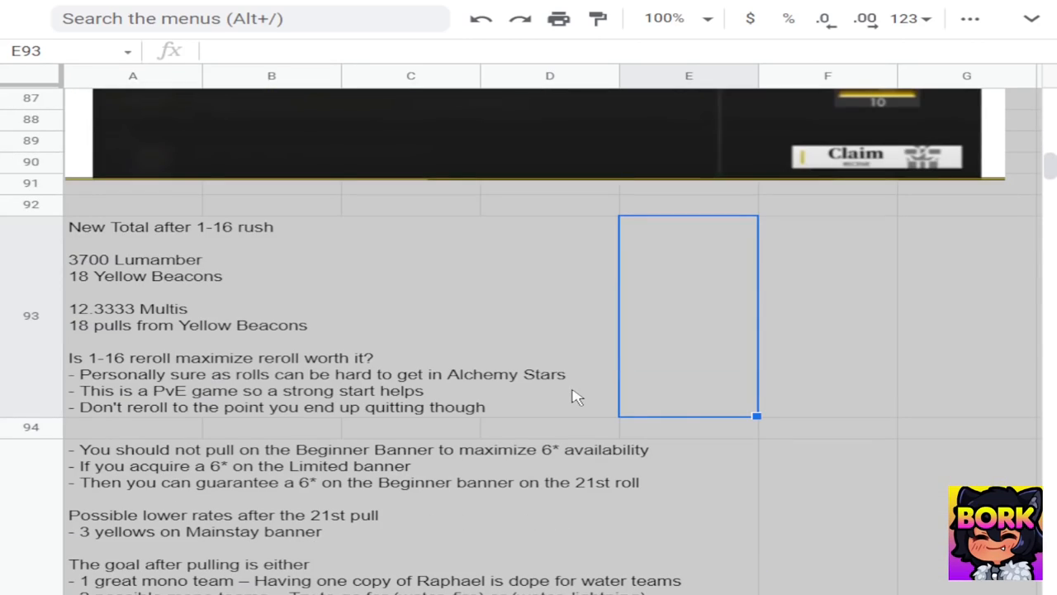
scroll("up", 3)
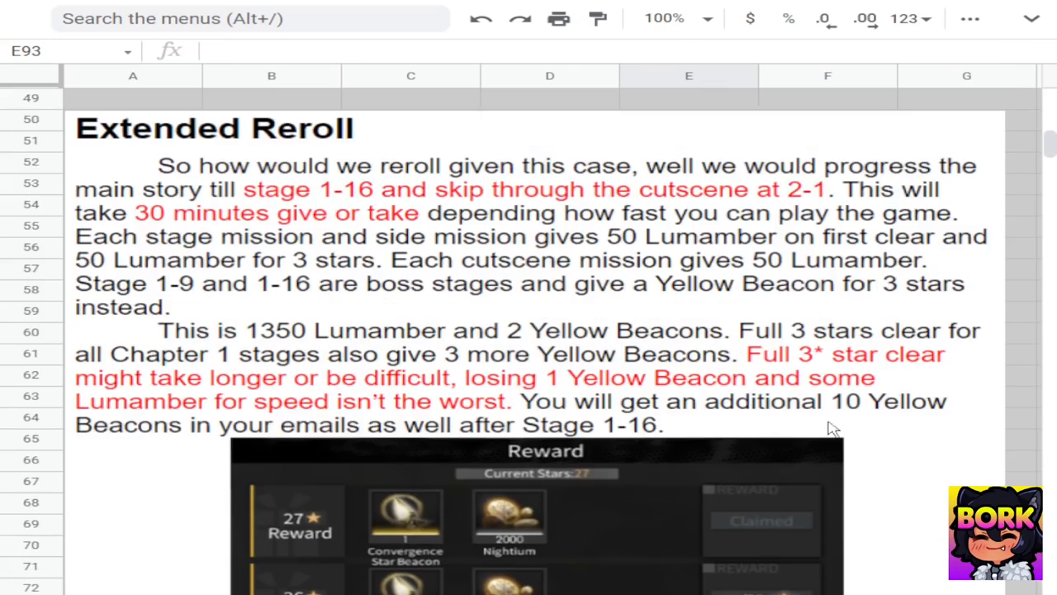
scroll("down", 3)
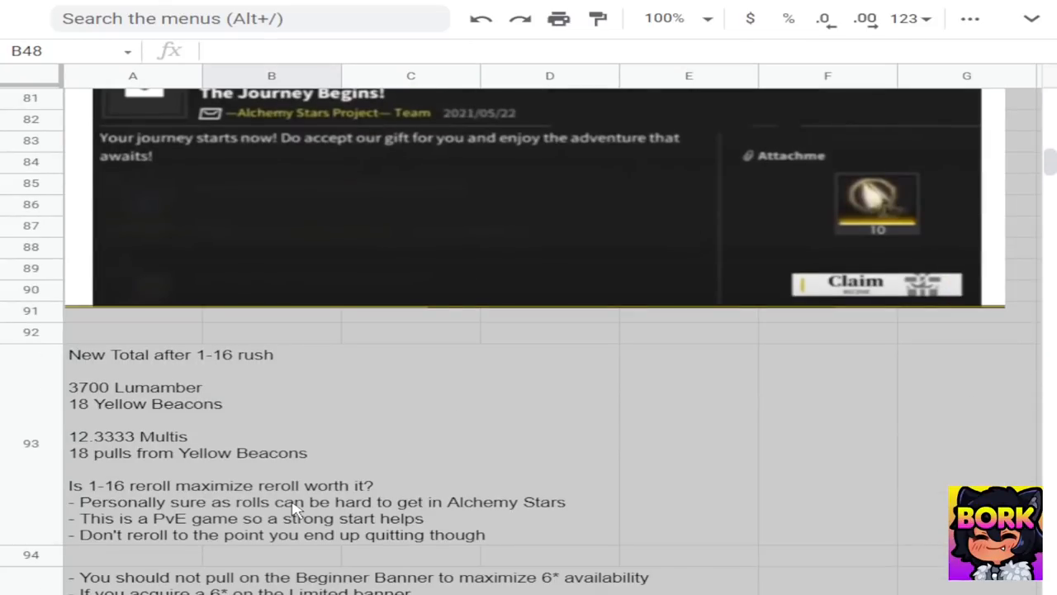
left_click(271, 443)
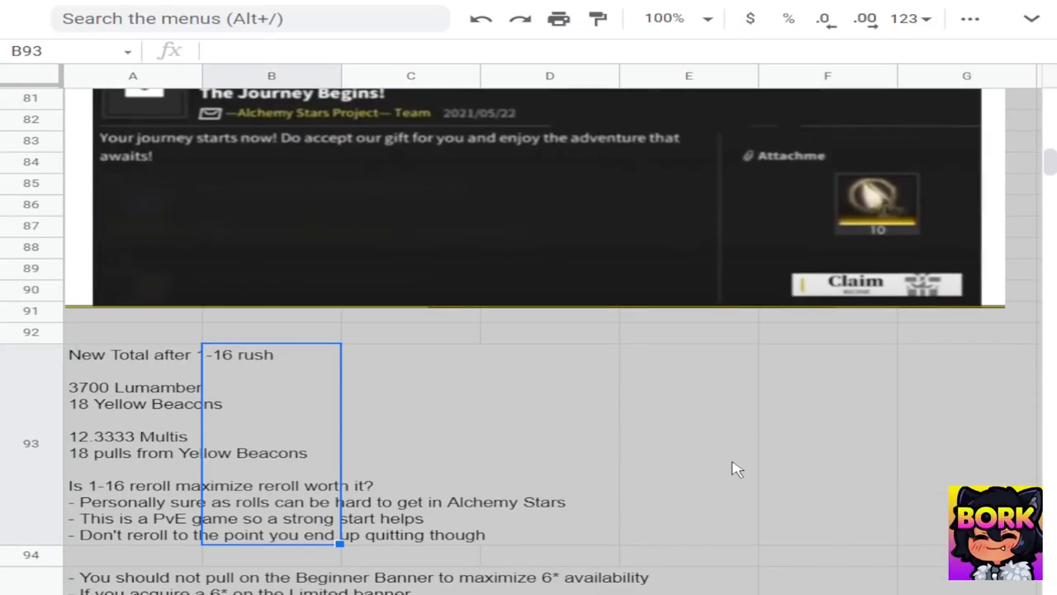
left_click(688, 442)
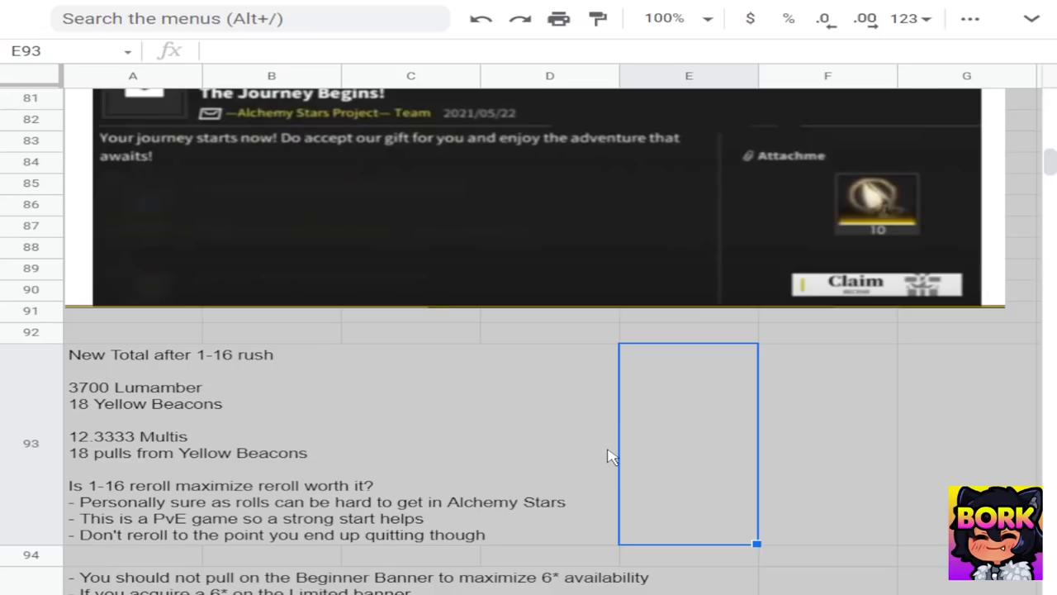
scroll("down", 3)
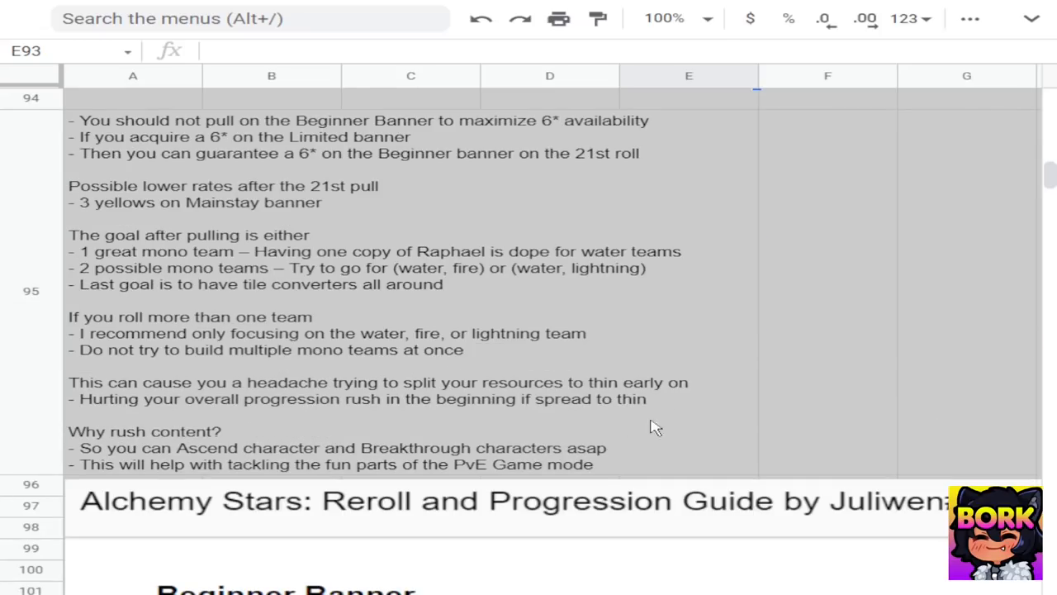
left_click(827, 153)
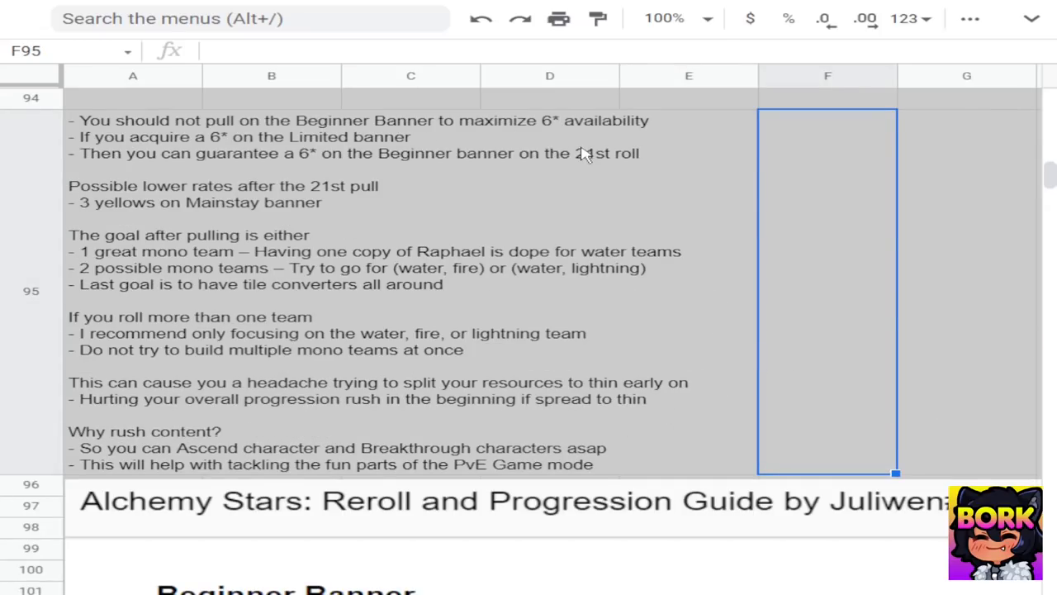
mouse_move(438, 218)
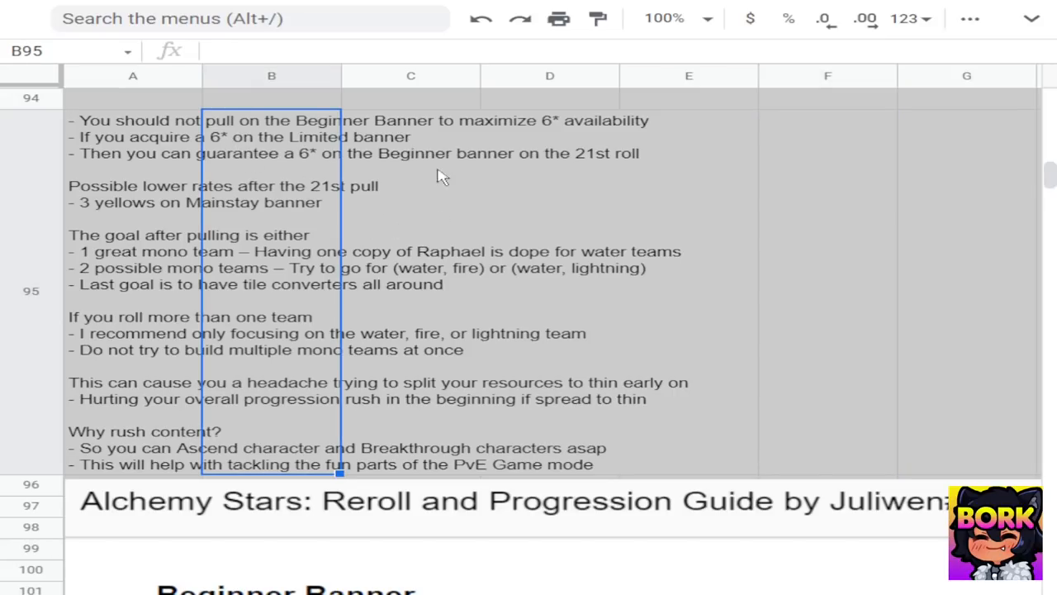
left_click(827, 289)
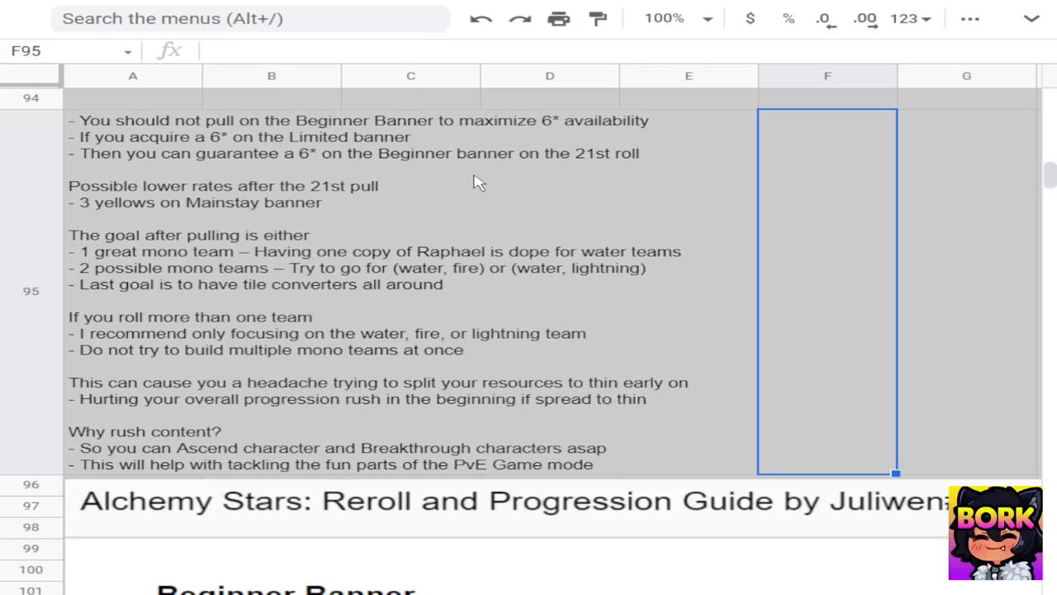
mouse_move(619, 157)
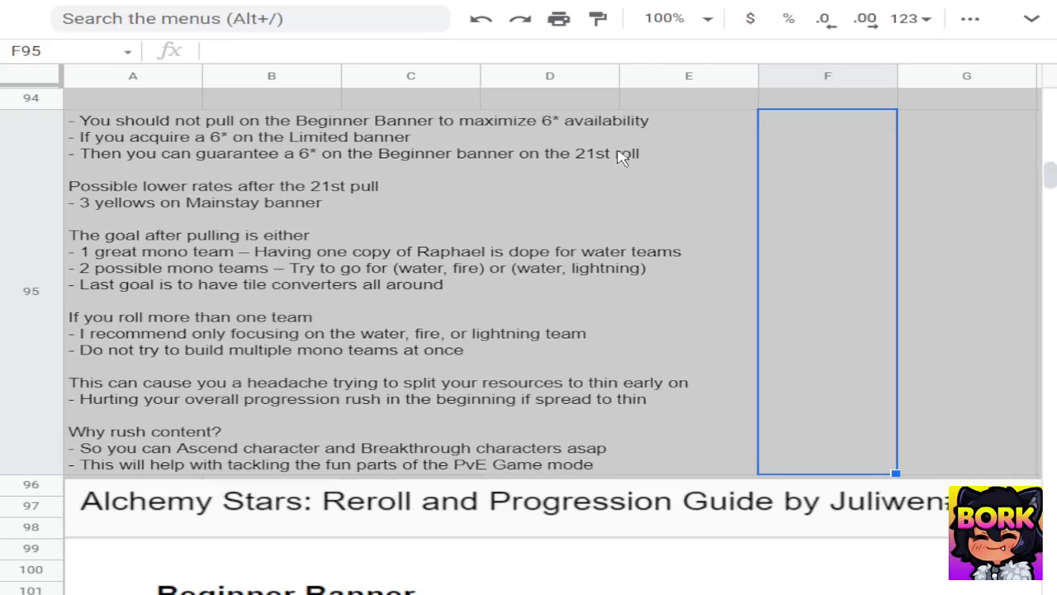
mouse_move(310, 169)
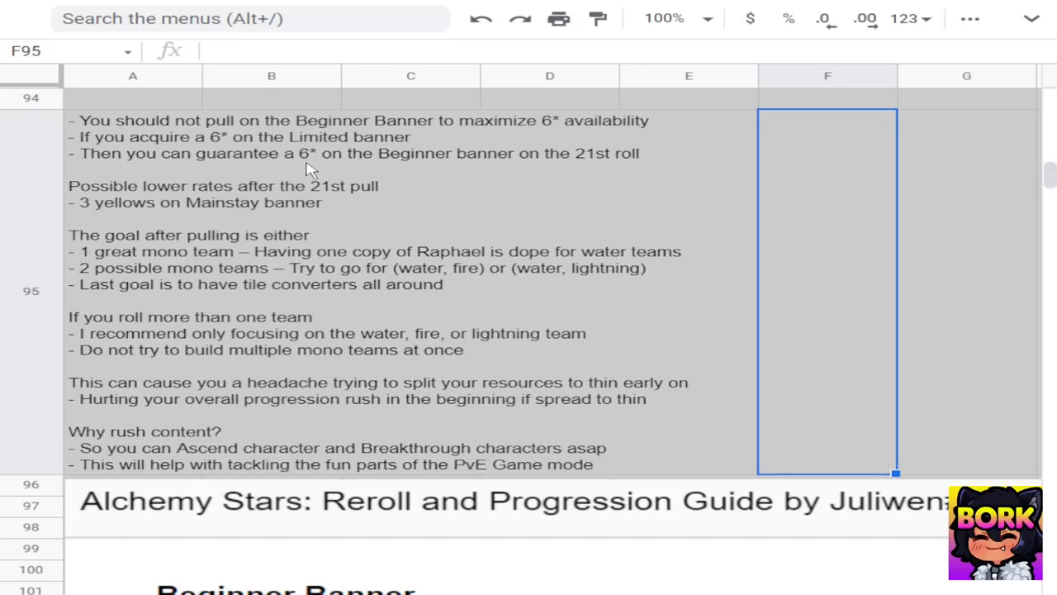
mouse_move(325, 169)
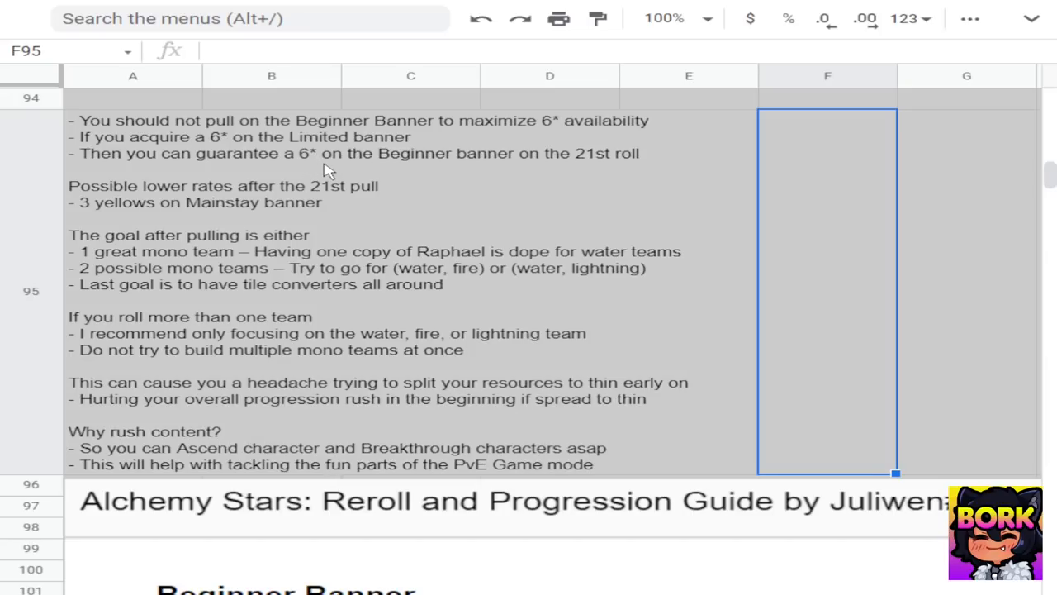
mouse_move(299, 178)
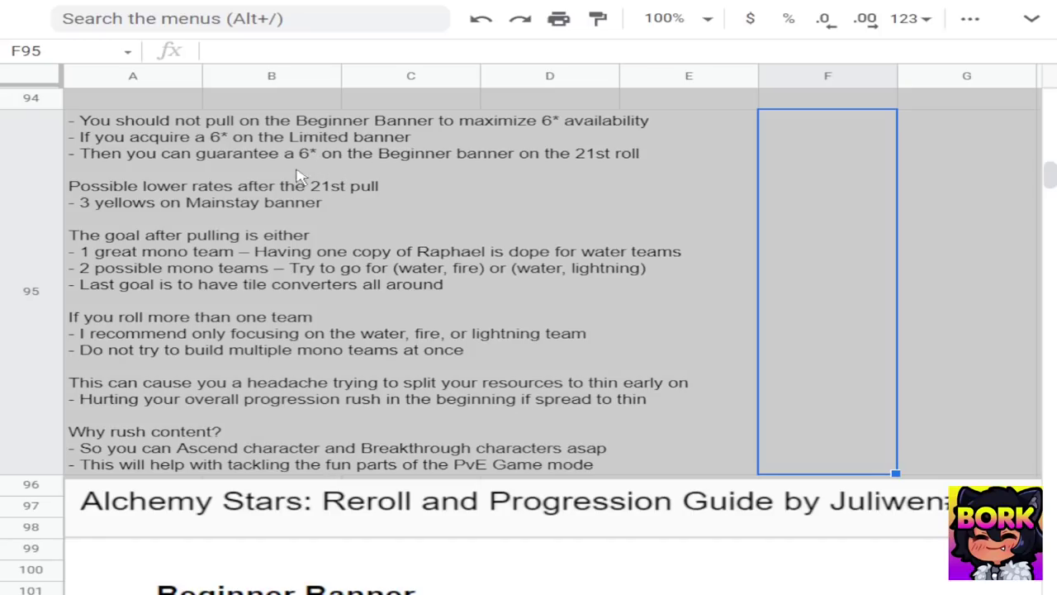
mouse_move(382, 188)
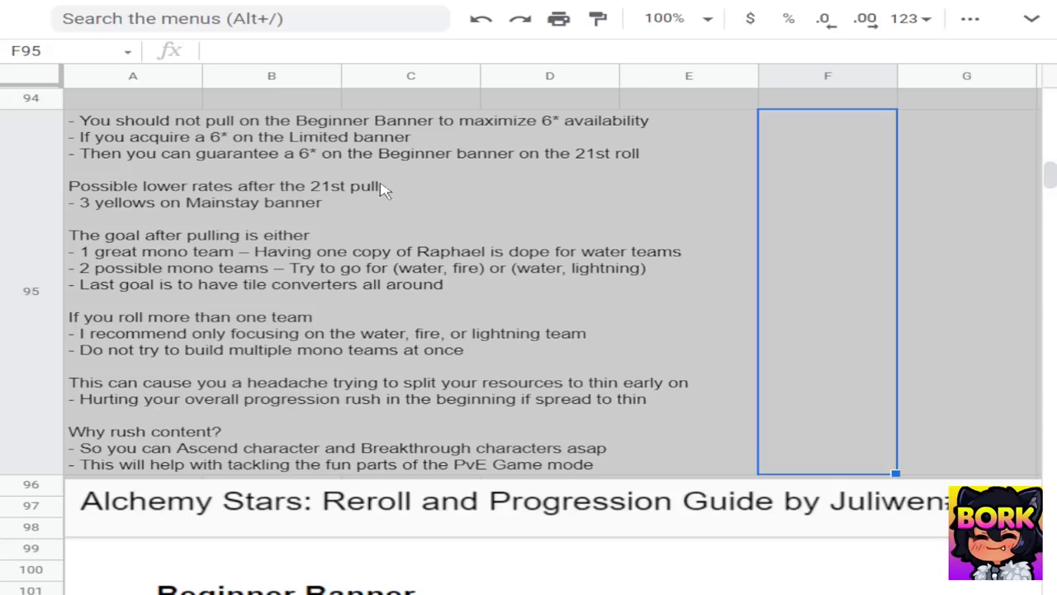
mouse_move(355, 209)
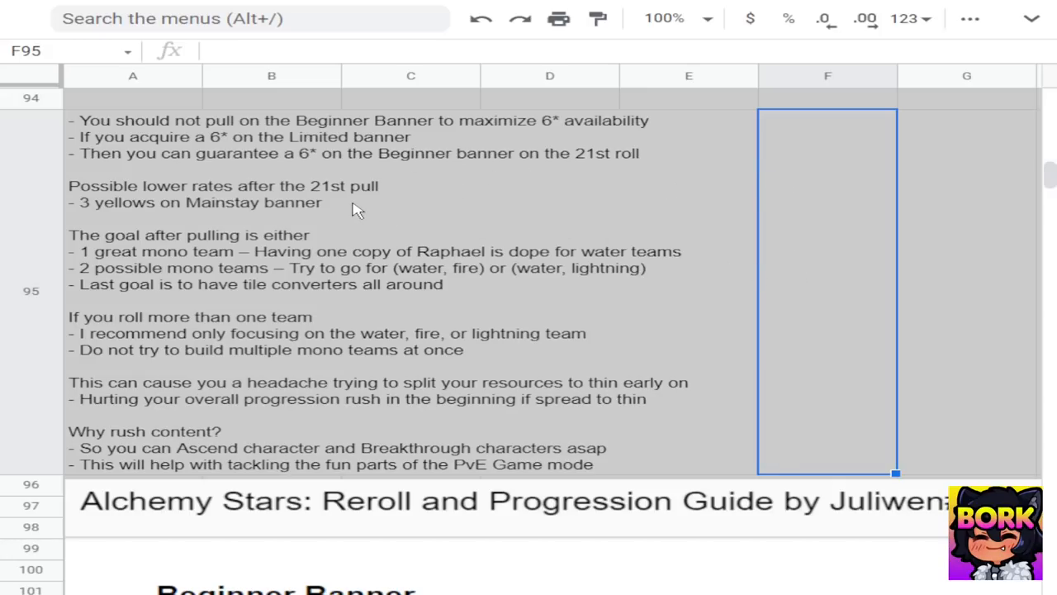
mouse_move(357, 140)
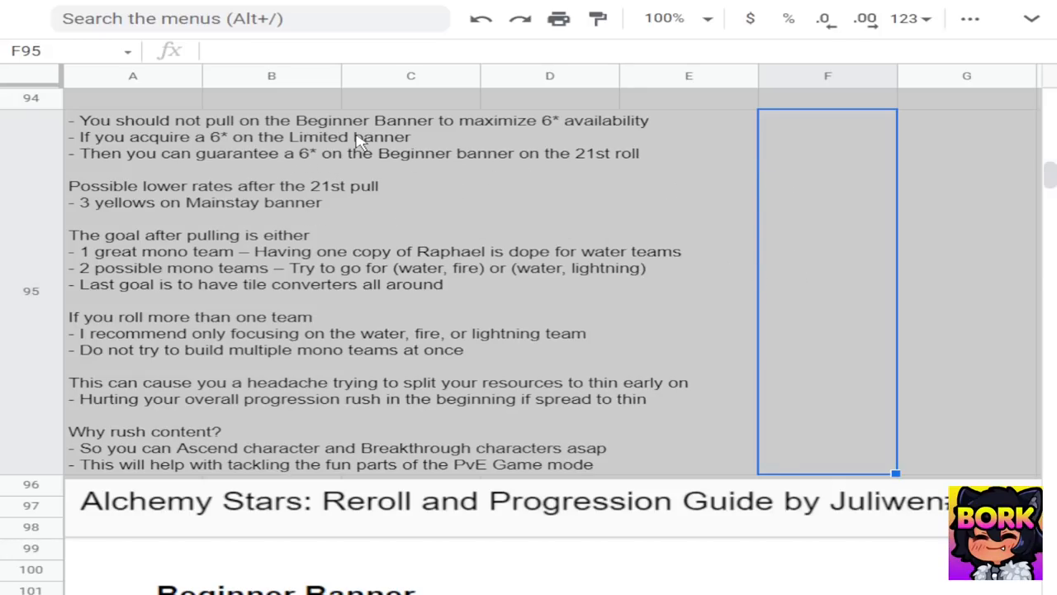
mouse_move(442, 167)
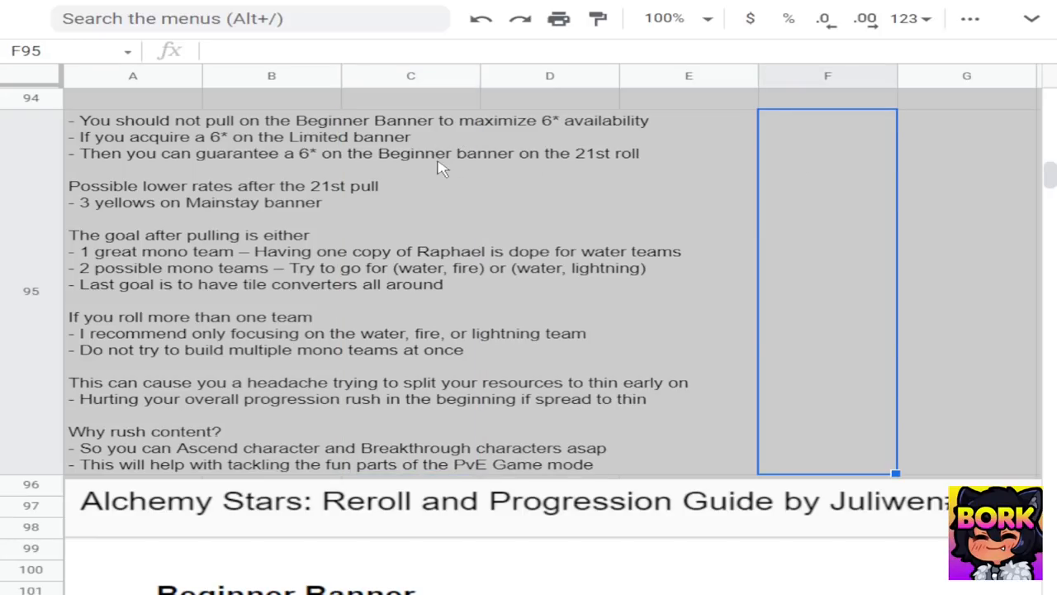
mouse_move(431, 172)
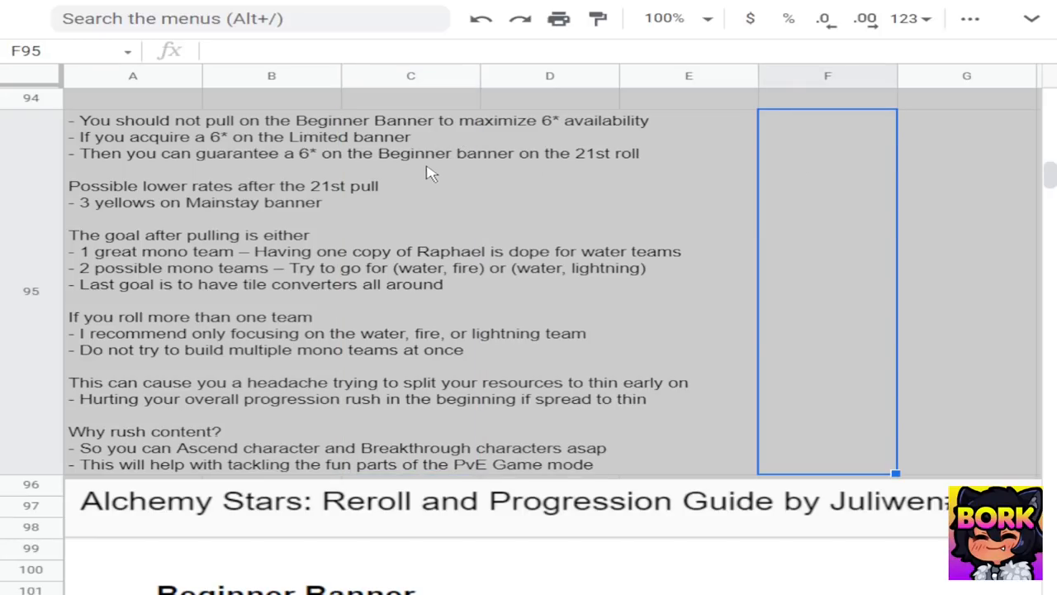
mouse_move(235, 194)
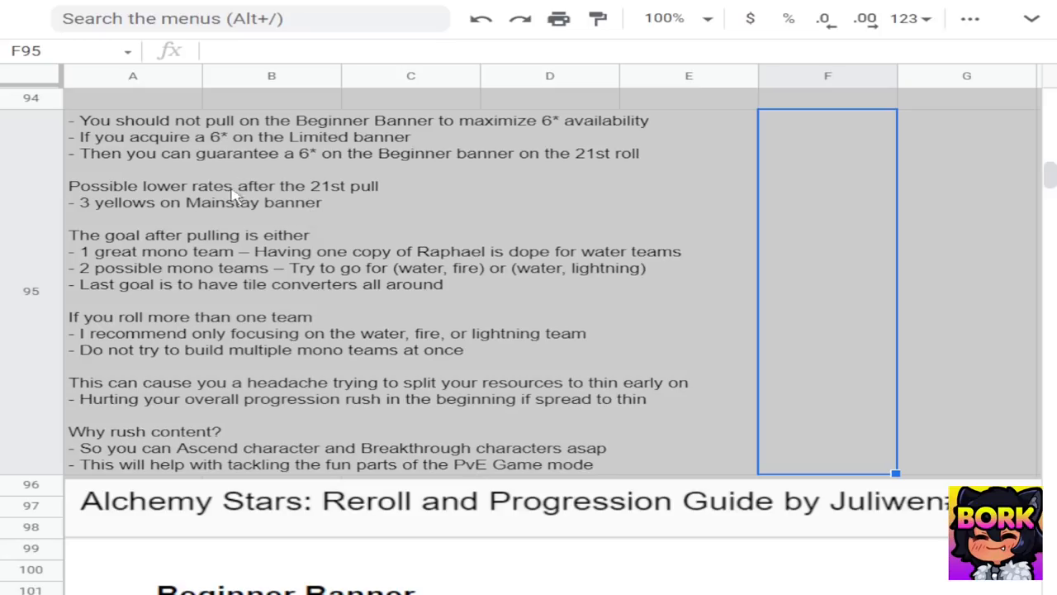
mouse_move(392, 268)
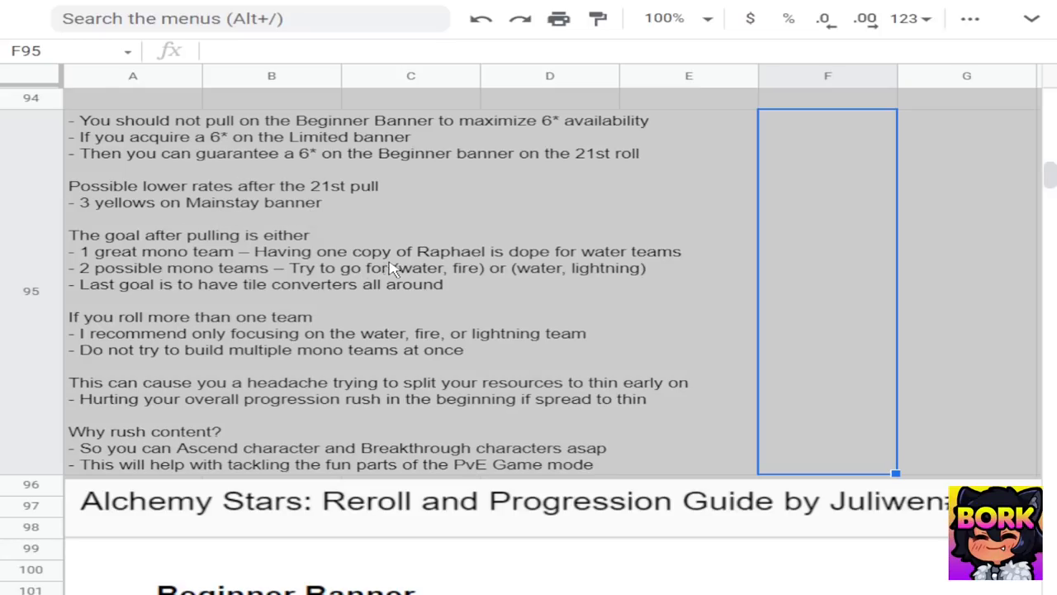
scroll("up", 3)
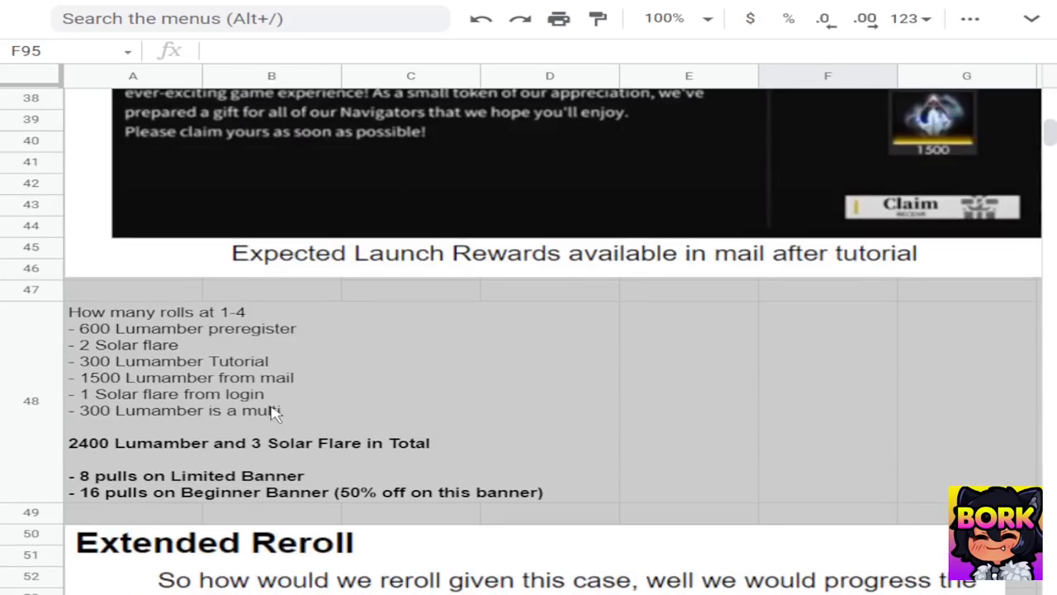
scroll("down", 3)
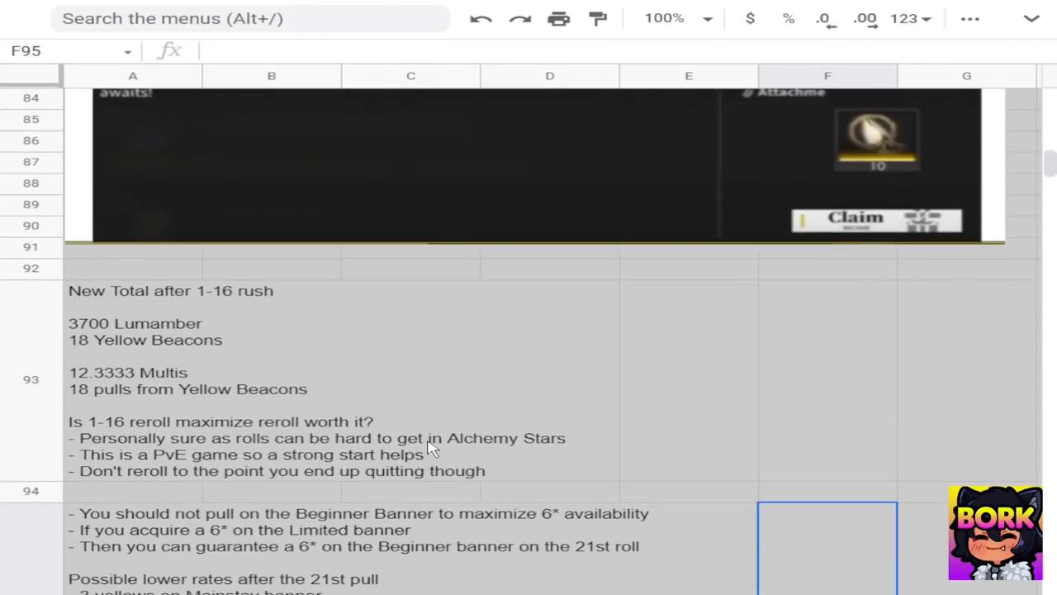
scroll("down", 3)
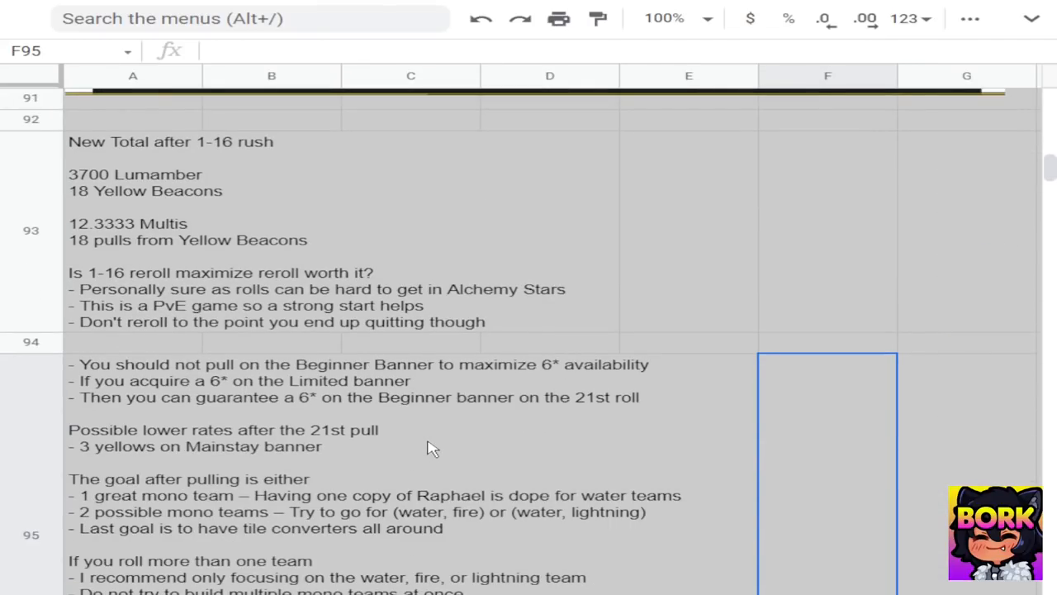
scroll("down", 3)
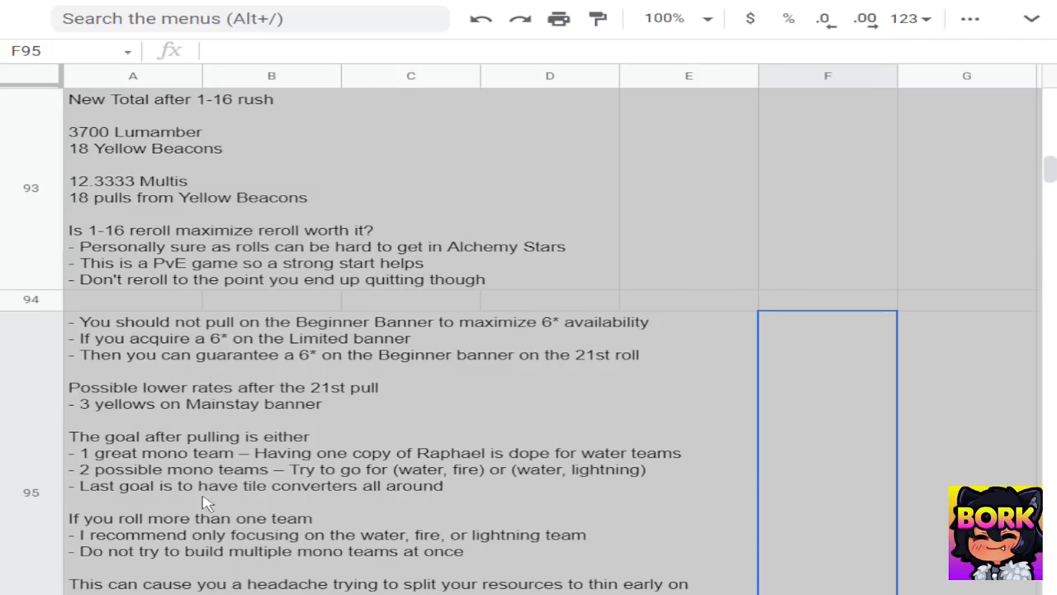
mouse_move(206, 462)
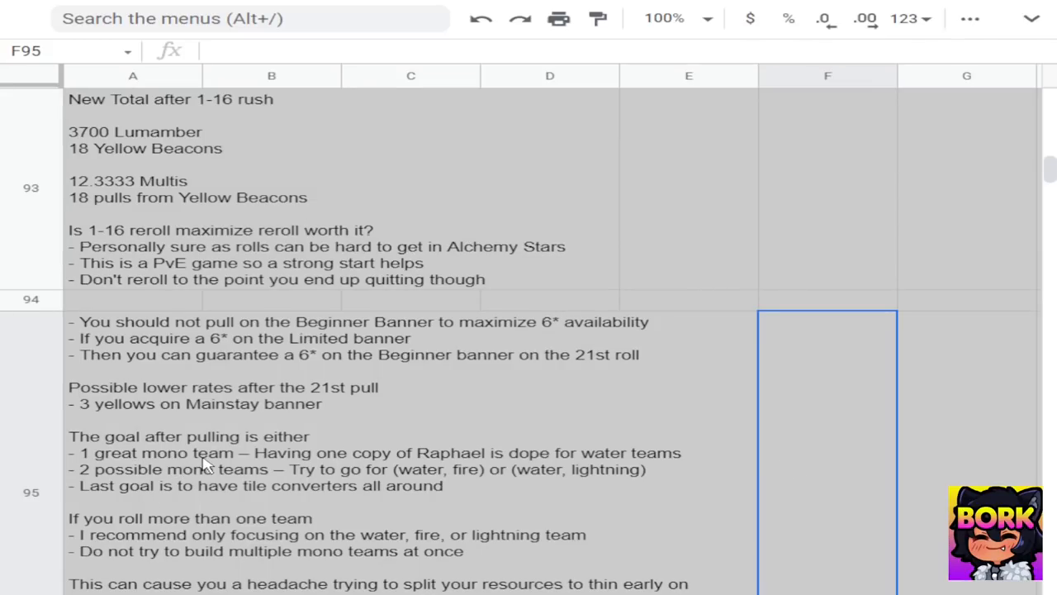
mouse_move(203, 500)
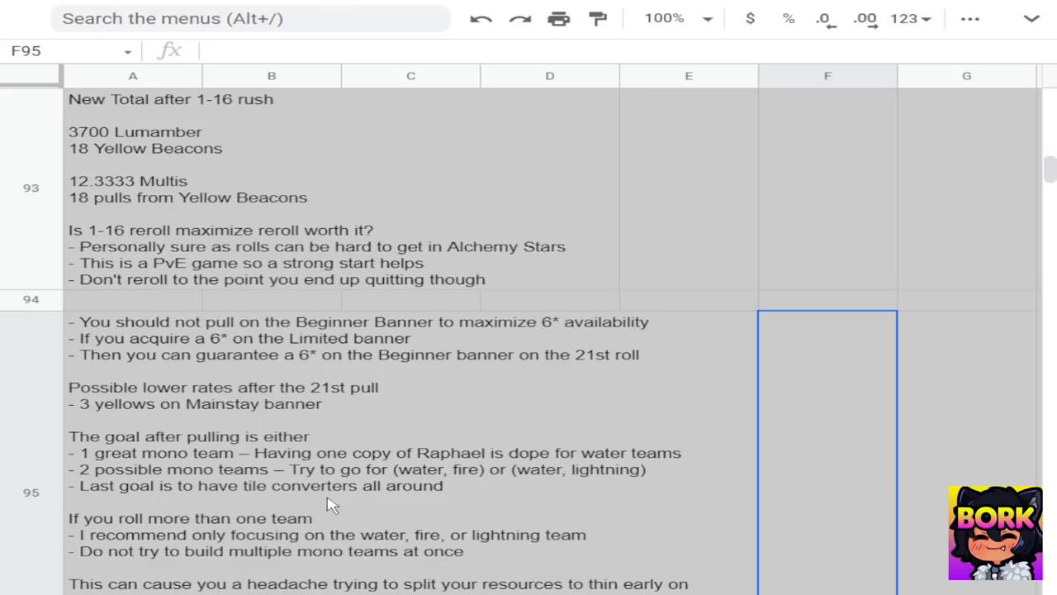
mouse_move(368, 504)
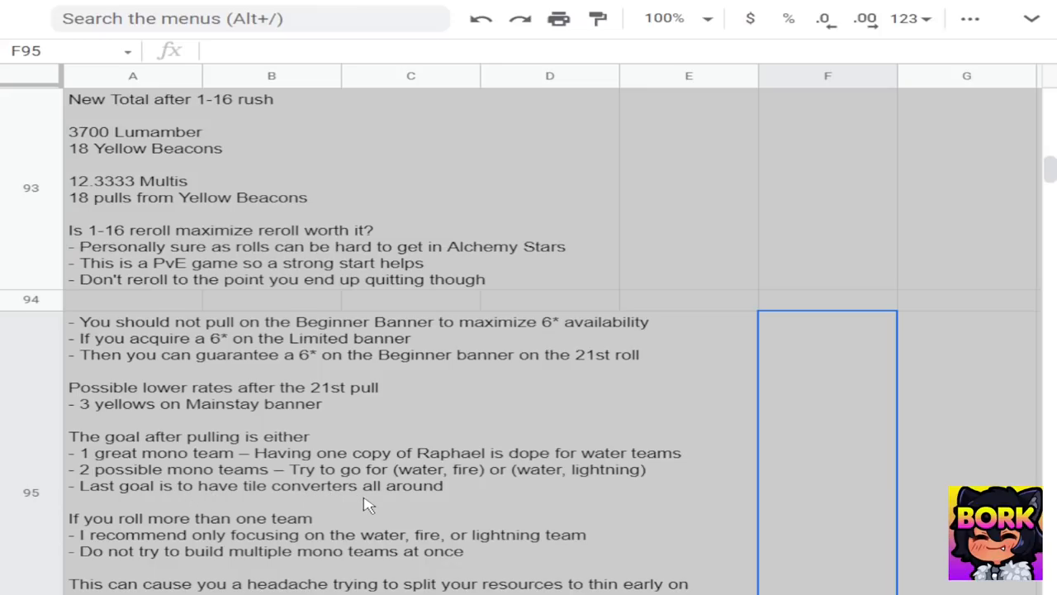
scroll("down", 3)
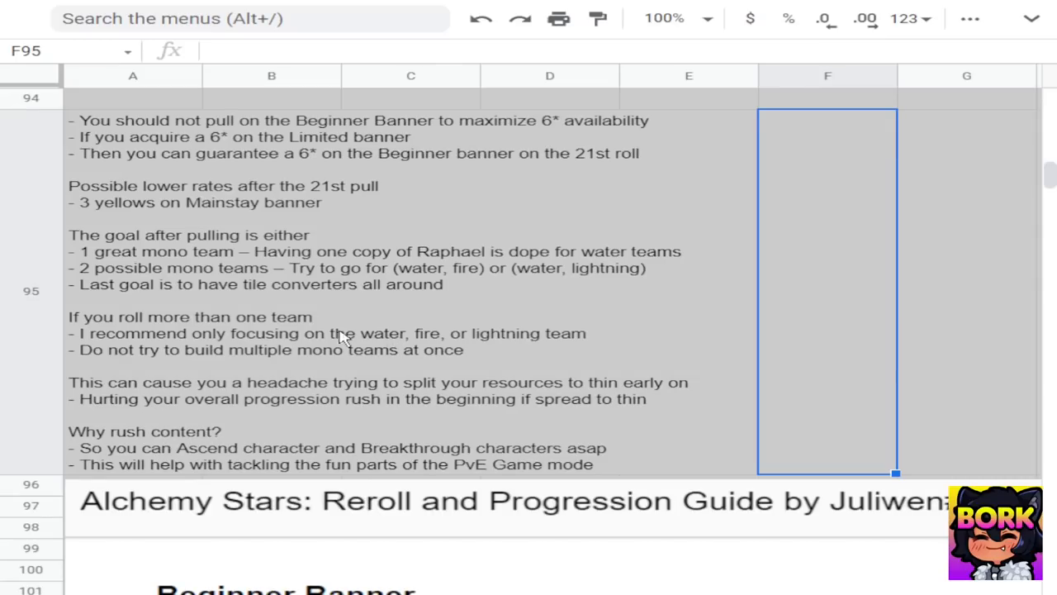
mouse_move(311, 338)
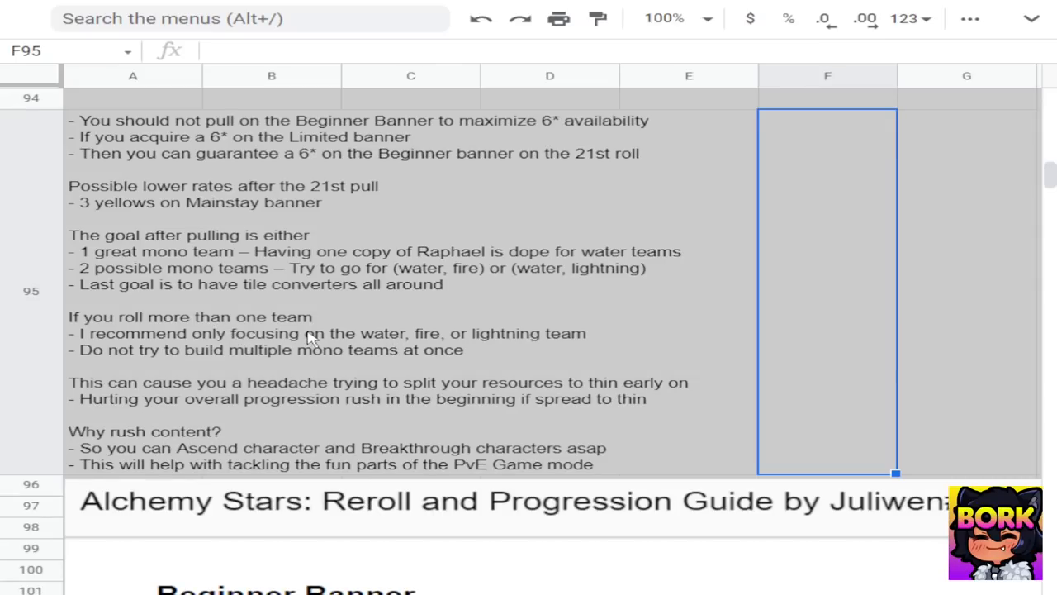
mouse_move(422, 359)
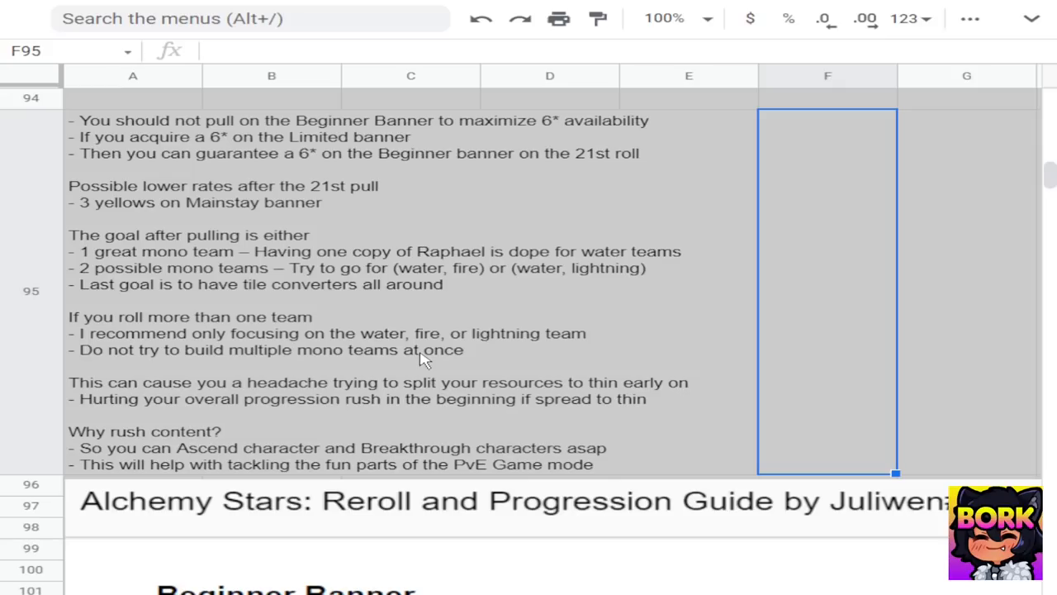
mouse_move(368, 358)
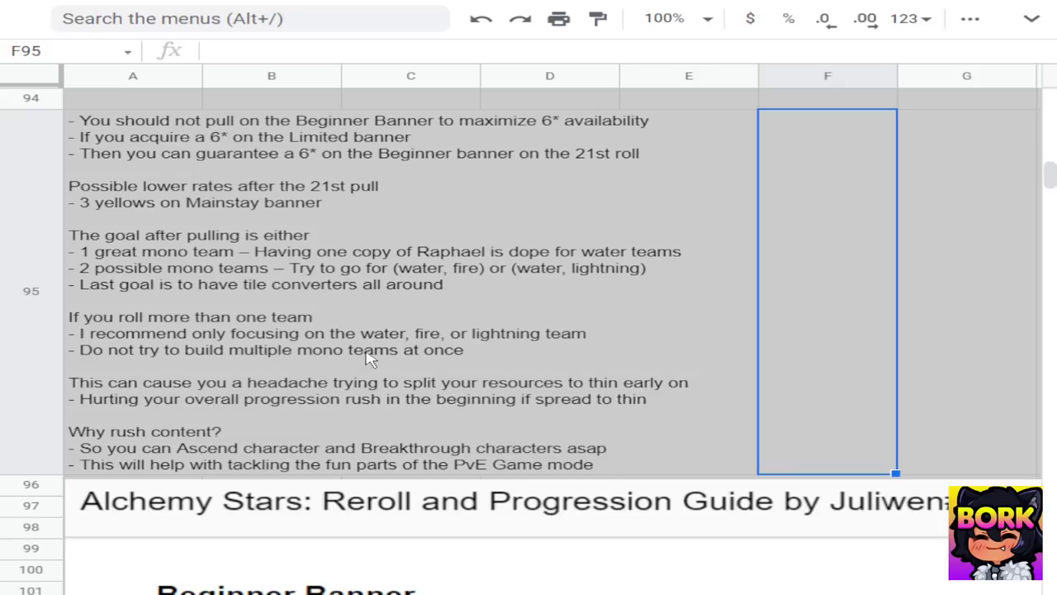
scroll("down", 3)
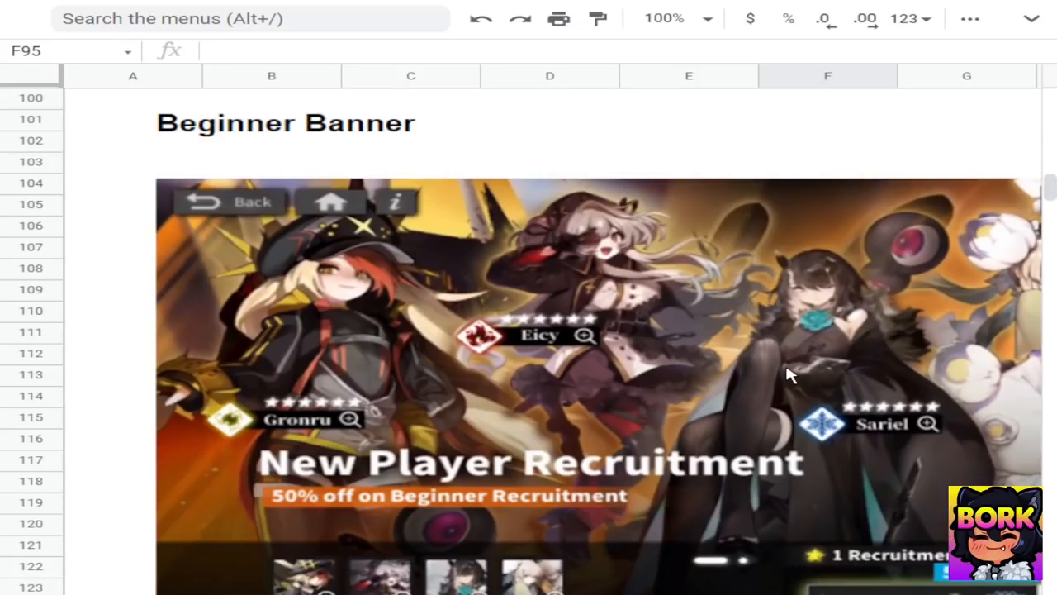
scroll("up", 3)
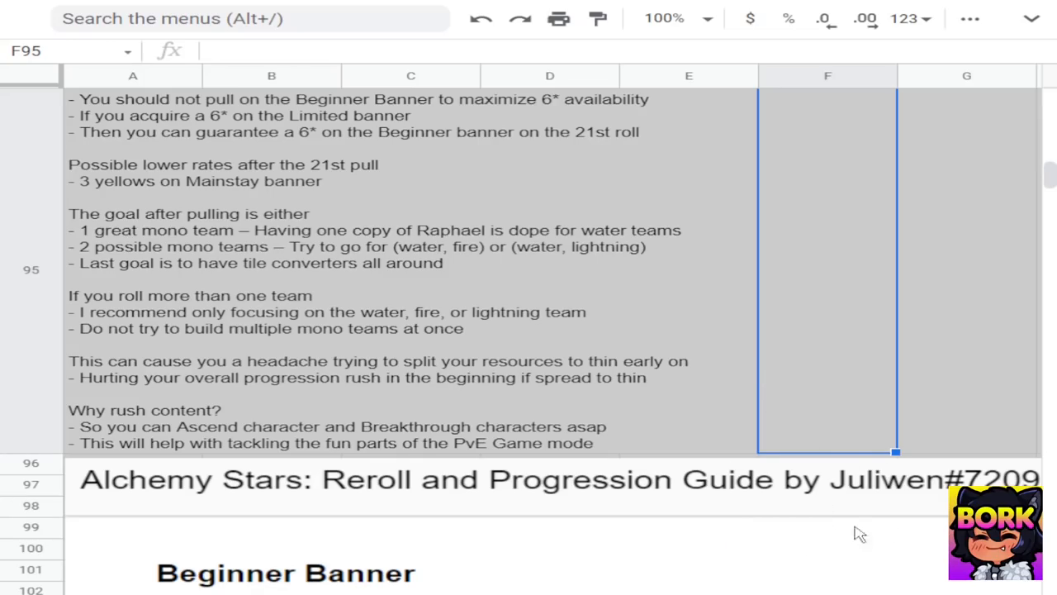
scroll("down", 3)
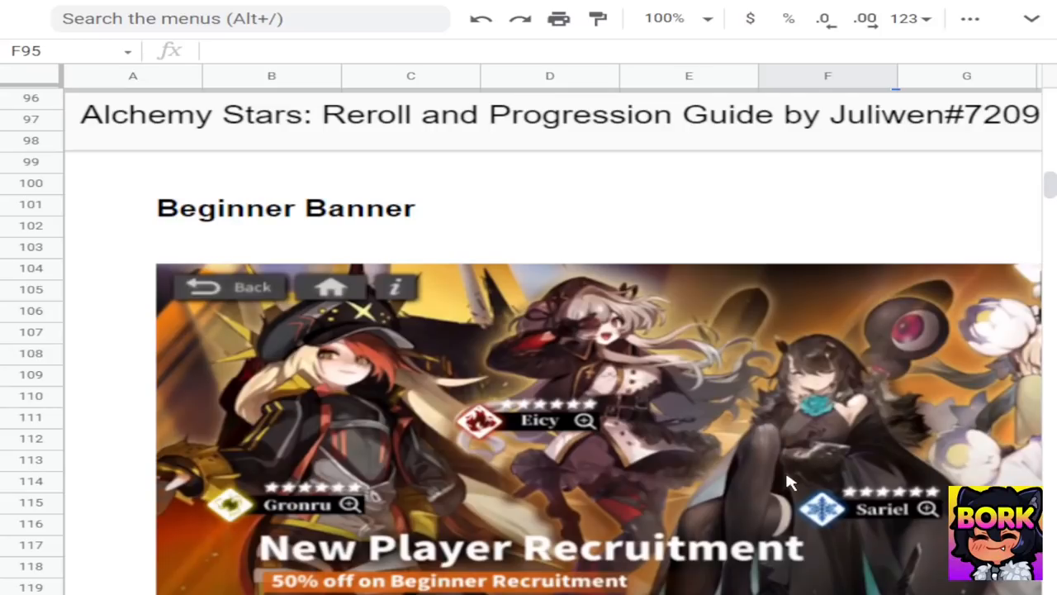
scroll("down", 3)
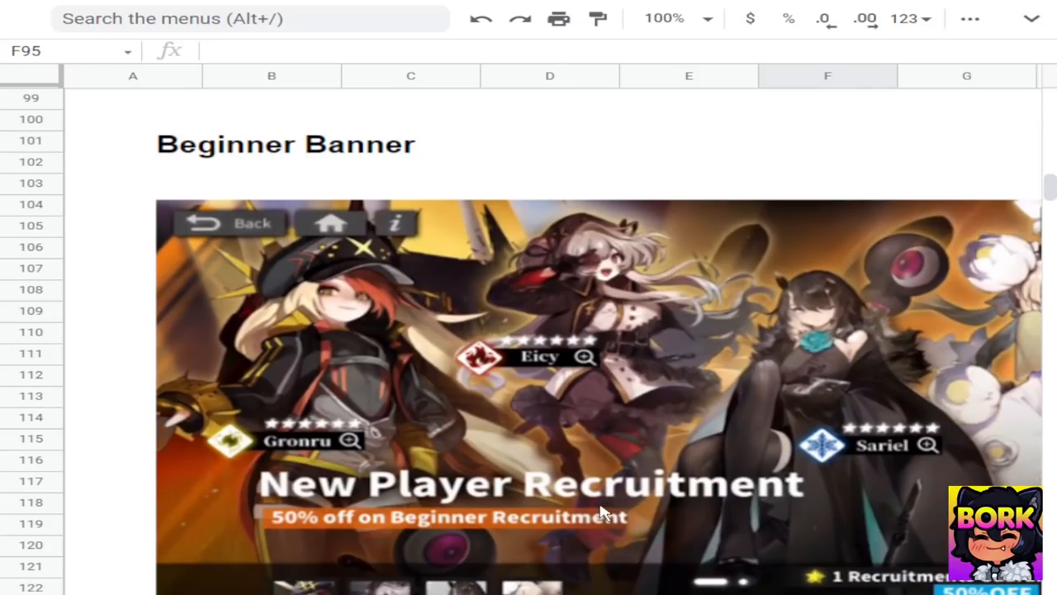
mouse_move(517, 427)
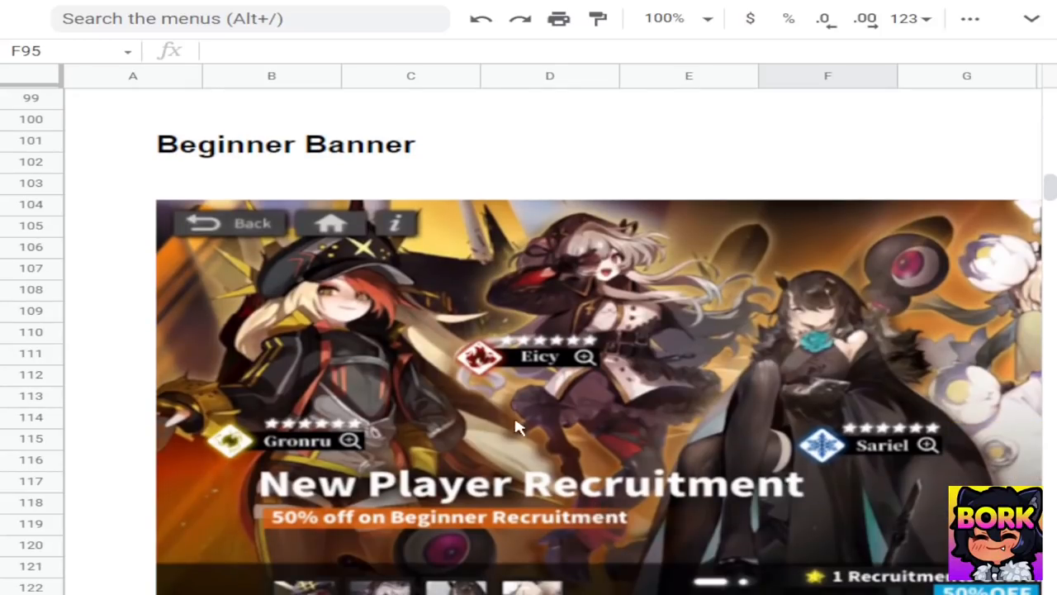
mouse_move(702, 403)
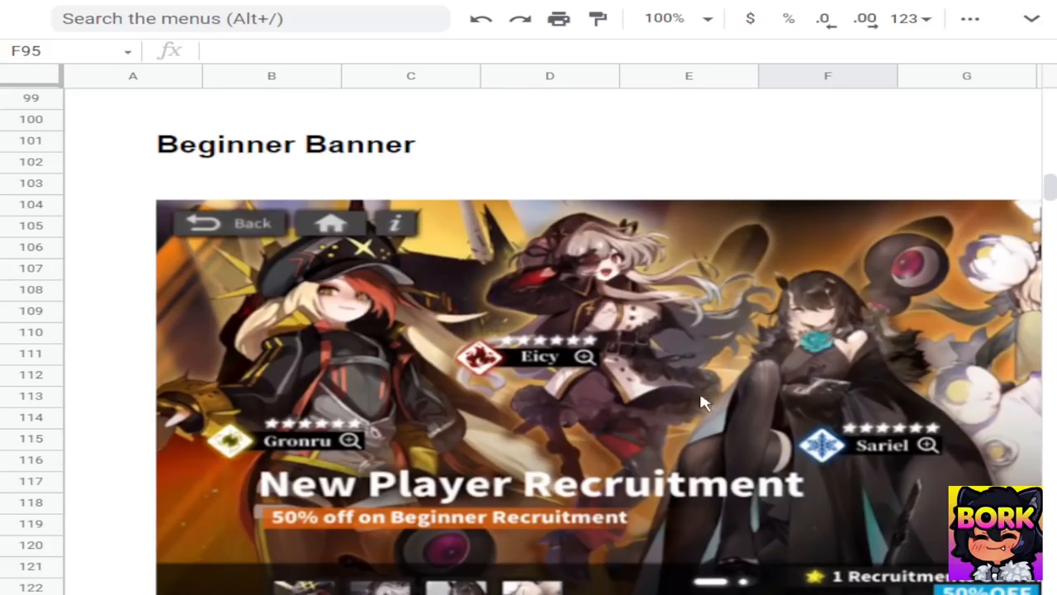
scroll("down", 3)
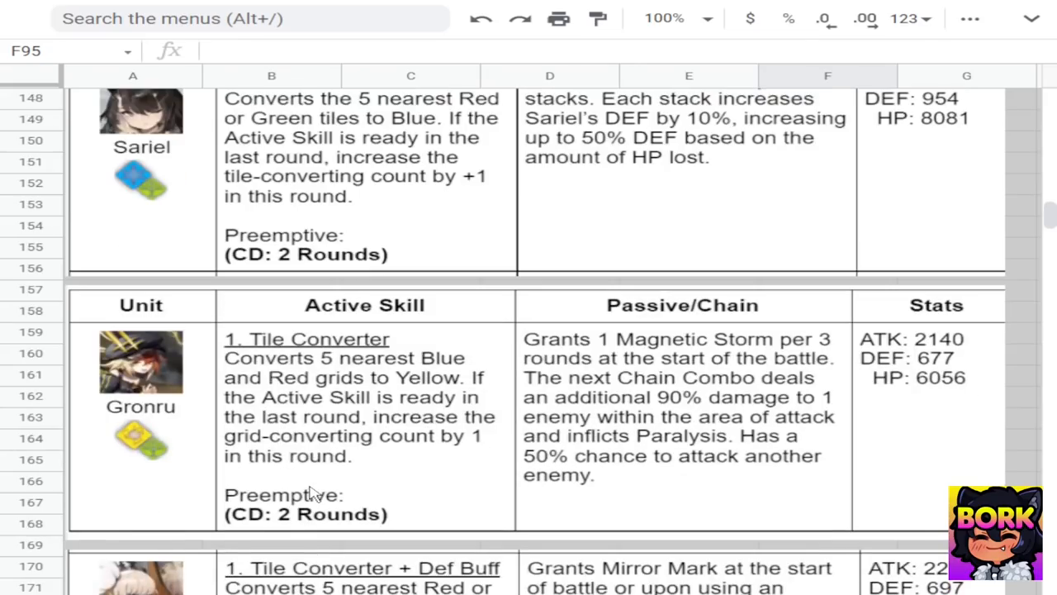
scroll("up", 3)
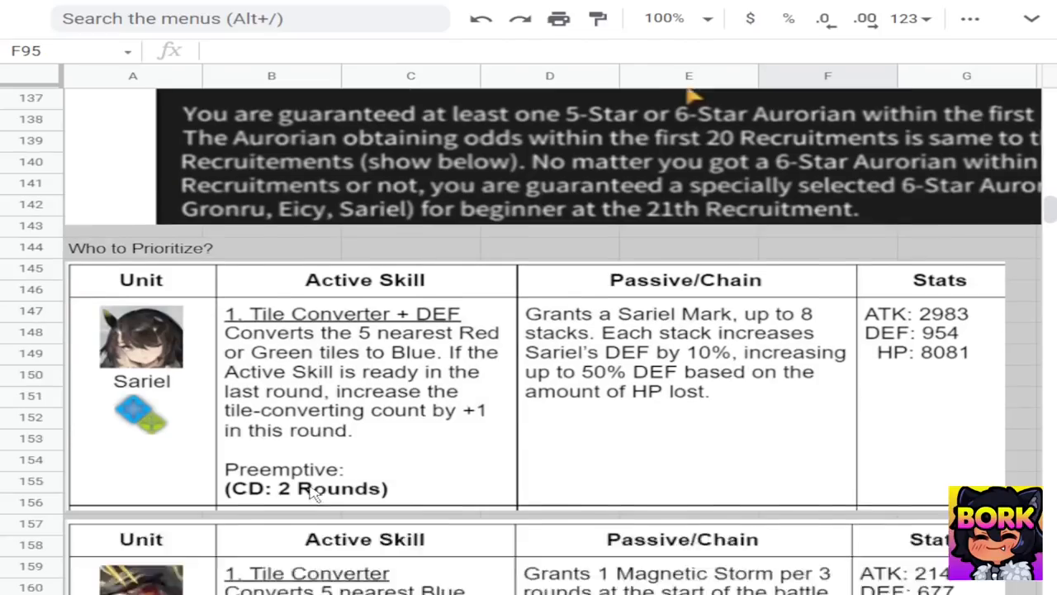
scroll("down", 3)
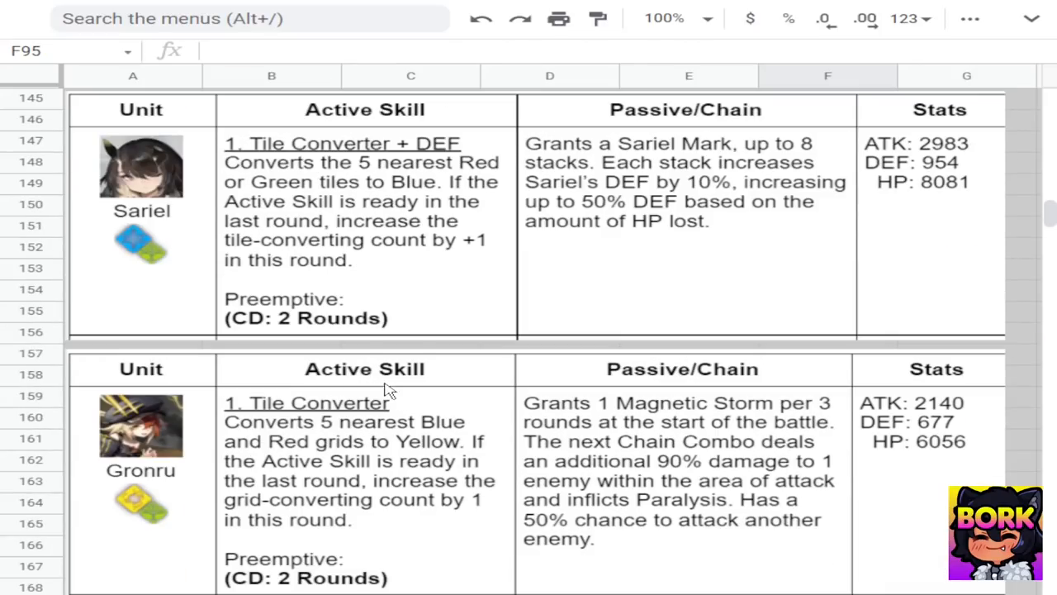
mouse_move(180, 215)
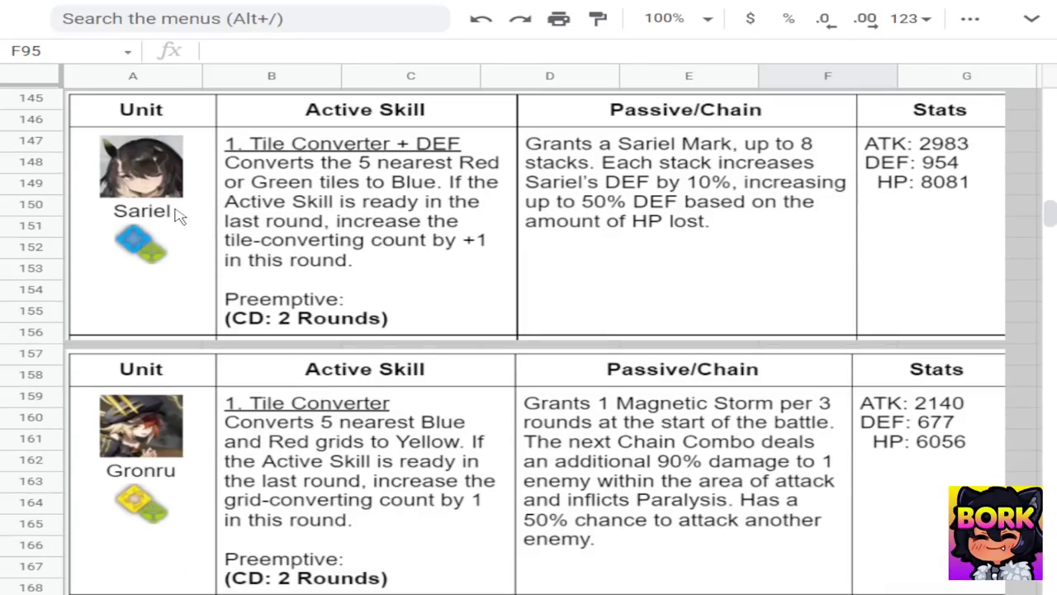
scroll("down", 3)
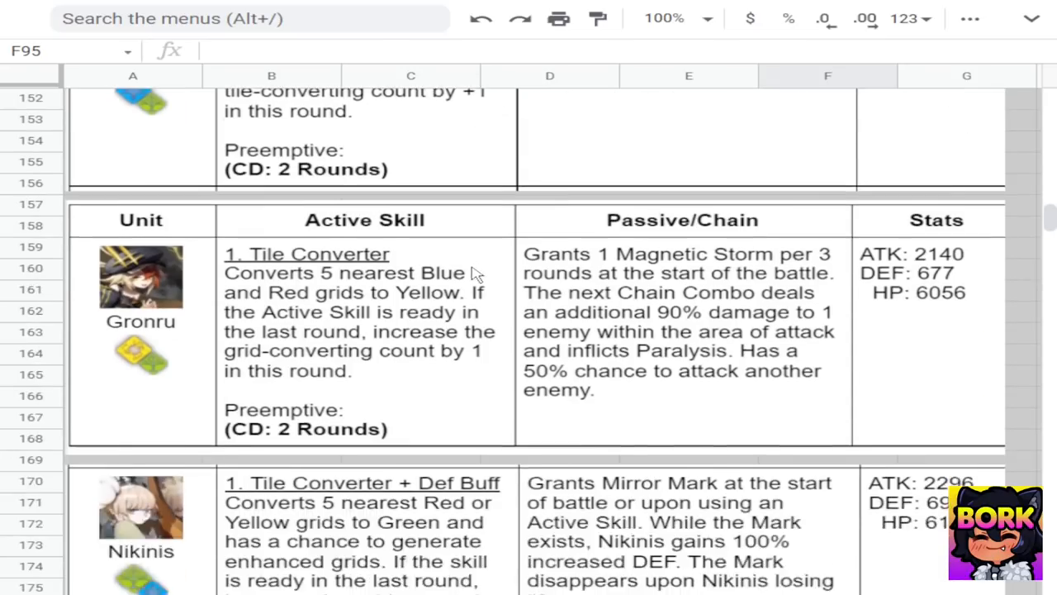
scroll("down", 3)
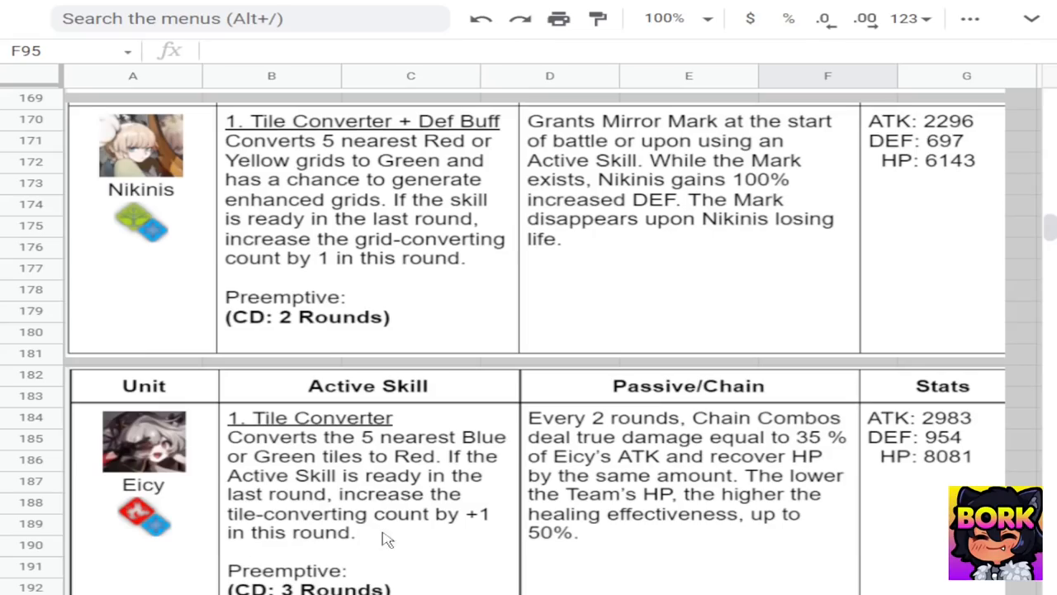
scroll("down", 3)
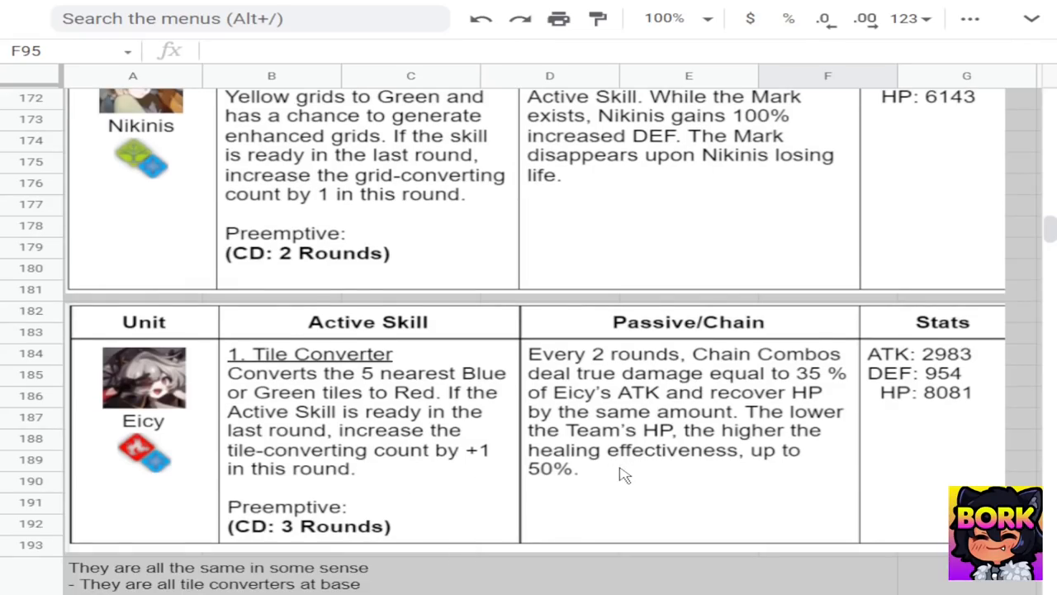
mouse_move(797, 421)
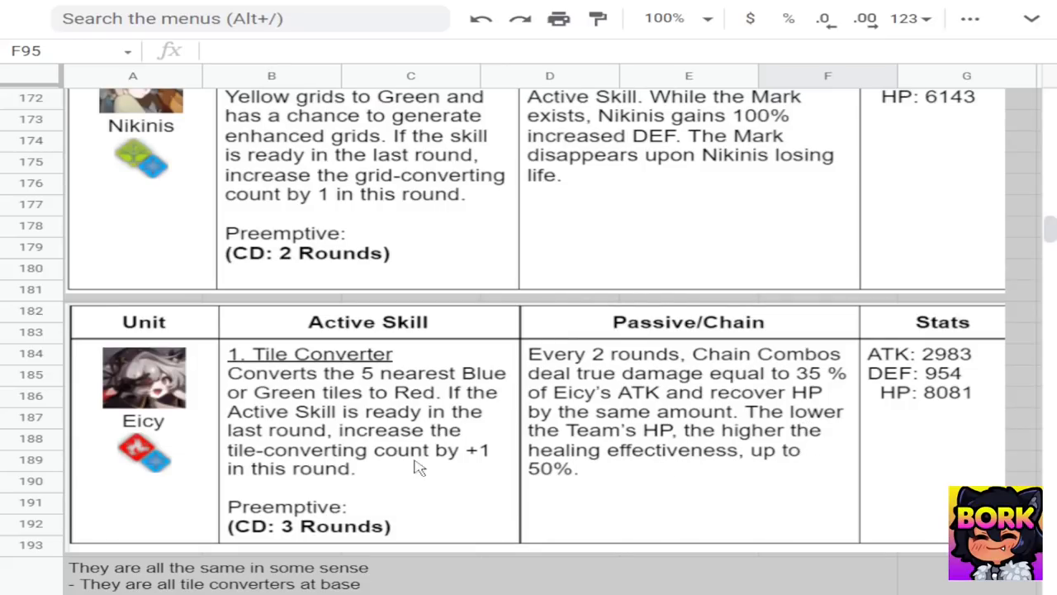
mouse_move(741, 496)
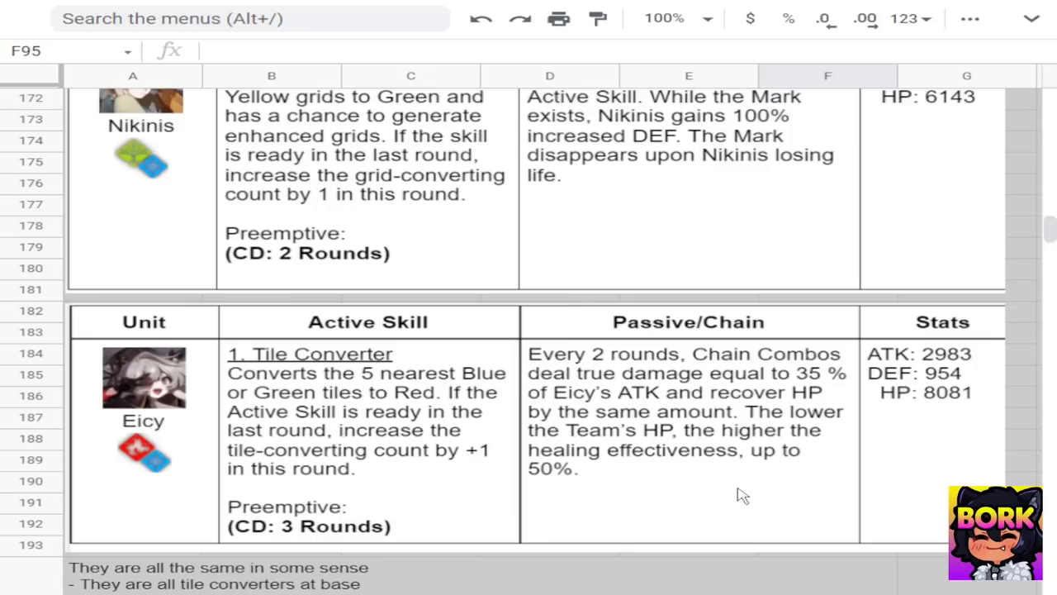
mouse_move(758, 428)
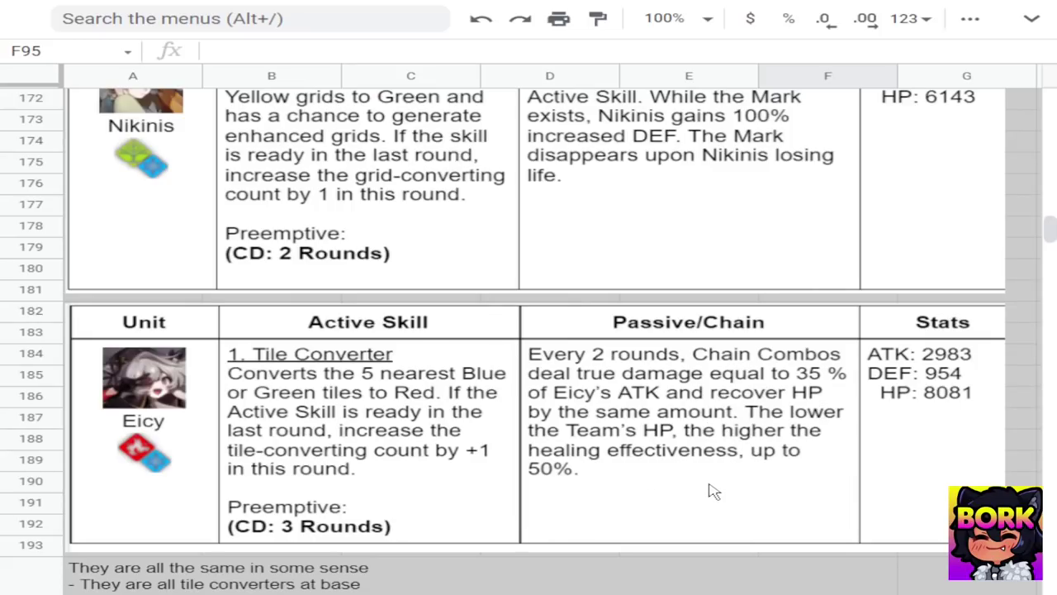
mouse_move(717, 395)
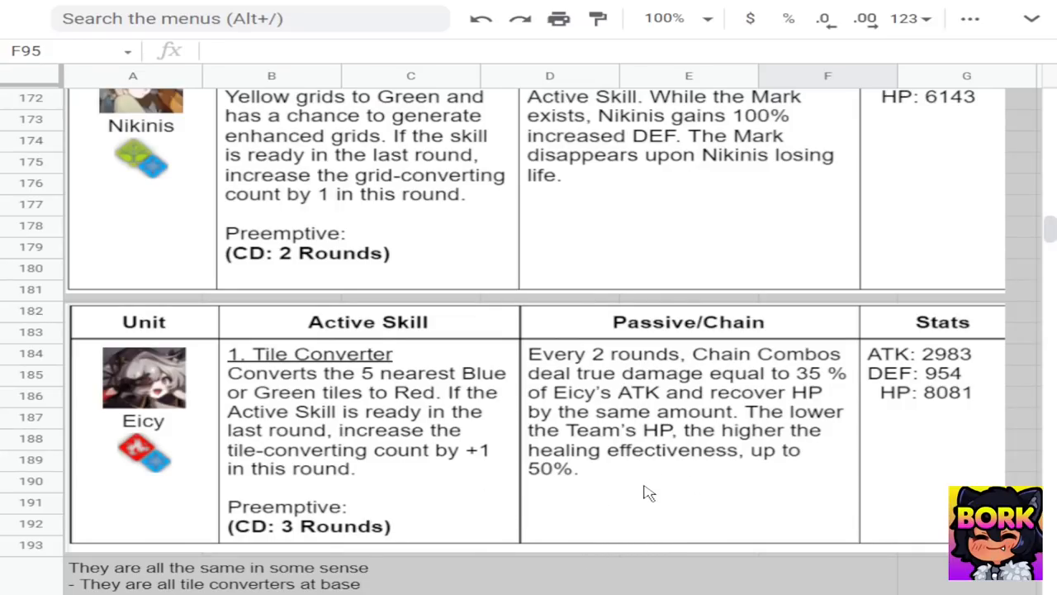
scroll("up", 3)
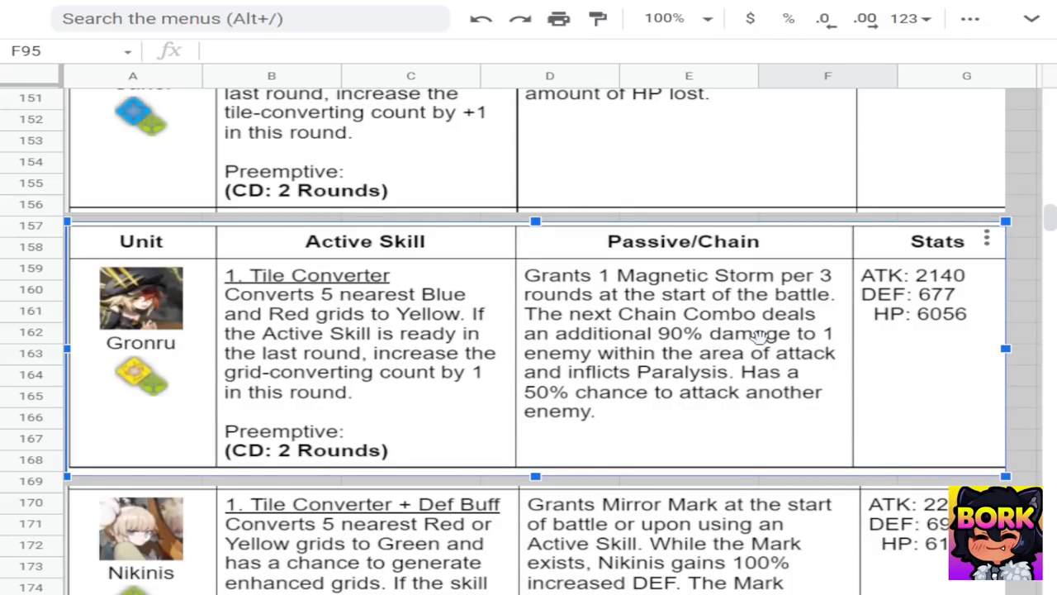
mouse_move(759, 354)
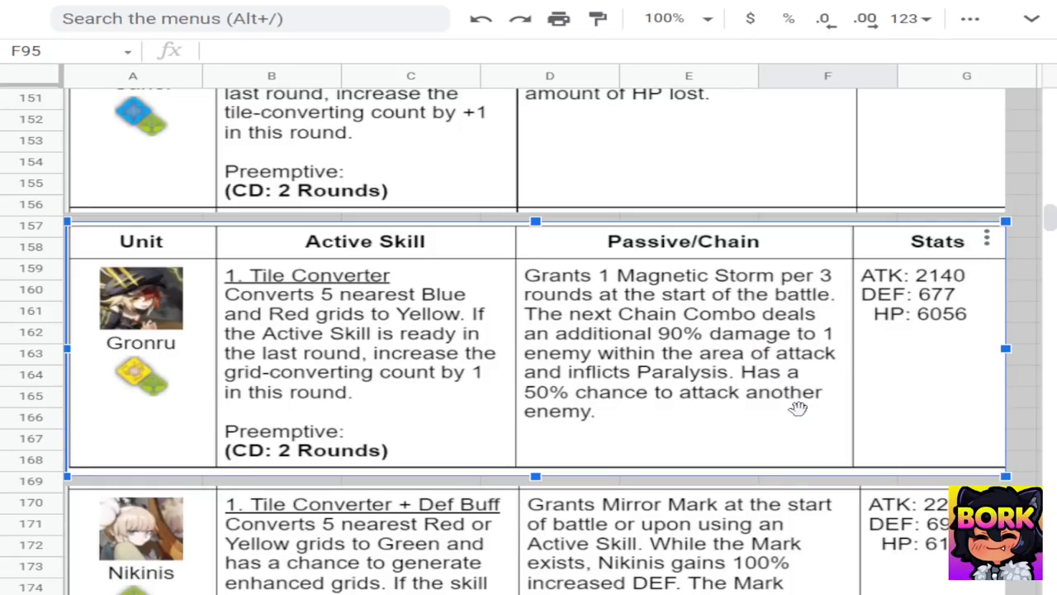
mouse_move(783, 419)
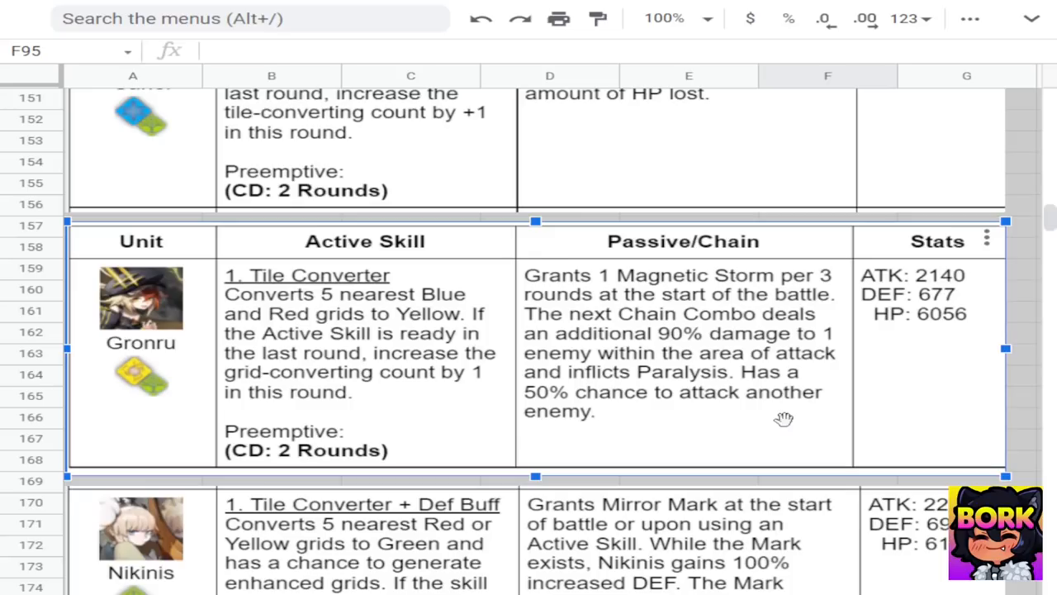
mouse_move(491, 348)
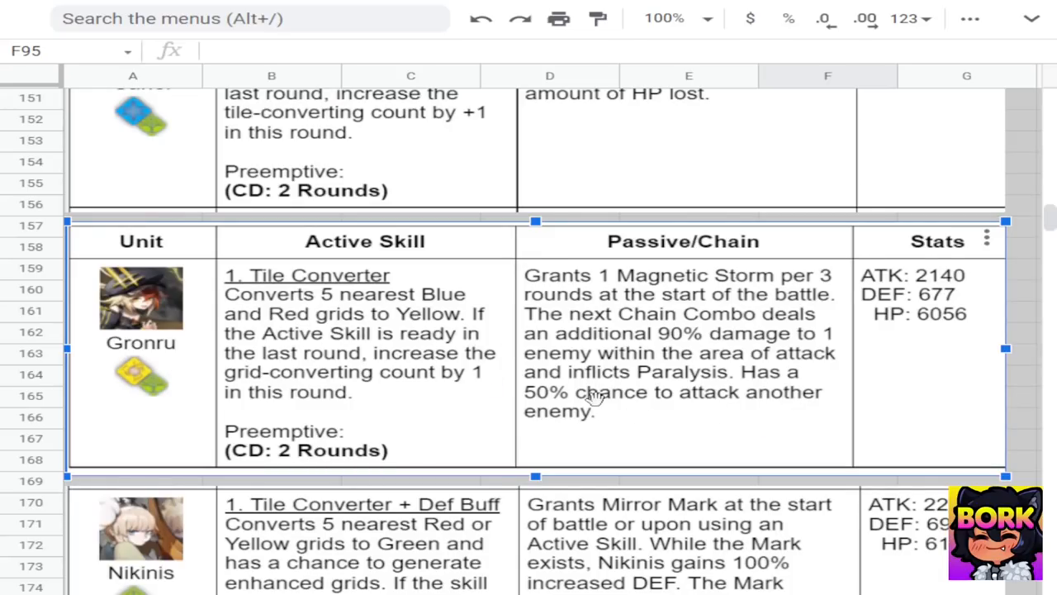
mouse_move(755, 392)
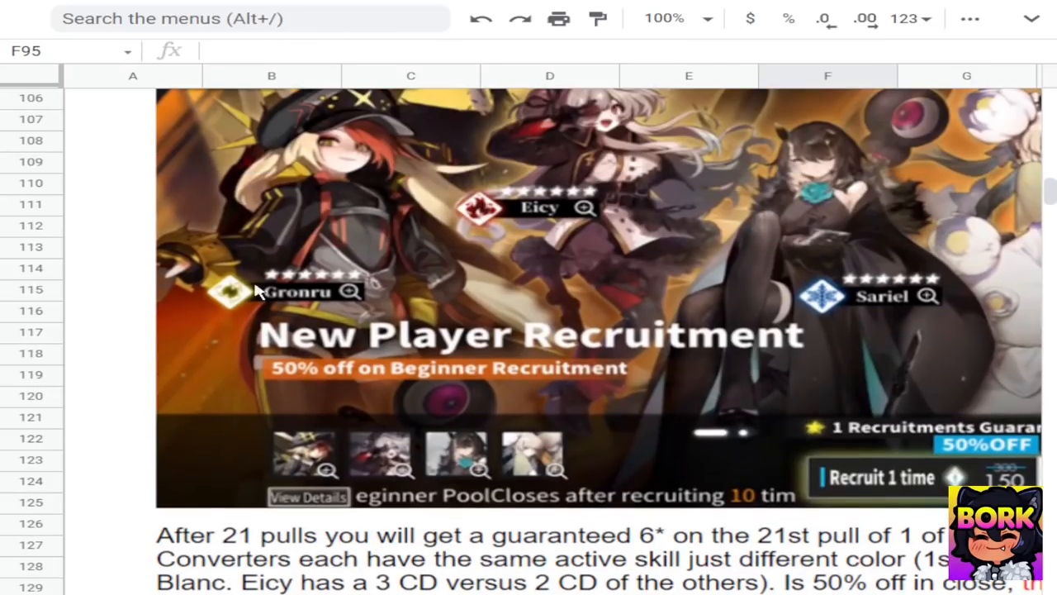
Step: Scroll past the Sariel, Gronru, Nikinis and Eicy tables and select a cell in the notes below
scroll("down", 3)
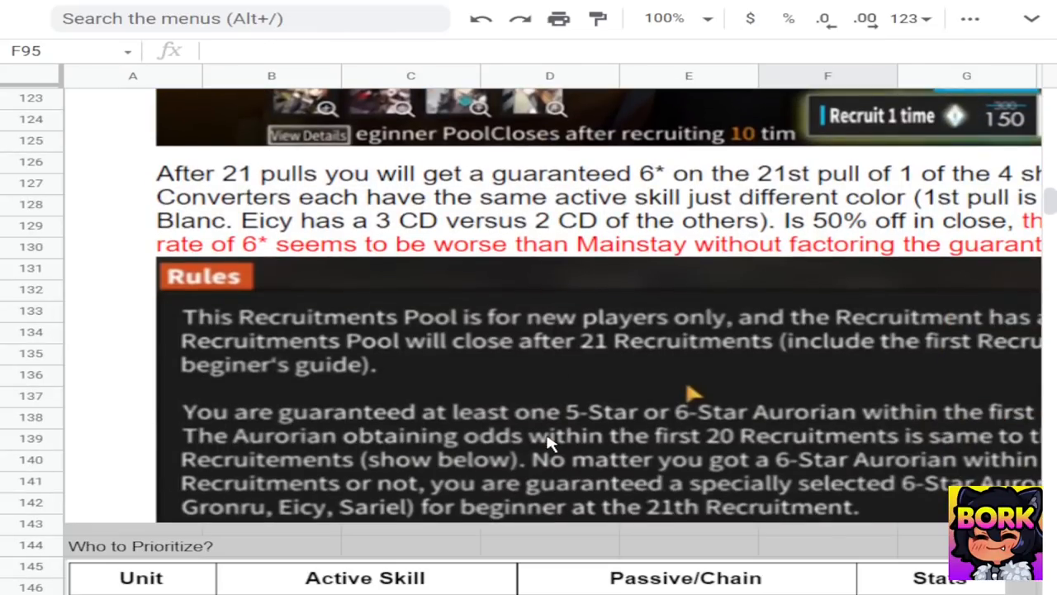
scroll("down", 3)
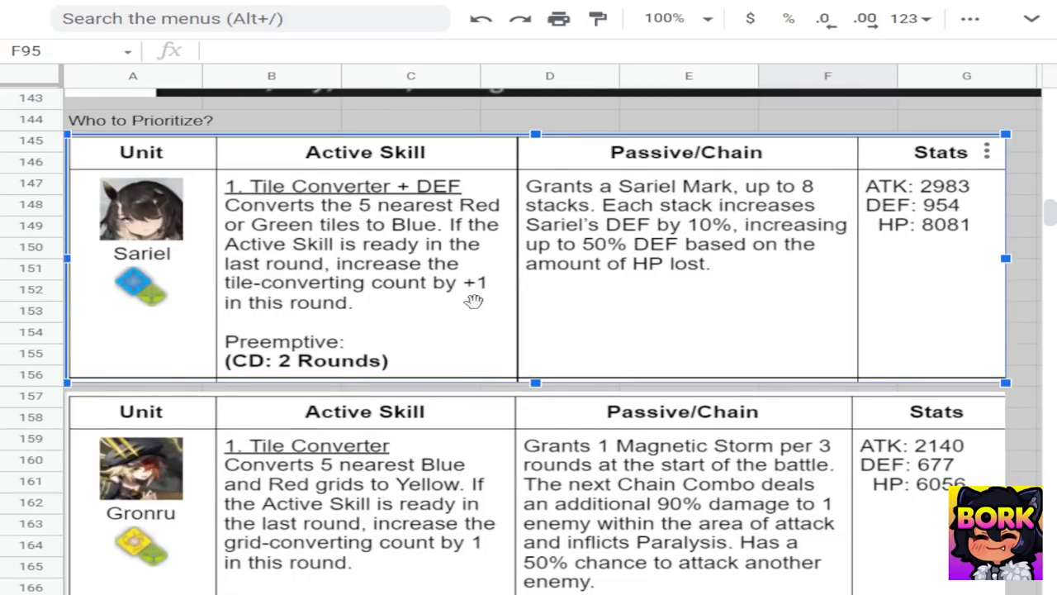
scroll("down", 3)
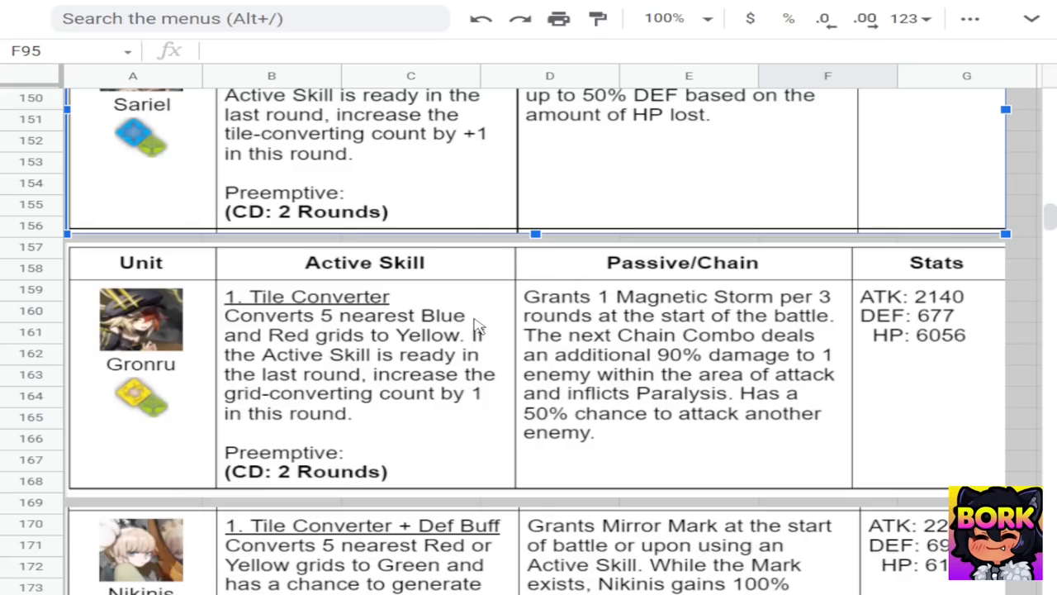
scroll("down", 3)
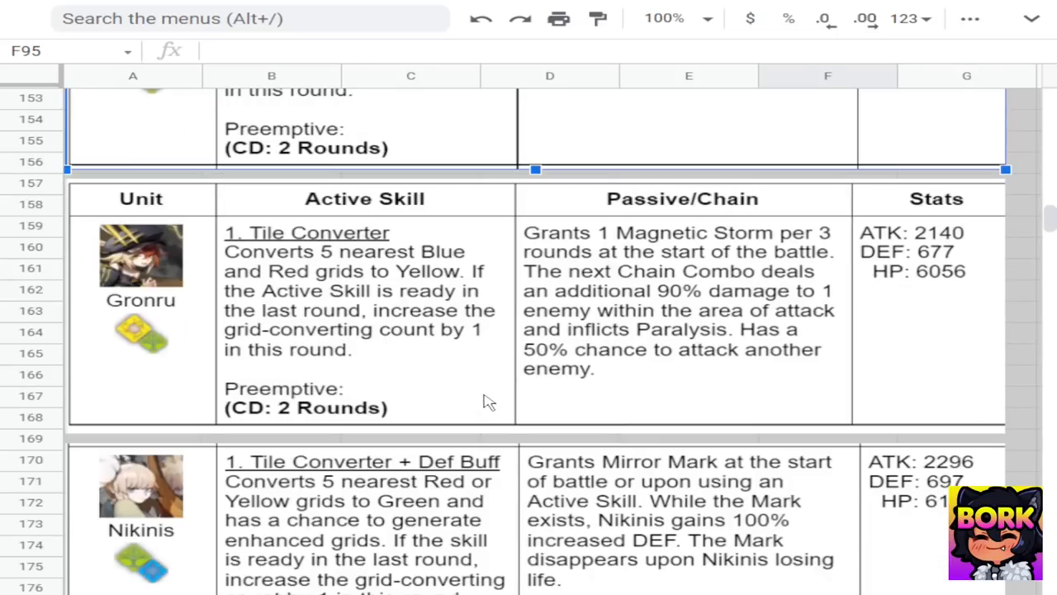
scroll("down", 3)
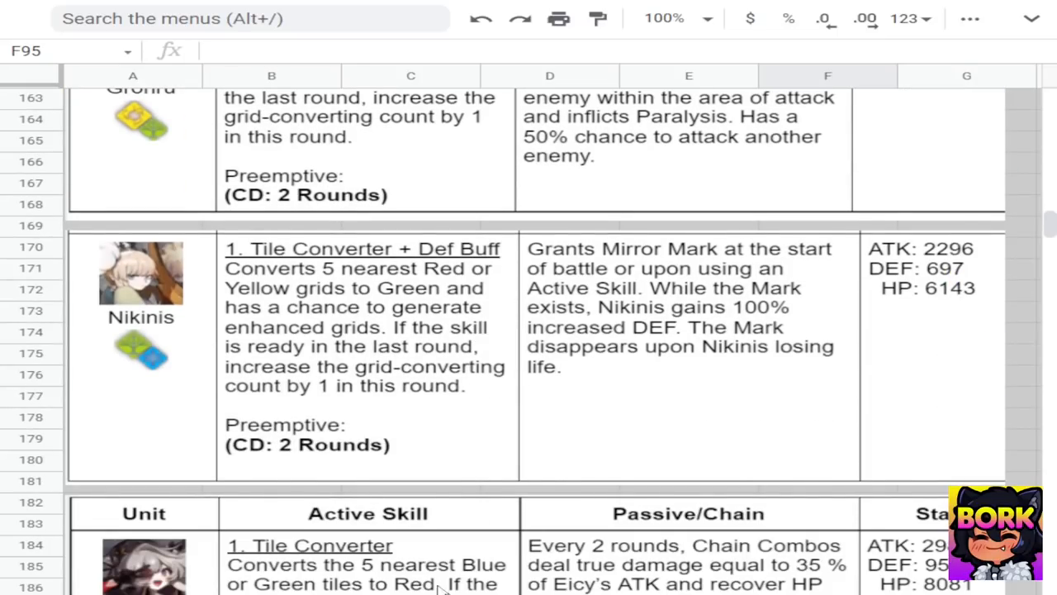
scroll("down", 3)
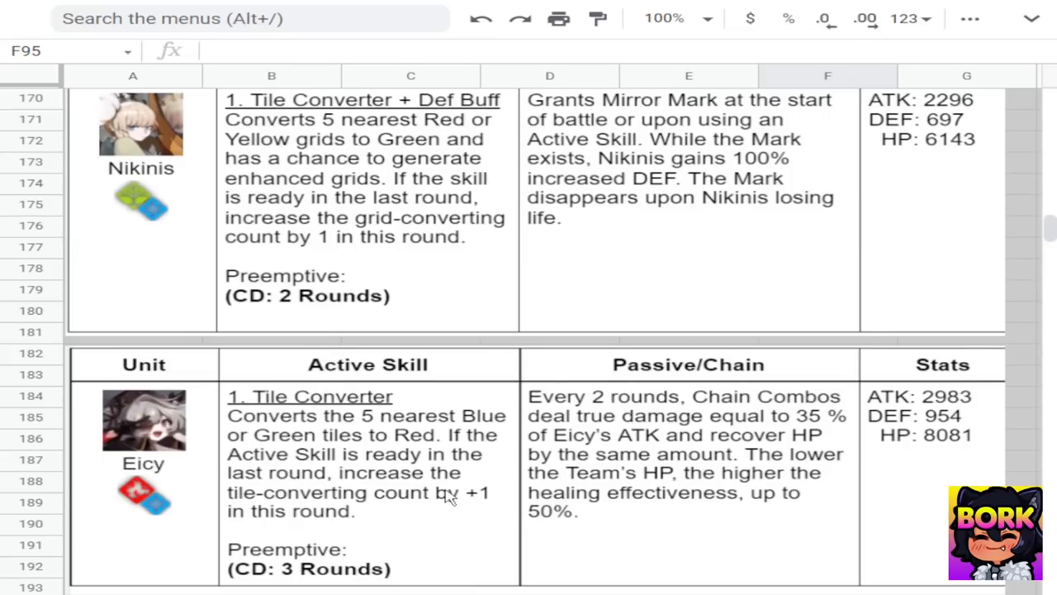
scroll("down", 3)
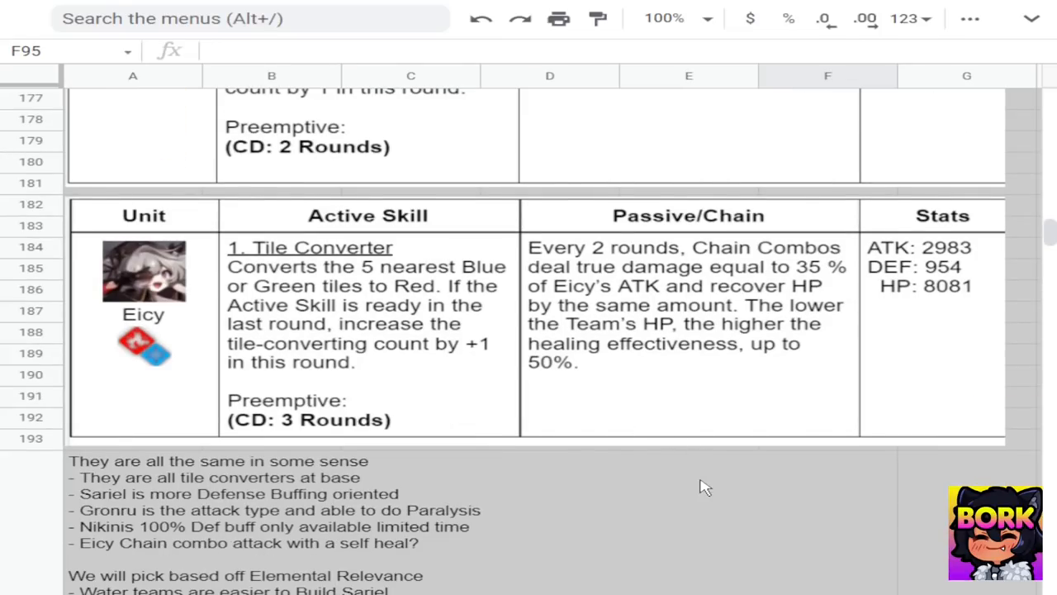
left_click(688, 520)
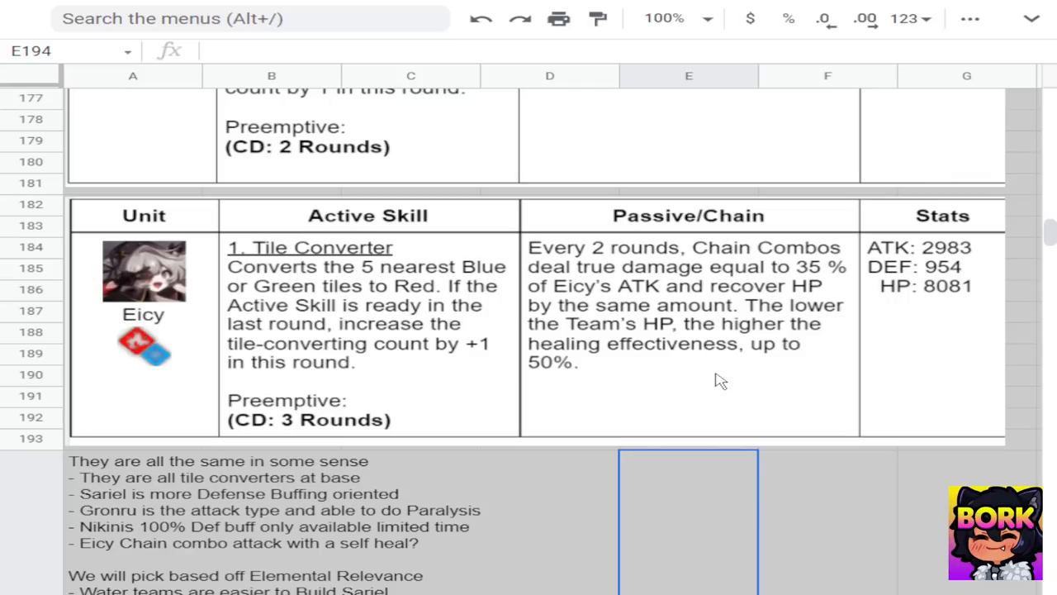
scroll("down", 3)
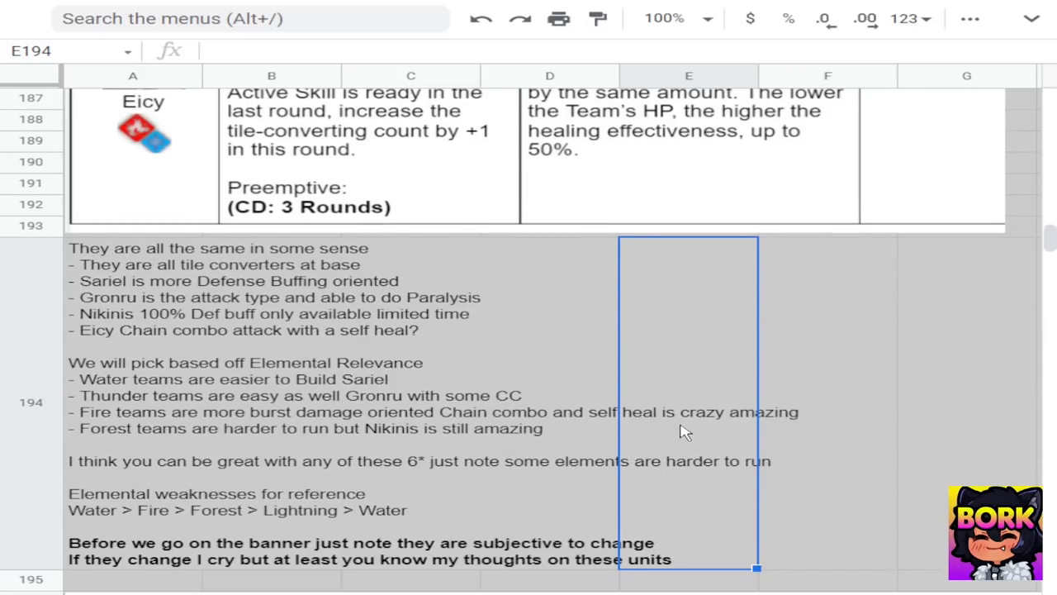
Step: Scroll past the Mainstay Banner pity rules to the 6- to 3-star Aurorian obtaining chances
scroll("down", 3)
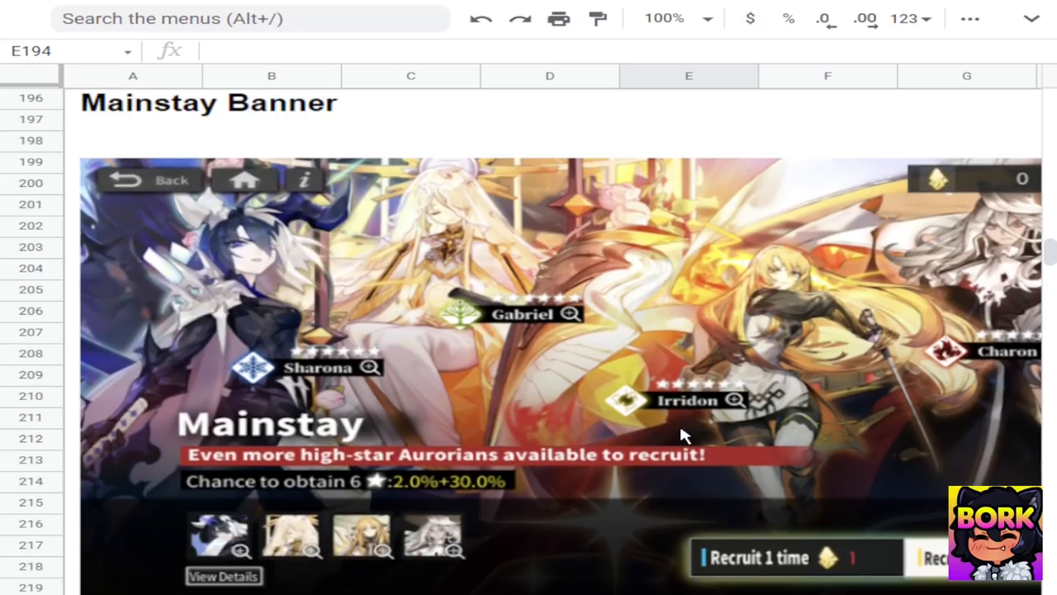
mouse_move(752, 306)
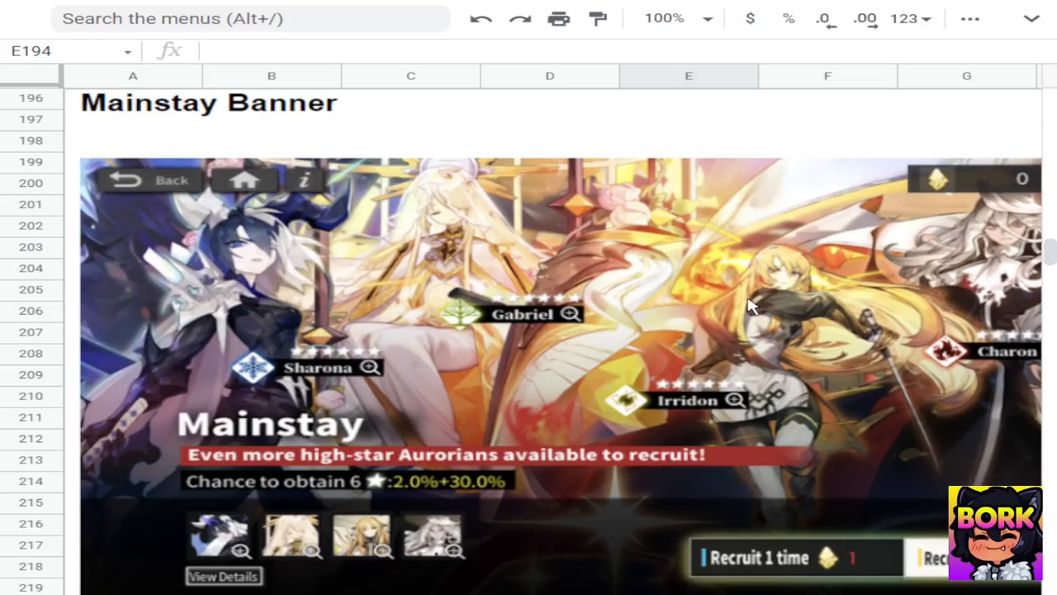
scroll("down", 3)
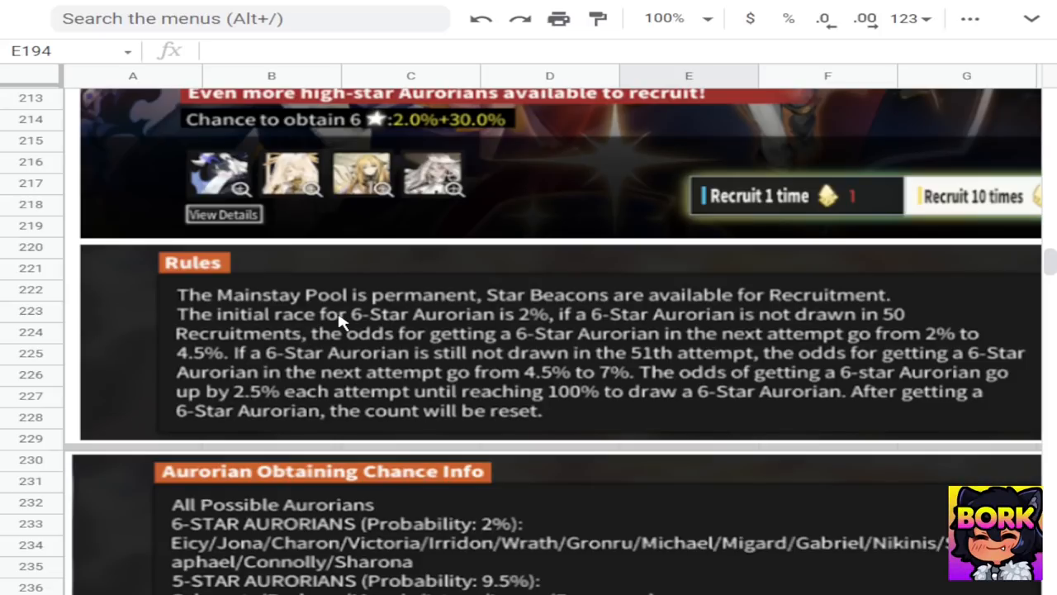
mouse_move(535, 328)
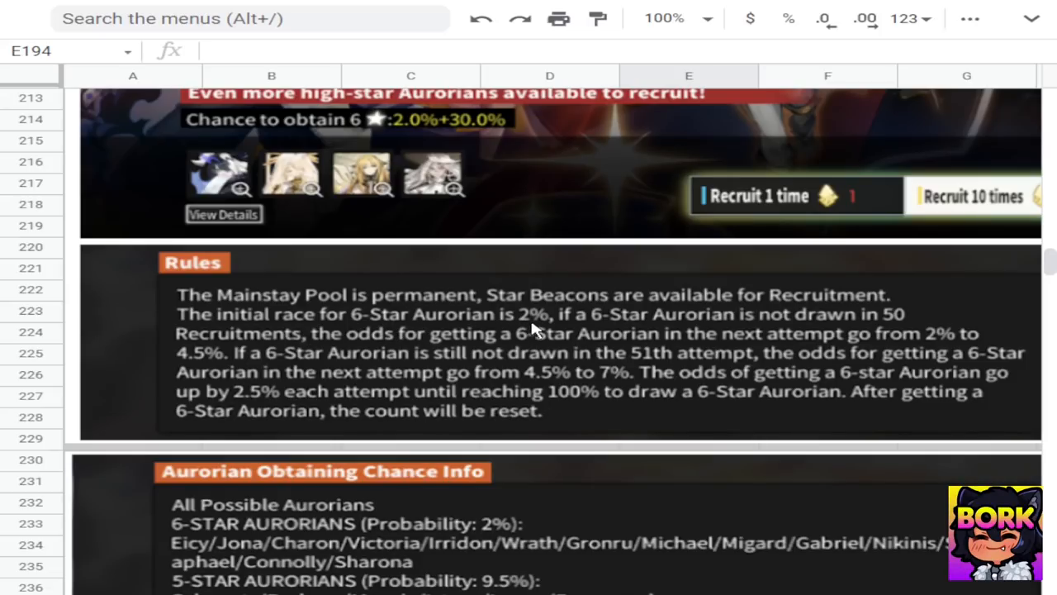
mouse_move(821, 324)
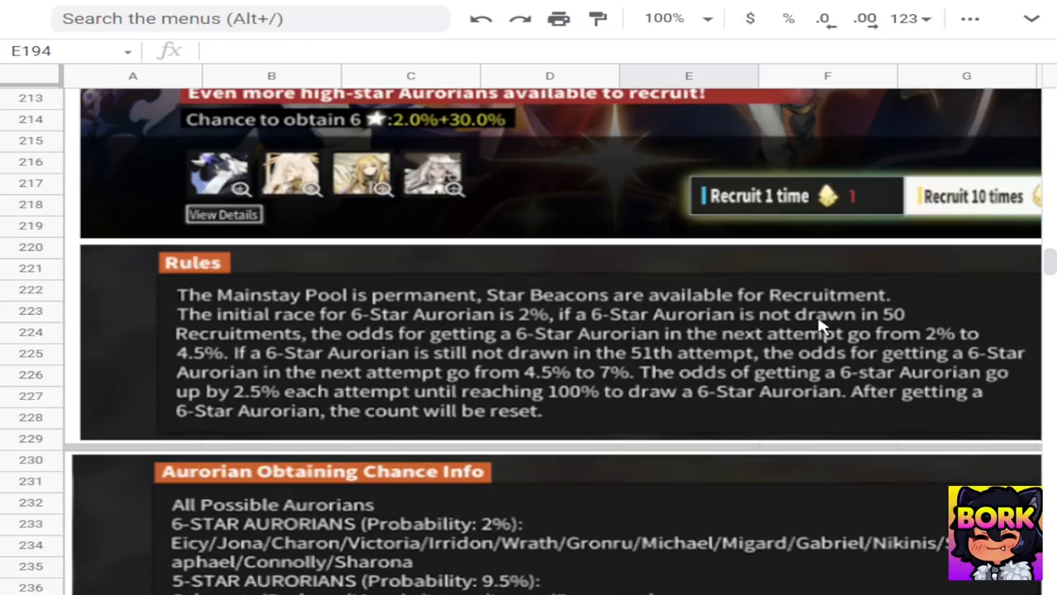
mouse_move(586, 345)
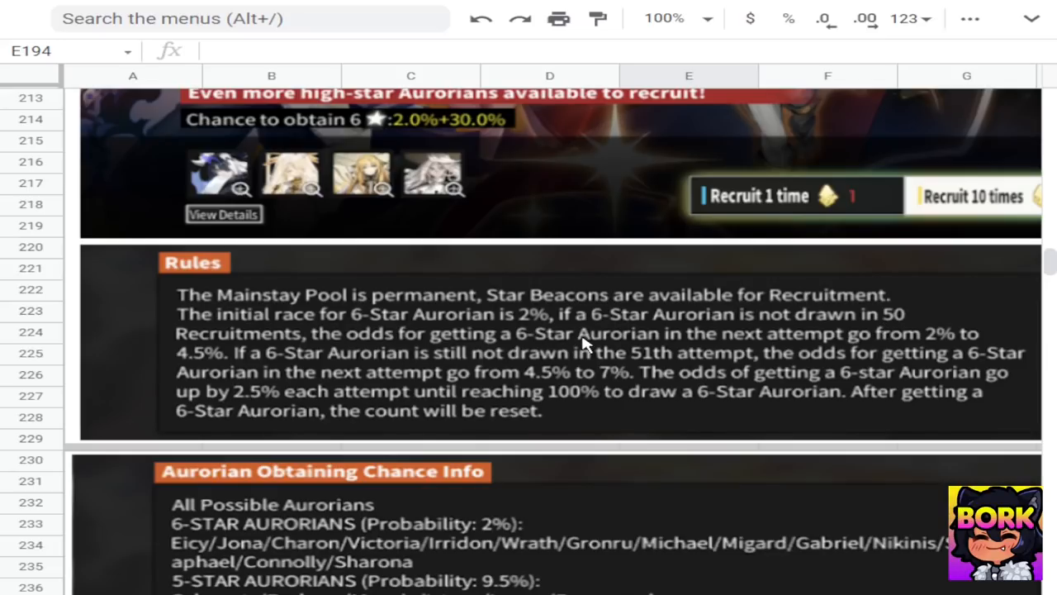
mouse_move(921, 350)
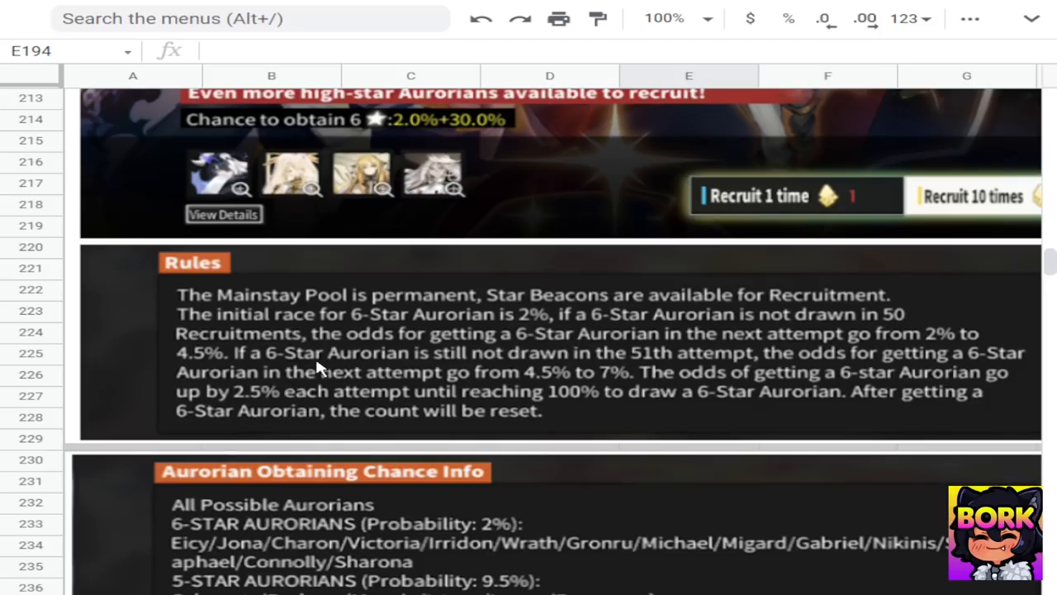
mouse_move(586, 377)
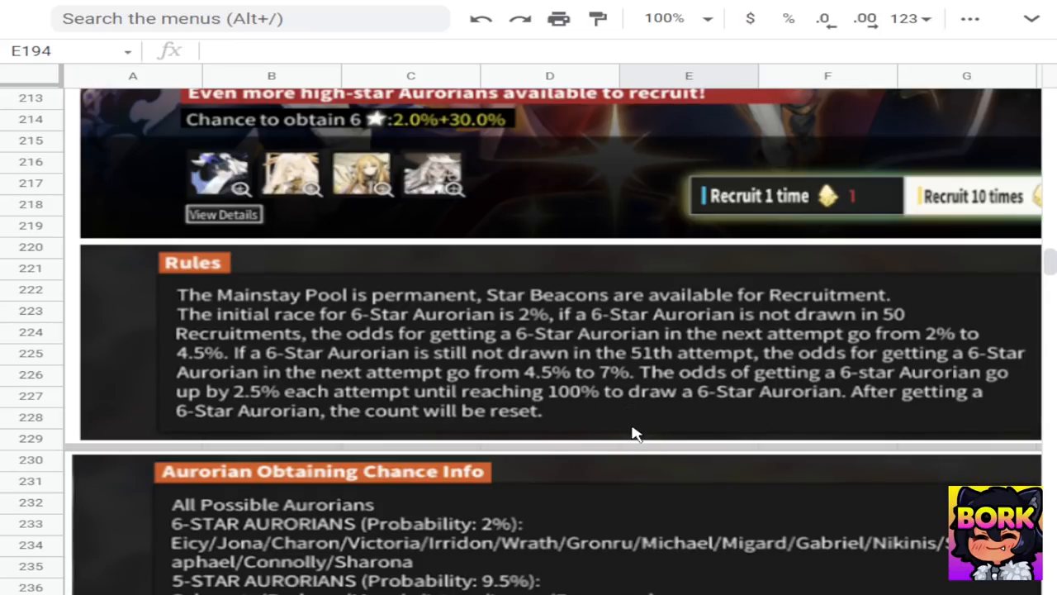
scroll("down", 3)
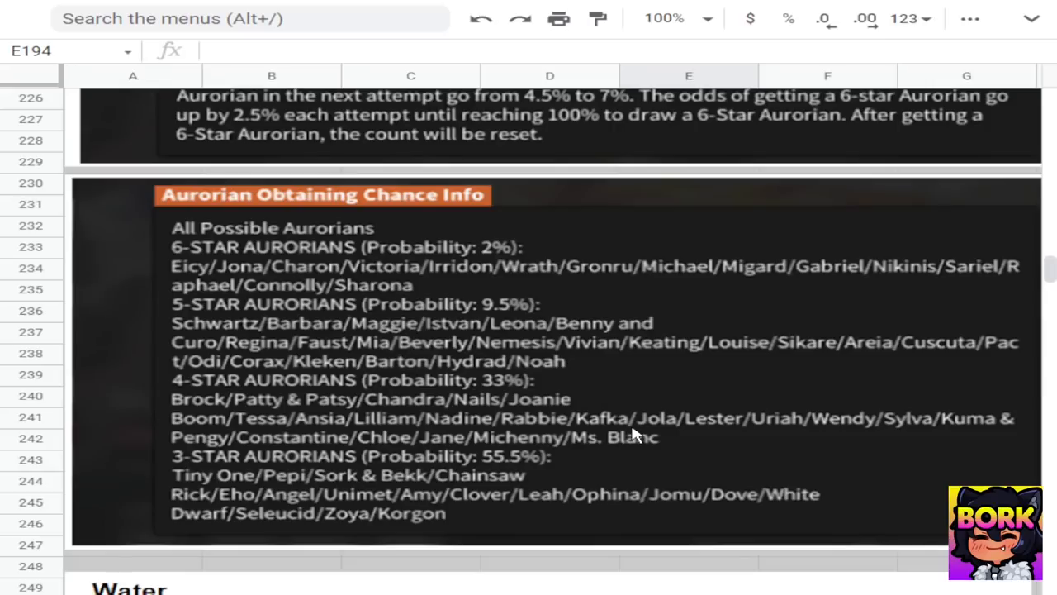
mouse_move(326, 322)
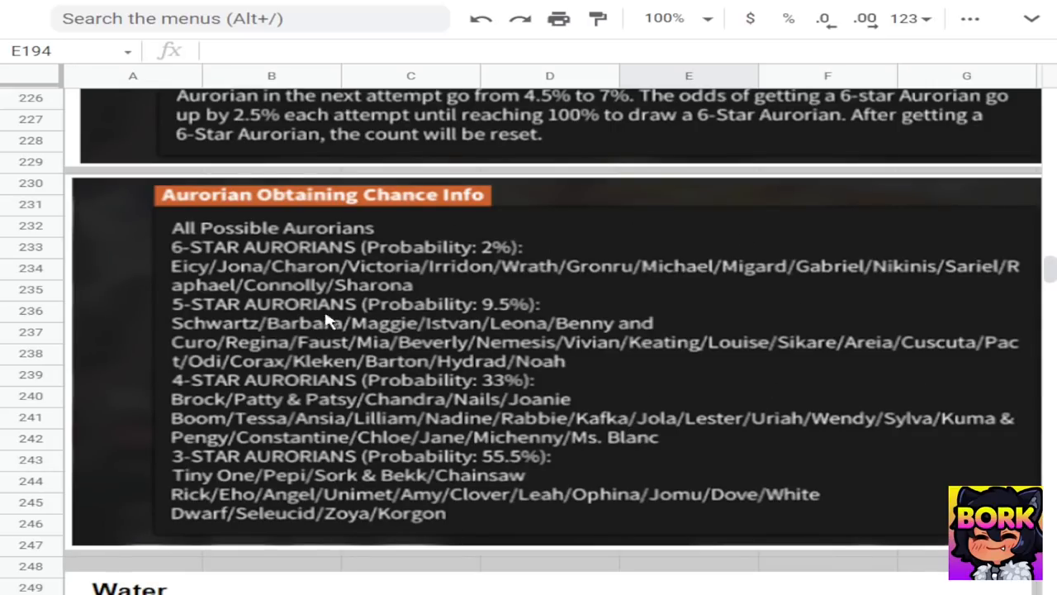
mouse_move(230, 357)
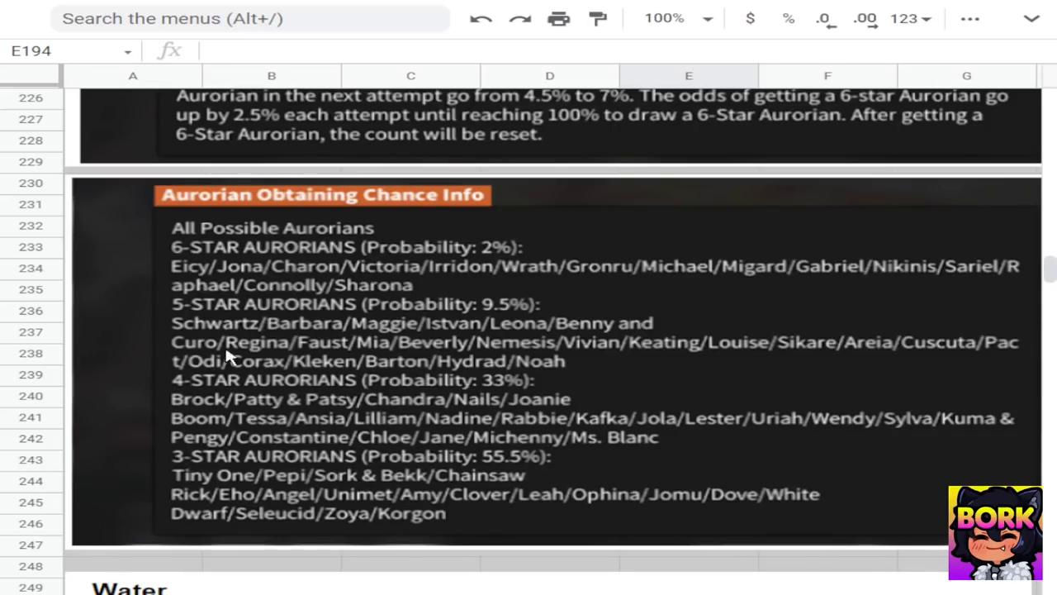
scroll("up", 3)
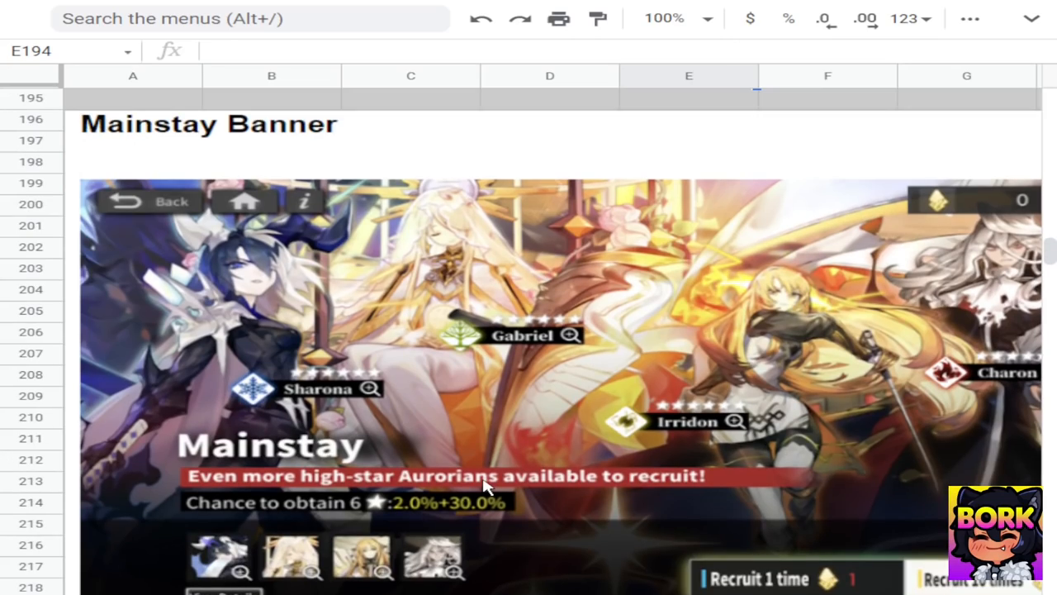
scroll("up", 3)
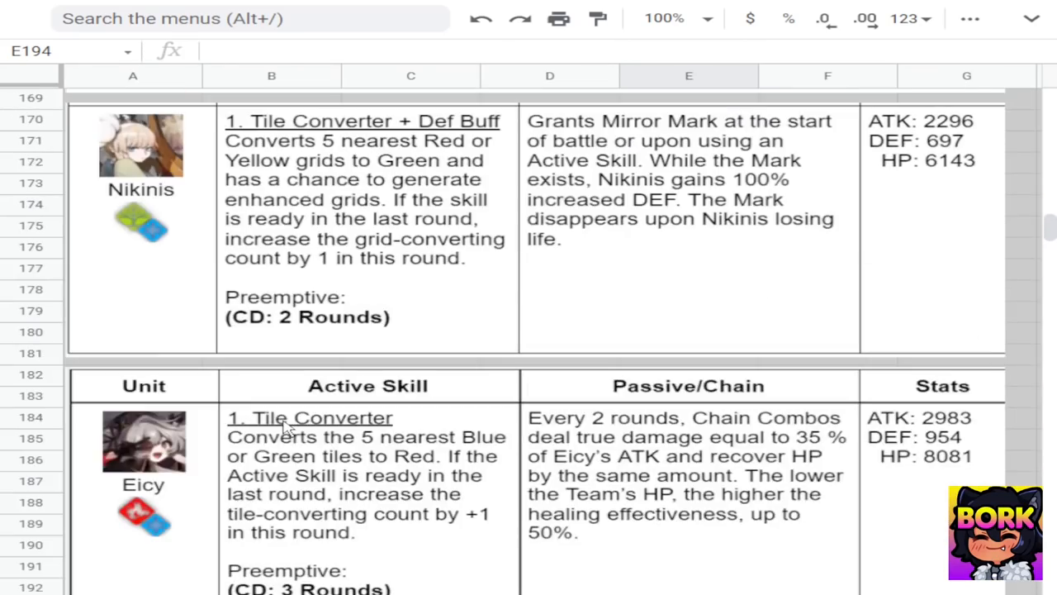
scroll("up", 3)
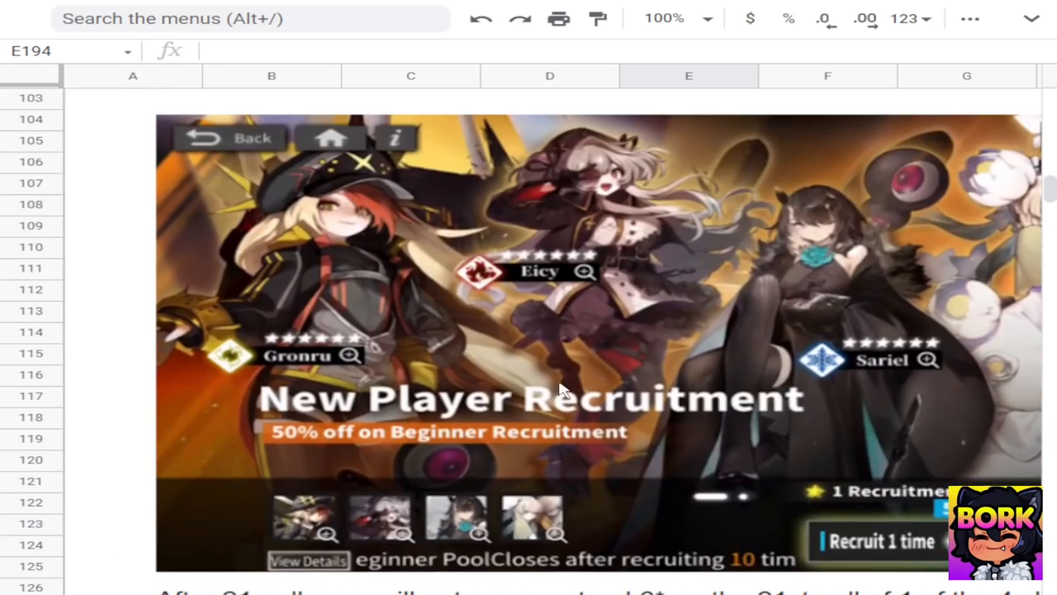
scroll("down", 3)
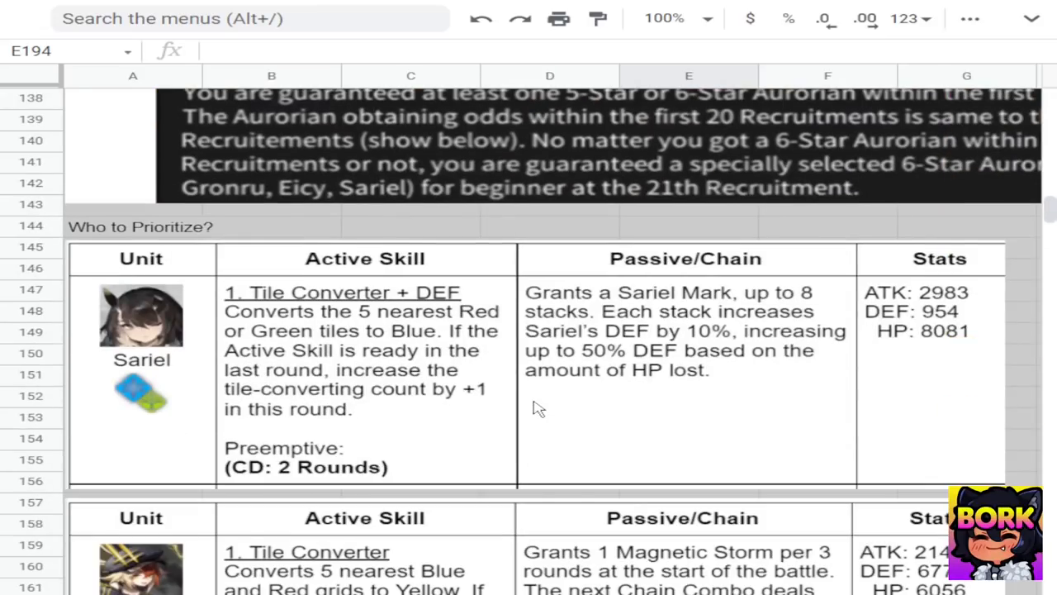
scroll("down", 3)
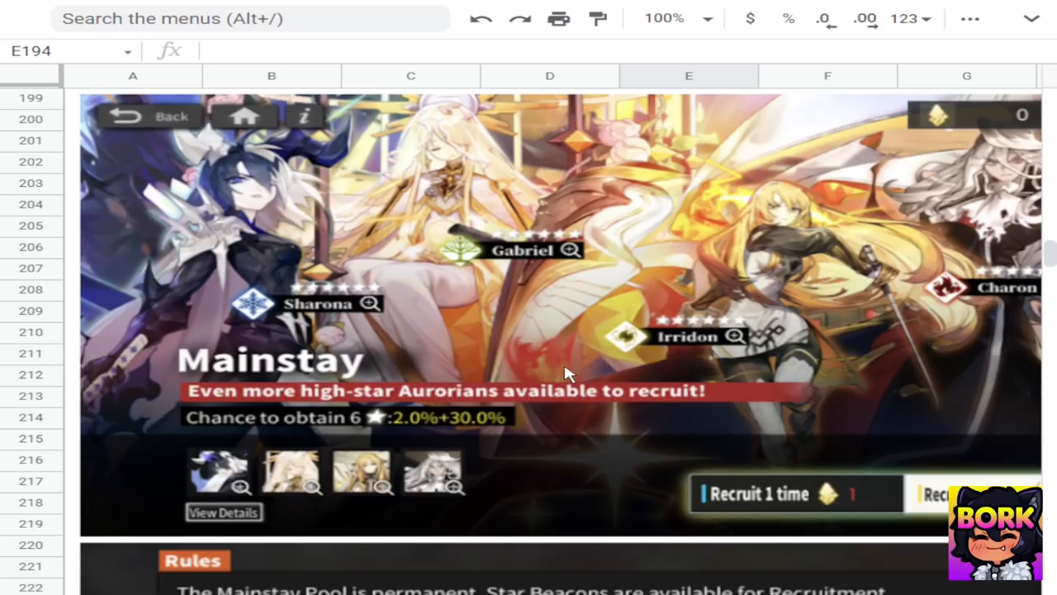
scroll("up", 3)
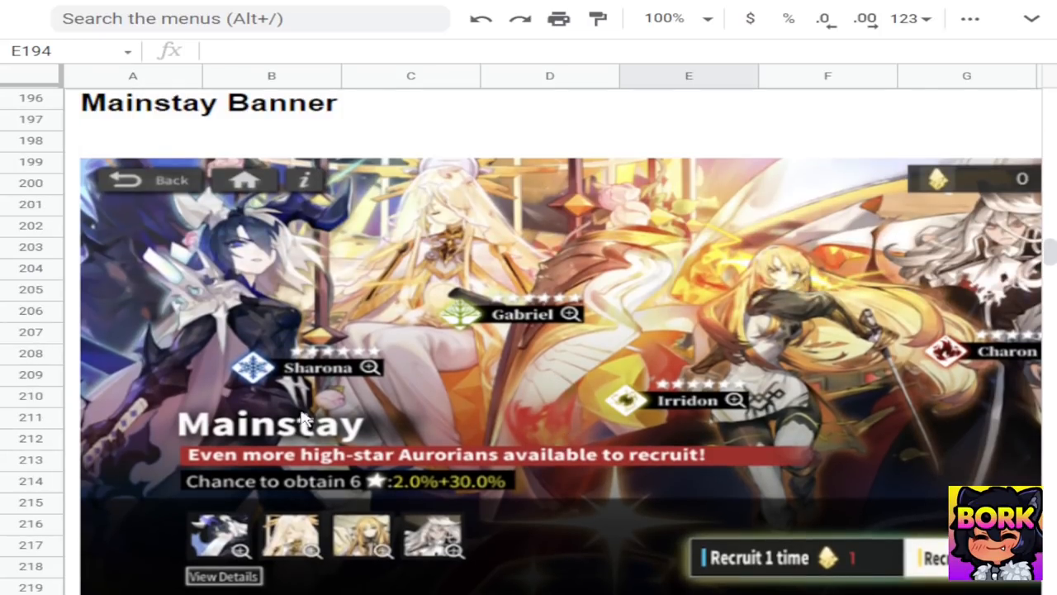
mouse_move(594, 437)
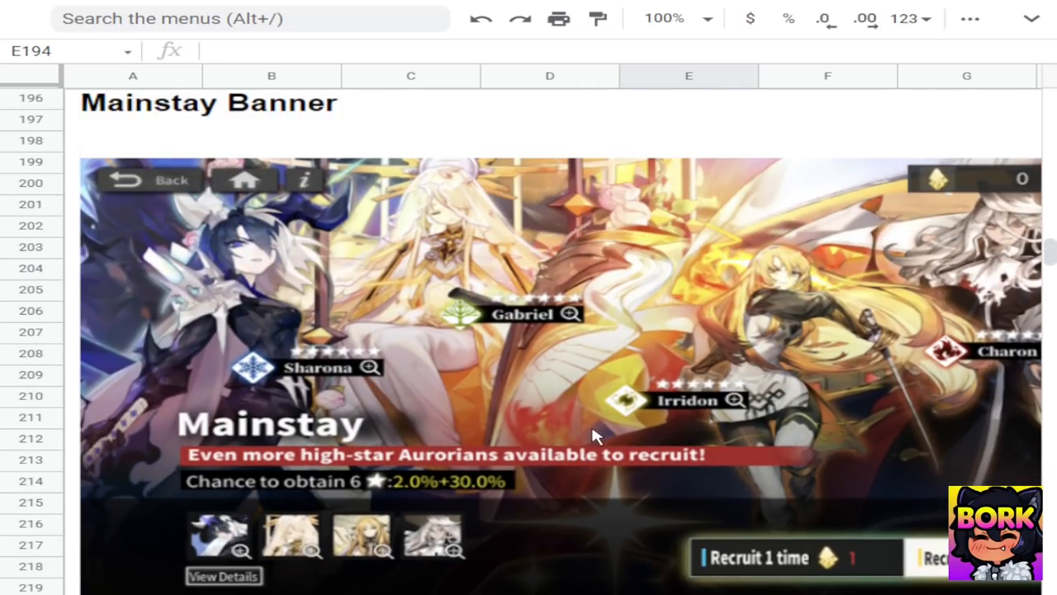
scroll("up", 3)
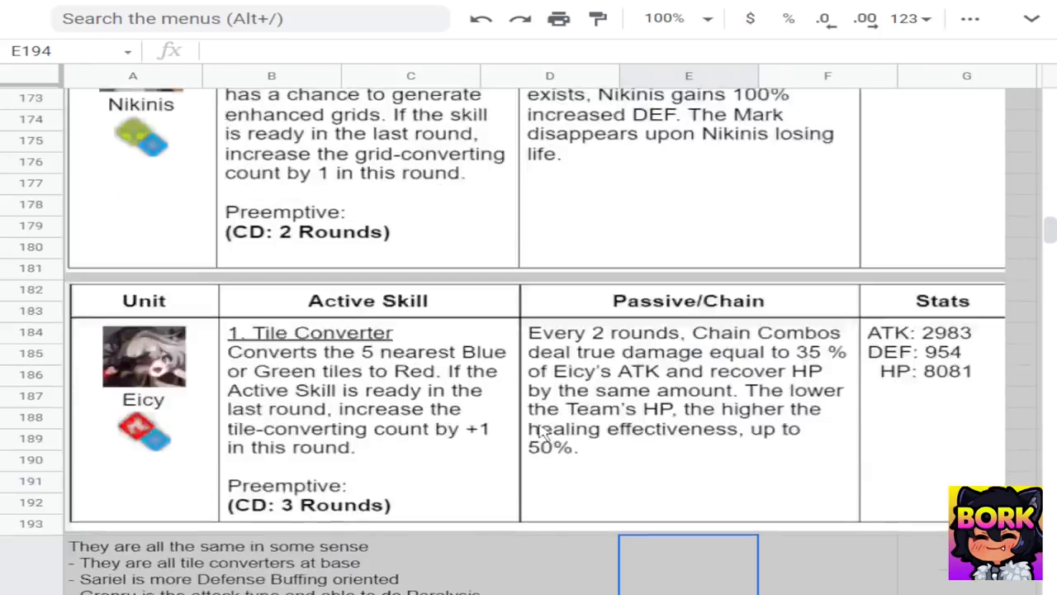
scroll("up", 3)
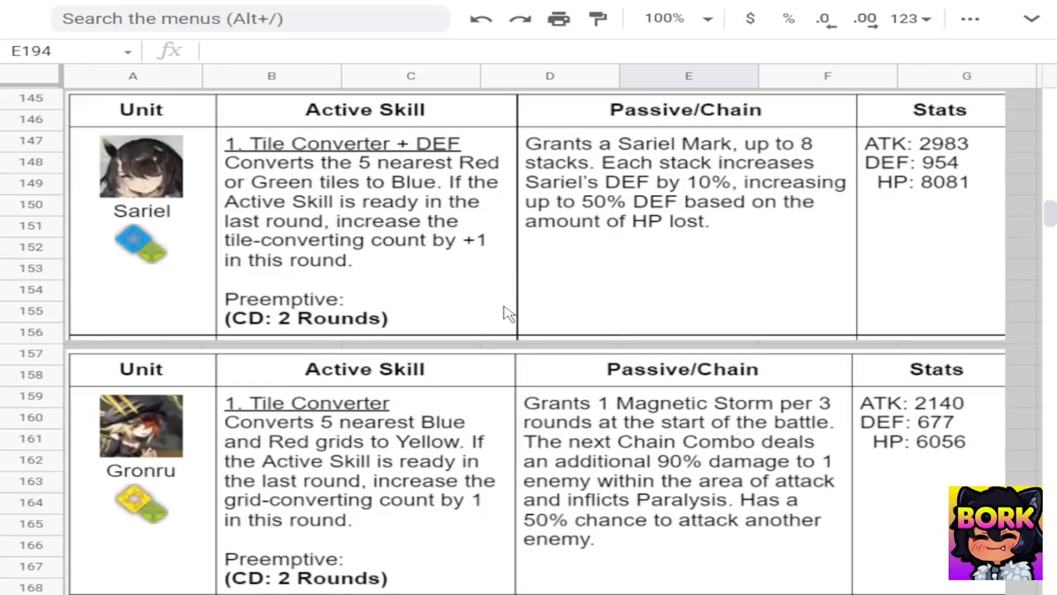
scroll("down", 3)
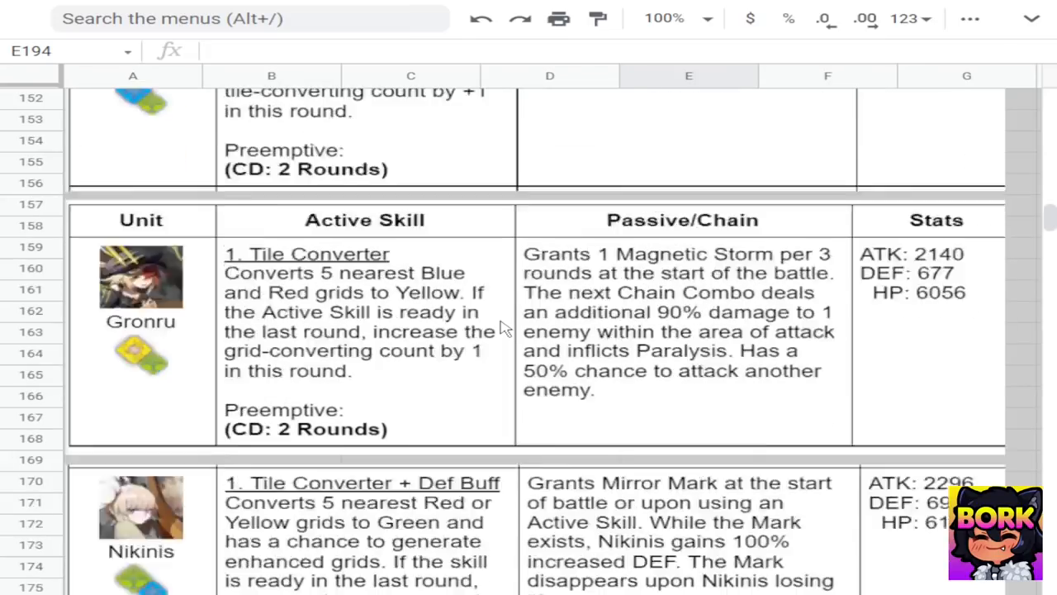
scroll("up", 3)
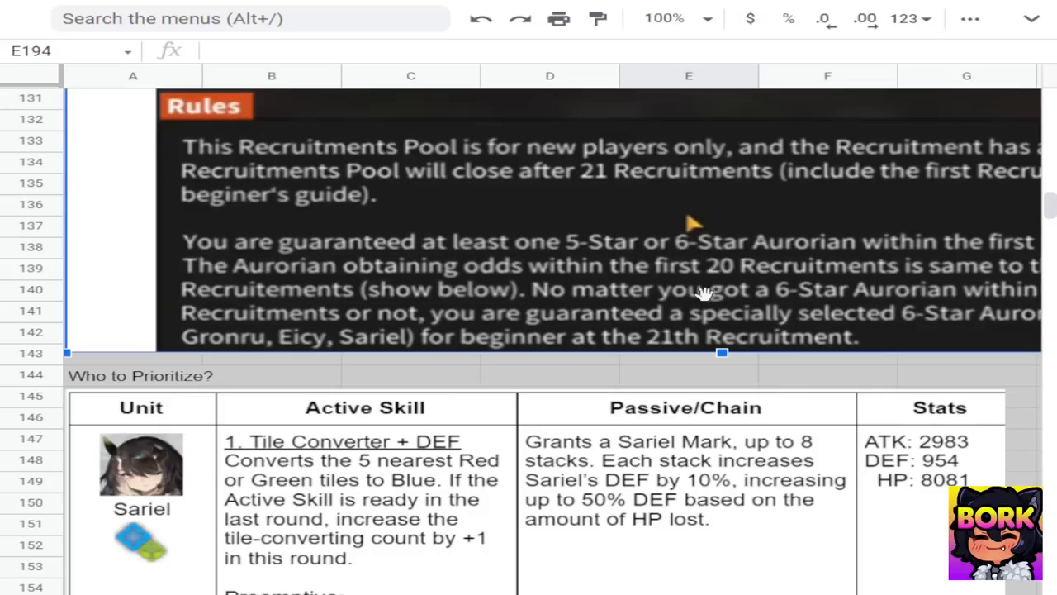
mouse_move(753, 397)
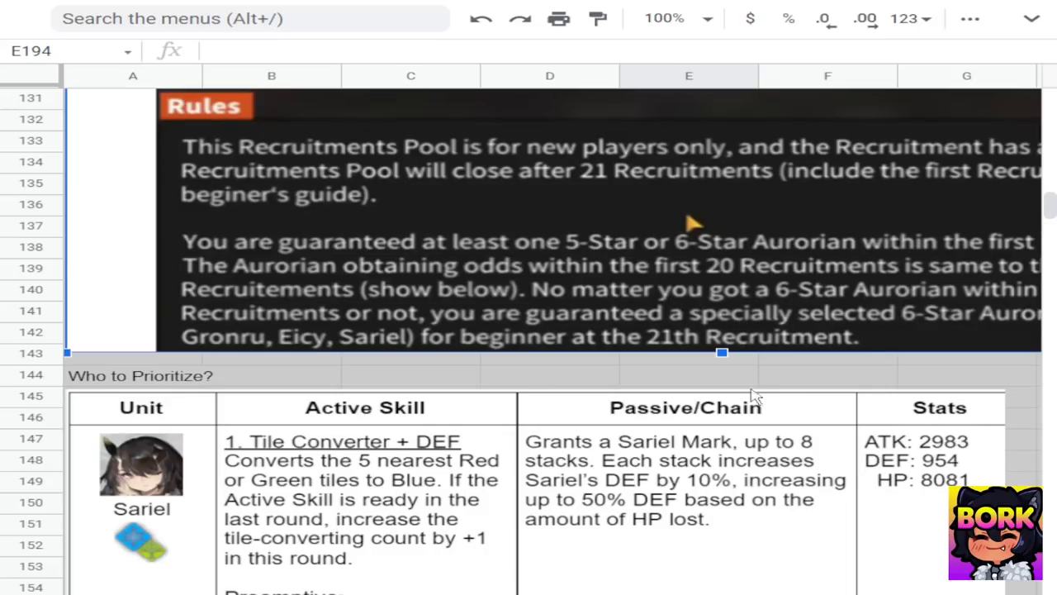
scroll("down", 3)
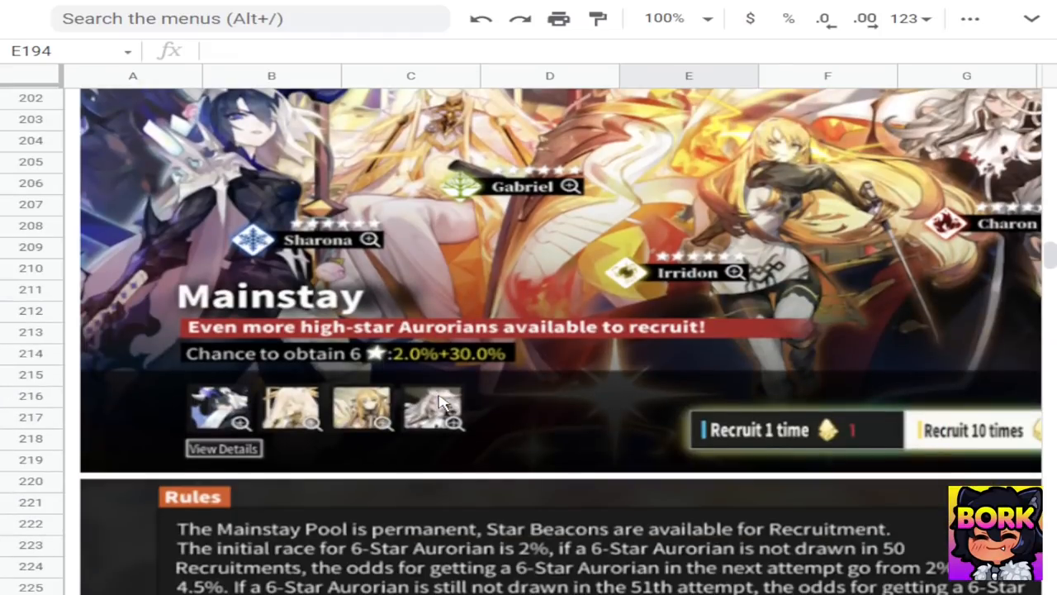
scroll("down", 3)
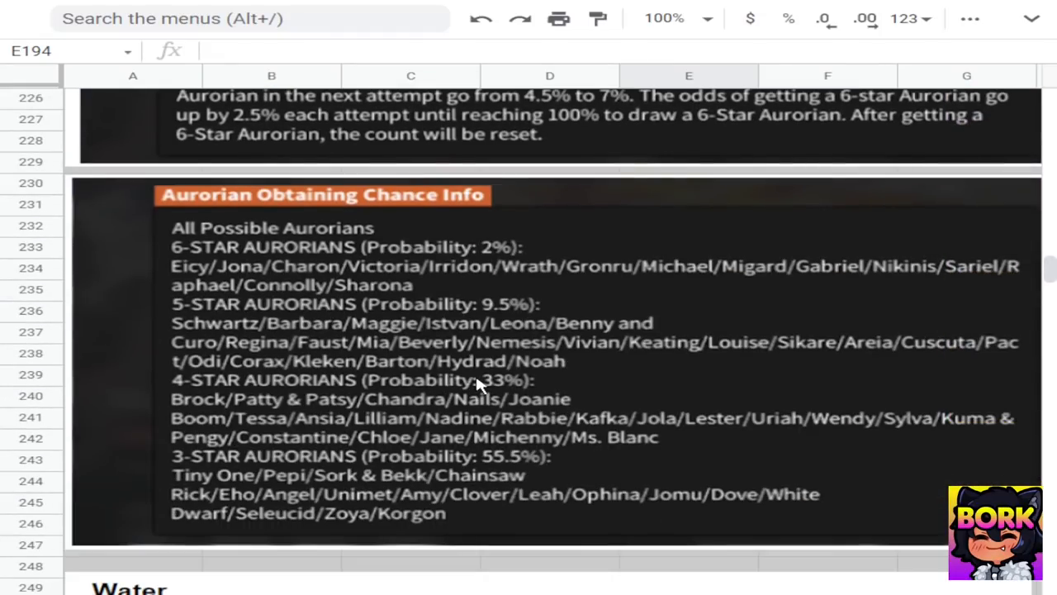
mouse_move(605, 321)
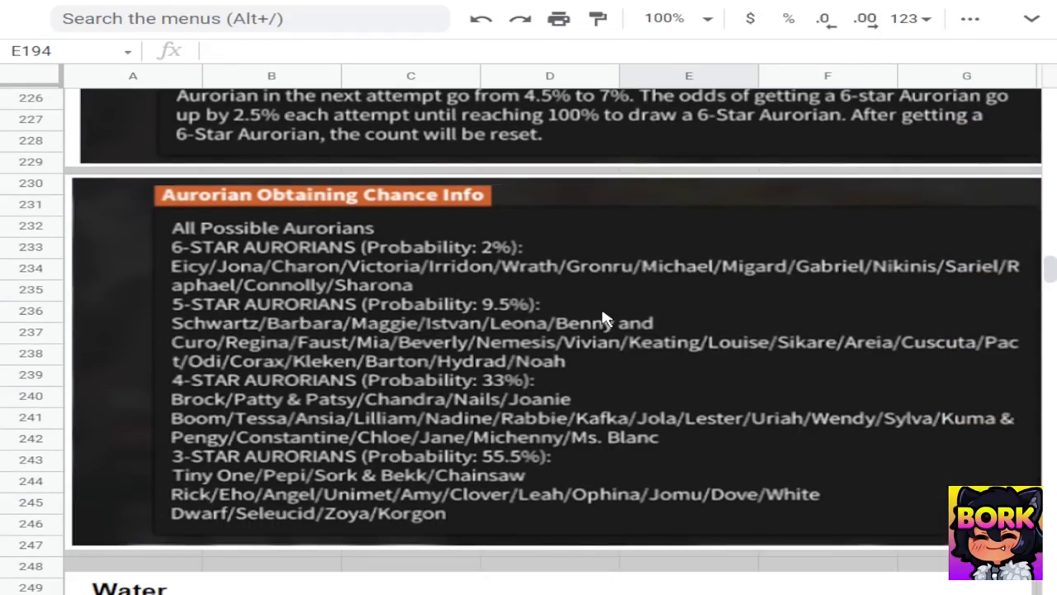
mouse_move(652, 310)
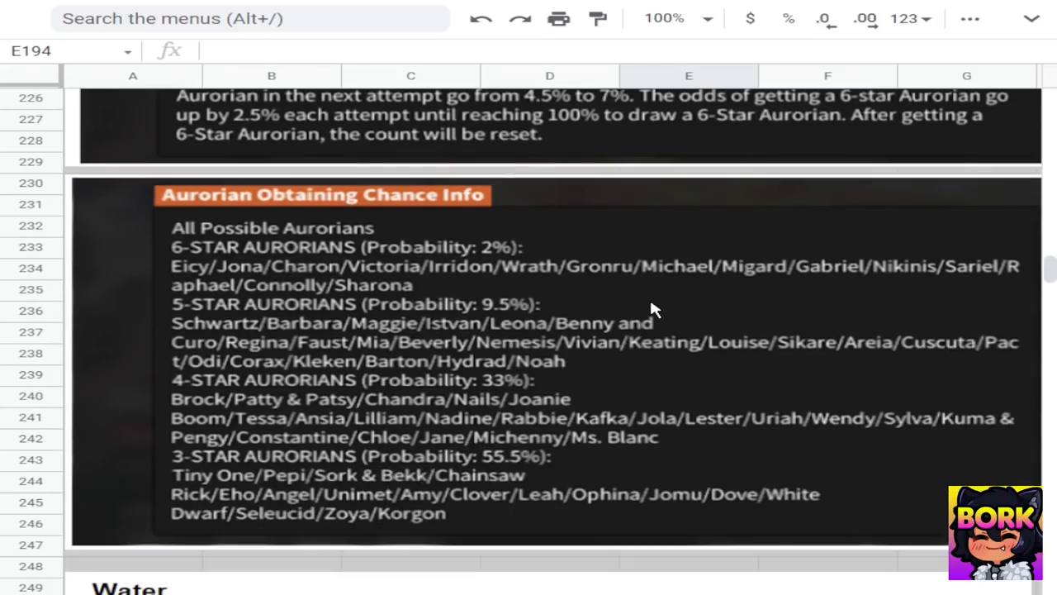
scroll("down", 3)
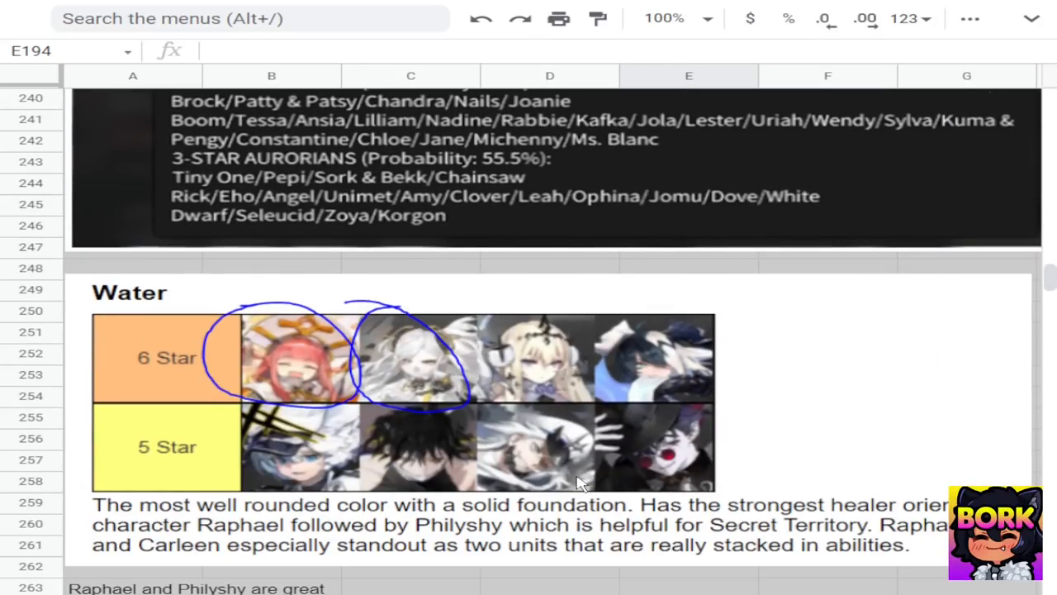
left_click(411, 586)
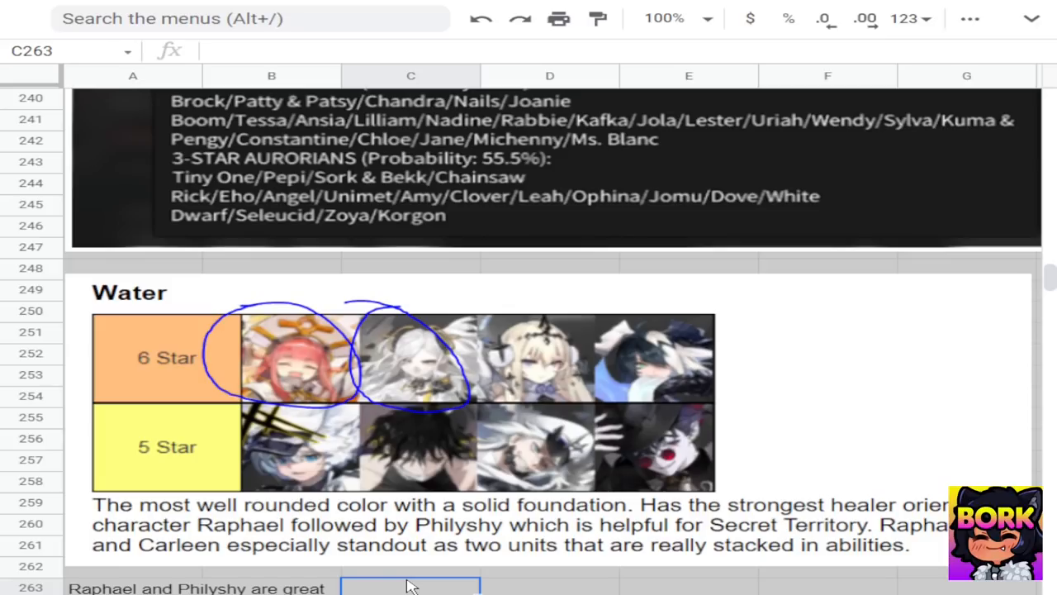
scroll("down", 3)
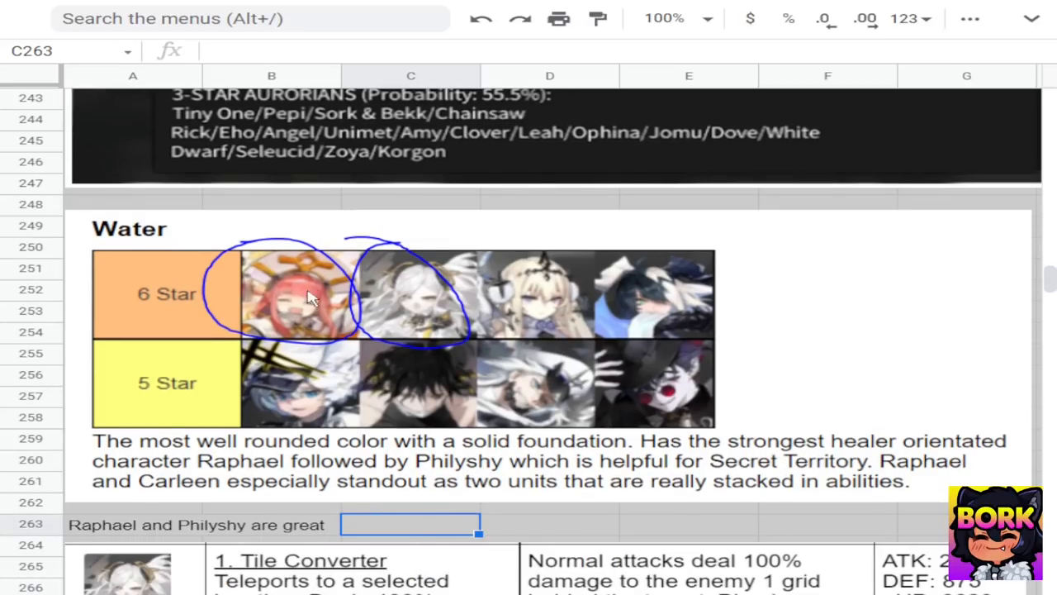
mouse_move(265, 310)
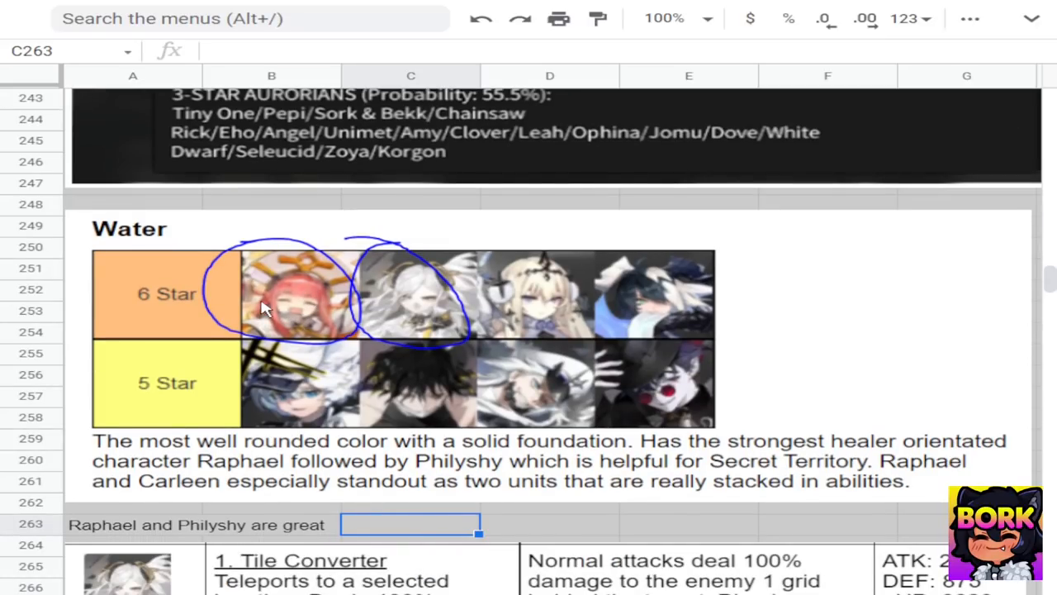
scroll("down", 3)
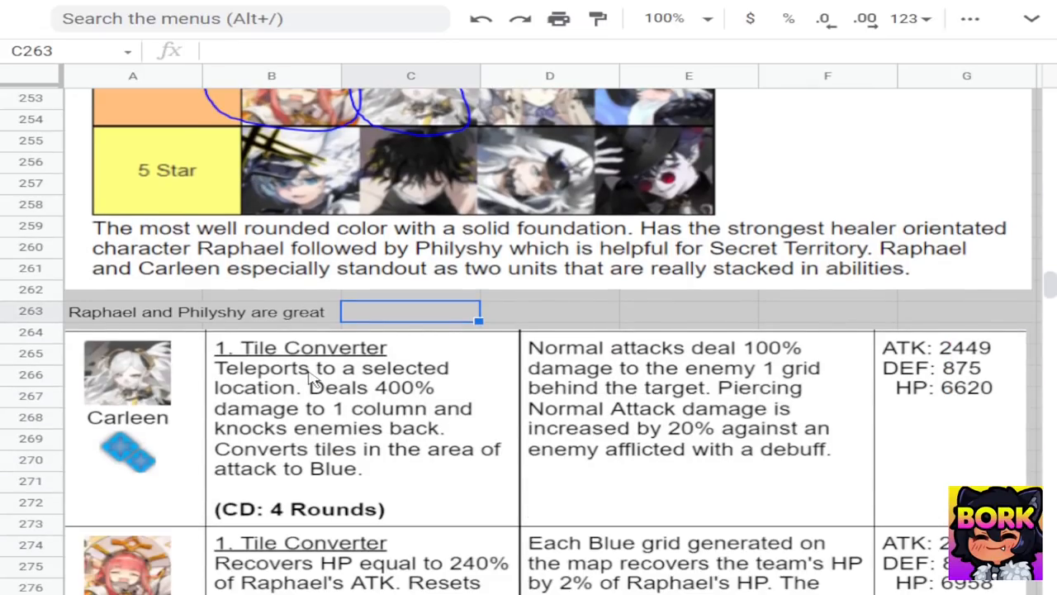
scroll("down", 3)
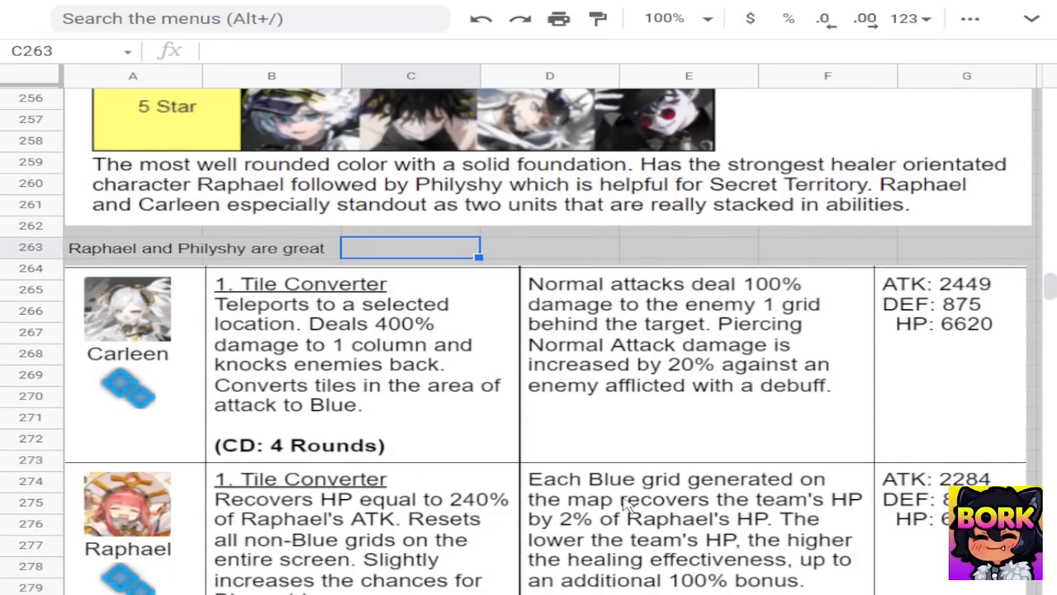
left_click(127, 363)
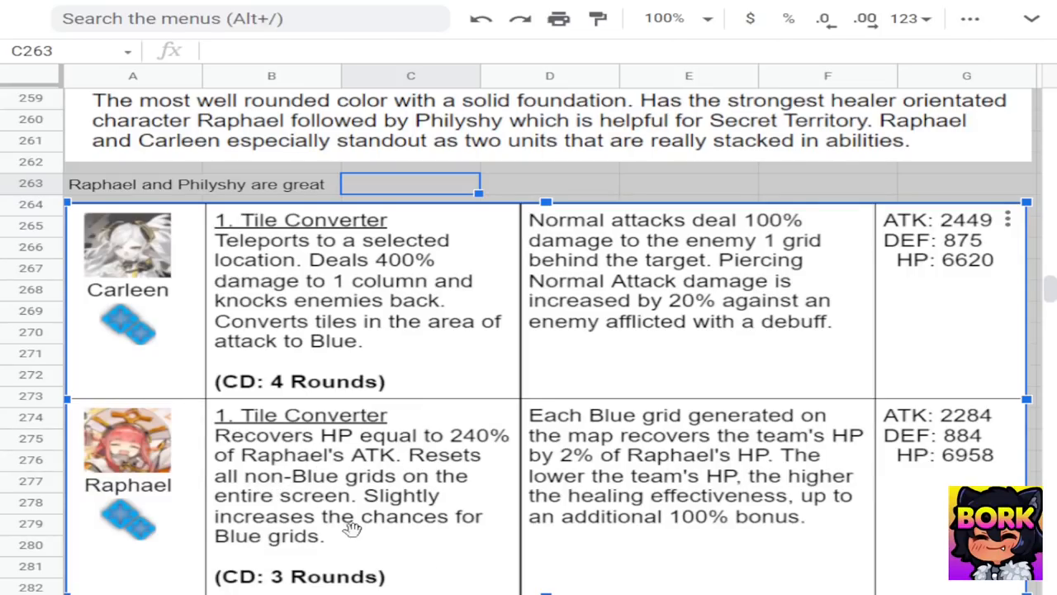
scroll("down", 3)
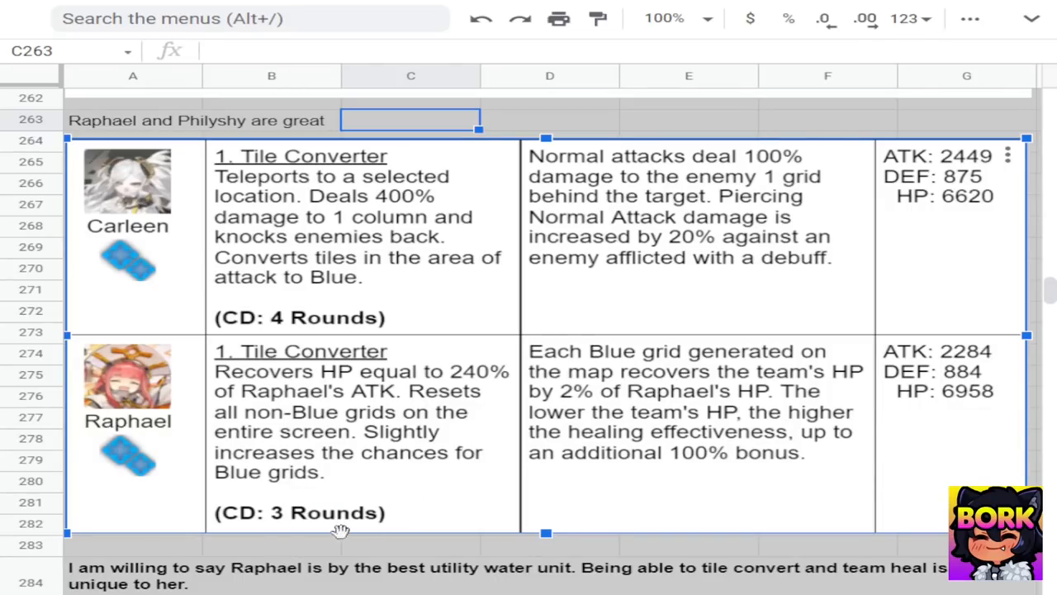
mouse_move(350, 489)
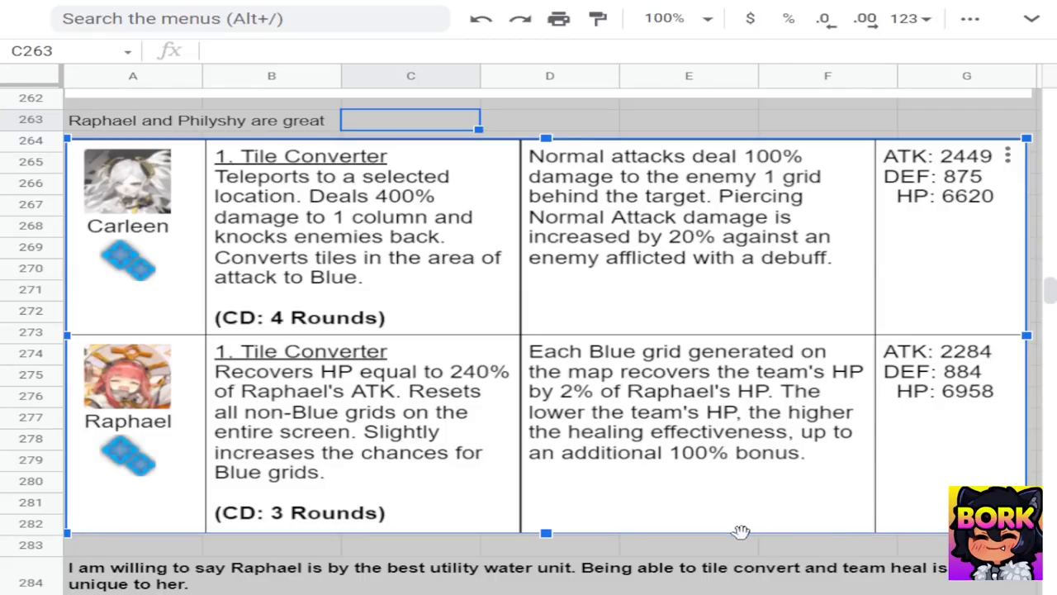
left_click(688, 568)
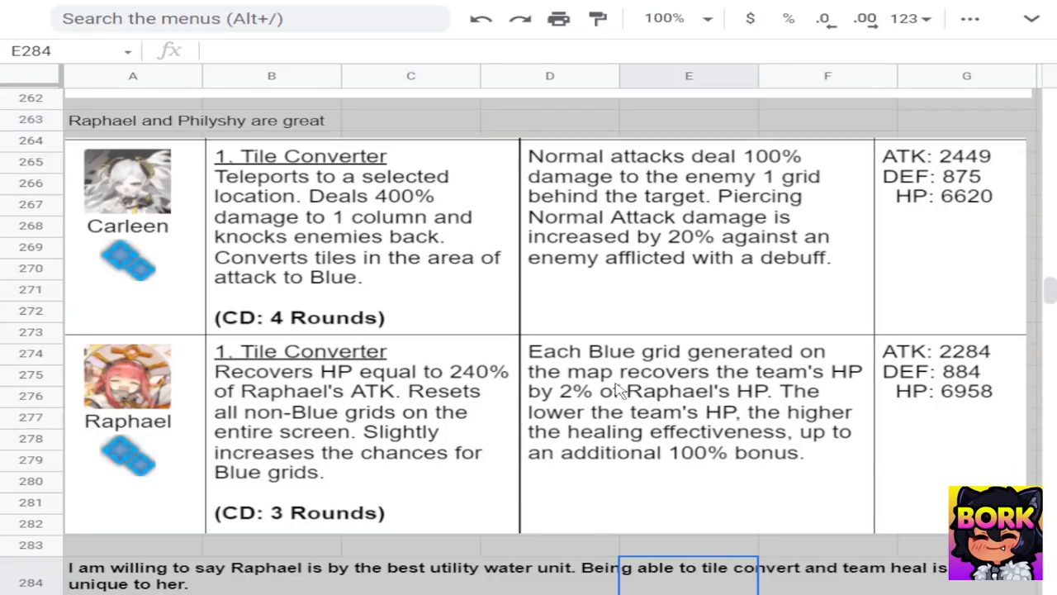
mouse_move(575, 309)
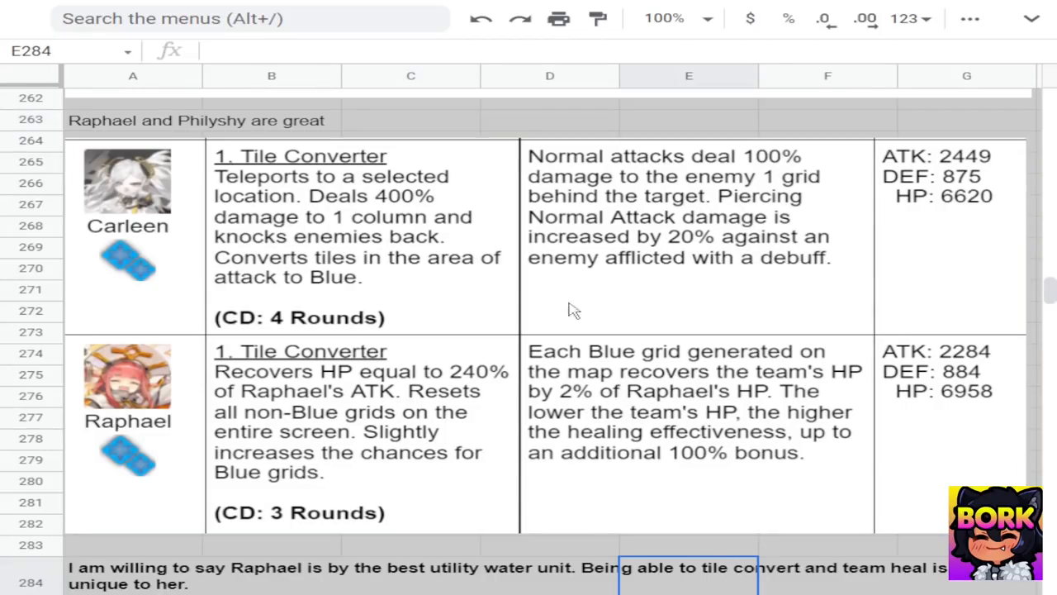
mouse_move(555, 232)
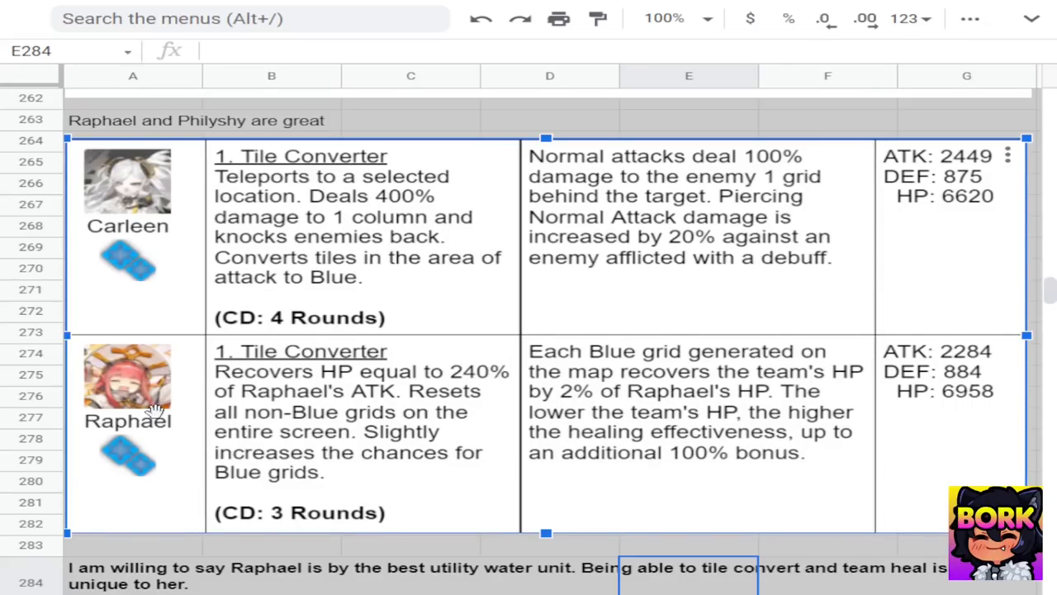
mouse_move(578, 410)
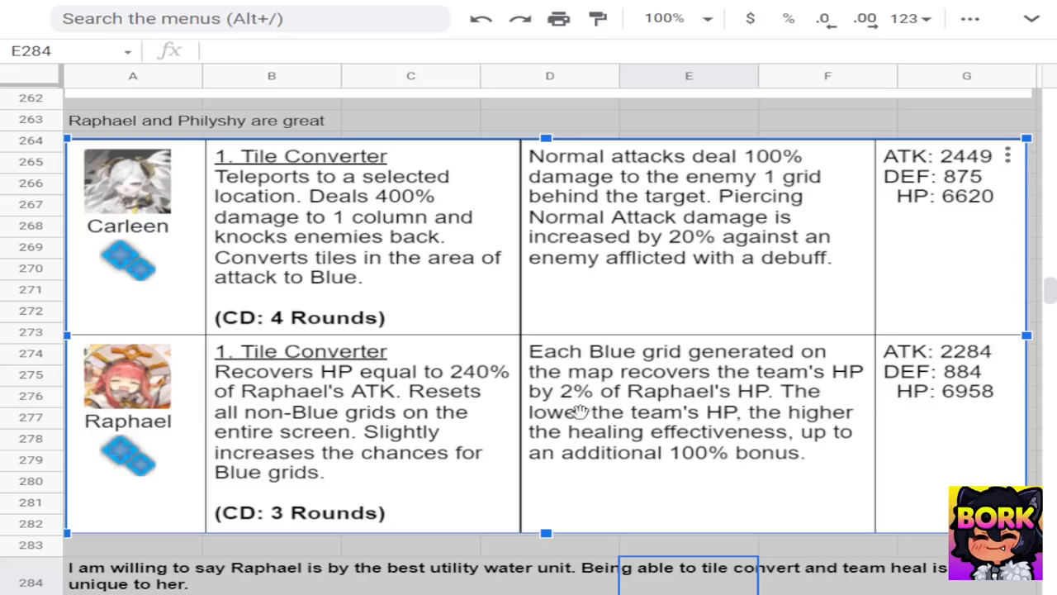
mouse_move(599, 586)
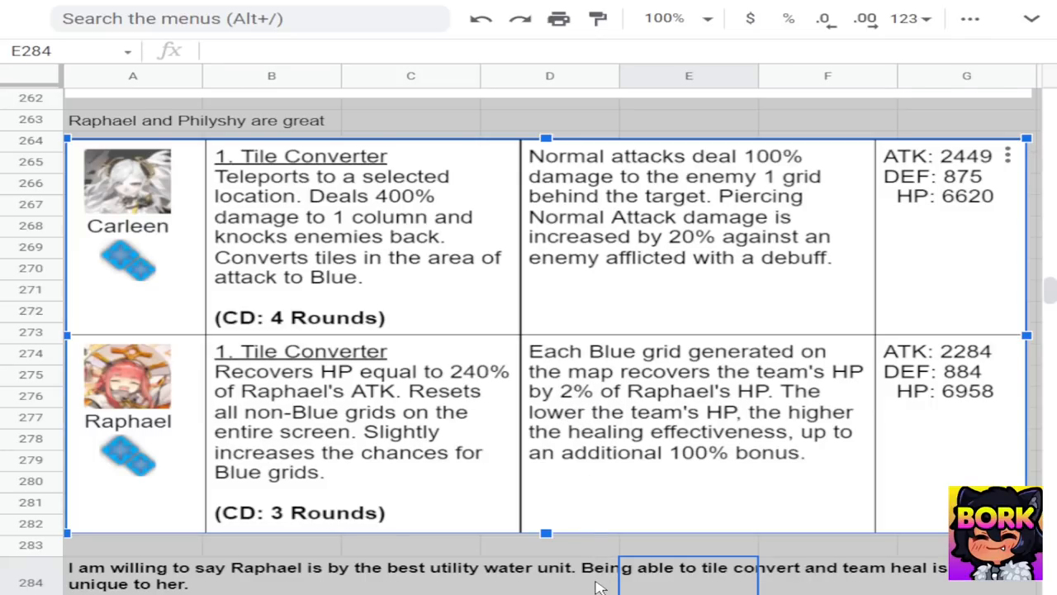
left_click(549, 545)
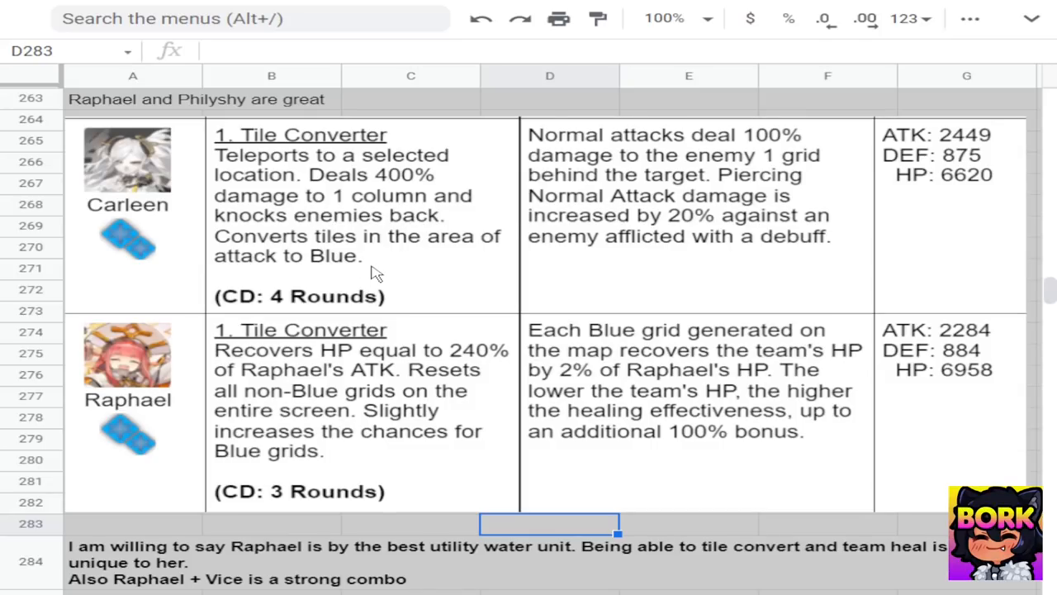
mouse_move(363, 285)
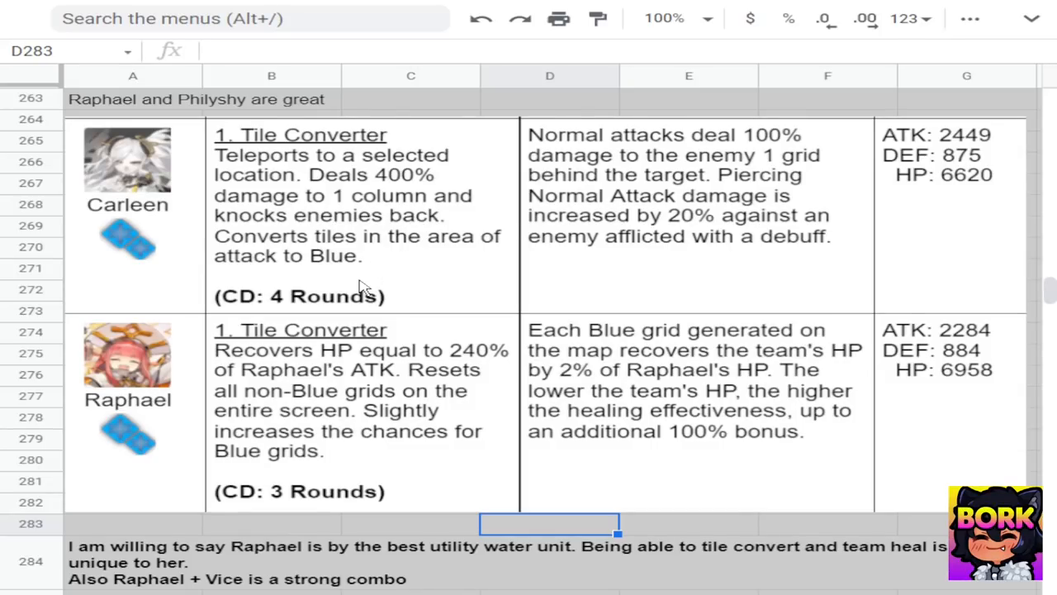
mouse_move(454, 407)
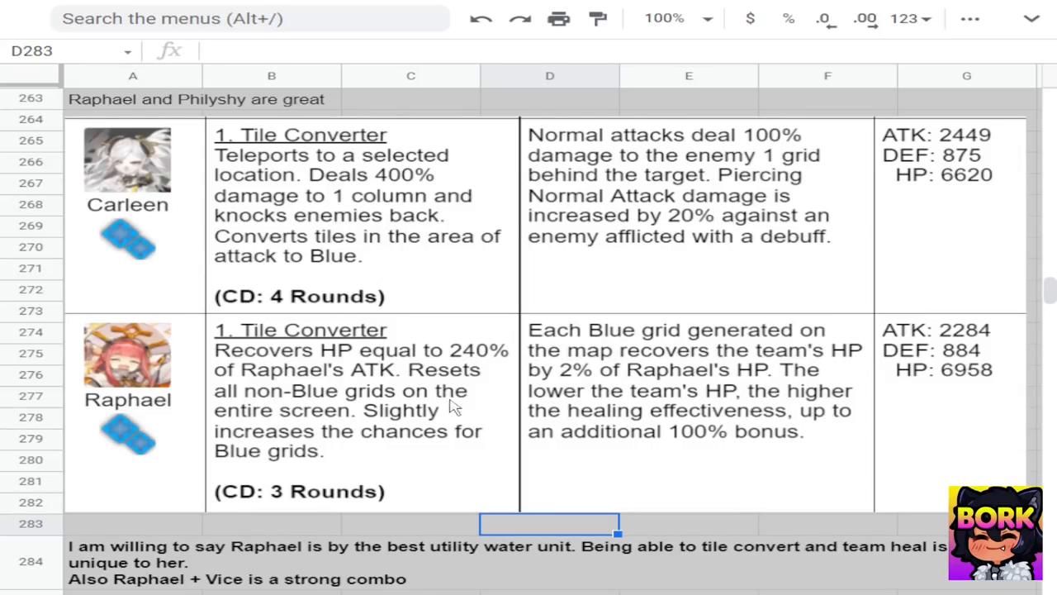
mouse_move(628, 313)
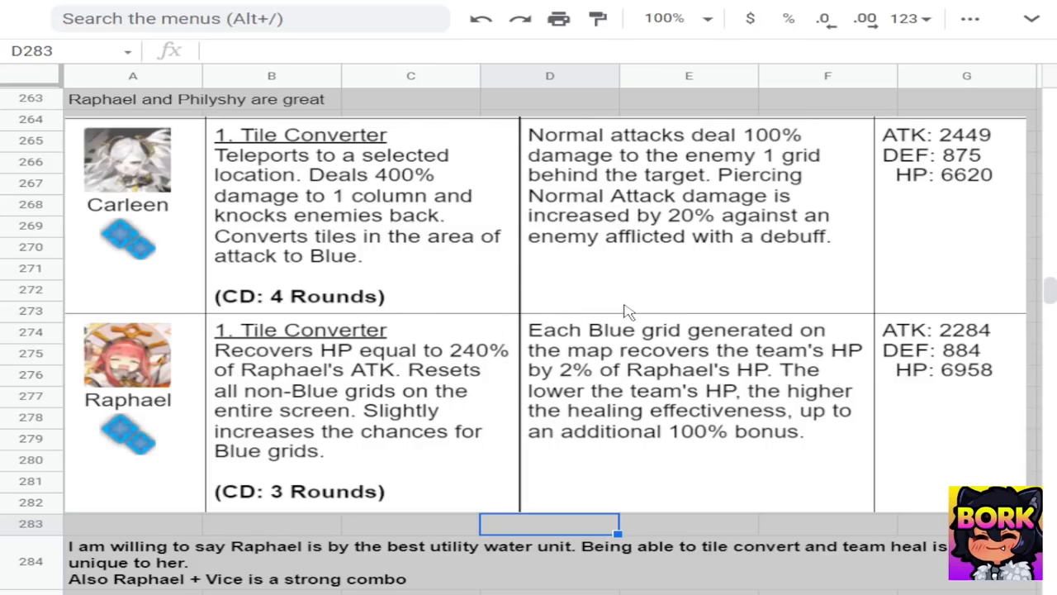
scroll("down", 3)
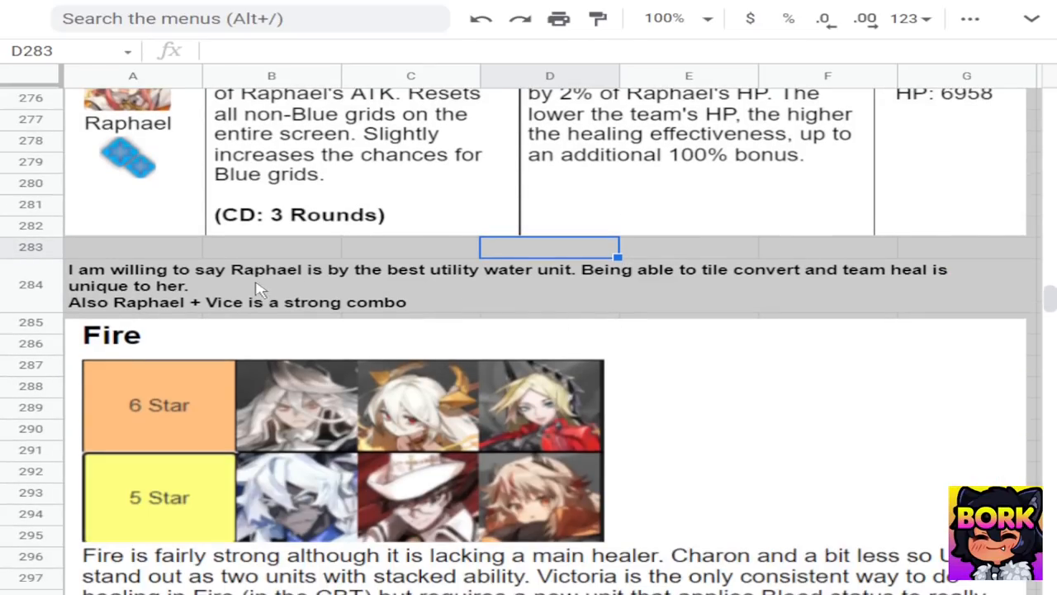
left_click(411, 221)
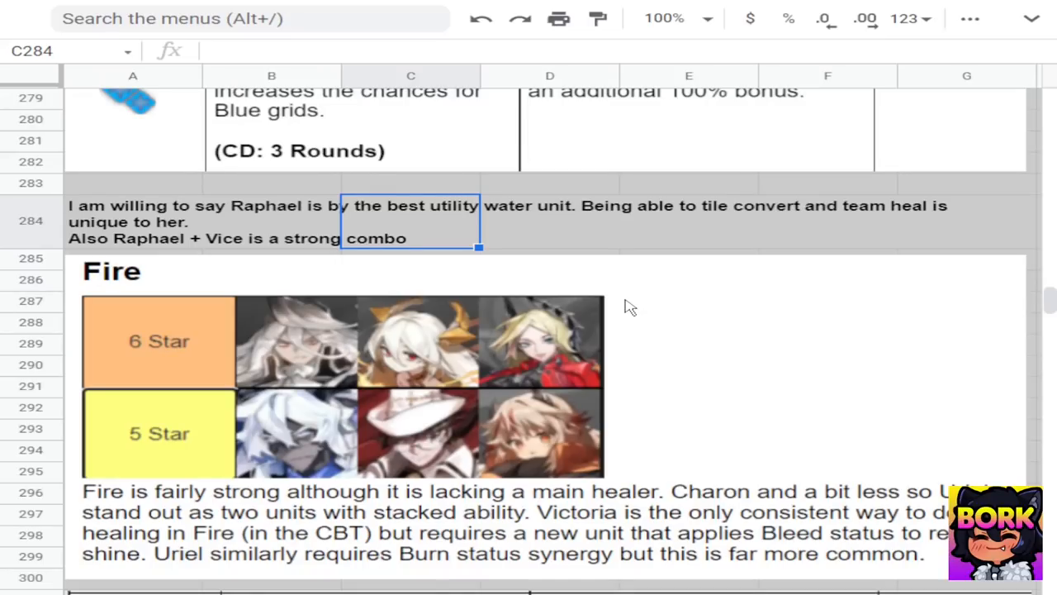
scroll("down", 3)
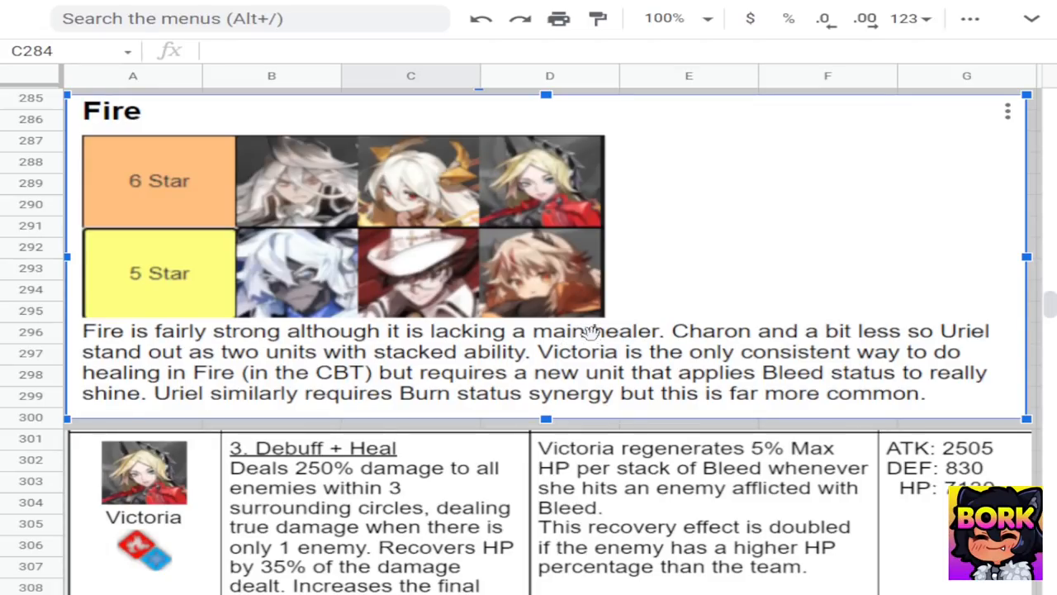
scroll("down", 3)
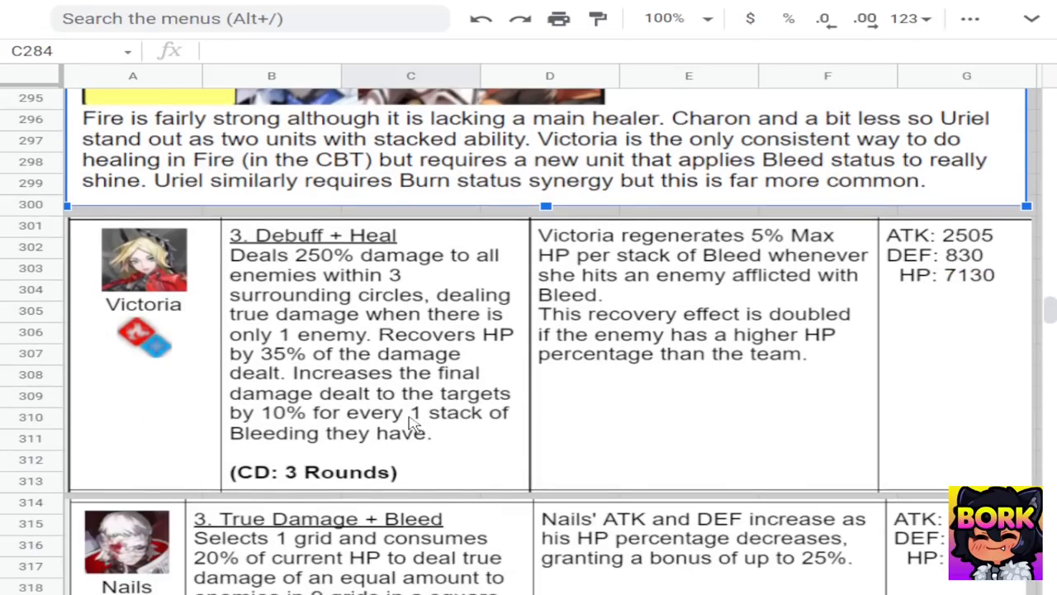
scroll("up", 3)
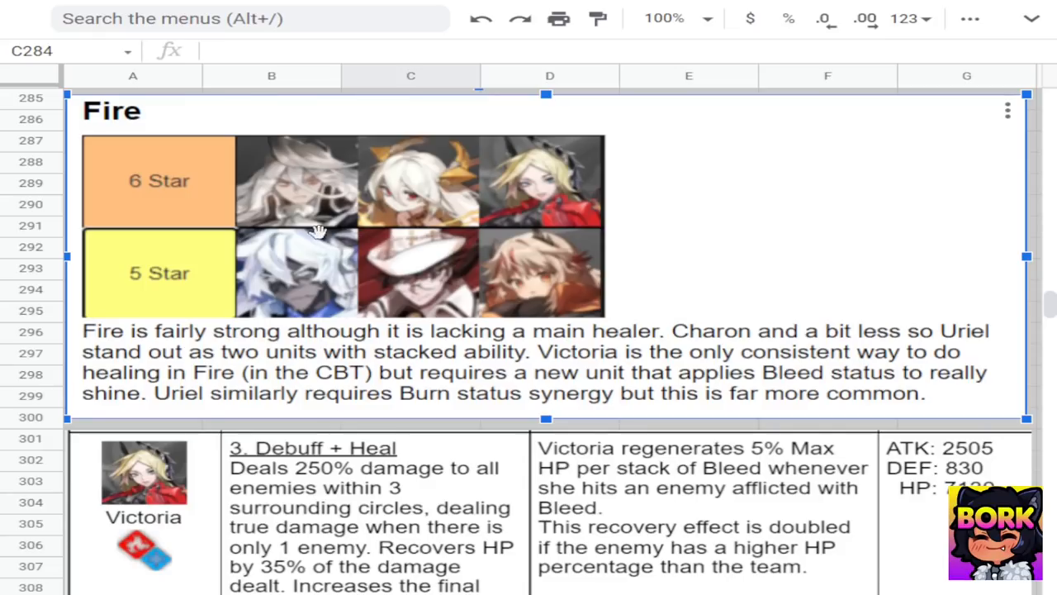
mouse_move(402, 308)
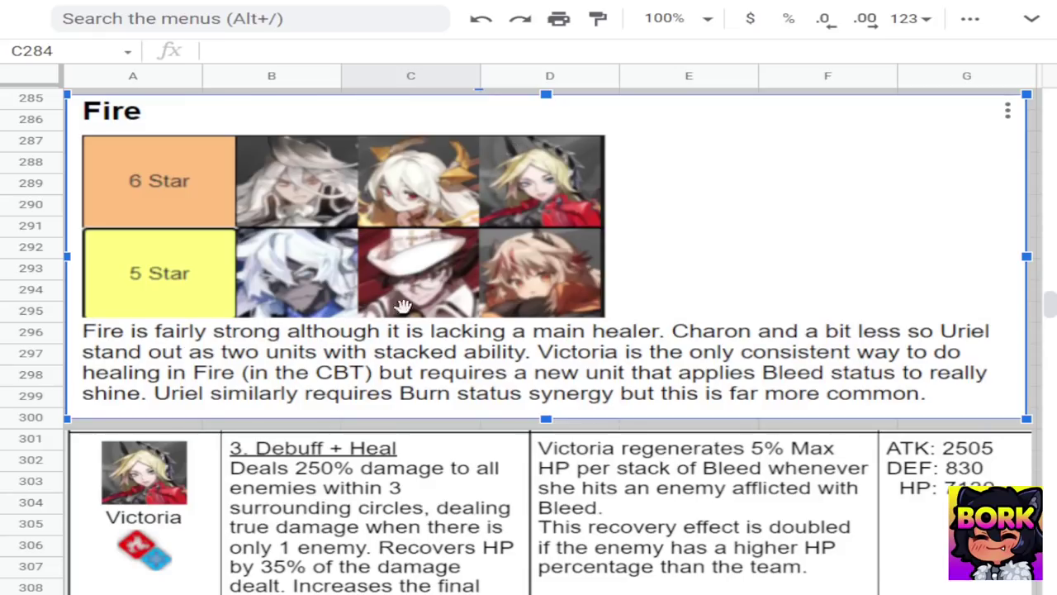
scroll("down", 3)
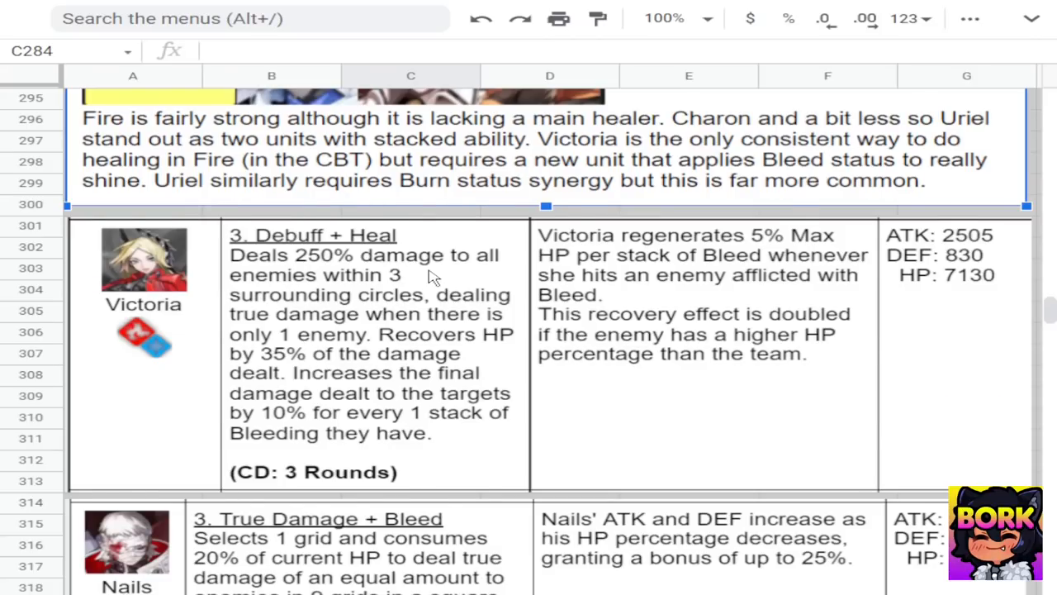
scroll("down", 3)
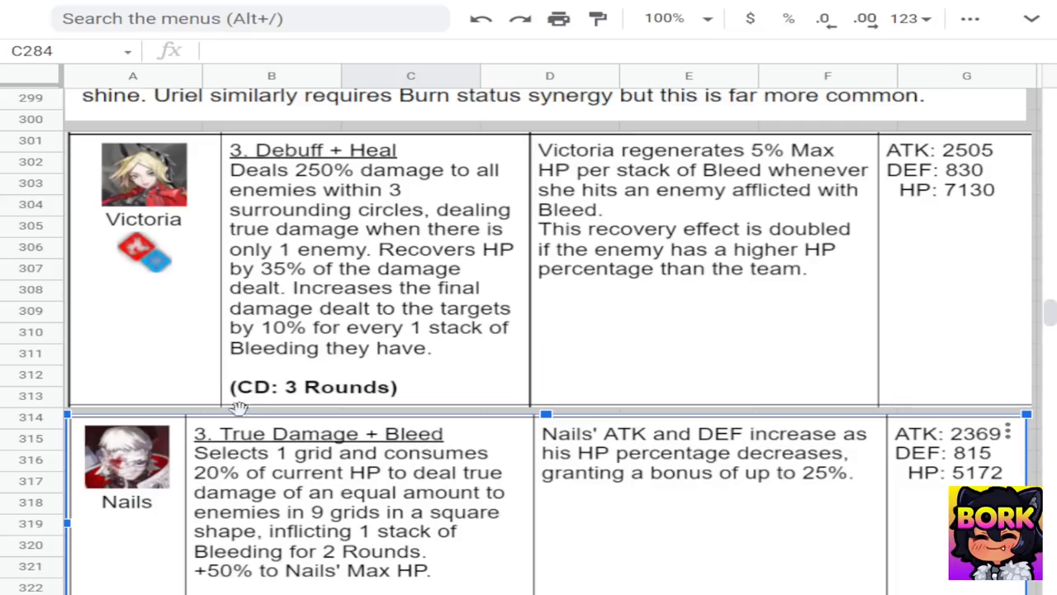
mouse_move(508, 373)
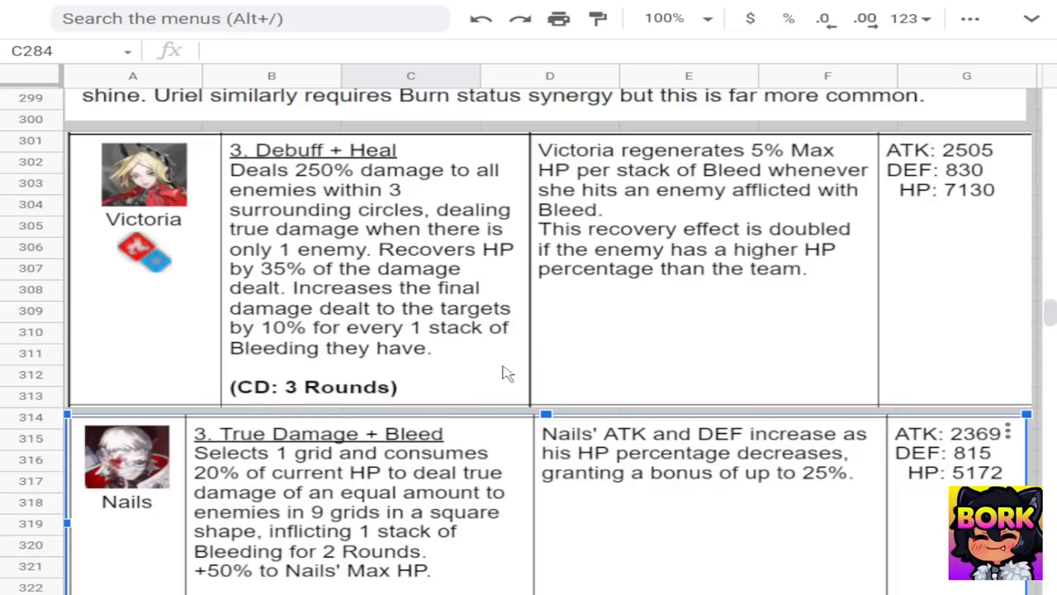
mouse_move(593, 372)
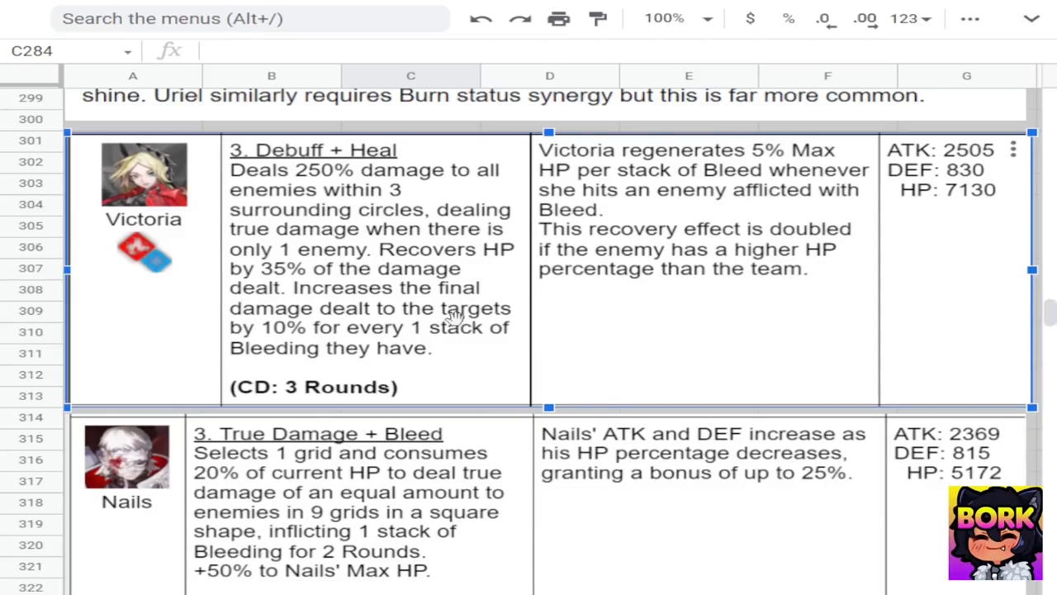
scroll("up", 3)
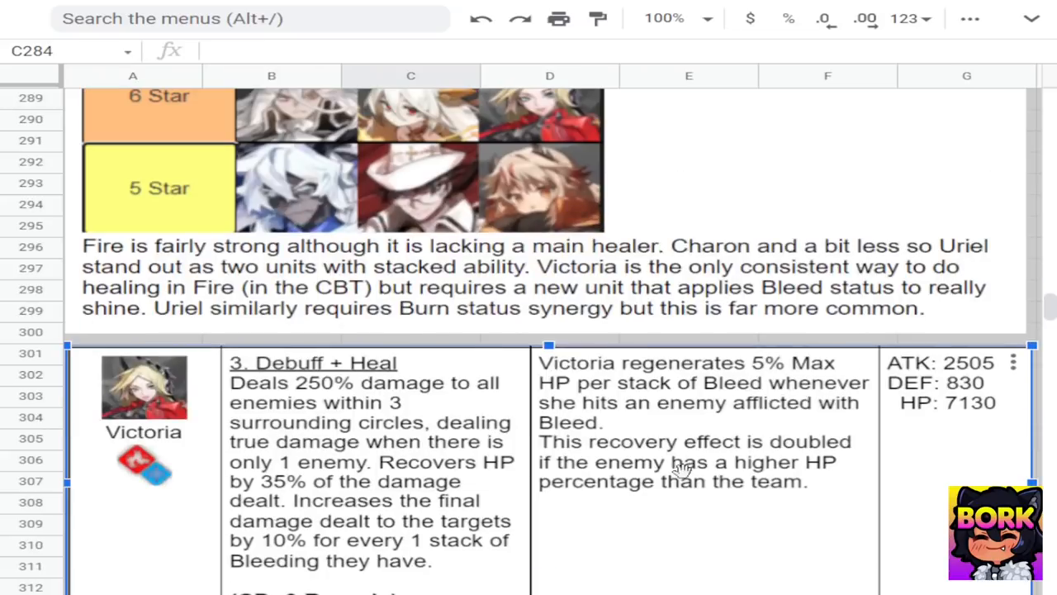
scroll("up", 3)
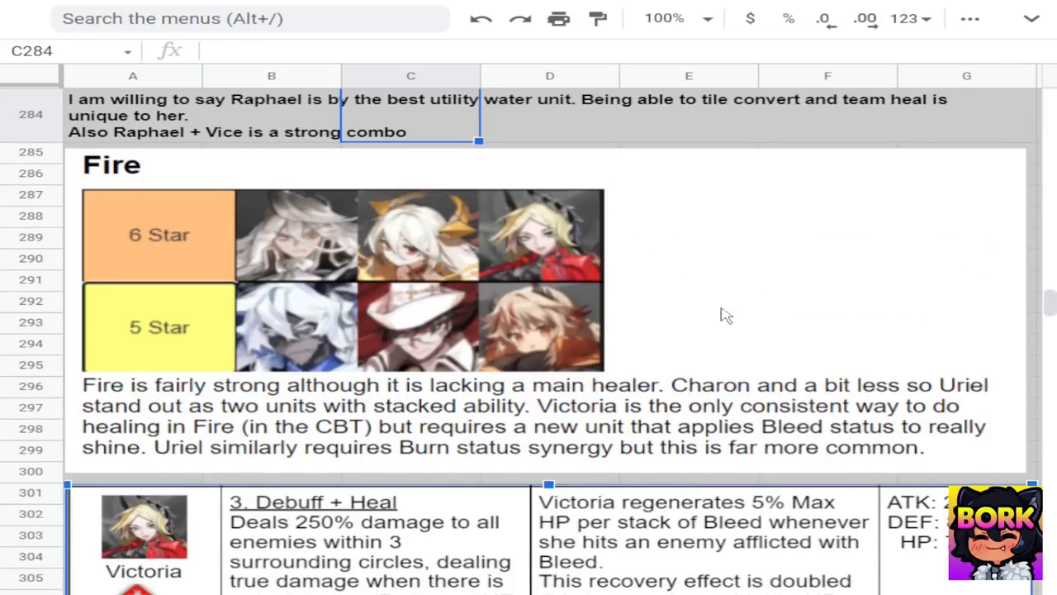
mouse_move(537, 417)
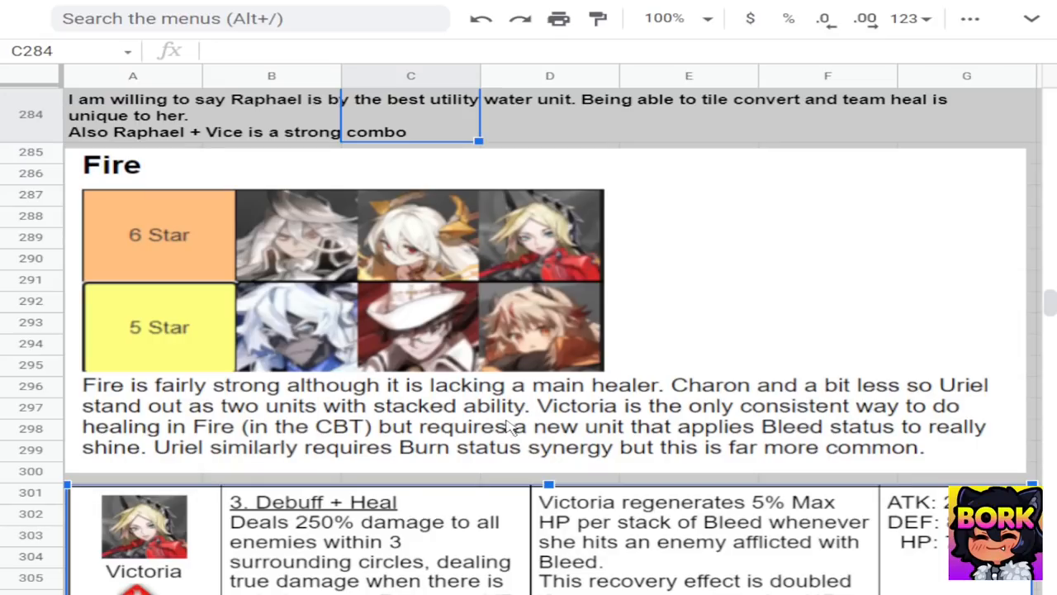
scroll("down", 3)
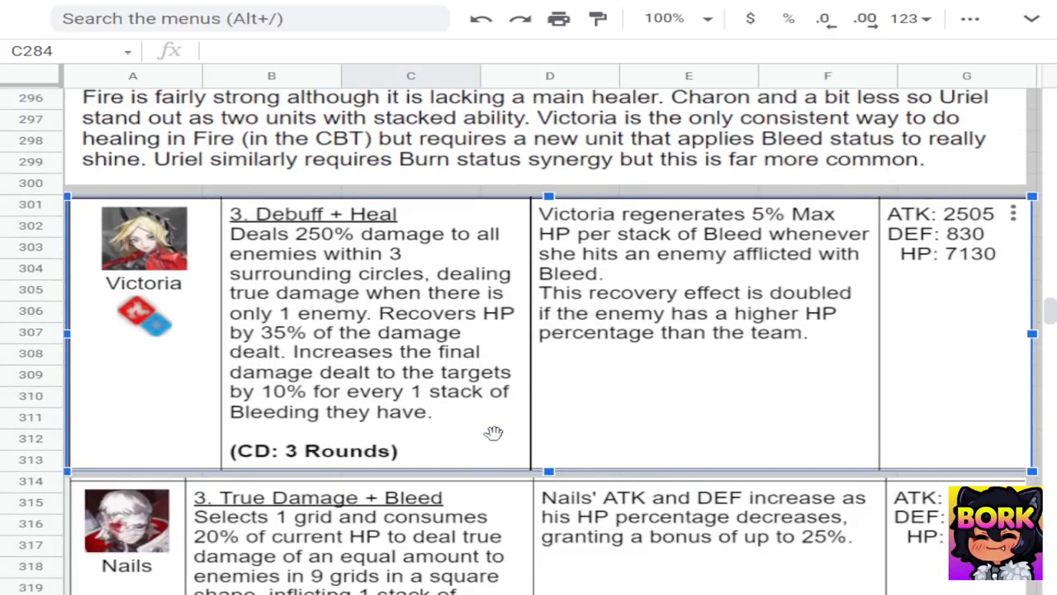
mouse_move(613, 390)
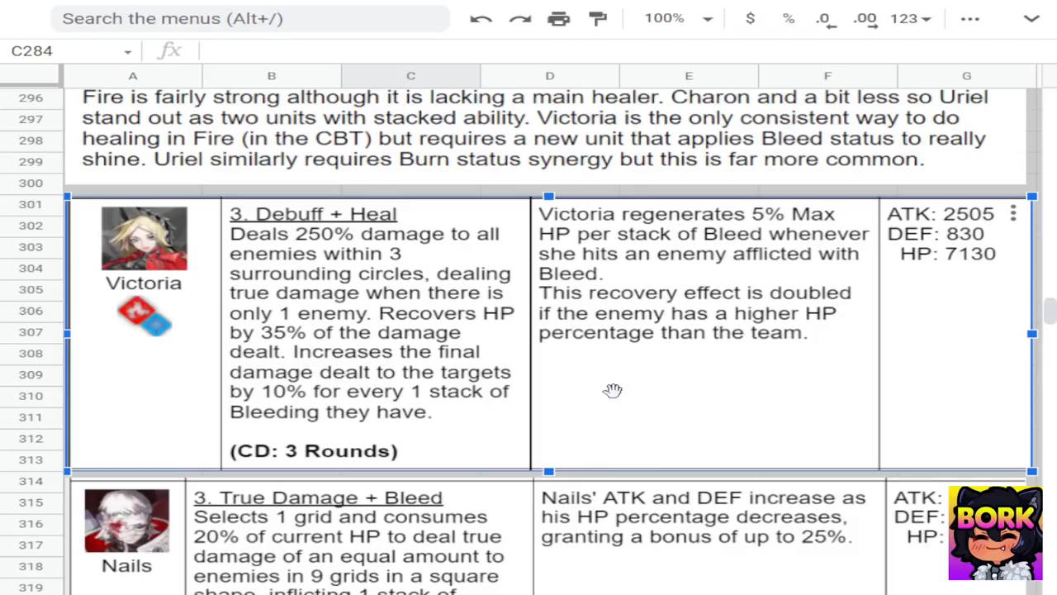
scroll("down", 3)
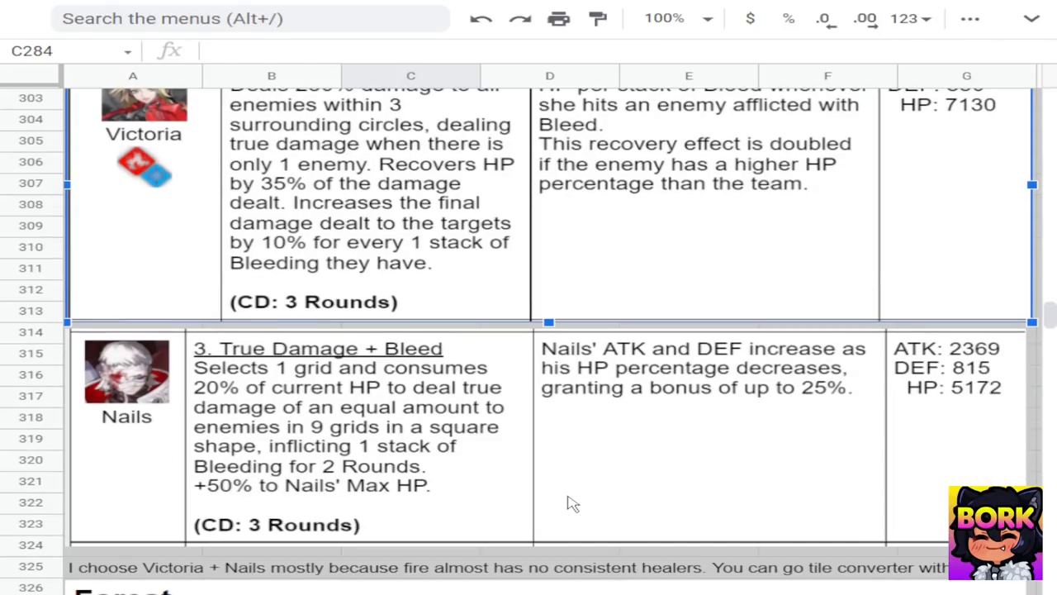
scroll("up", 3)
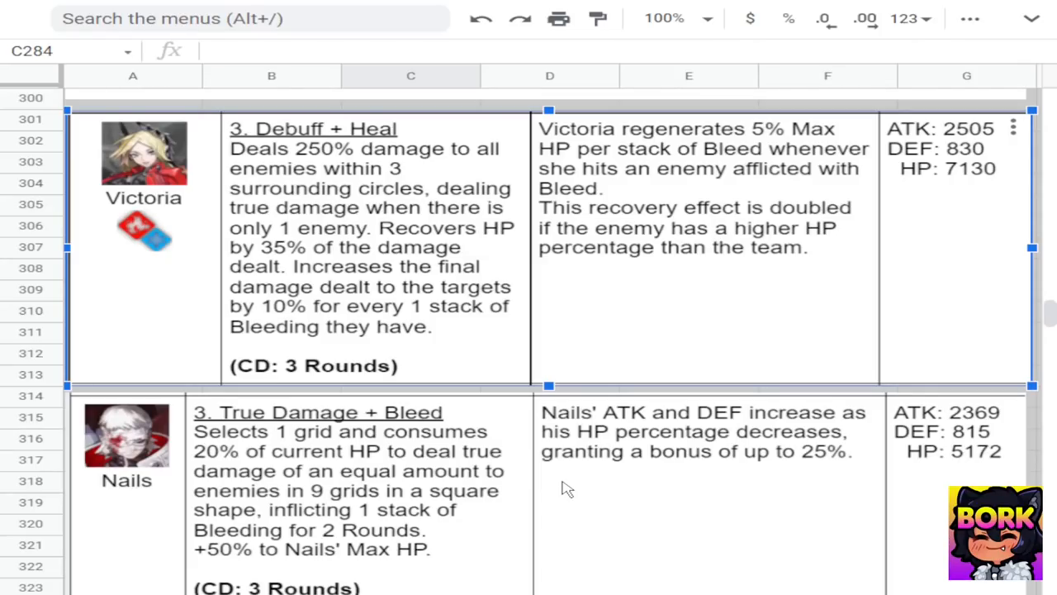
scroll("up", 3)
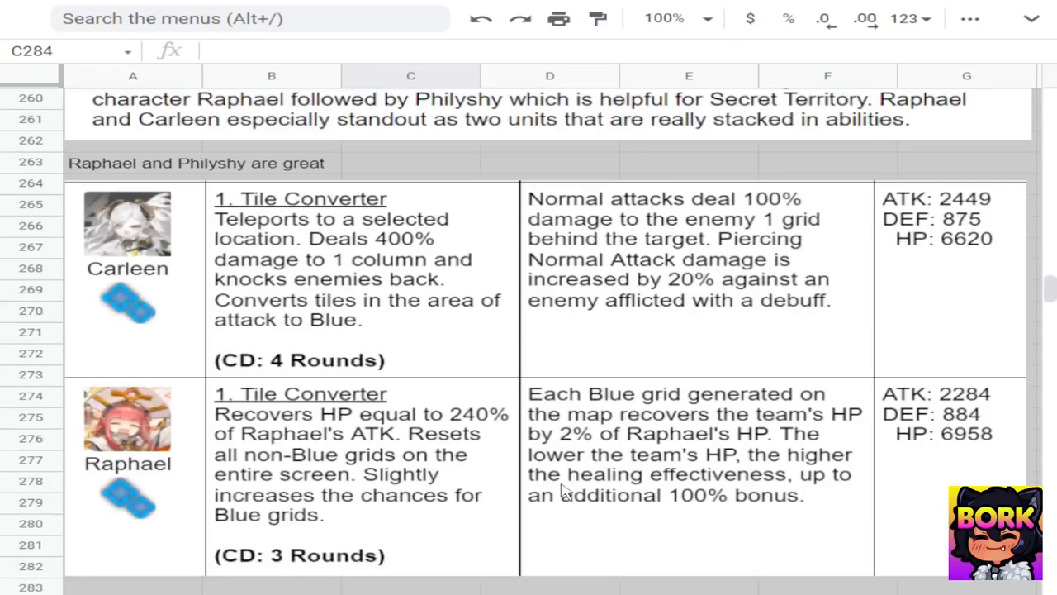
mouse_move(590, 451)
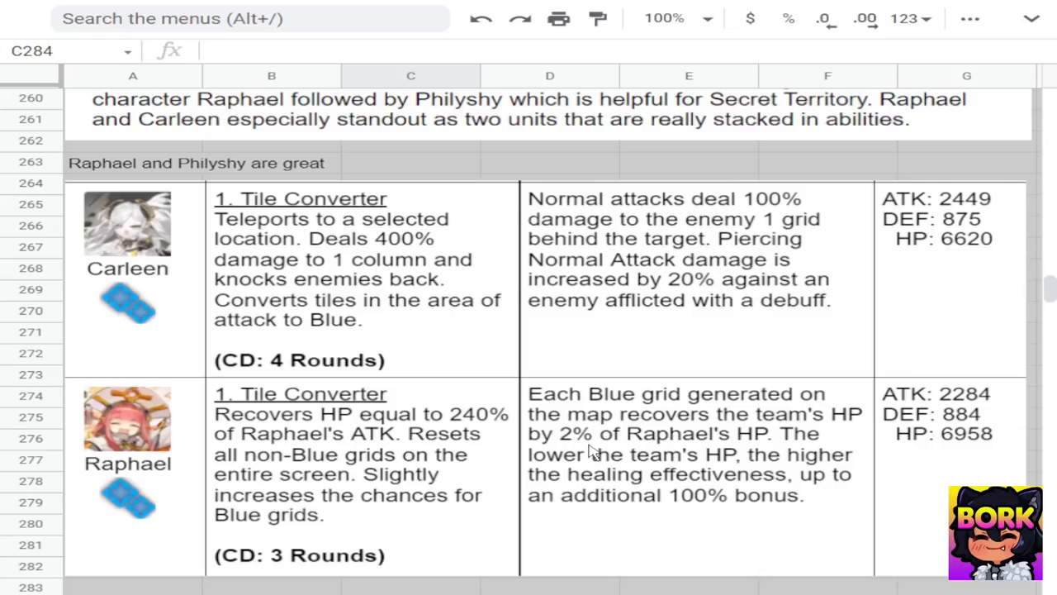
scroll("down", 3)
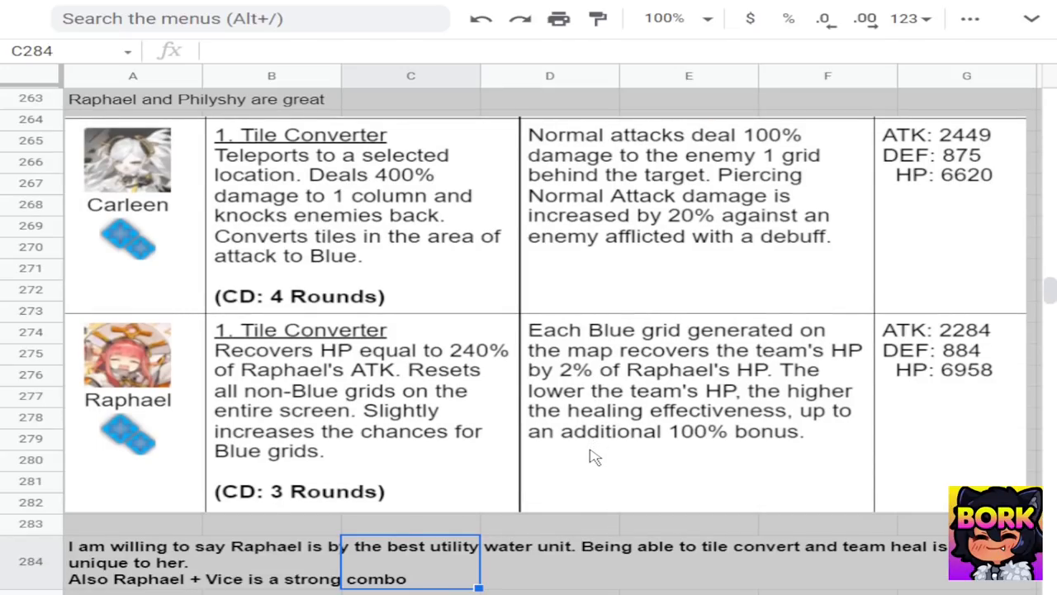
scroll("down", 3)
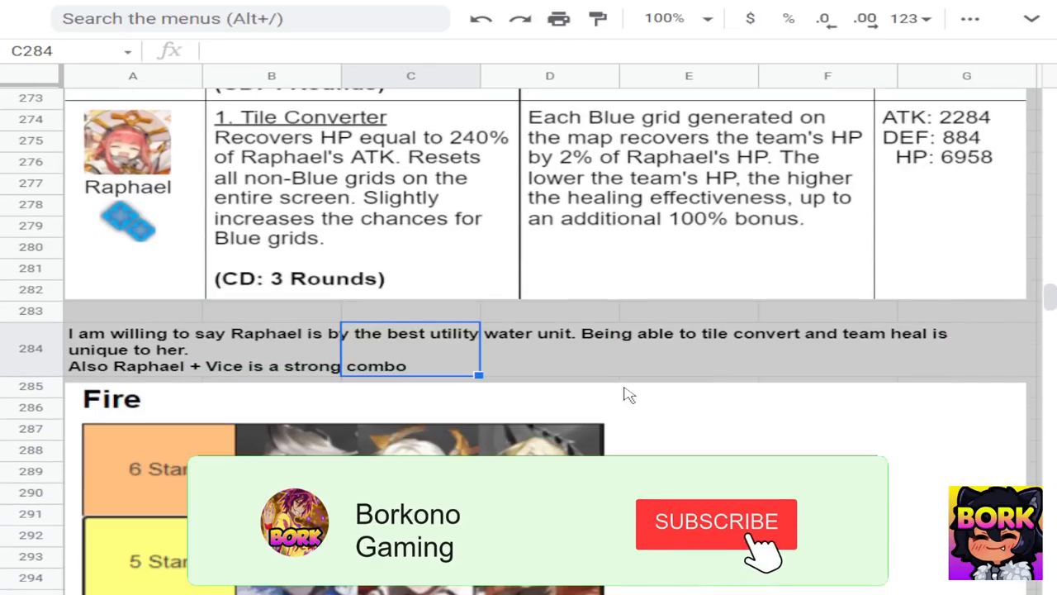
scroll("down", 3)
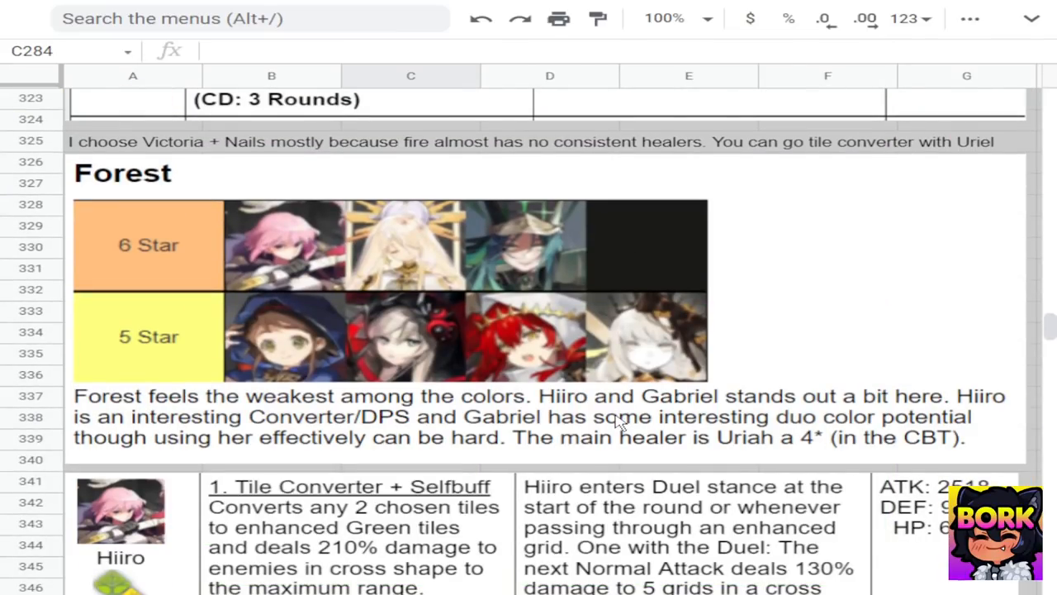
scroll("down", 3)
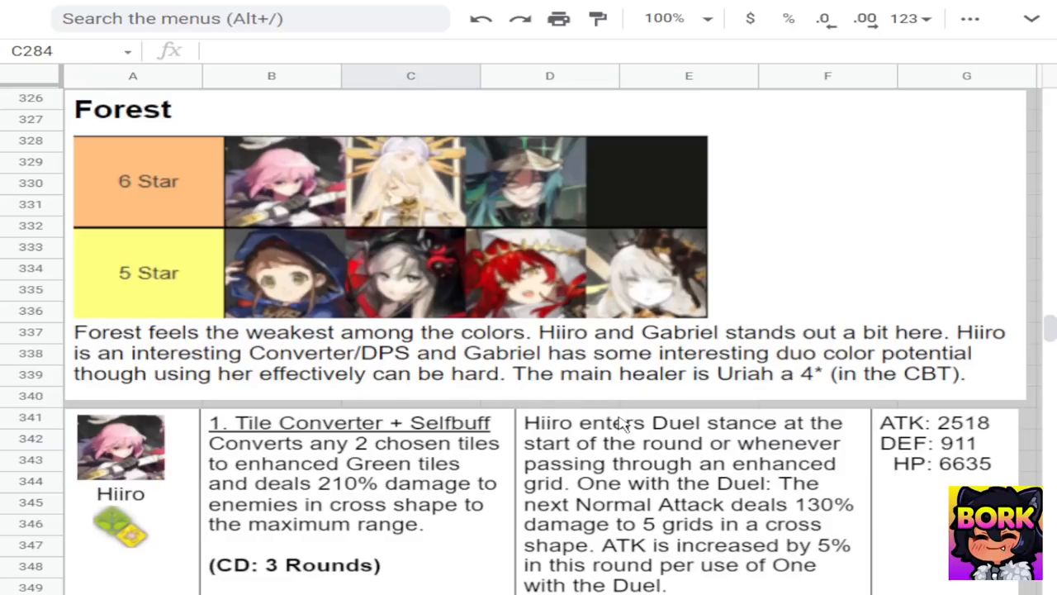
scroll("down", 3)
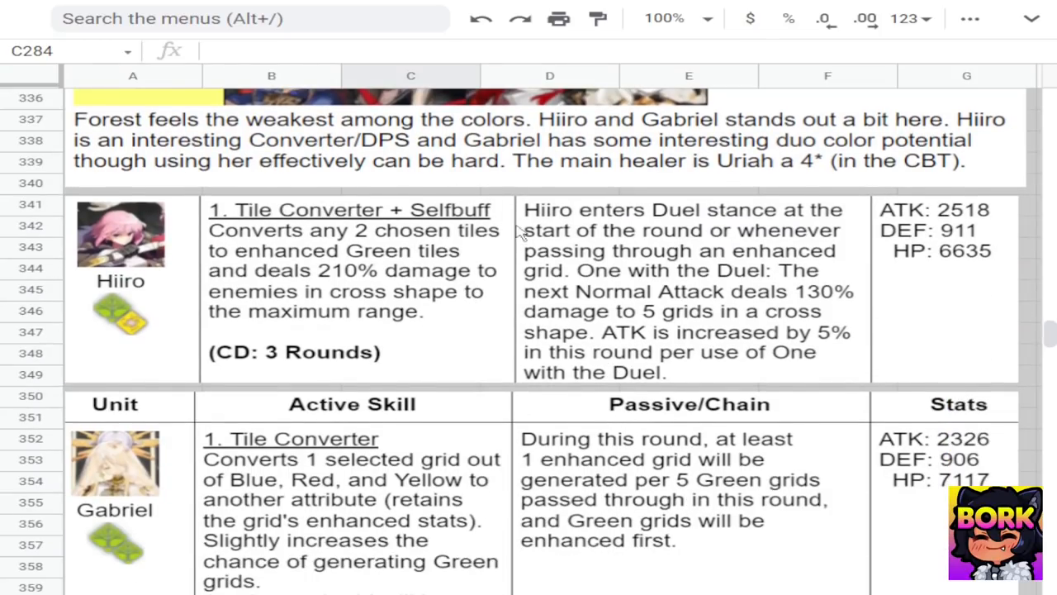
scroll("down", 3)
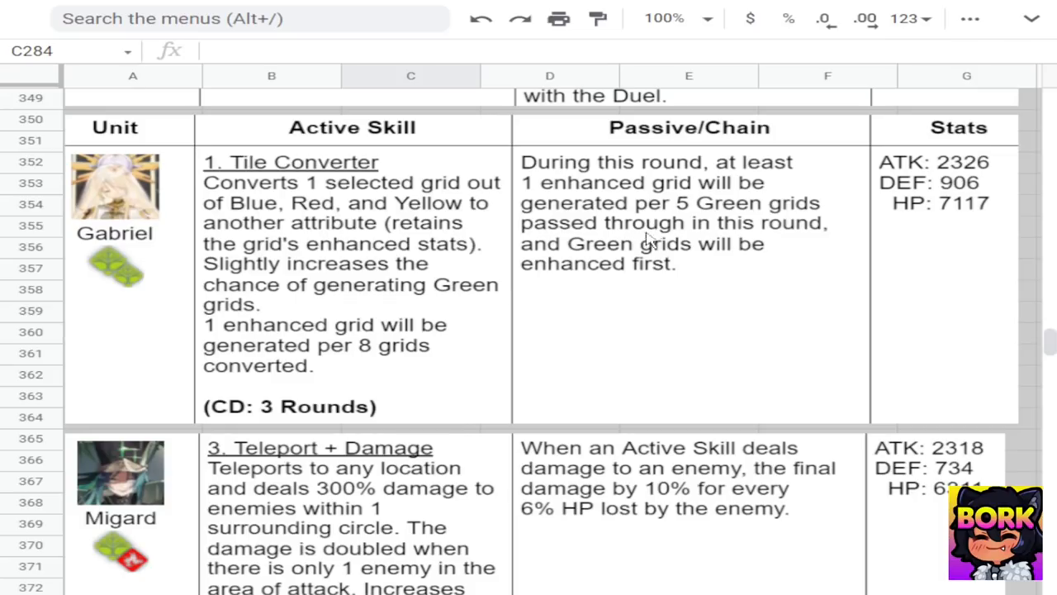
scroll("up", 3)
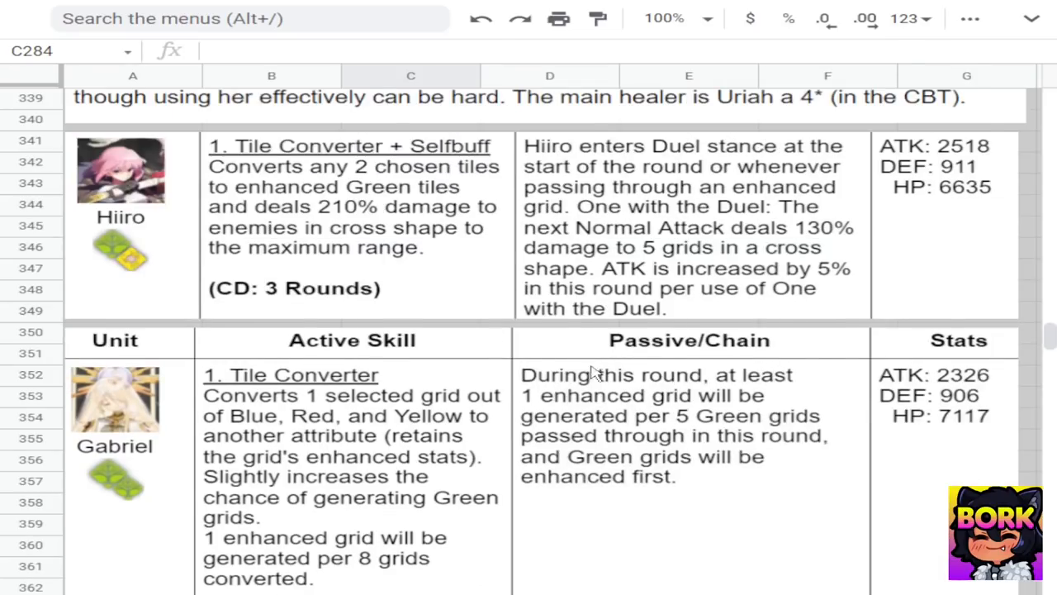
scroll("up", 3)
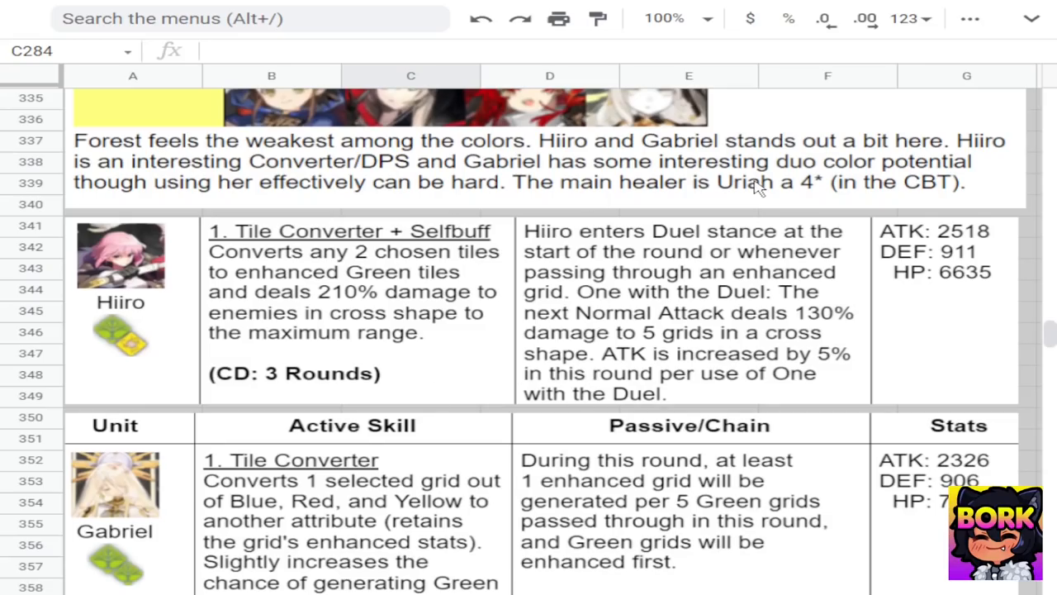
scroll("down", 3)
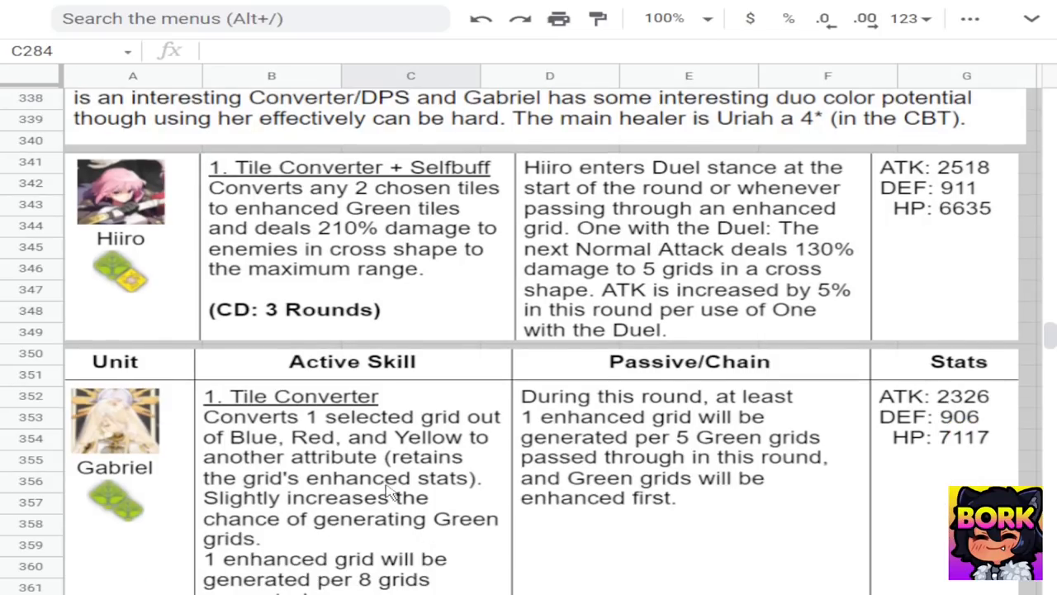
mouse_move(157, 173)
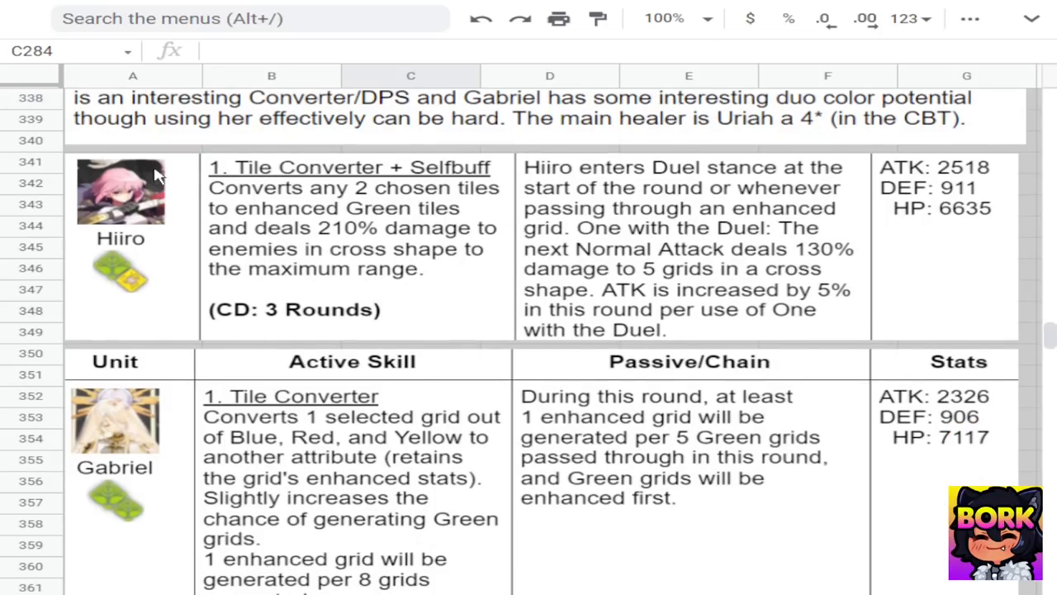
mouse_move(240, 291)
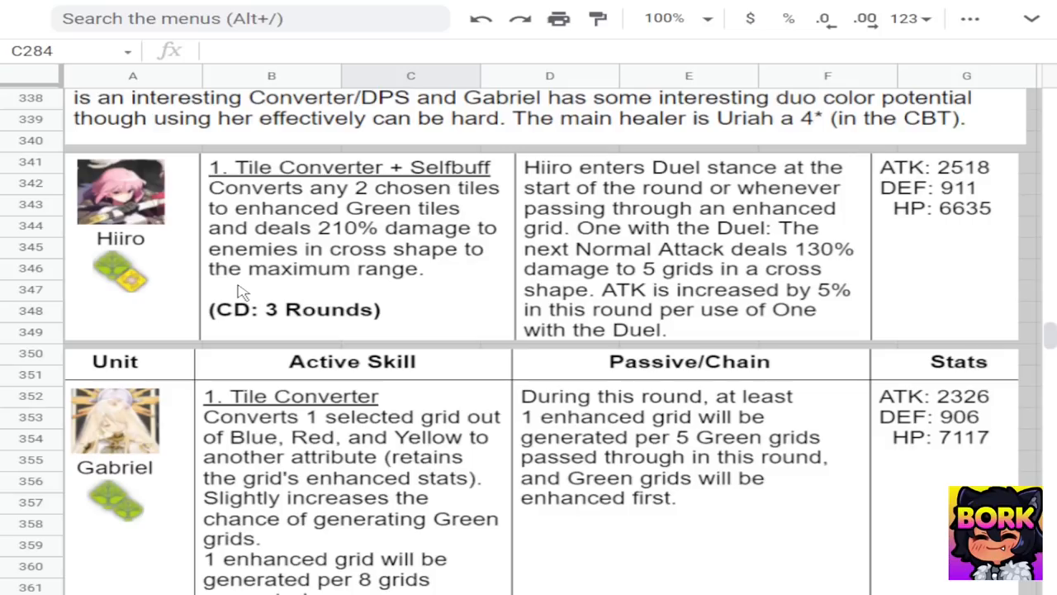
scroll("down", 3)
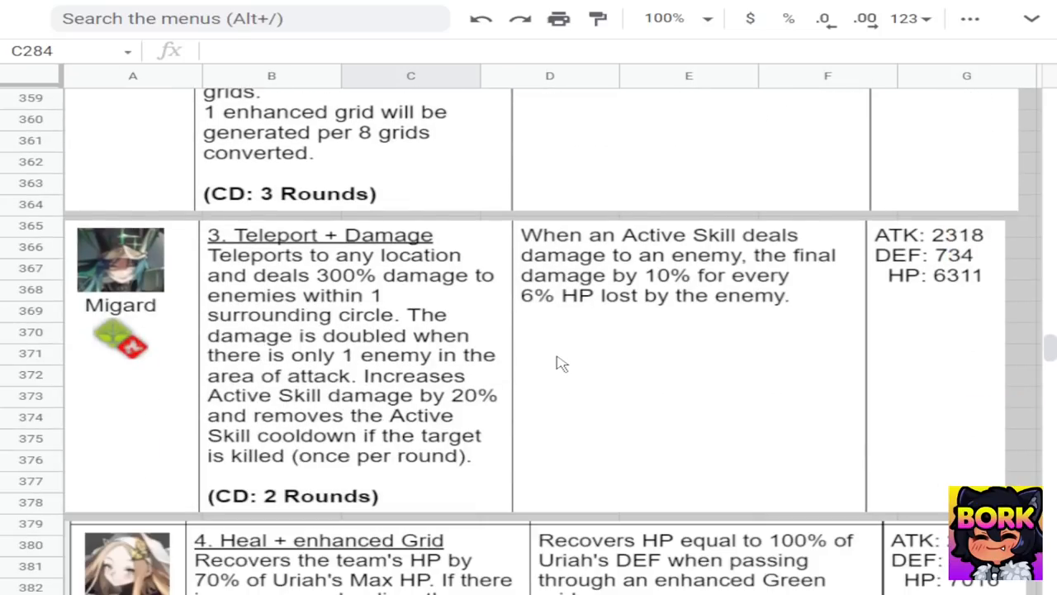
scroll("down", 3)
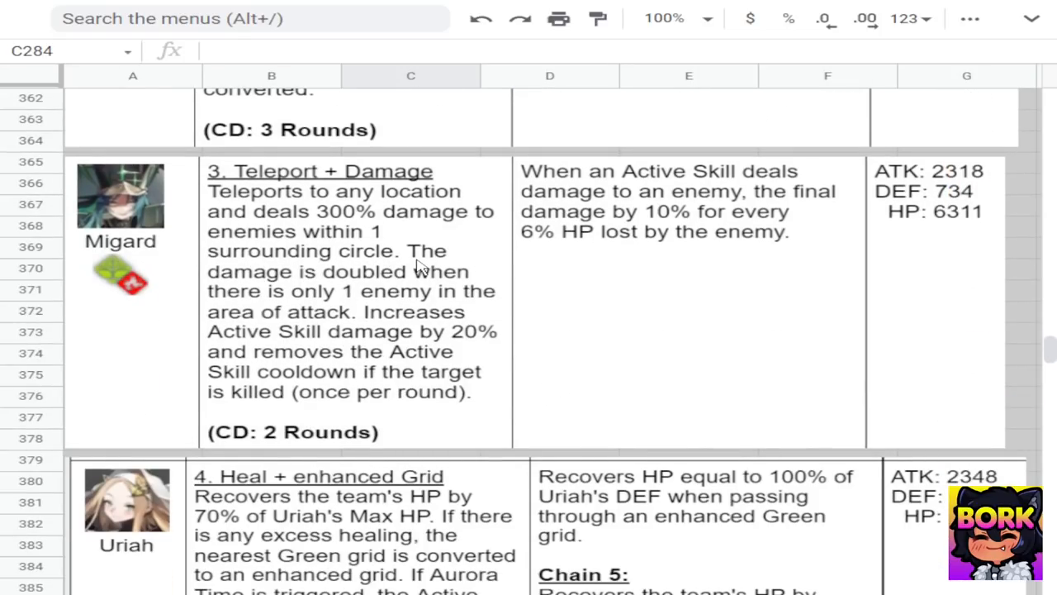
mouse_move(516, 248)
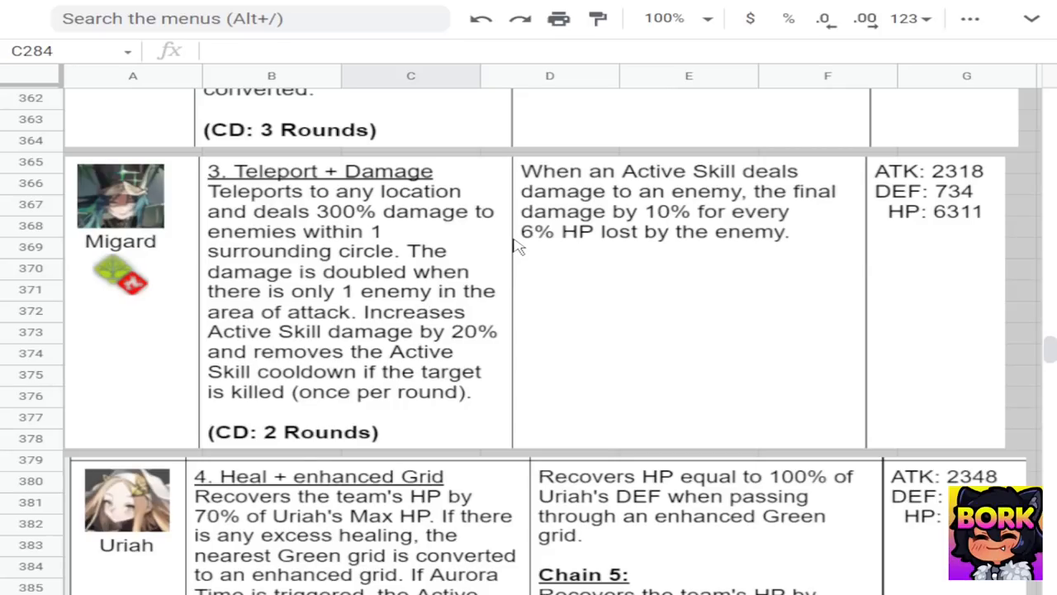
mouse_move(690, 256)
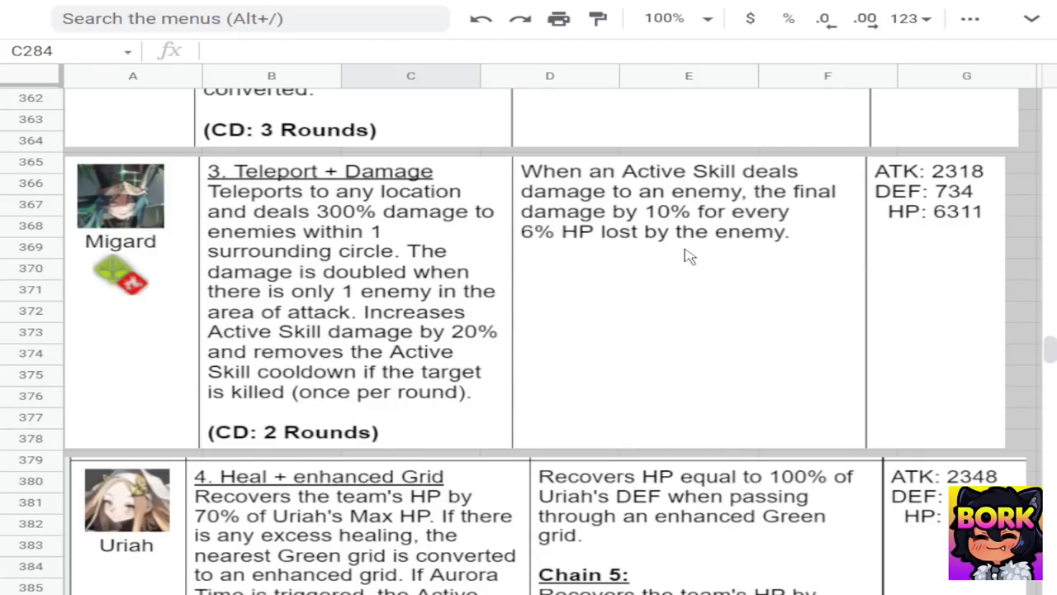
mouse_move(518, 347)
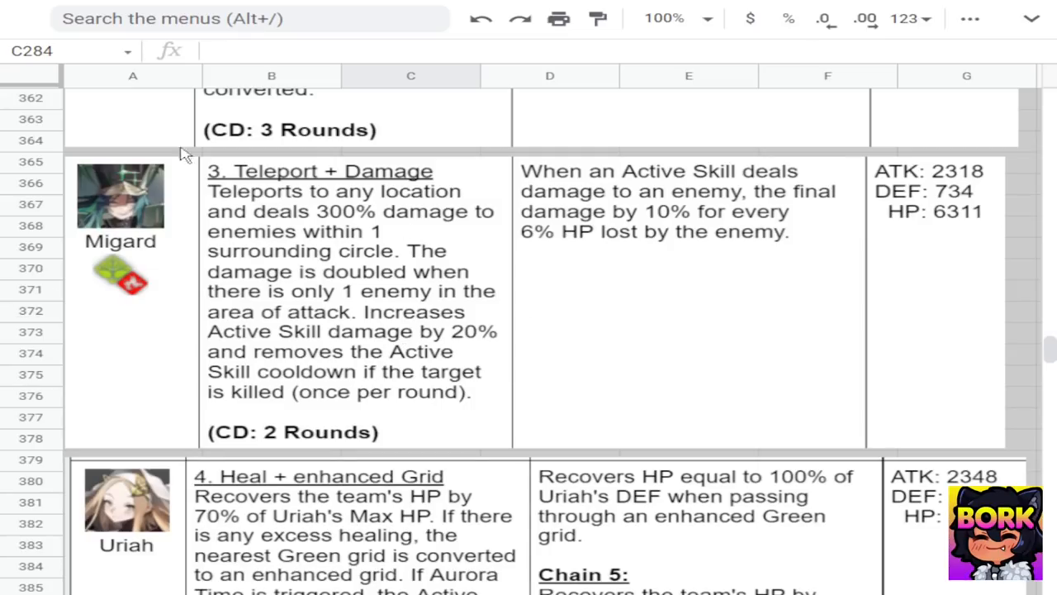
scroll("up", 3)
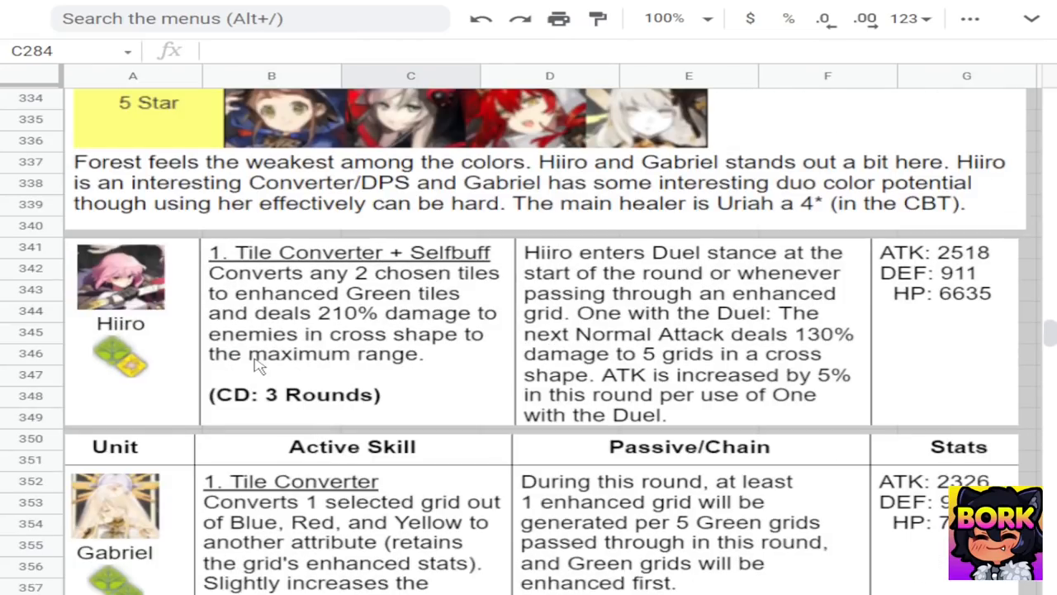
scroll("down", 3)
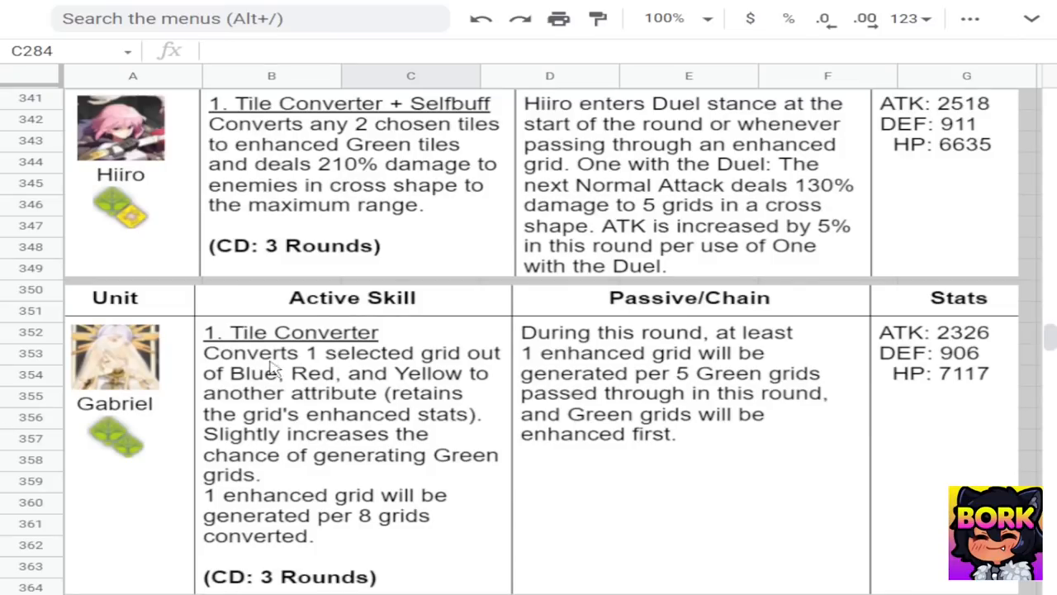
scroll("down", 3)
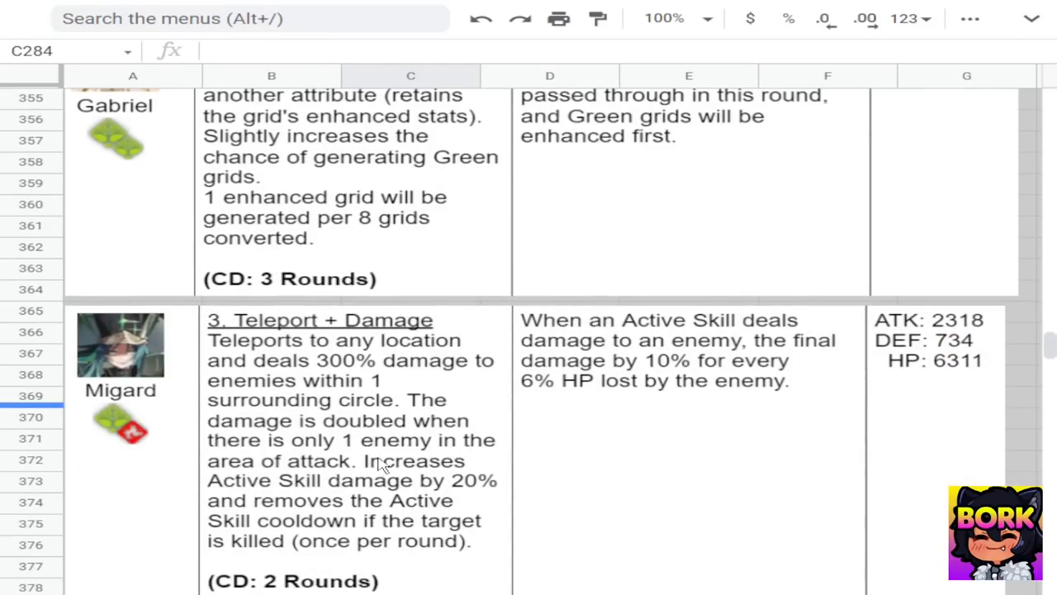
scroll("down", 3)
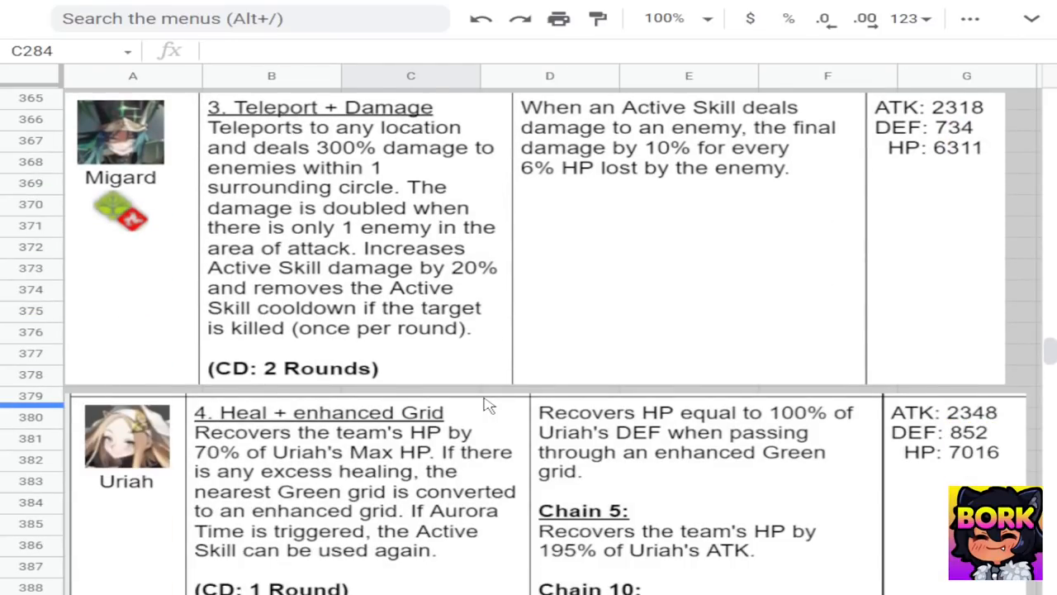
scroll("down", 3)
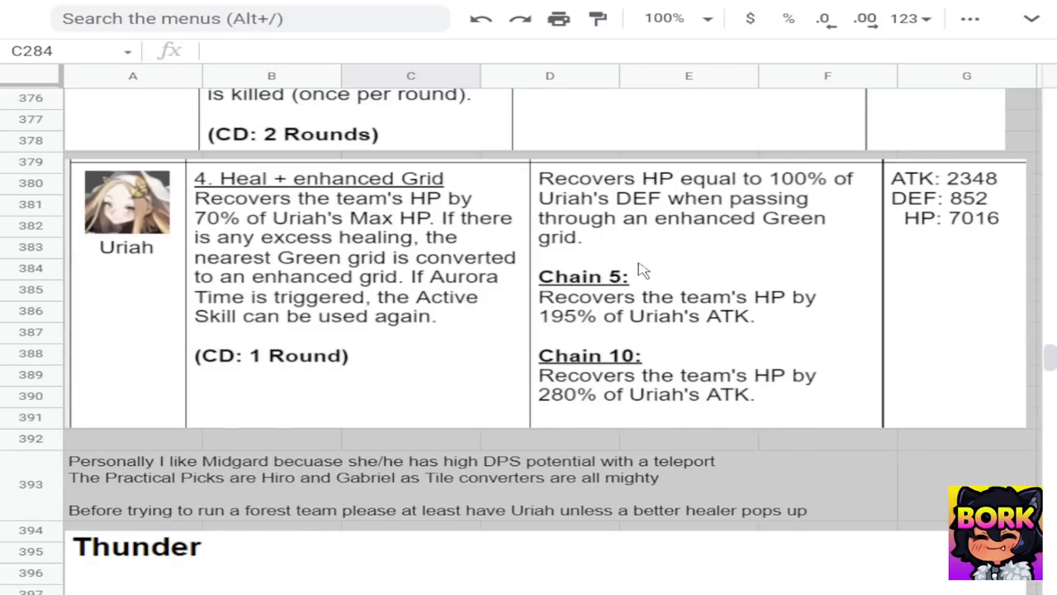
mouse_move(644, 347)
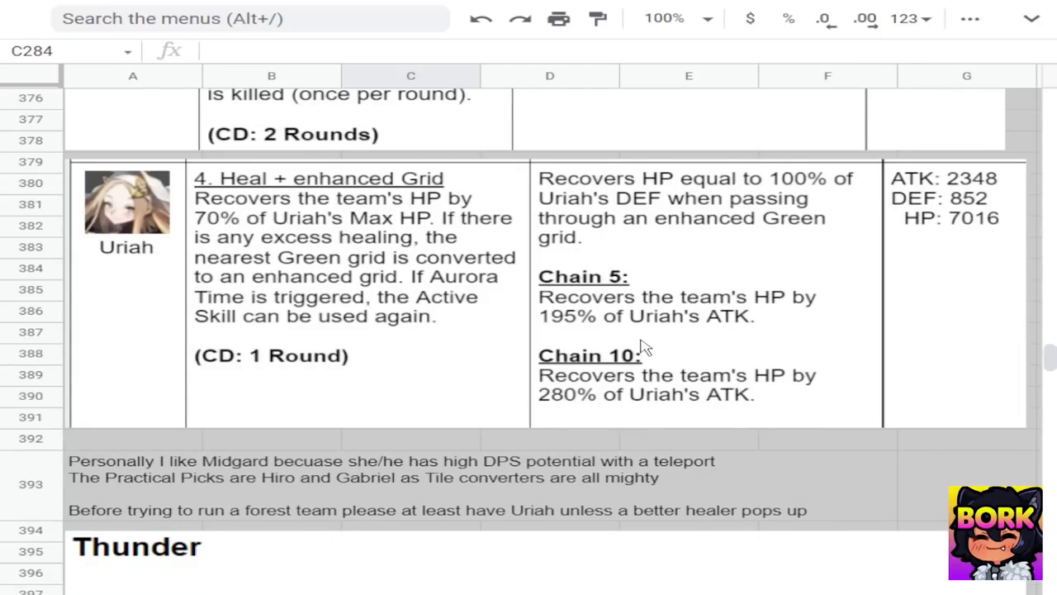
mouse_move(813, 491)
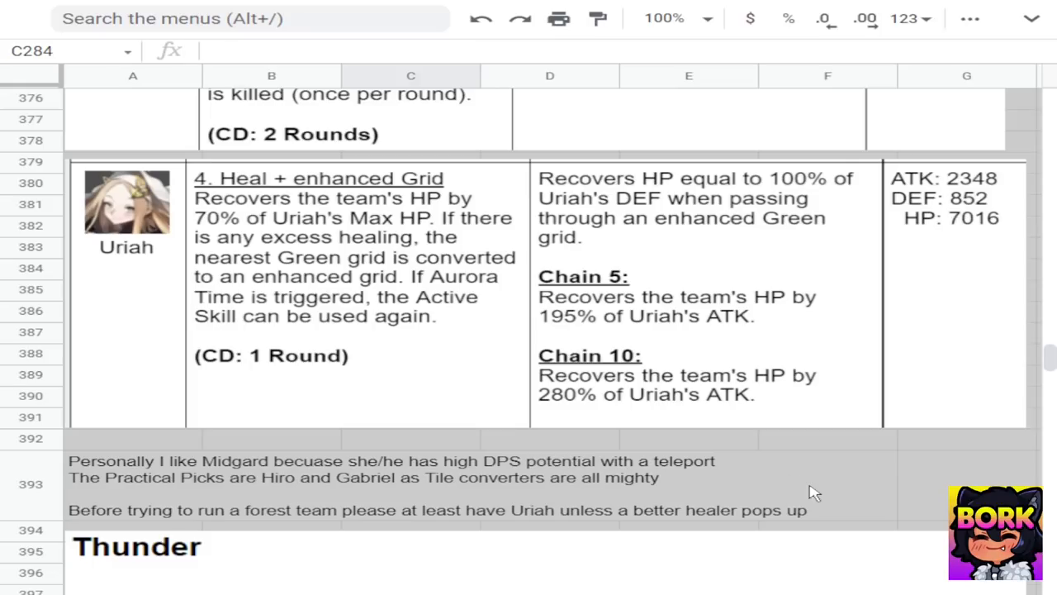
scroll("up", 3)
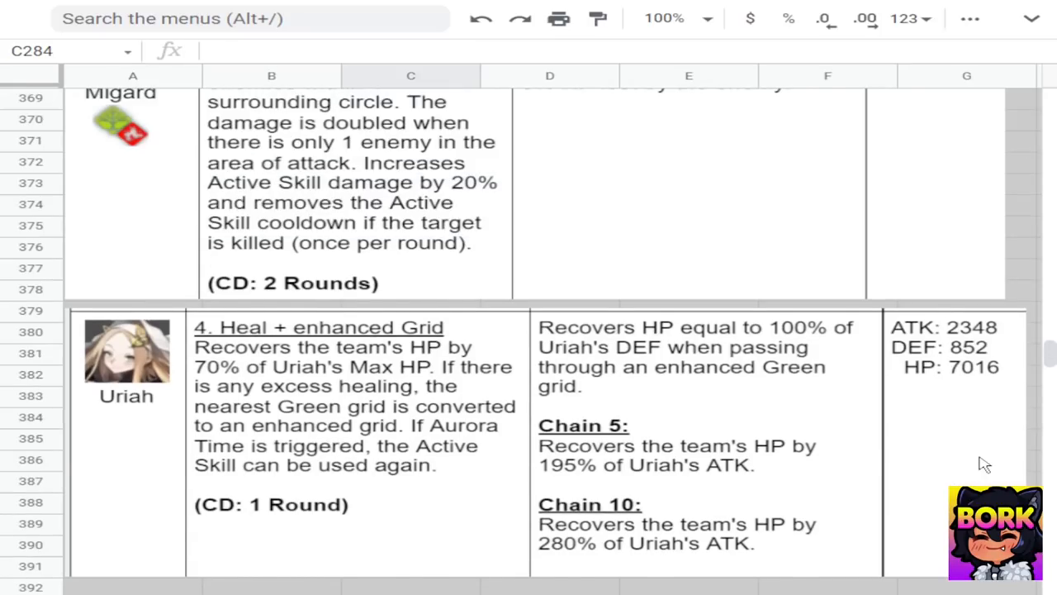
scroll("up", 3)
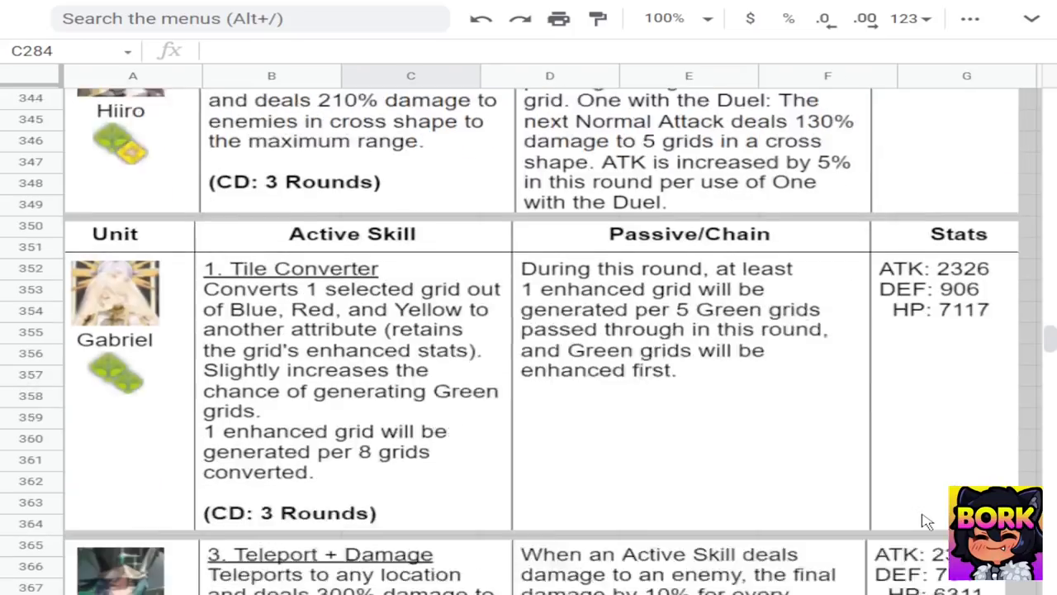
scroll("down", 3)
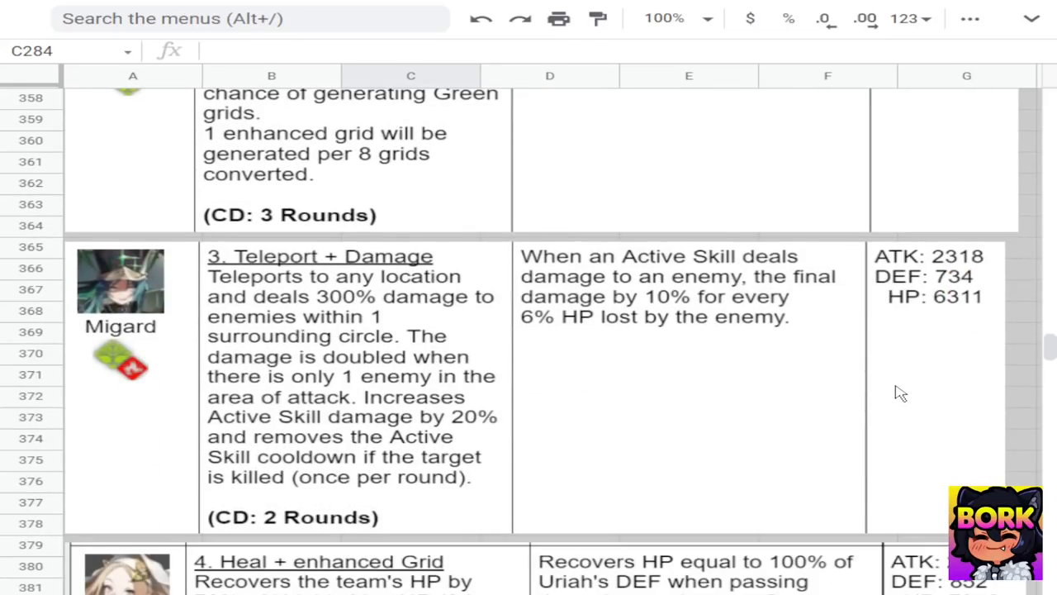
scroll("up", 3)
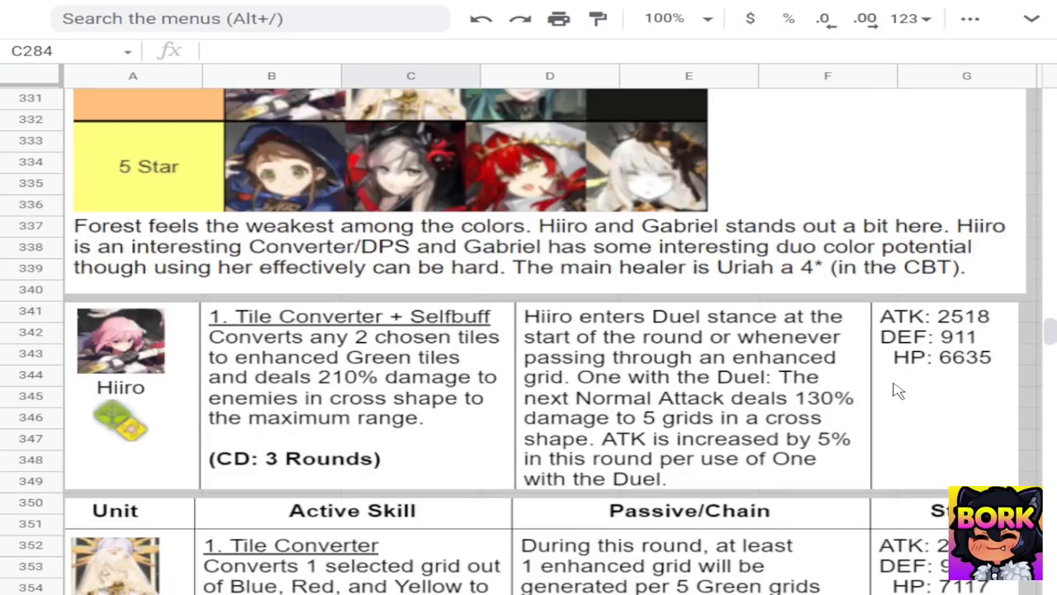
mouse_move(915, 368)
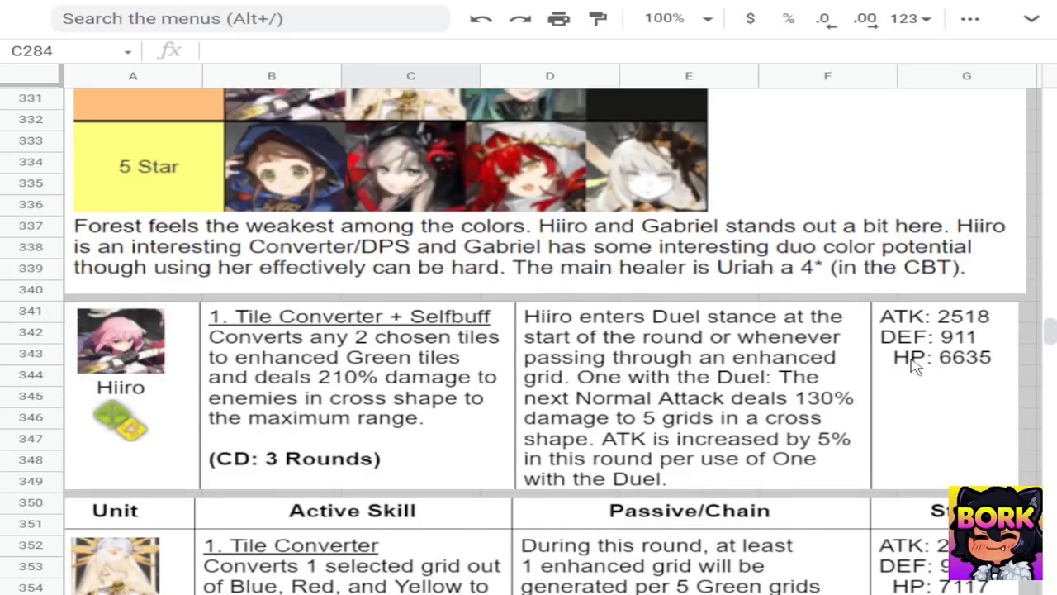
scroll("down", 3)
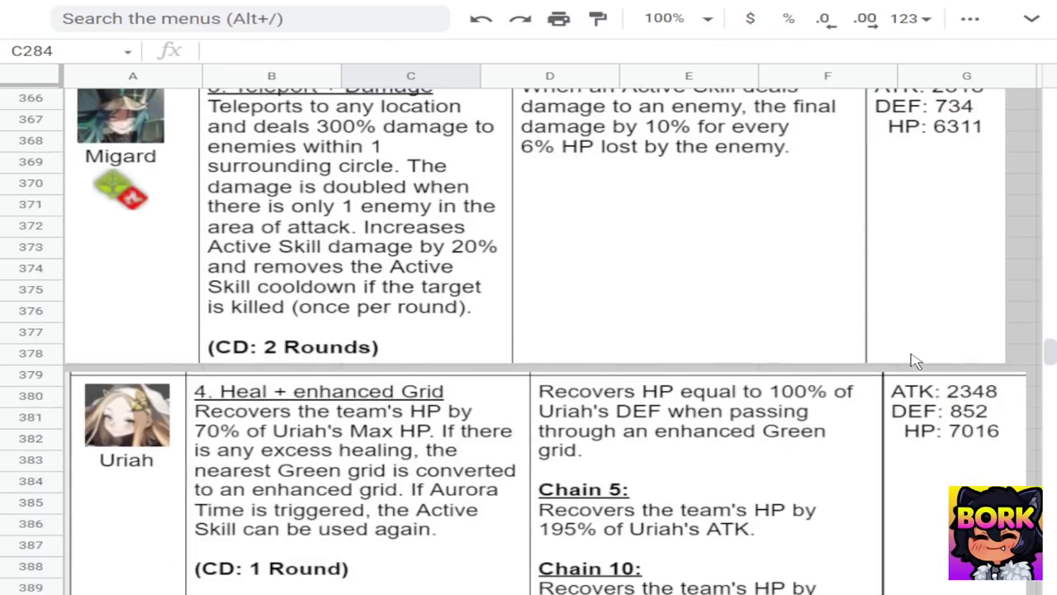
Step: Scroll from the Forest notes down to the Thunder tier list and Sorla's unit card
scroll("down", 3)
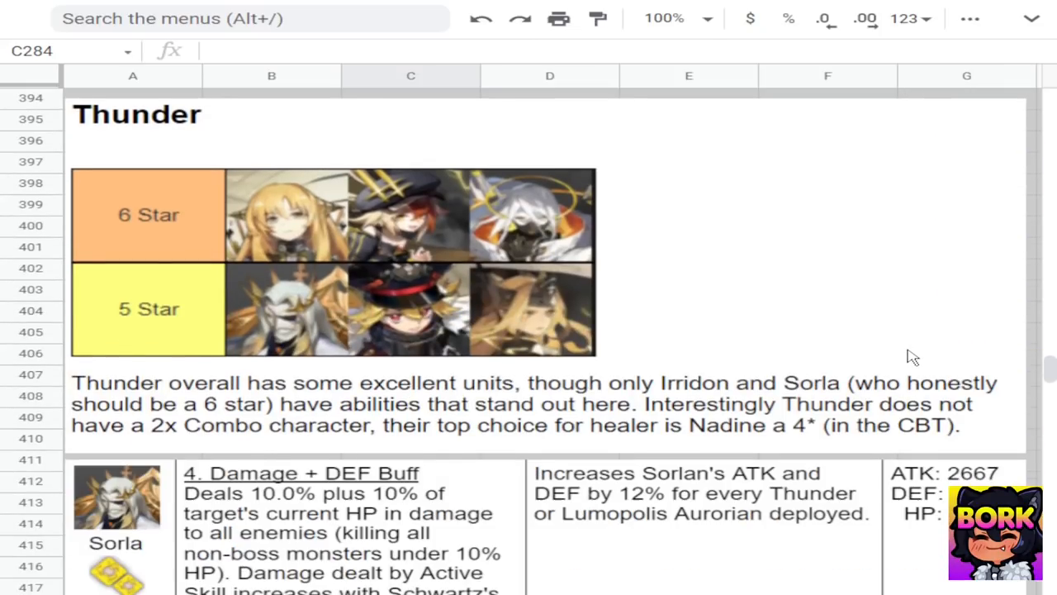
mouse_move(892, 374)
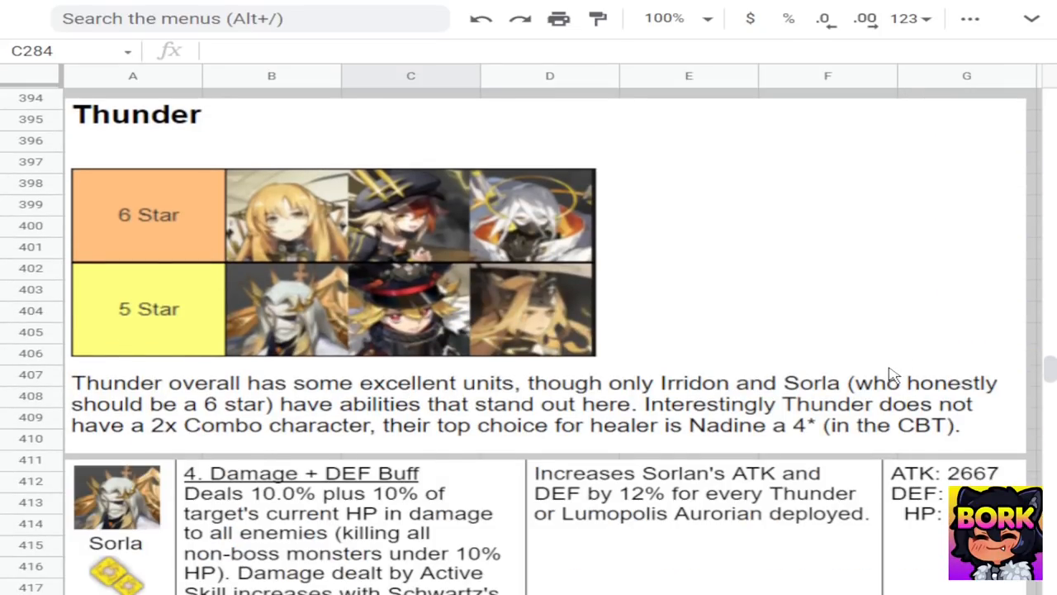
mouse_move(794, 308)
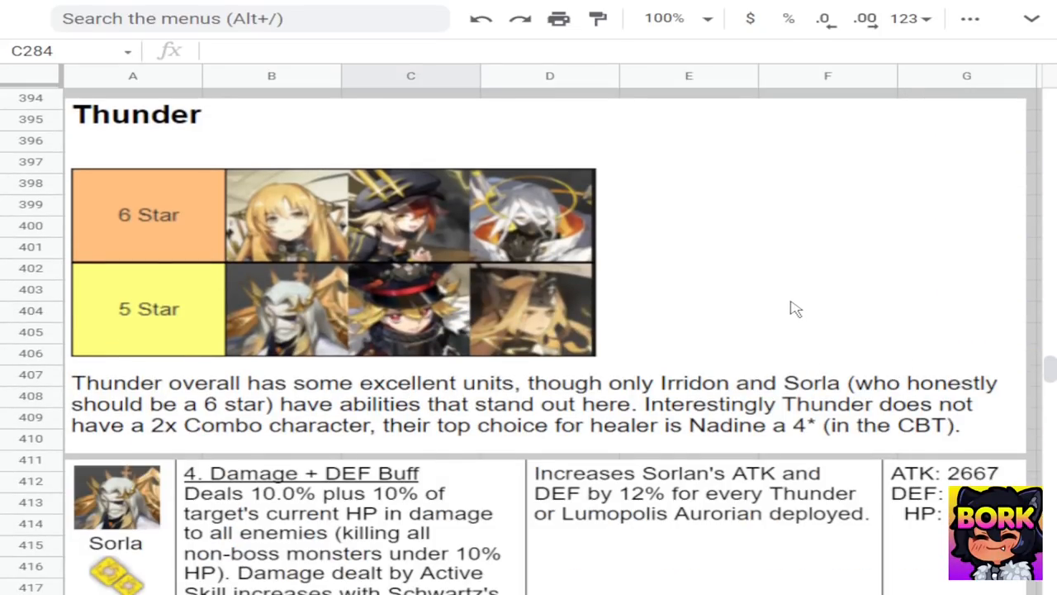
scroll("down", 3)
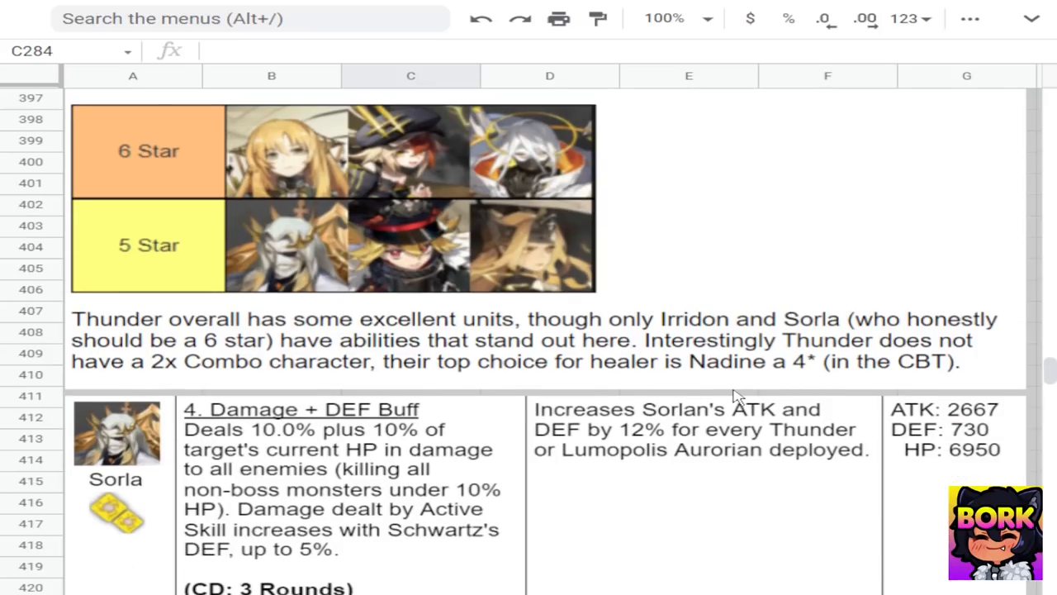
scroll("down", 3)
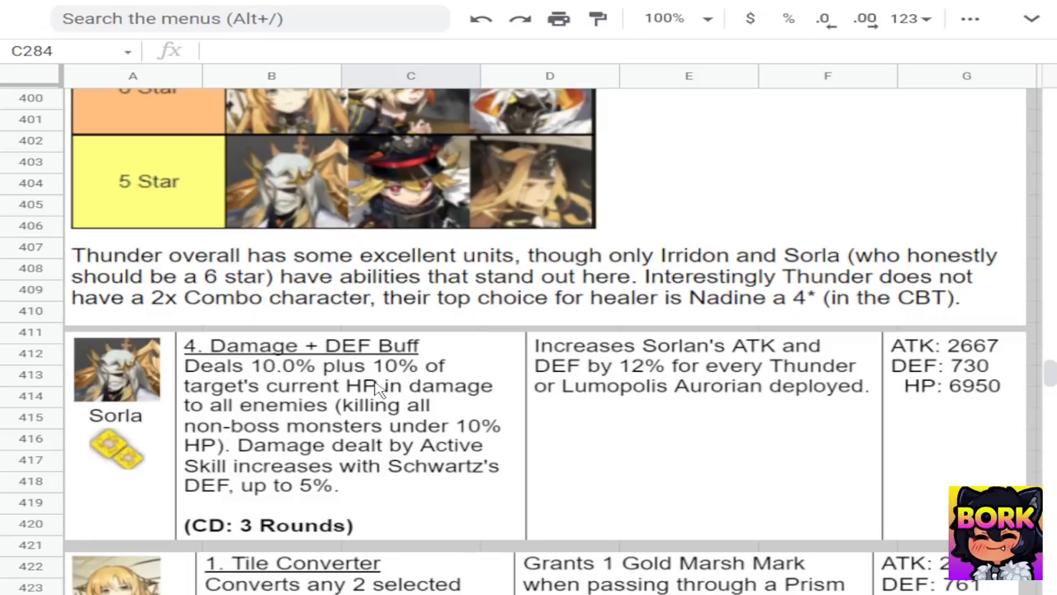
scroll("up", 3)
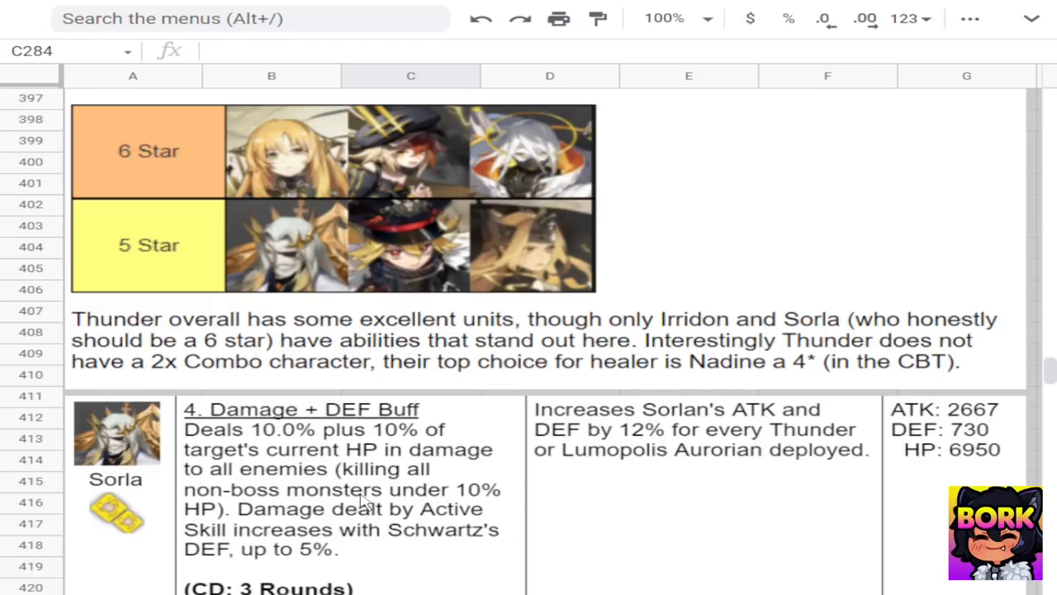
mouse_move(477, 521)
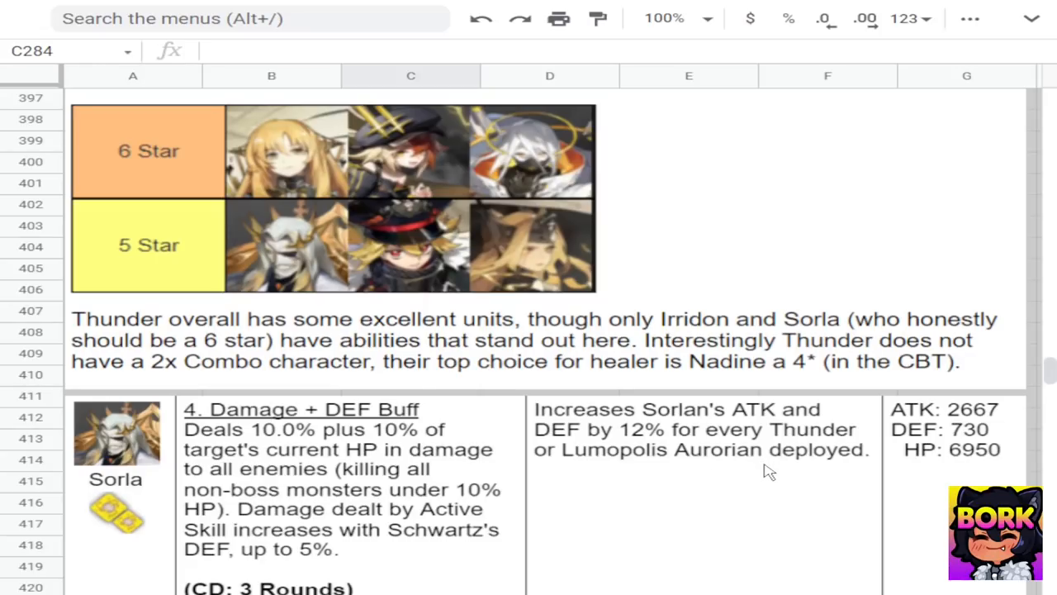
Step: Scroll through the Thunder section to Nadine's healer card and the Irridon, Nadine and Sorla note
scroll("up", 3)
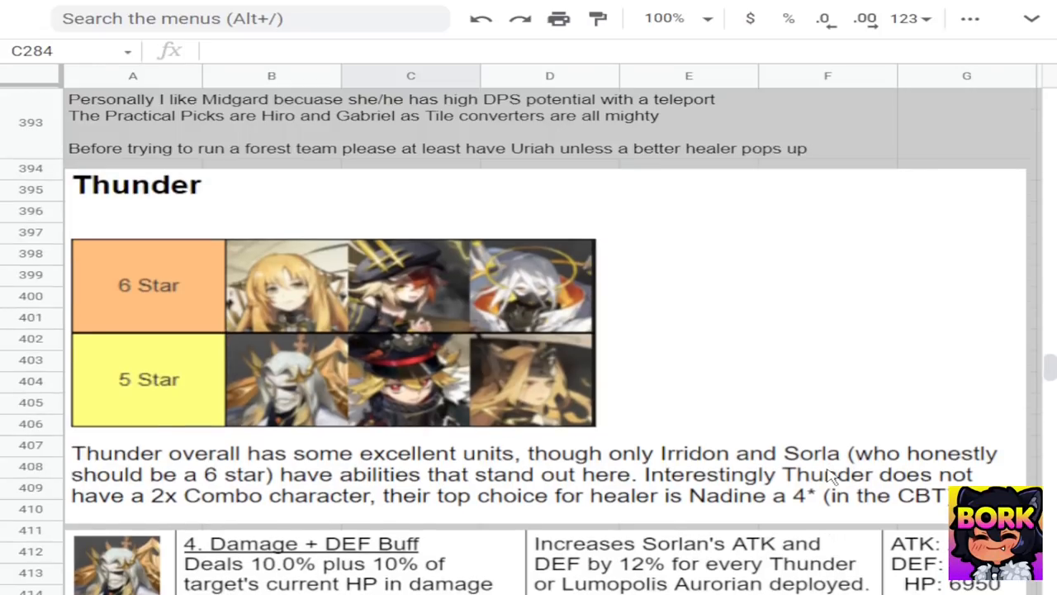
scroll("down", 3)
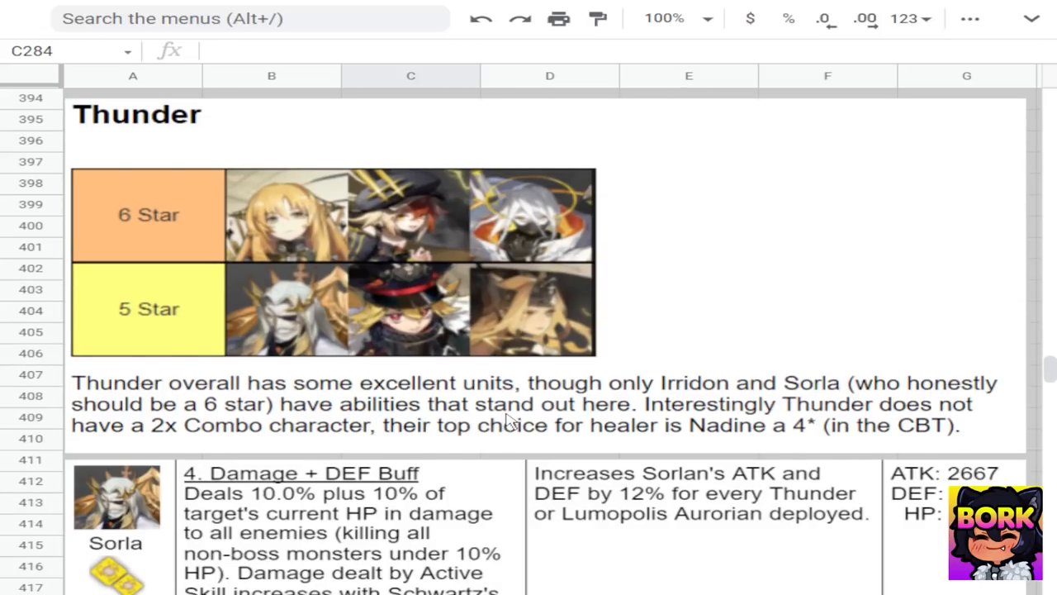
scroll("down", 3)
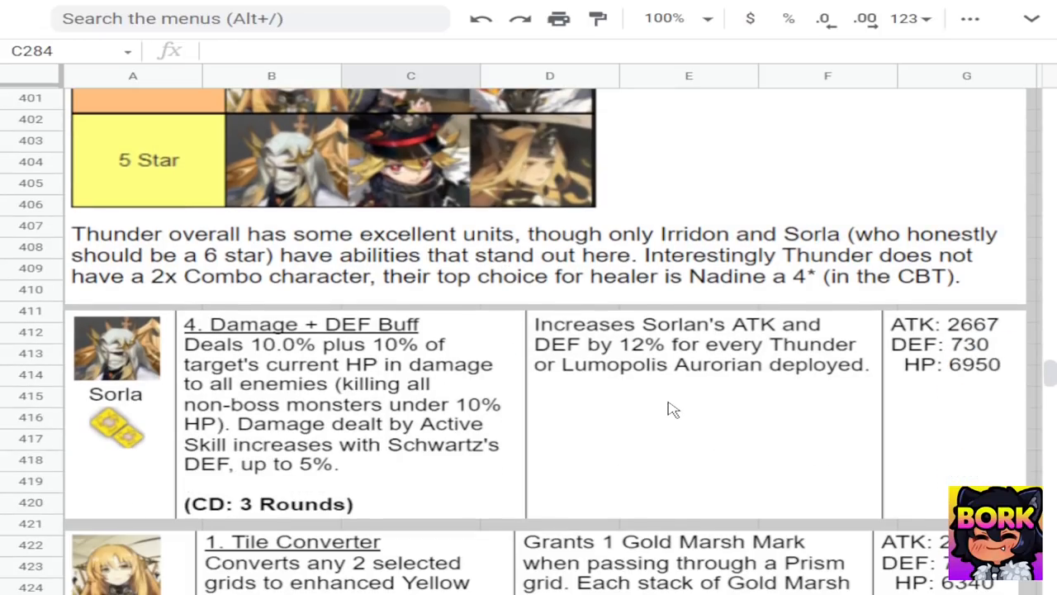
scroll("down", 3)
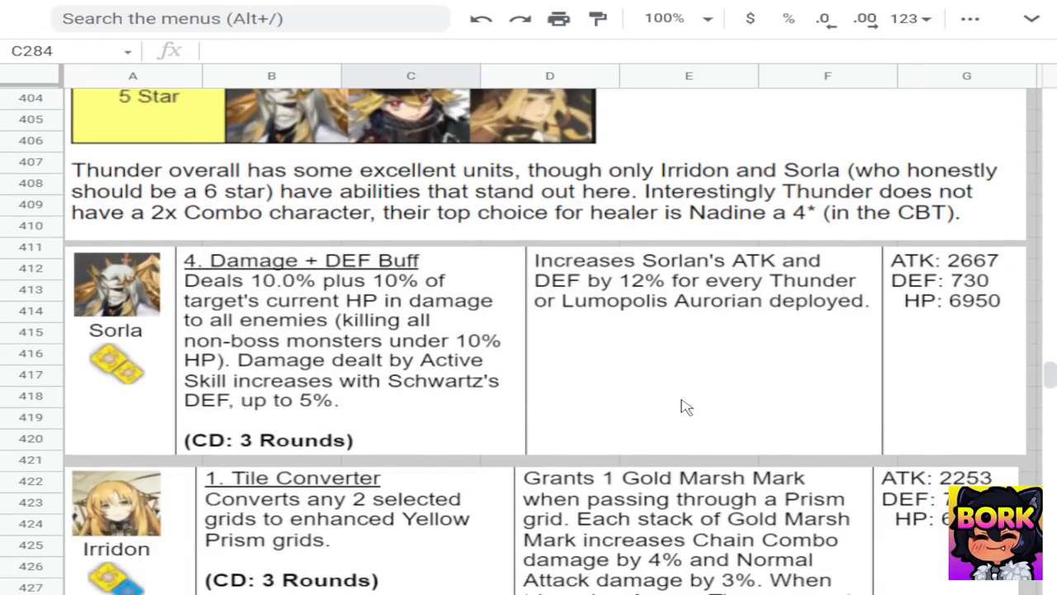
scroll("down", 3)
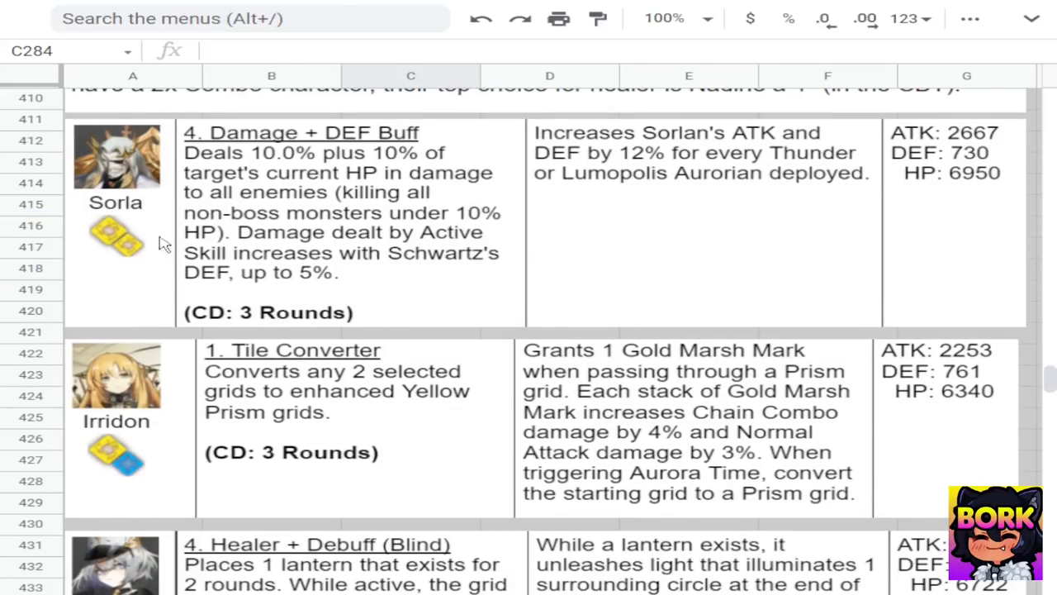
mouse_move(244, 223)
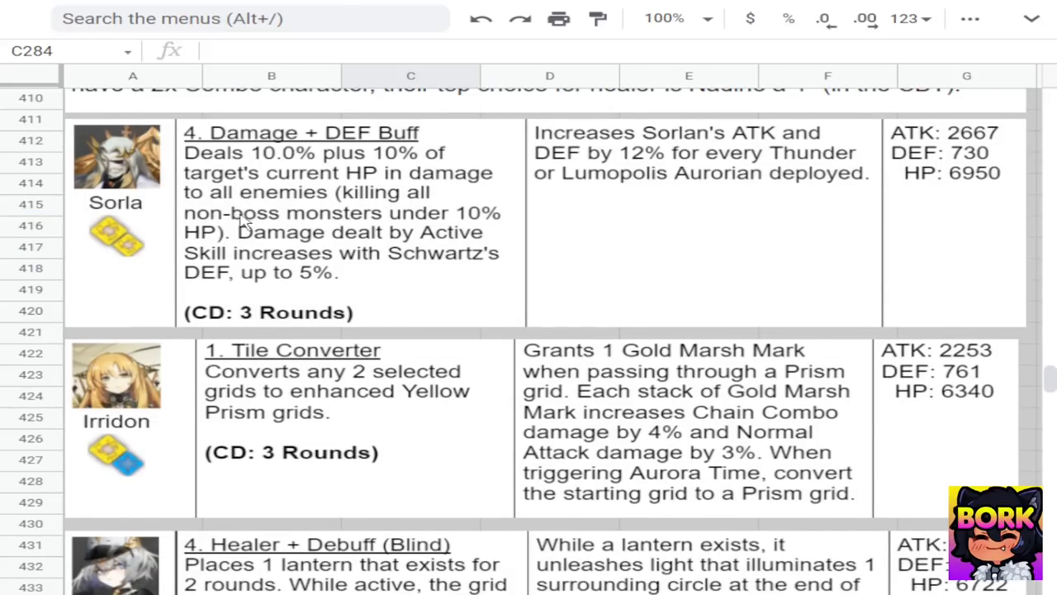
scroll("down", 3)
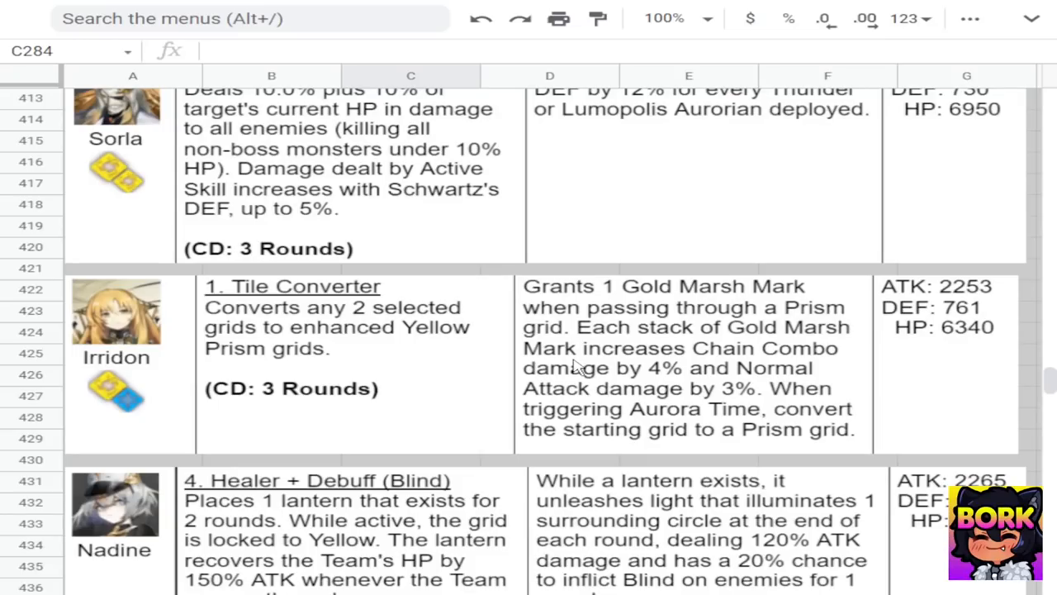
scroll("down", 3)
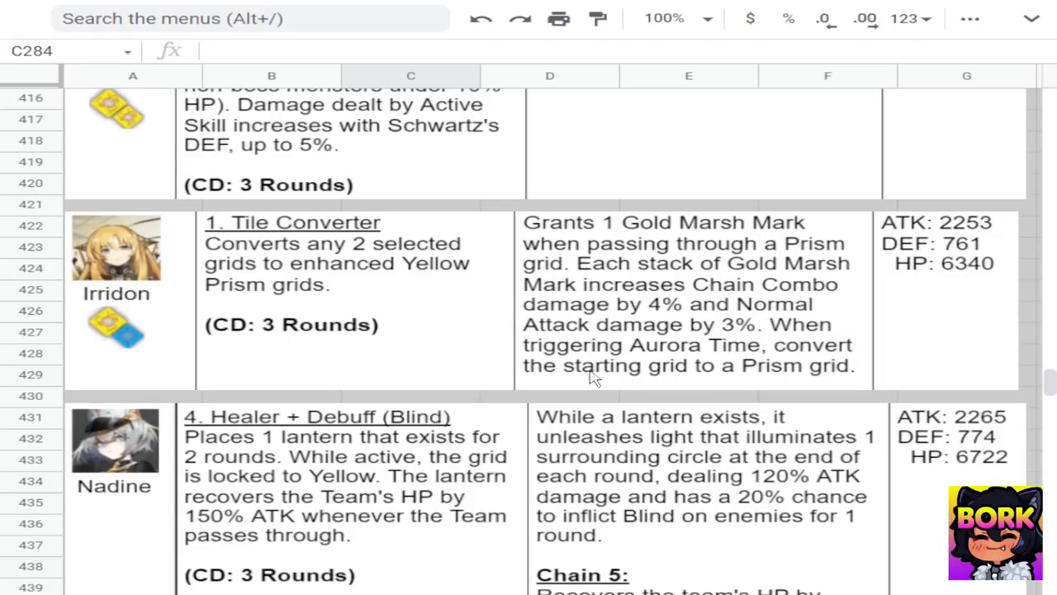
scroll("down", 3)
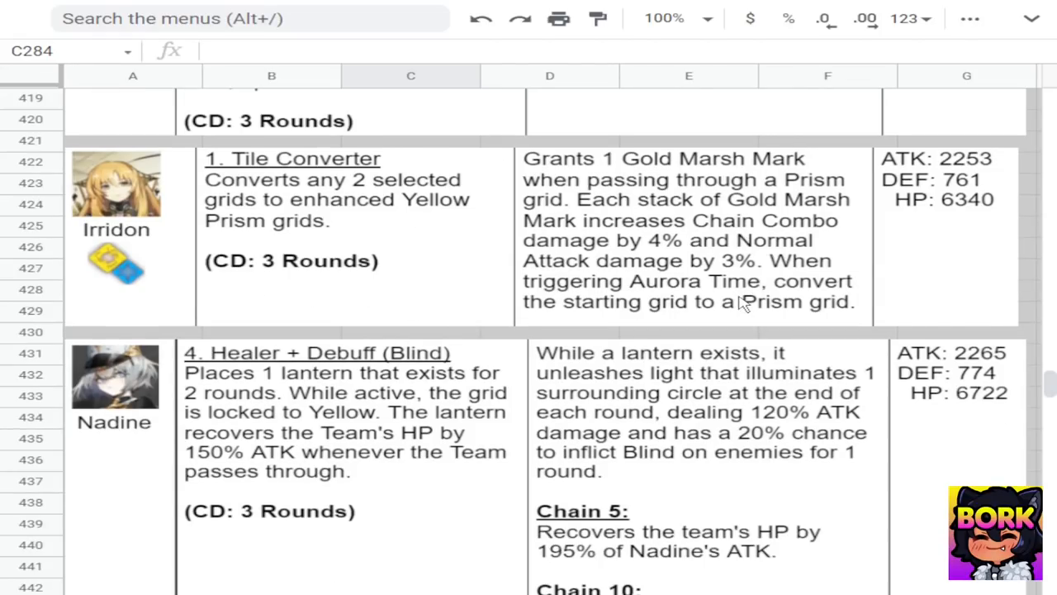
scroll("down", 3)
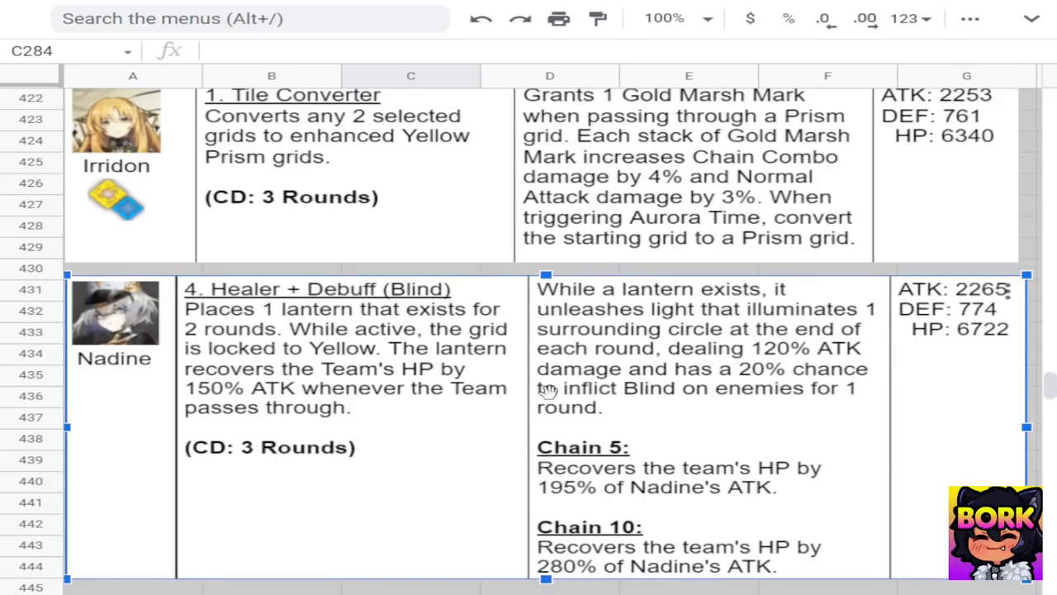
scroll("down", 3)
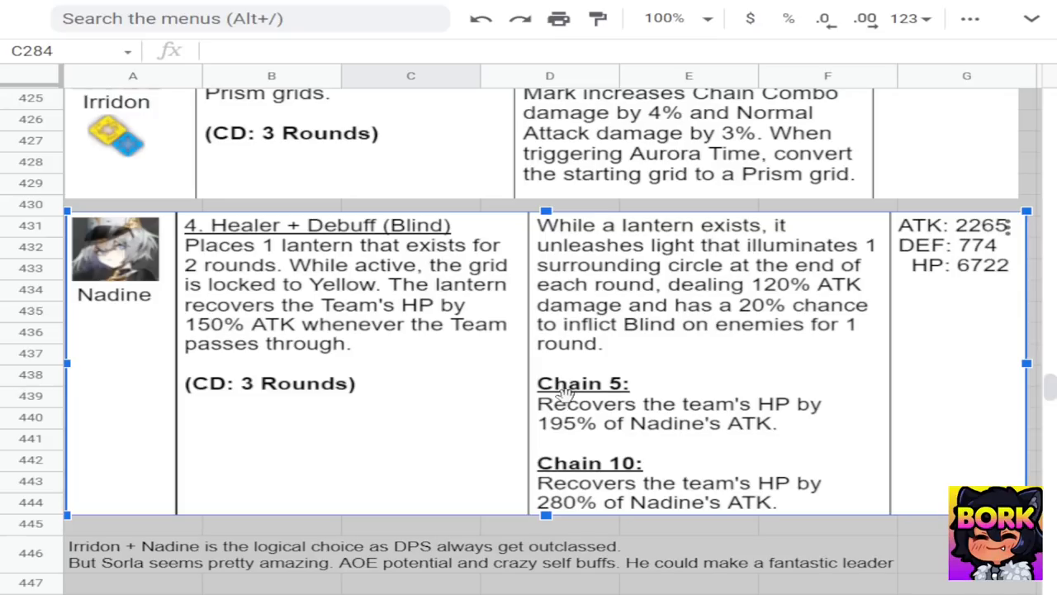
scroll("up", 3)
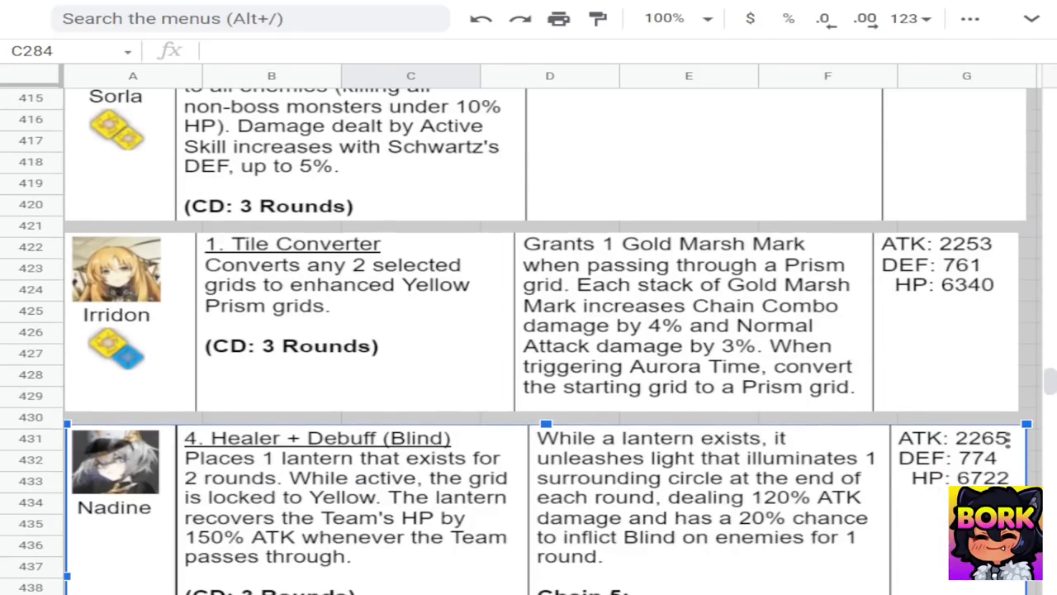
scroll("up", 3)
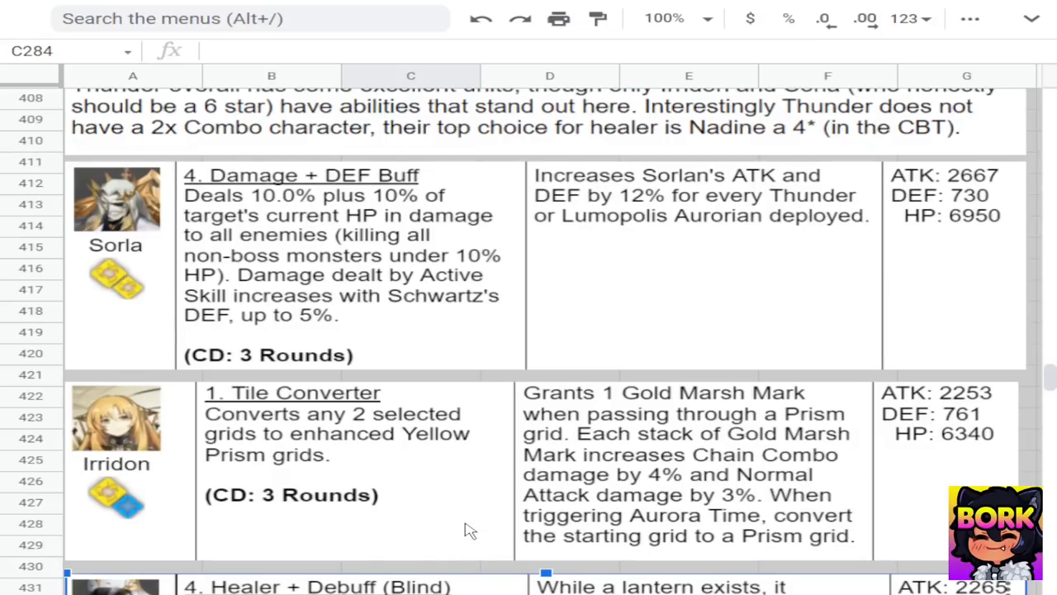
scroll("up", 3)
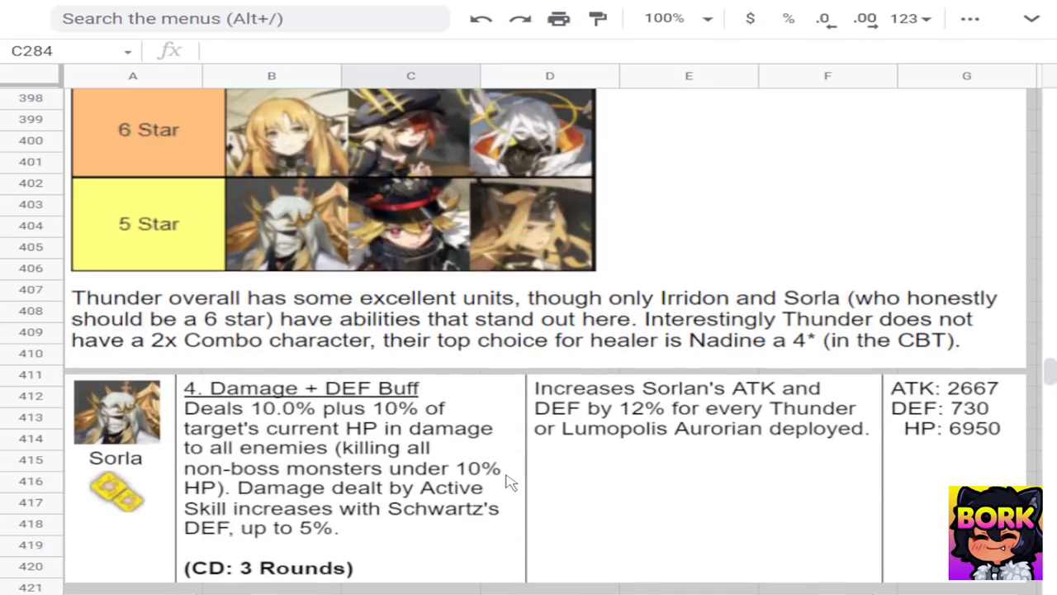
scroll("down", 3)
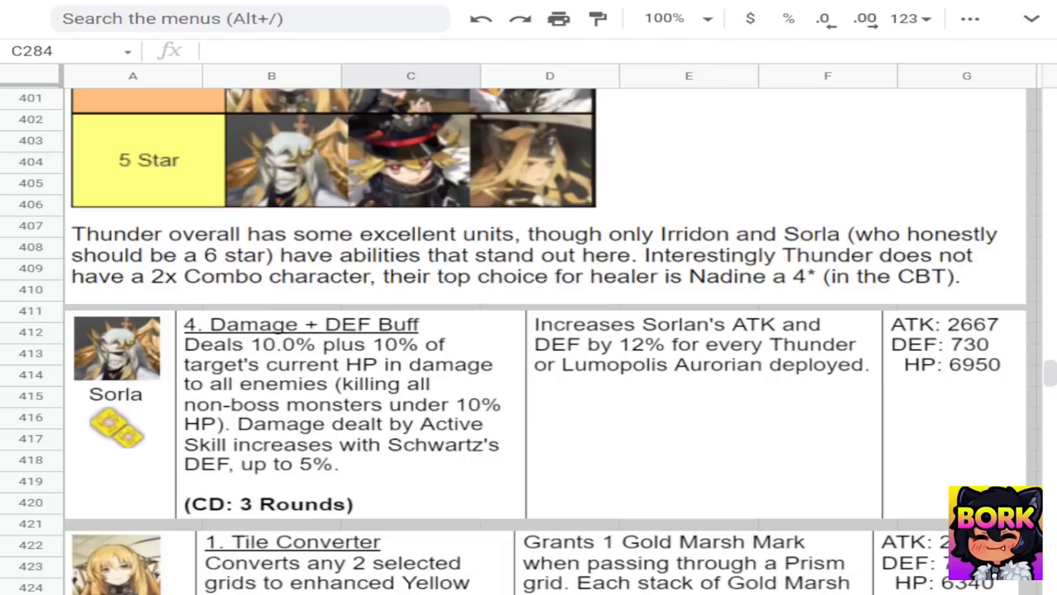
mouse_move(441, 586)
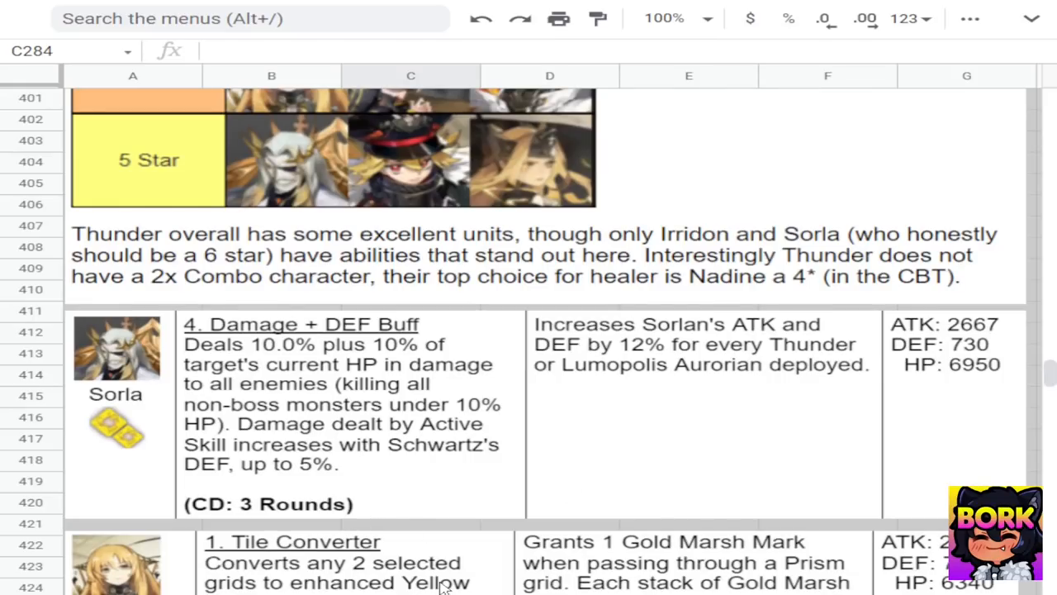
mouse_move(492, 425)
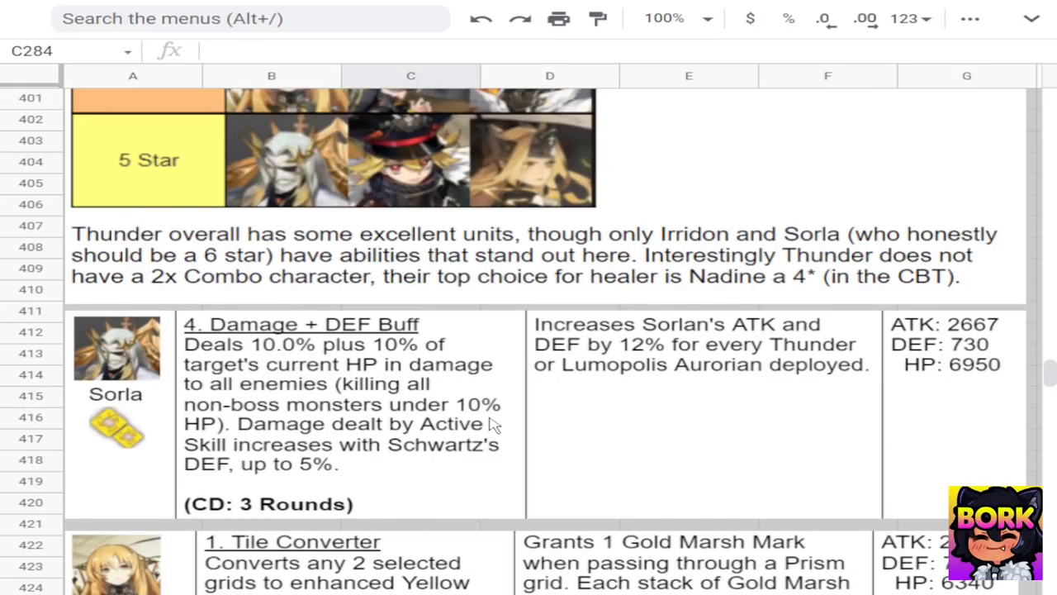
Step: Scroll back through the Forest units, then down to the difficulty-ranked team picks around row 446
scroll("up", 3)
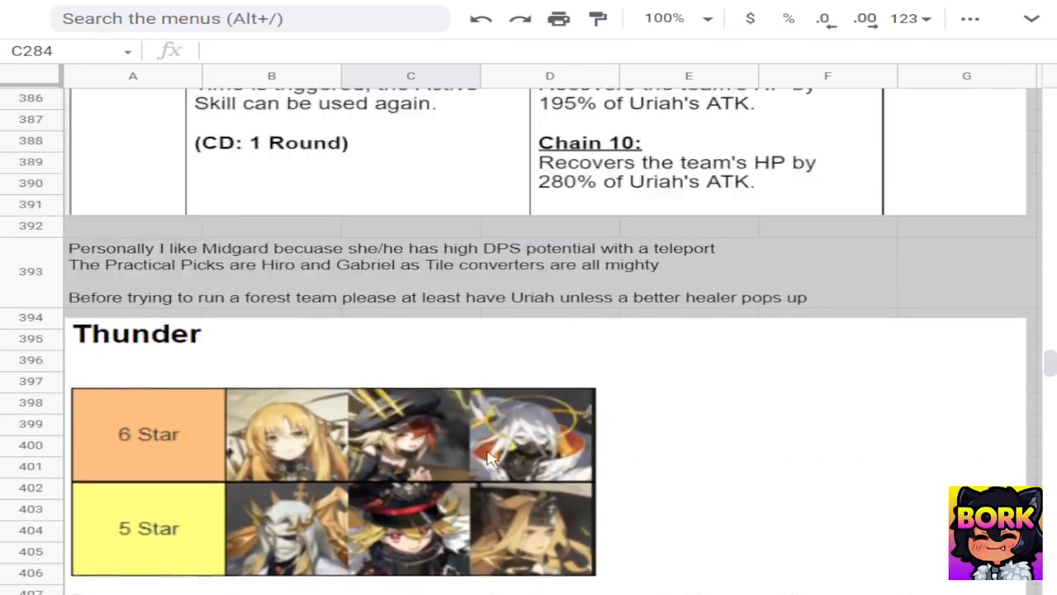
scroll("up", 3)
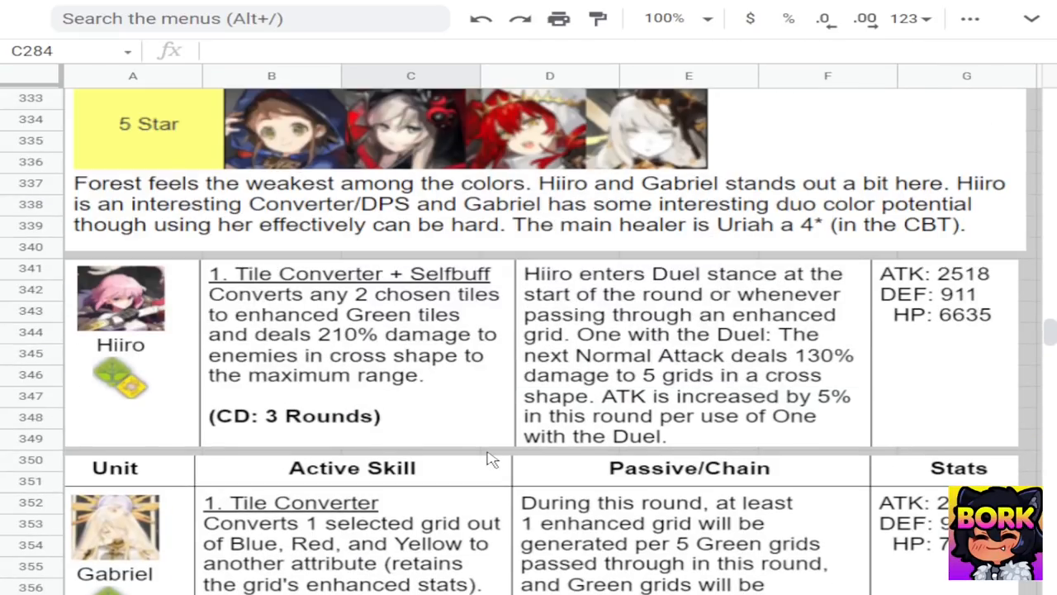
scroll("down", 3)
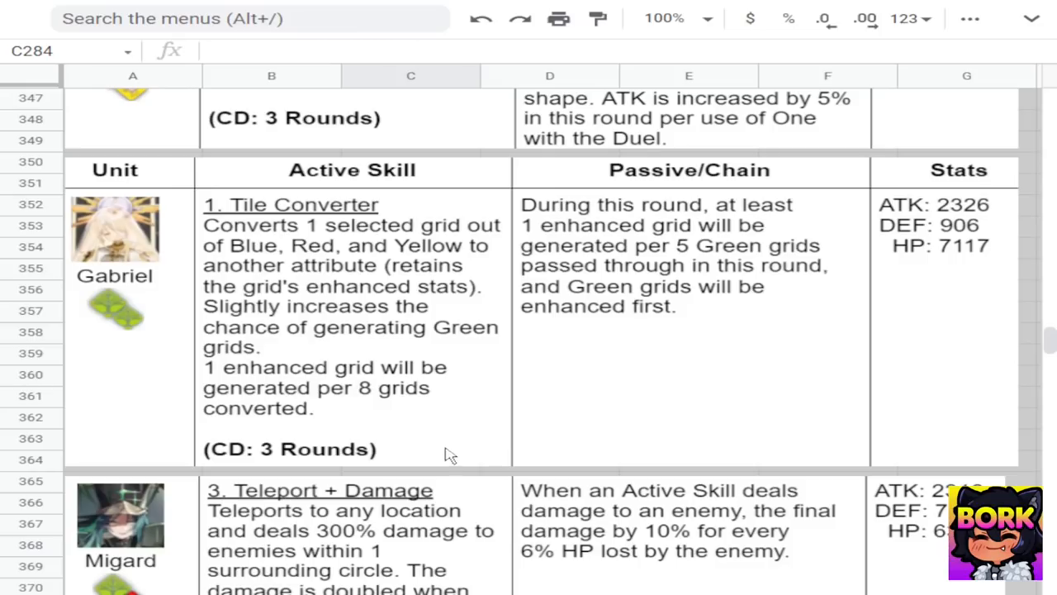
scroll("down", 3)
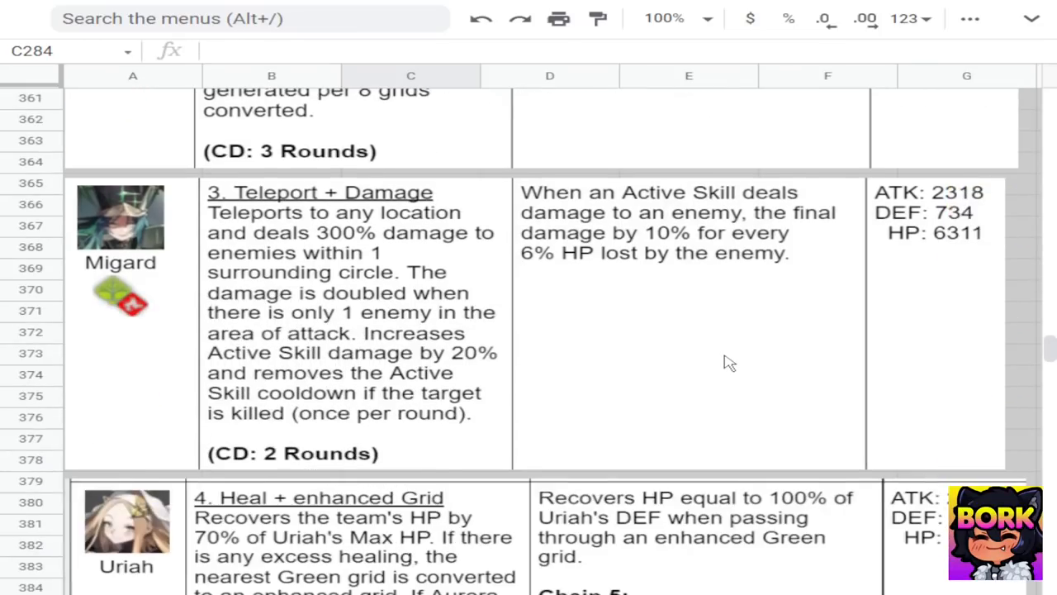
scroll("down", 3)
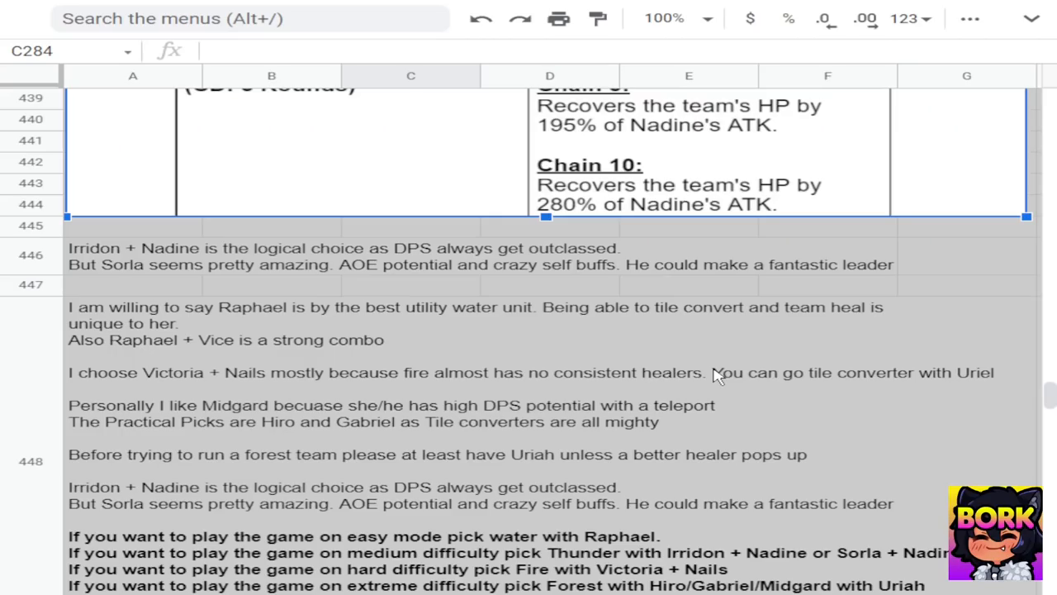
scroll("down", 3)
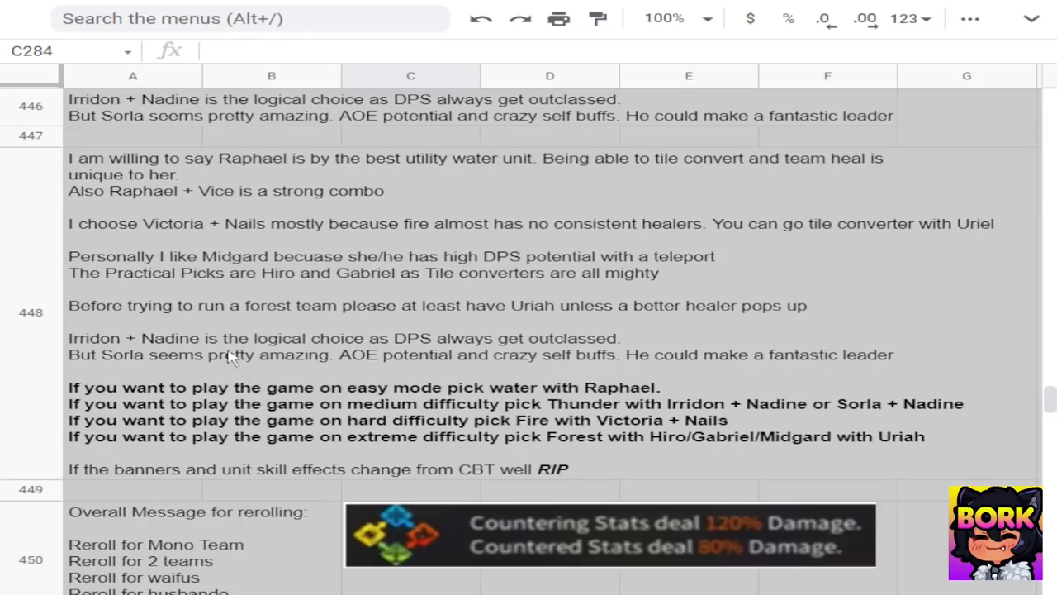
mouse_move(483, 372)
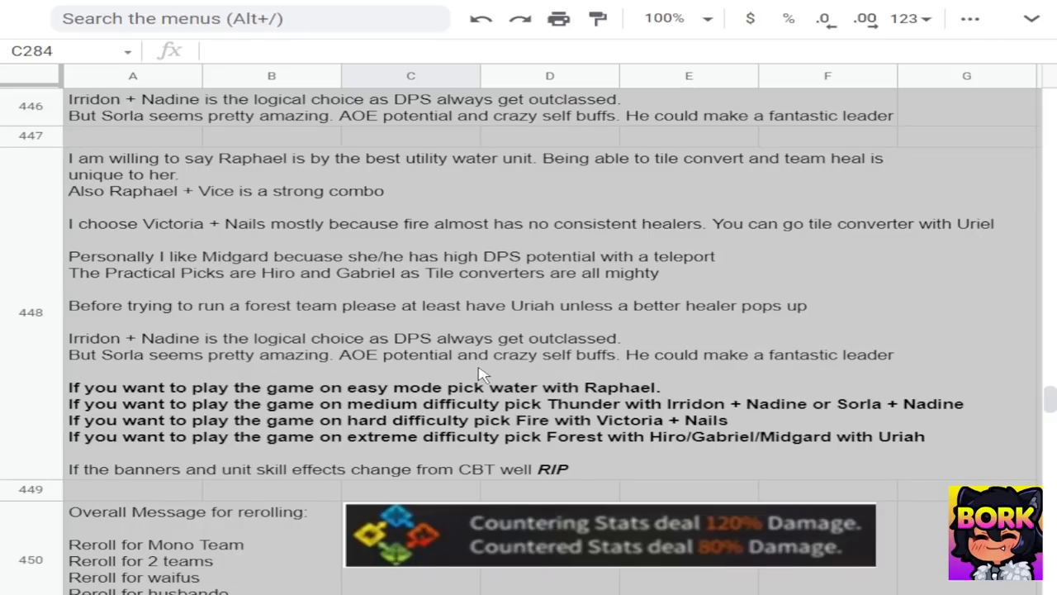
left_click(826, 489)
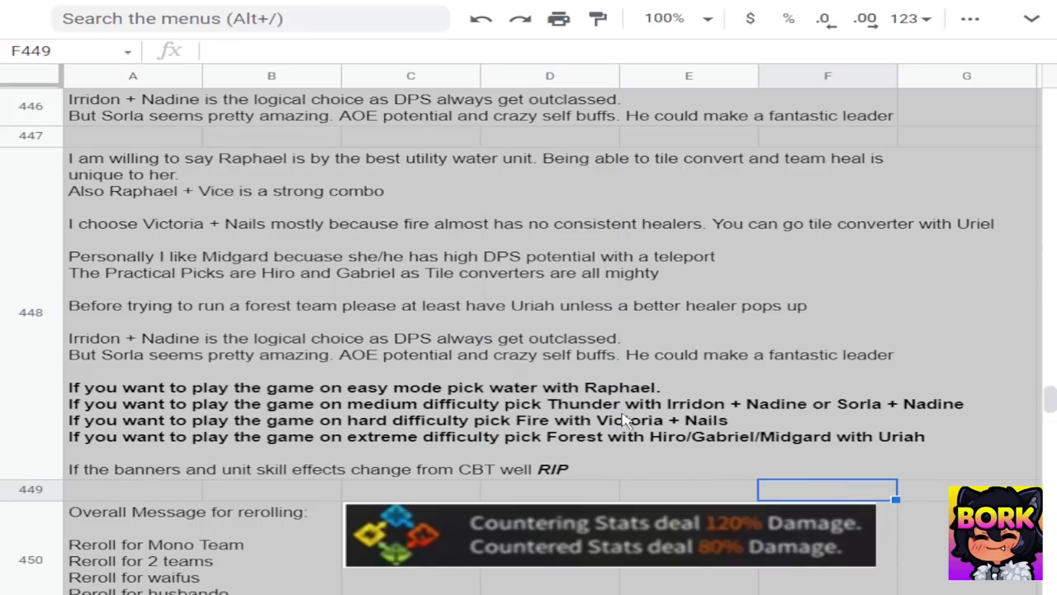
mouse_move(871, 417)
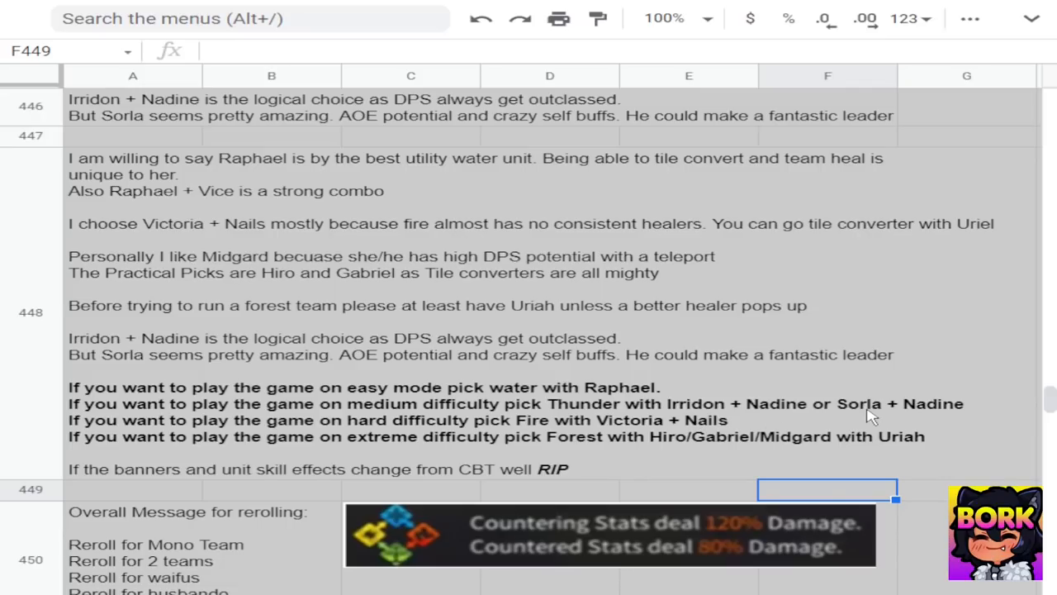
mouse_move(727, 419)
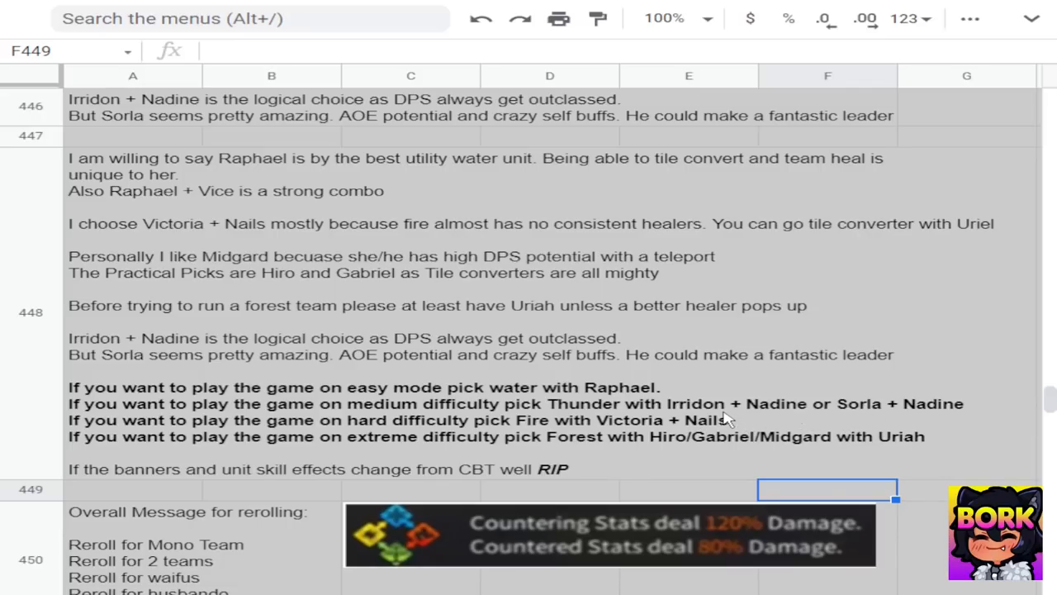
mouse_move(866, 417)
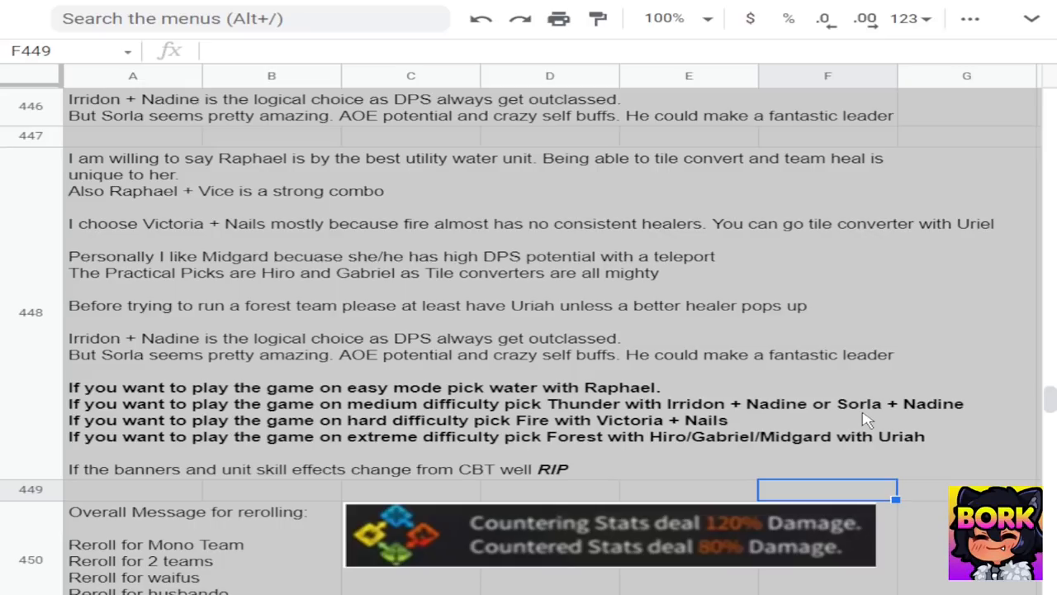
mouse_move(502, 433)
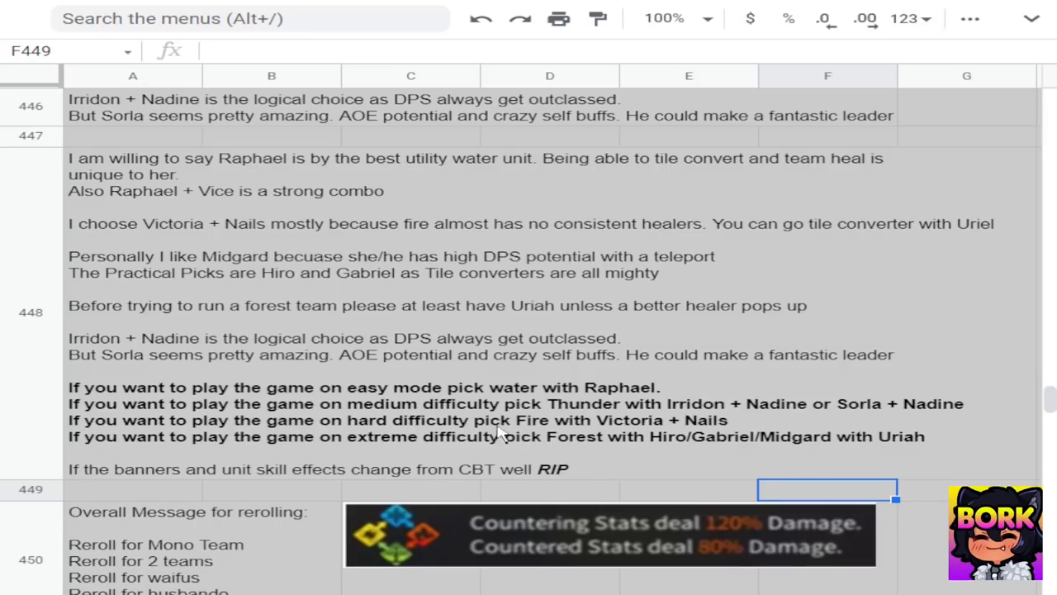
left_click(550, 312)
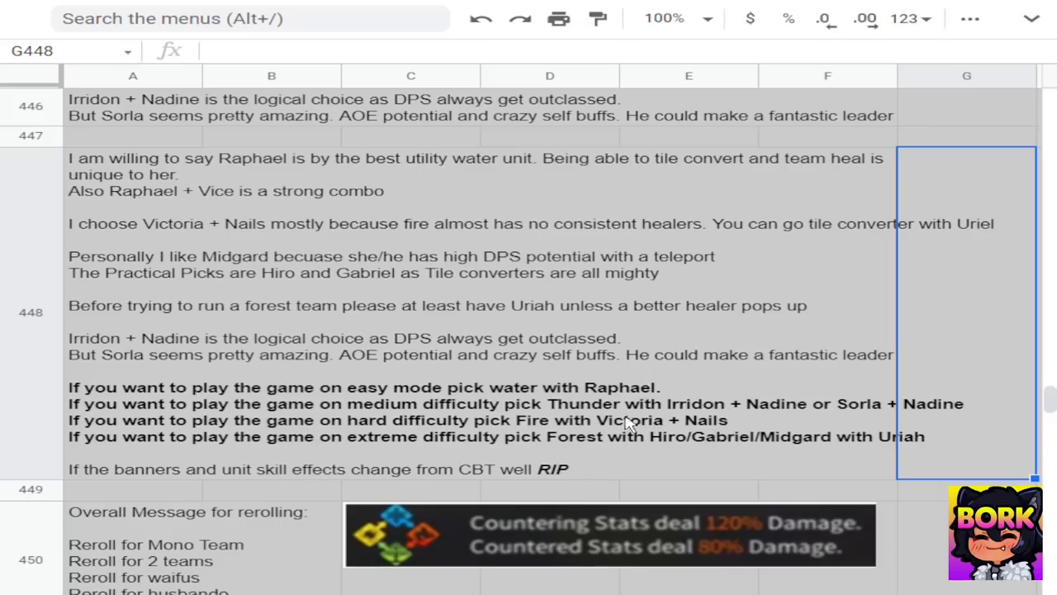
mouse_move(673, 434)
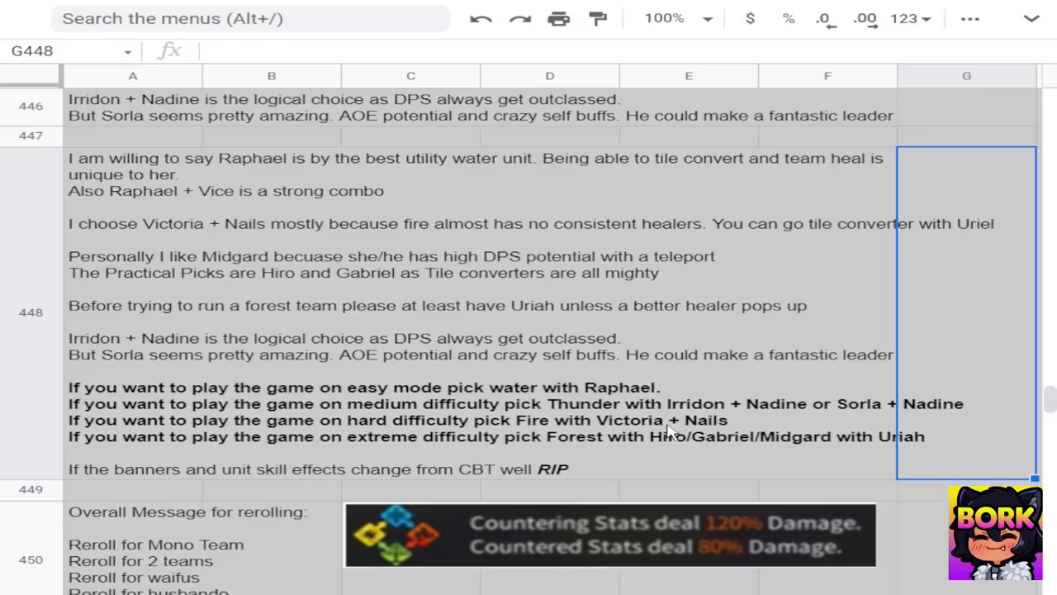
mouse_move(714, 405)
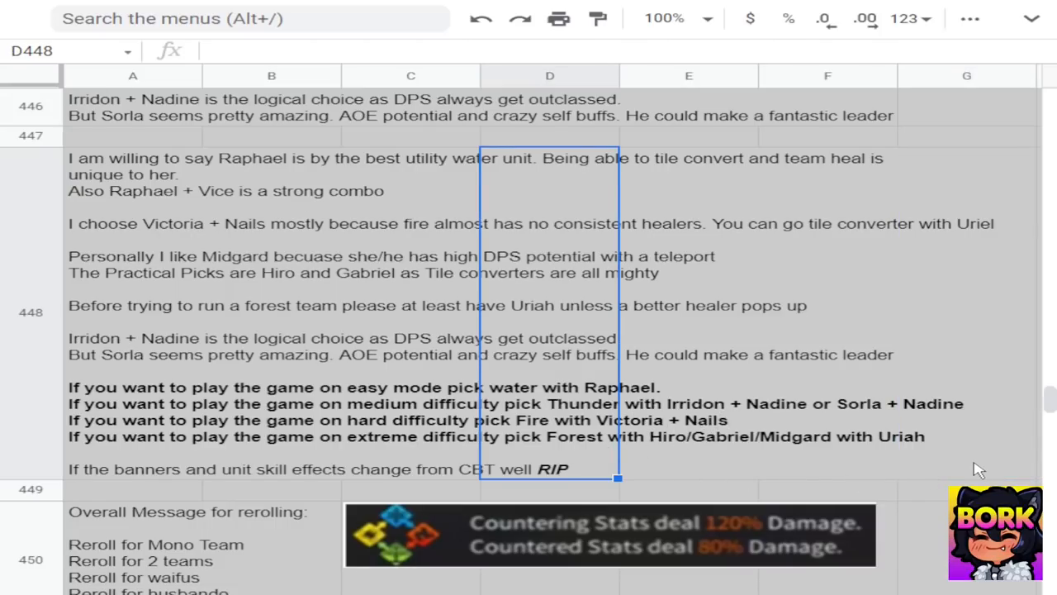
left_click(967, 312)
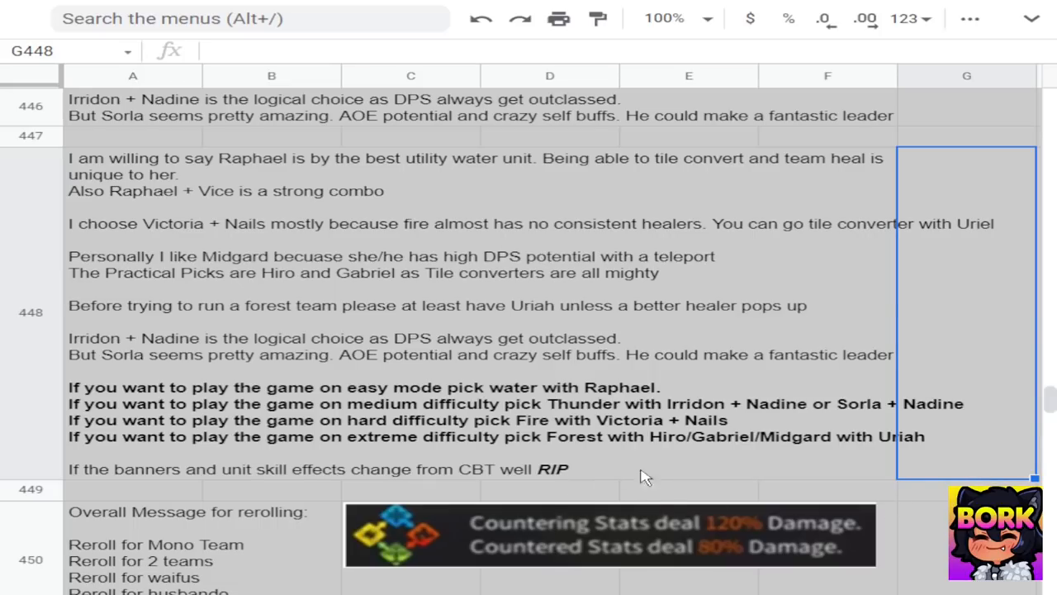
mouse_move(694, 453)
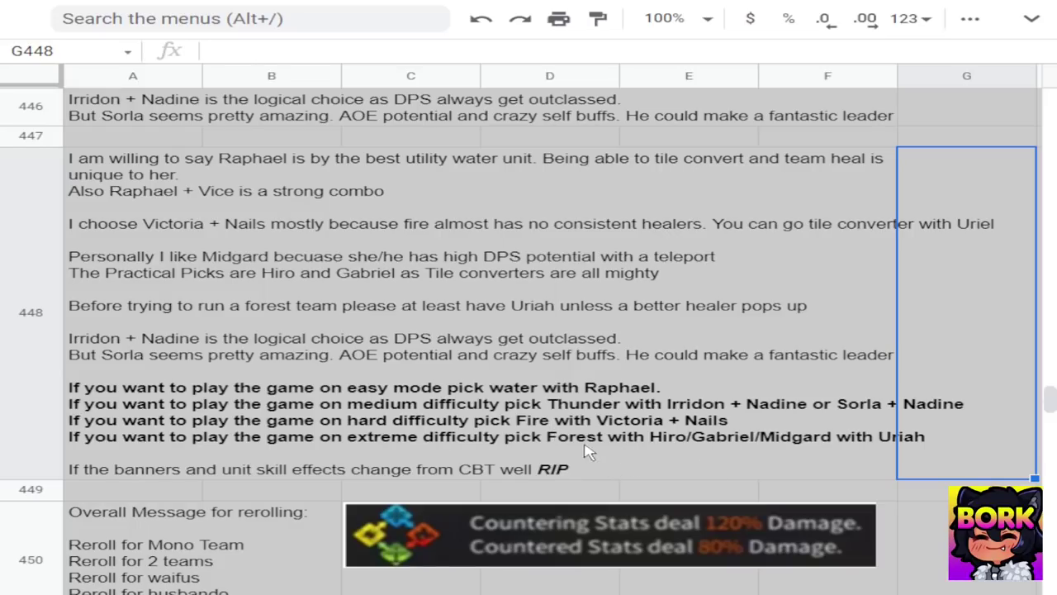
mouse_move(669, 456)
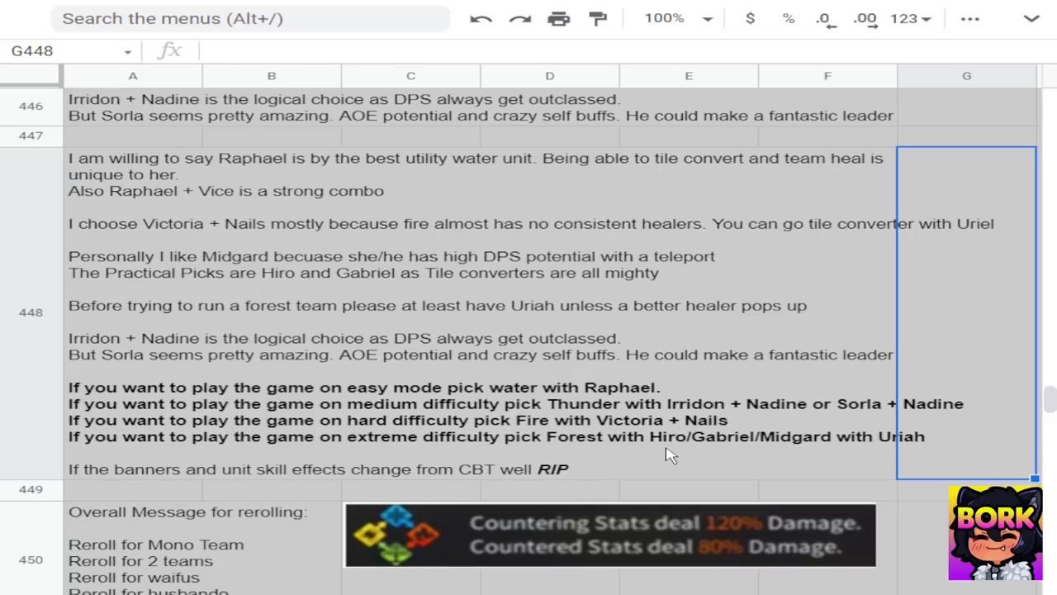
mouse_move(772, 458)
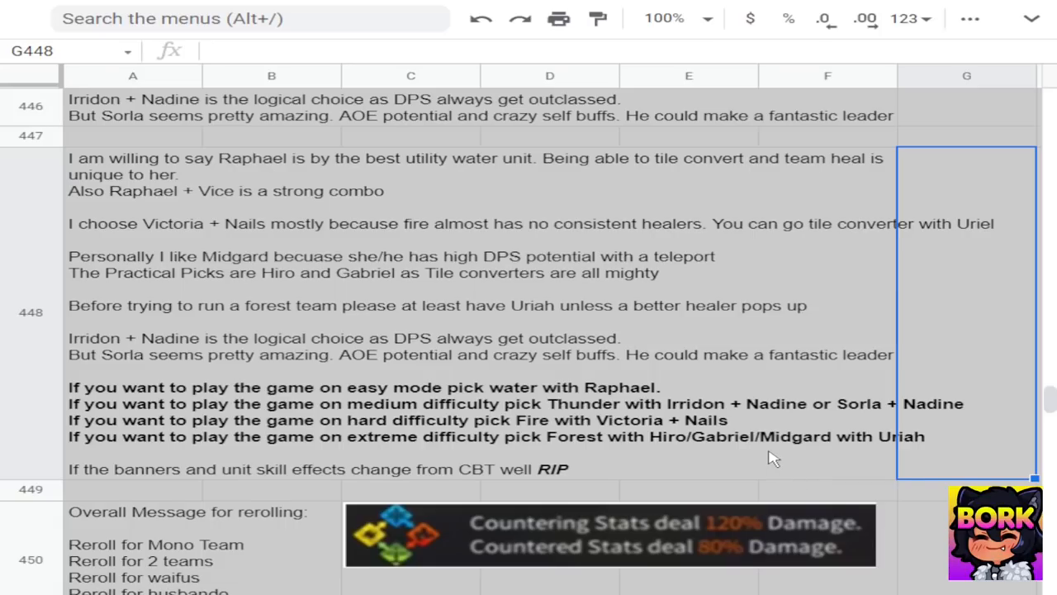
scroll("down", 3)
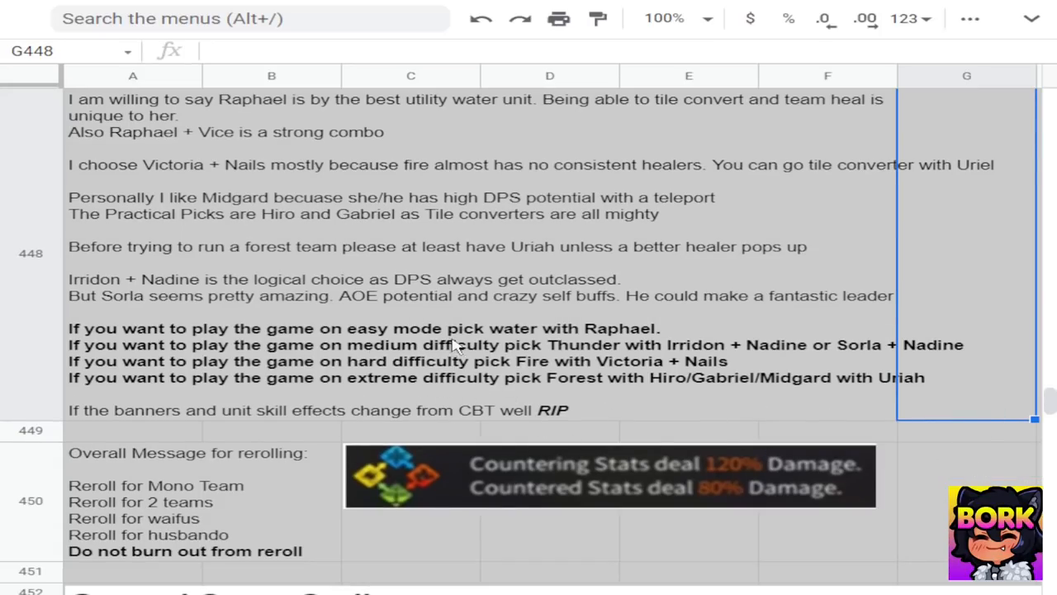
mouse_move(603, 309)
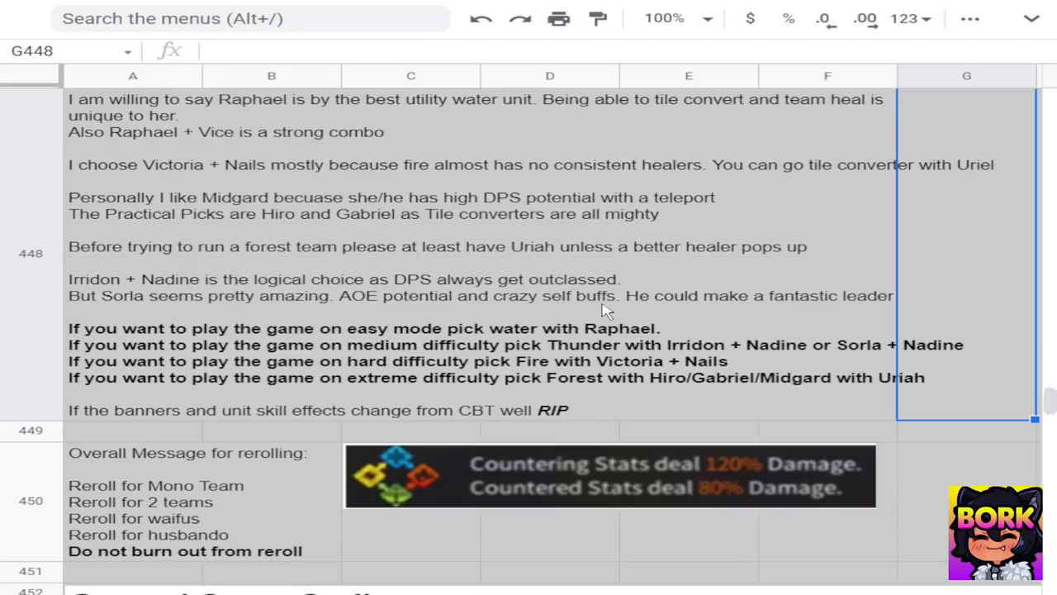
mouse_move(674, 362)
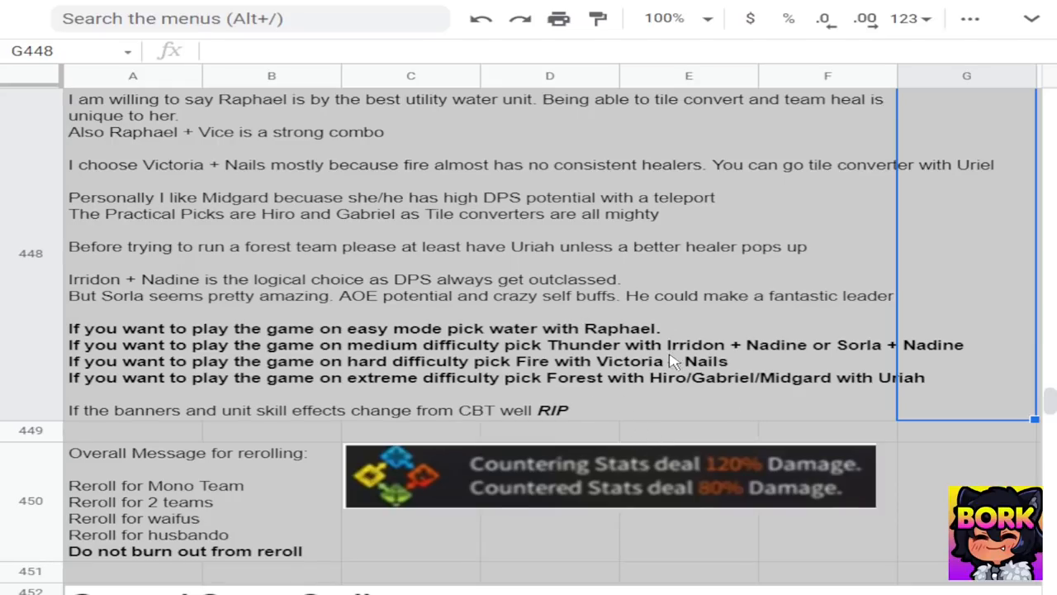
mouse_move(994, 428)
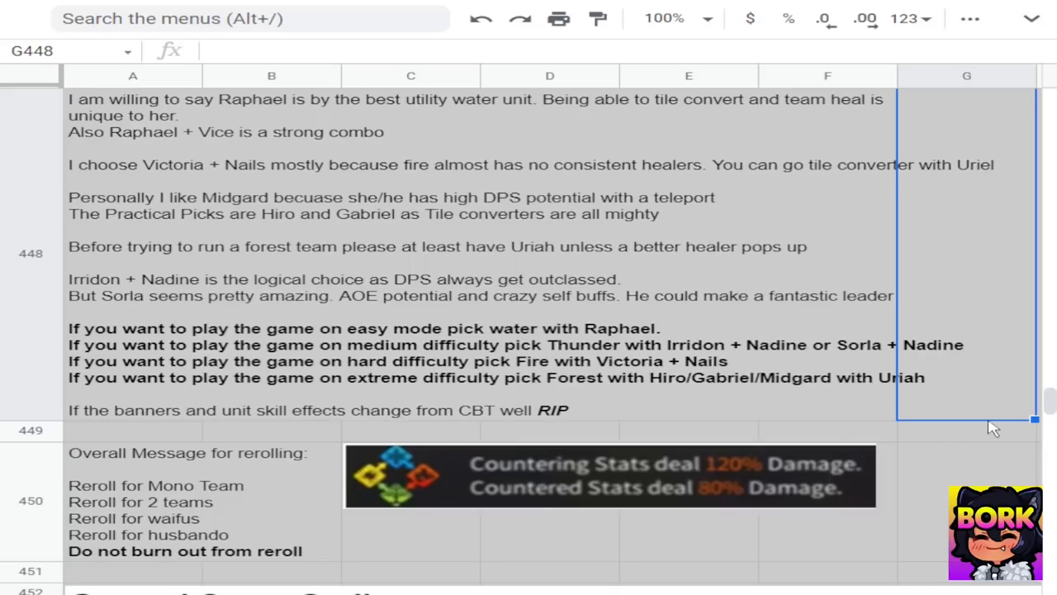
mouse_move(657, 331)
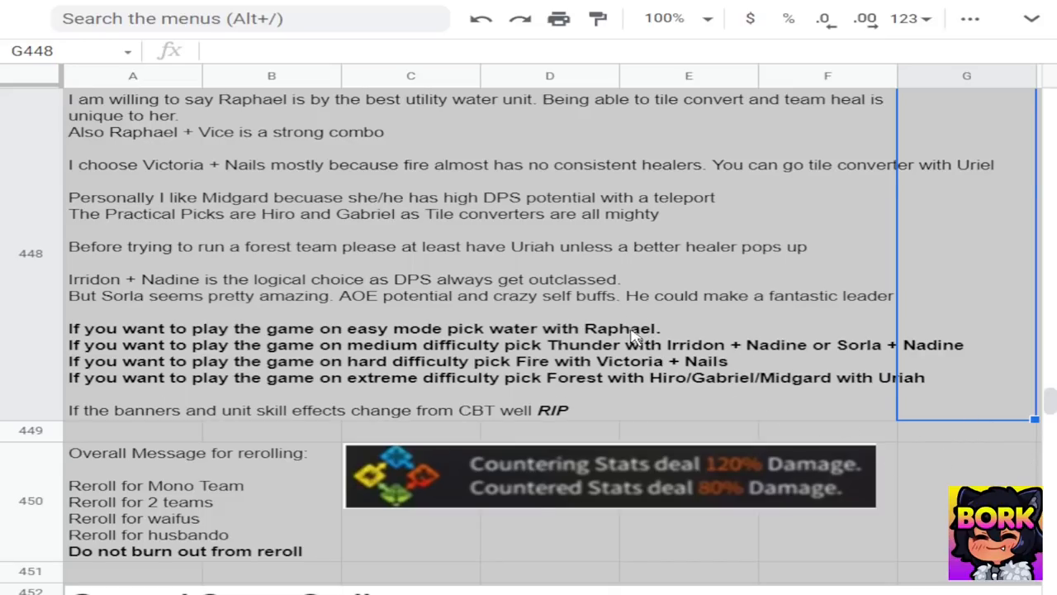
mouse_move(578, 399)
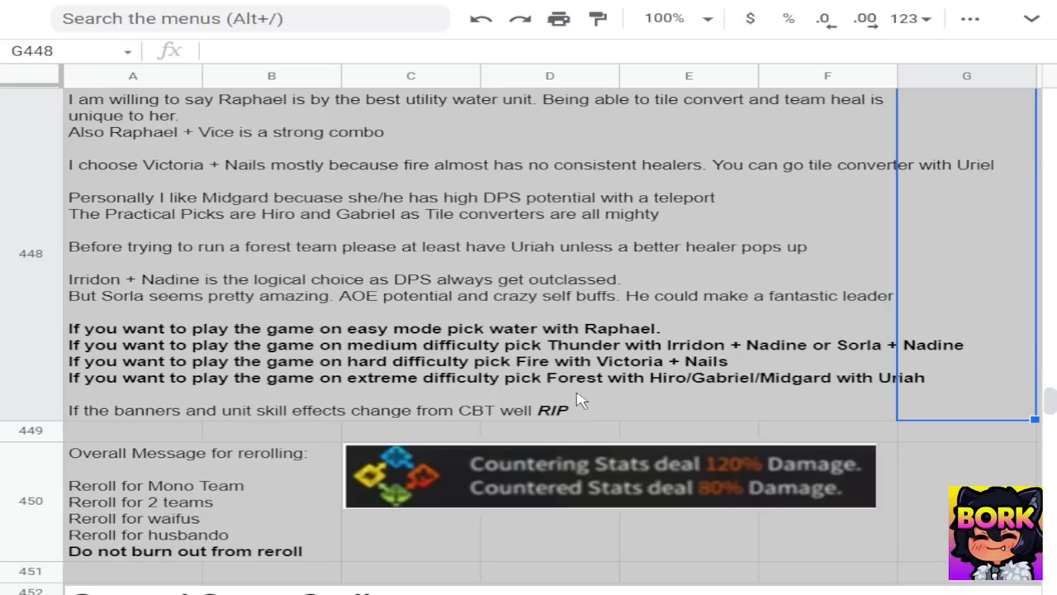
left_click(689, 248)
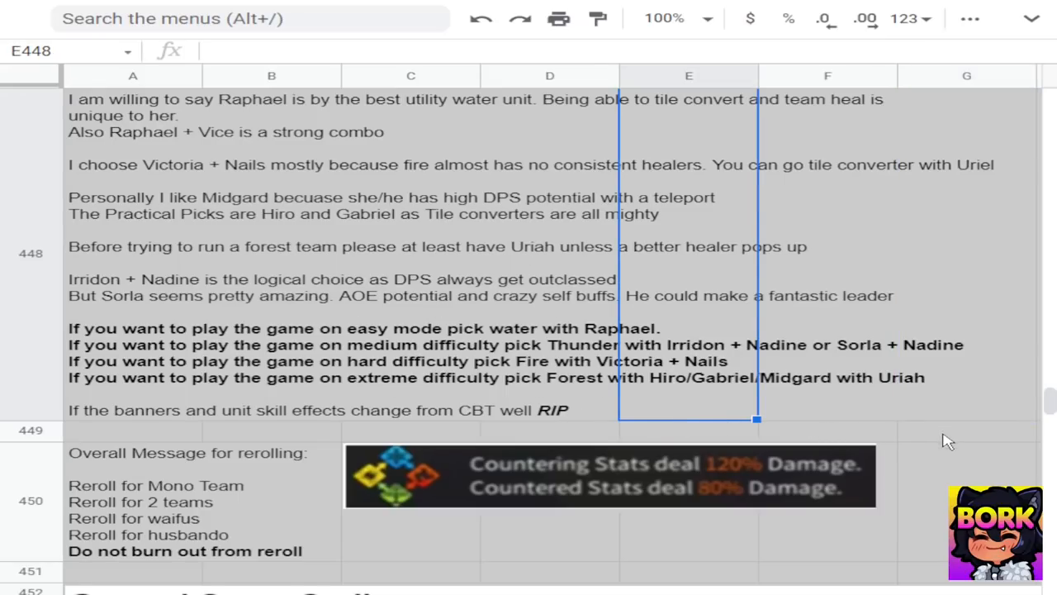
left_click(967, 499)
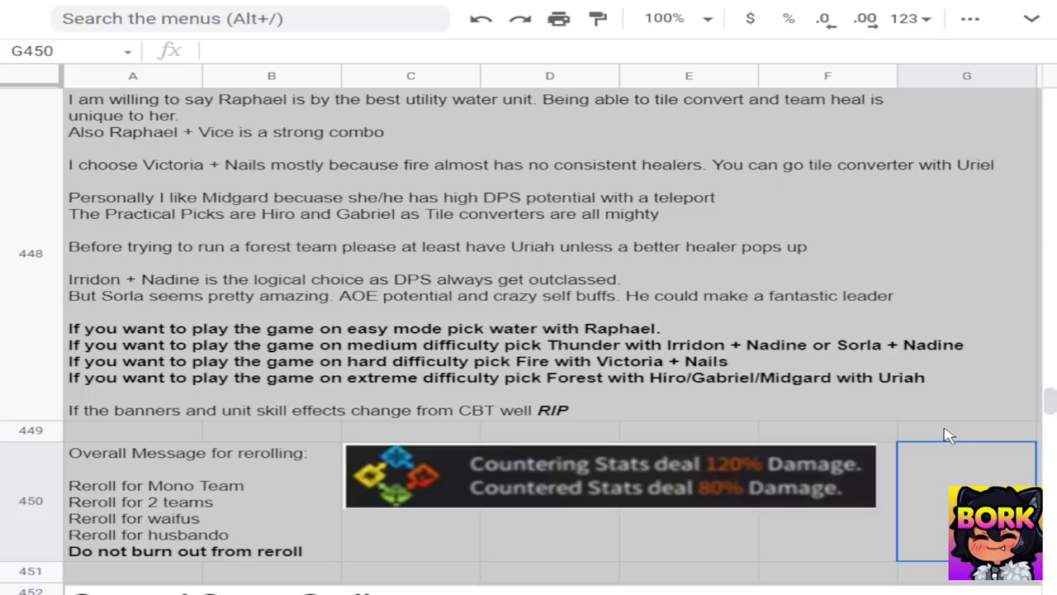
left_click(966, 430)
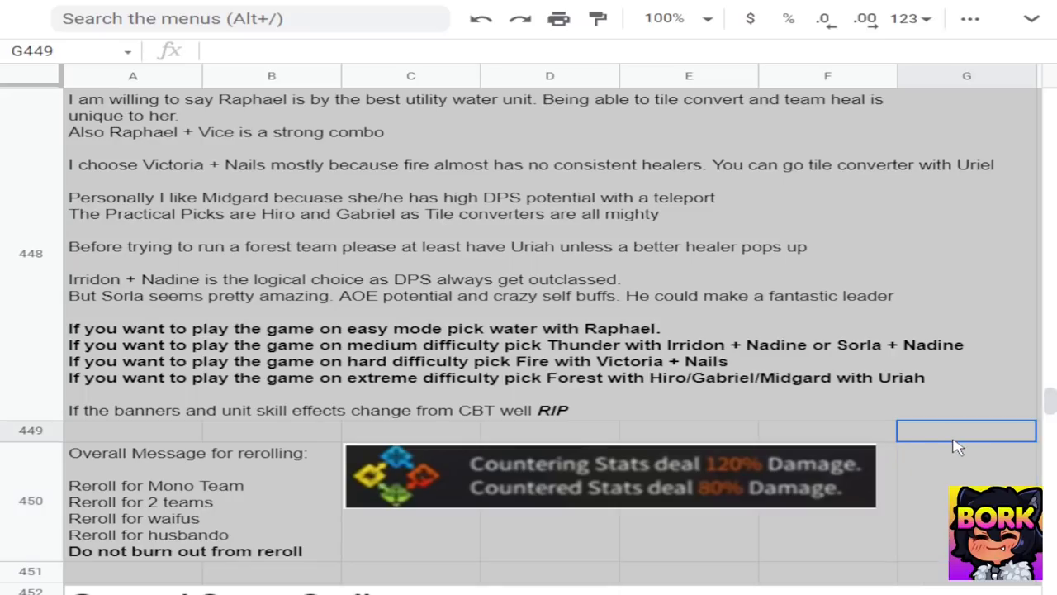
scroll("down", 3)
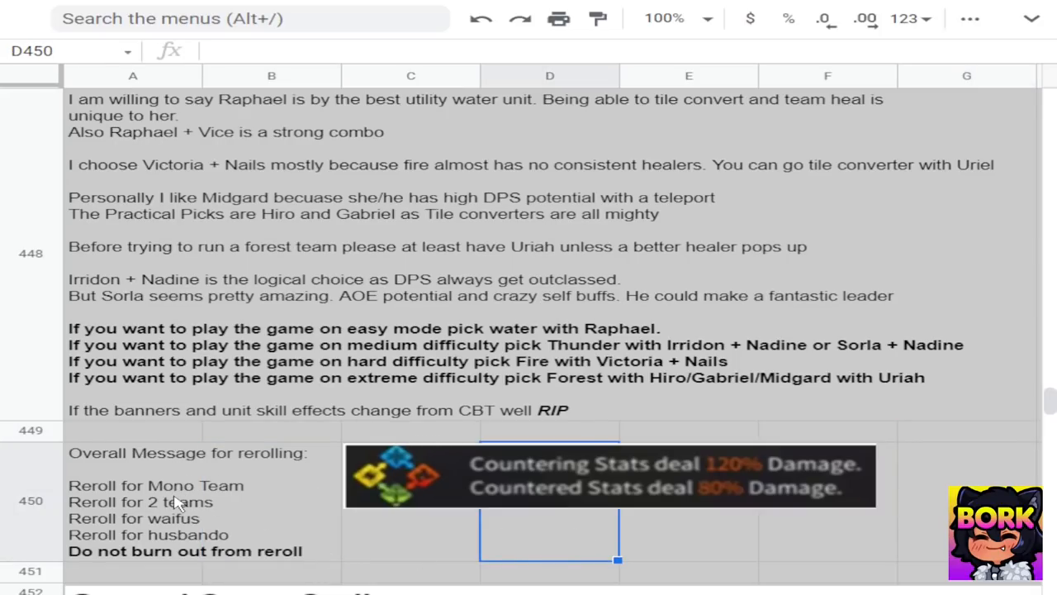
mouse_move(227, 518)
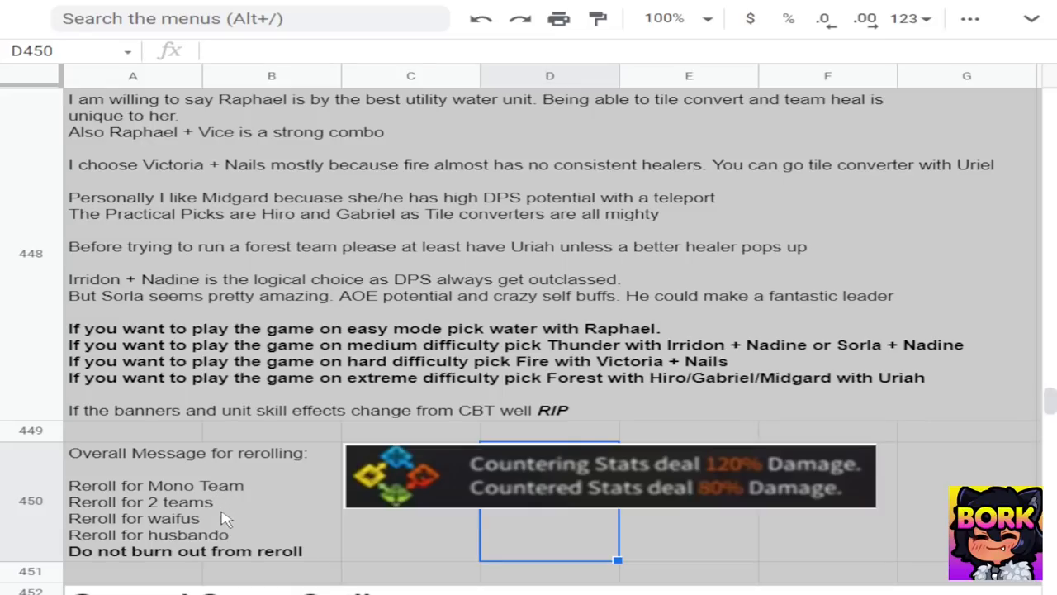
mouse_move(411, 576)
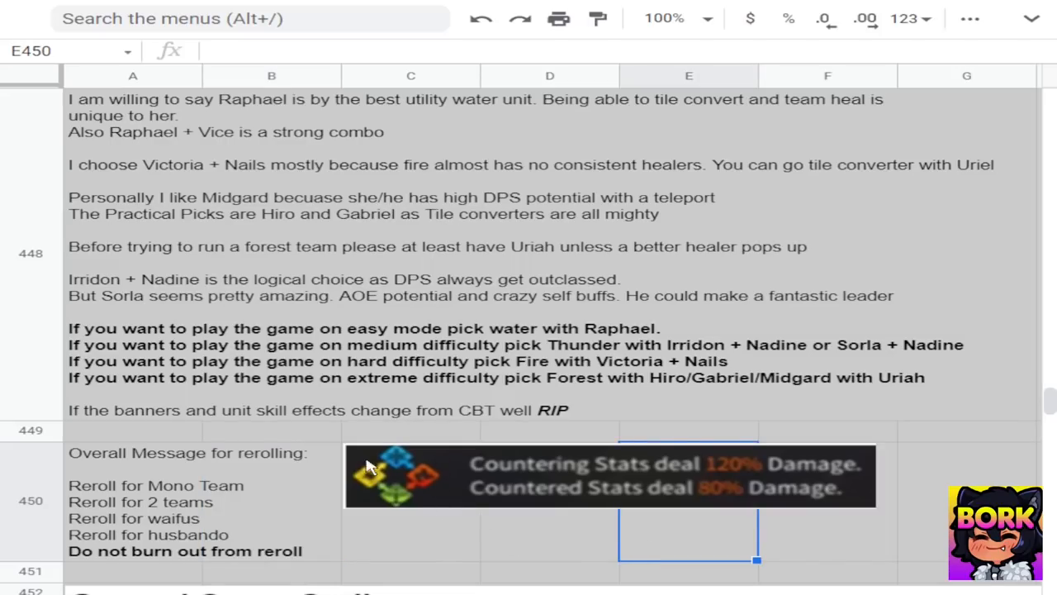
mouse_move(405, 498)
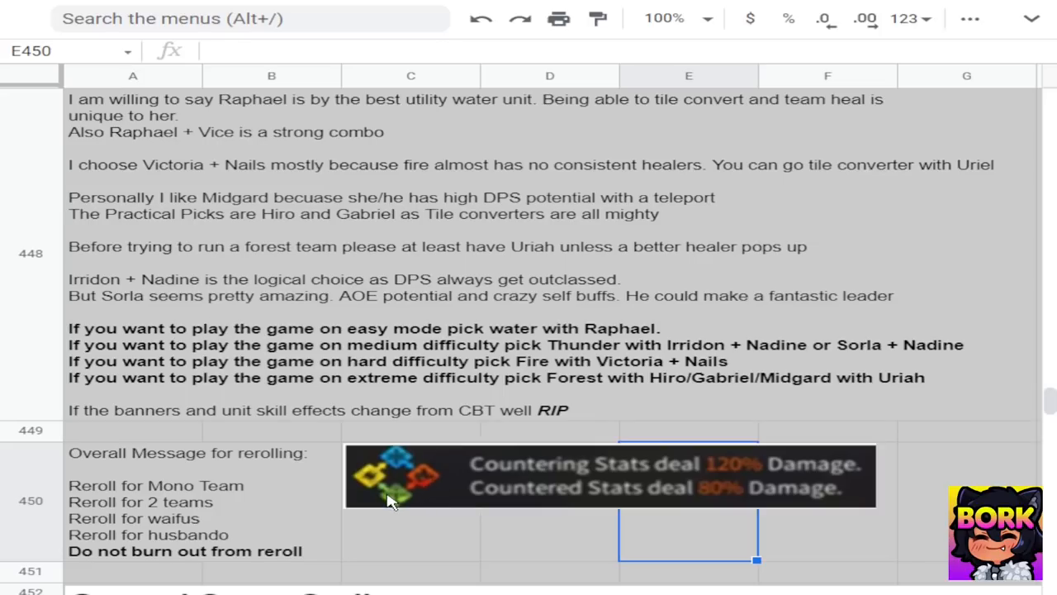
mouse_move(345, 506)
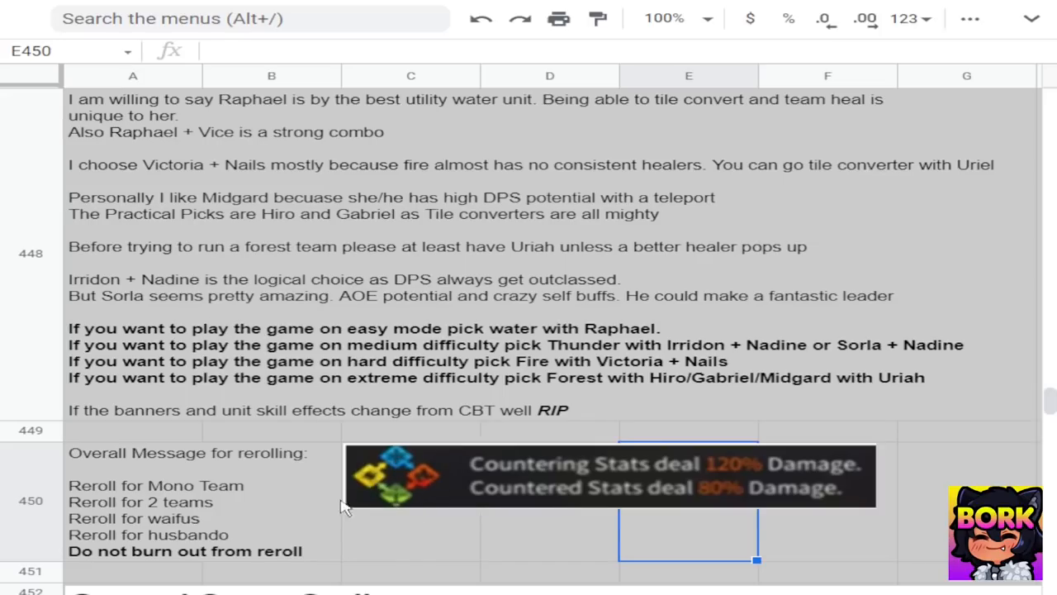
Step: Scroll below row 450 to the Captain/DPS, Healer, two Converters and Flex outline
scroll("down", 3)
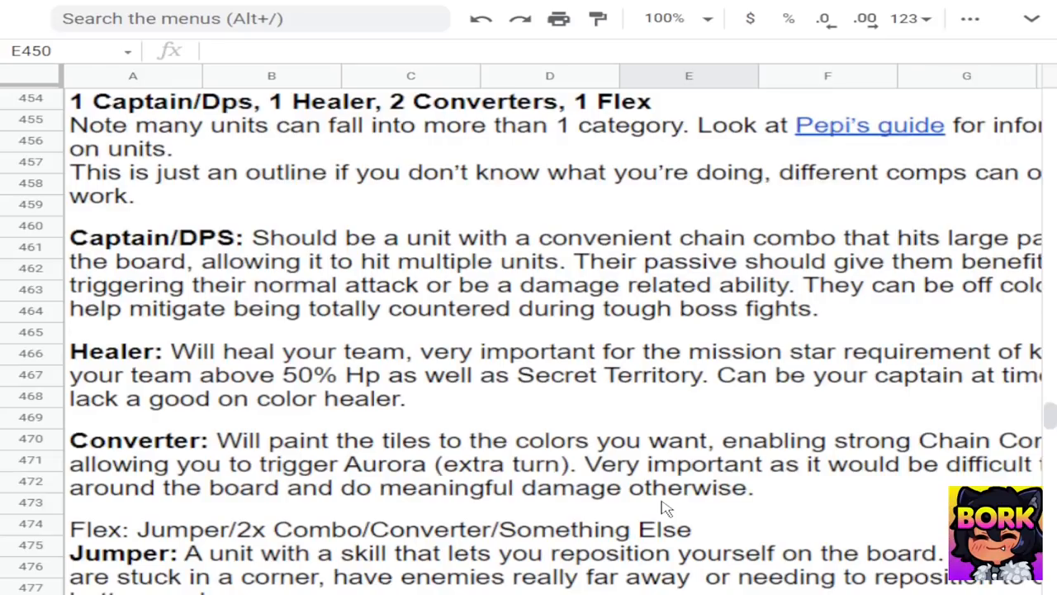
mouse_move(512, 99)
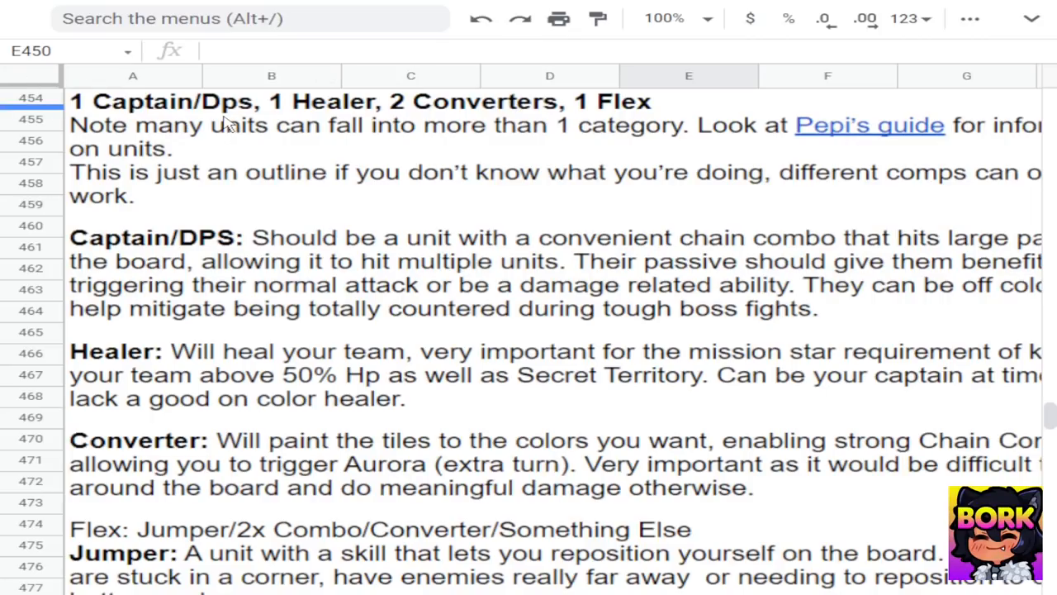
mouse_move(421, 151)
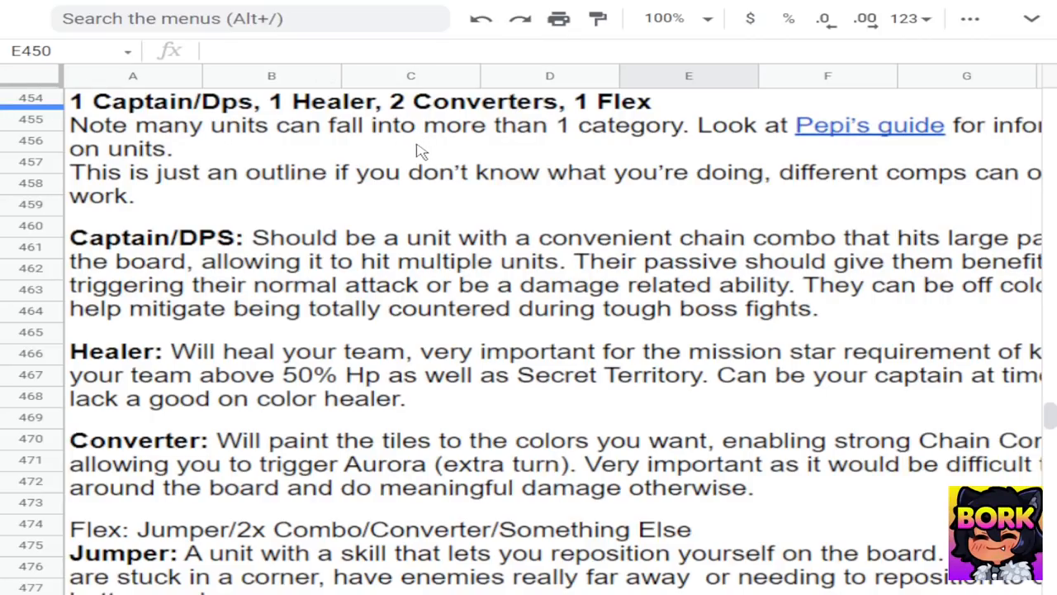
mouse_move(491, 566)
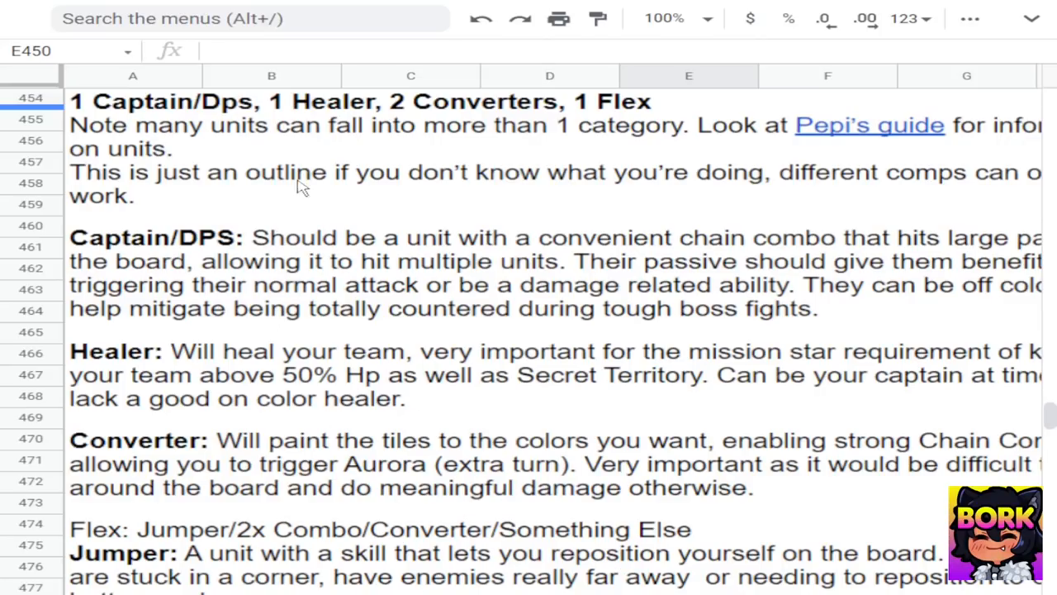
mouse_move(586, 369)
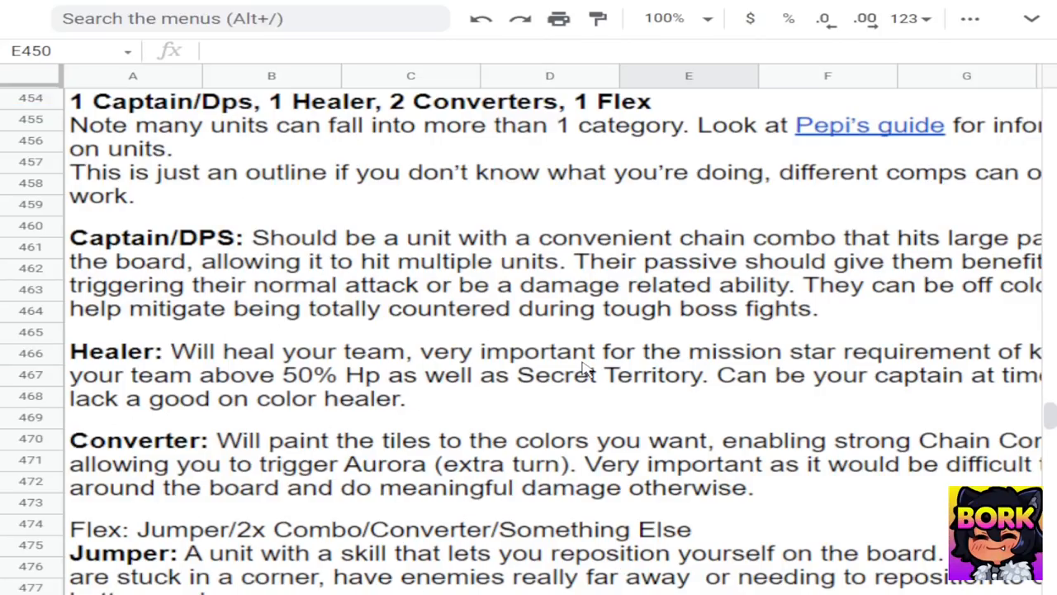
mouse_move(619, 343)
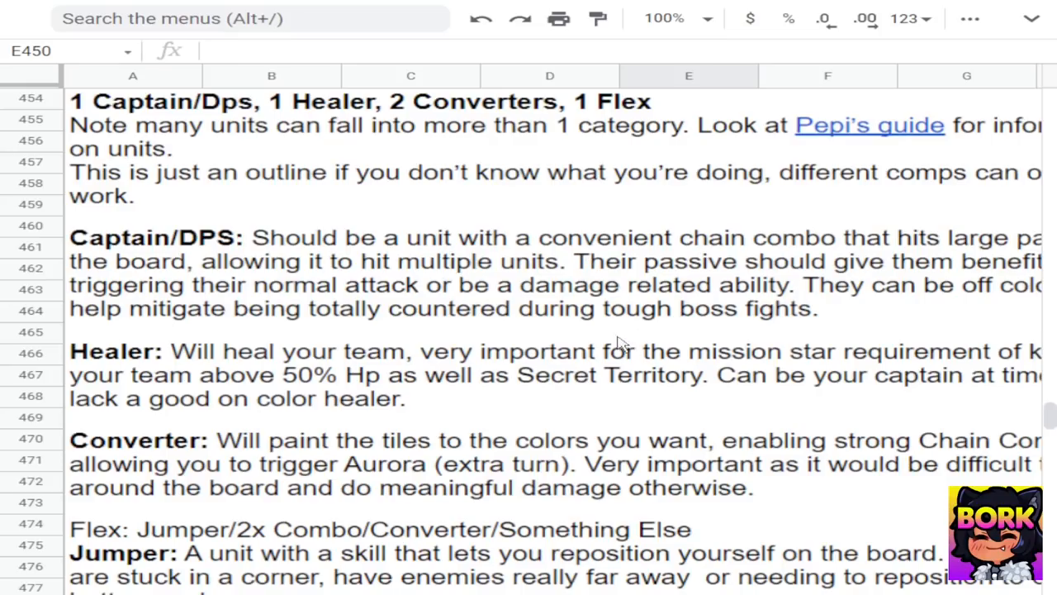
Step: Scroll through the mono blue example team and its roles, then back to Nikinis and Eicy's cards
scroll("down", 3)
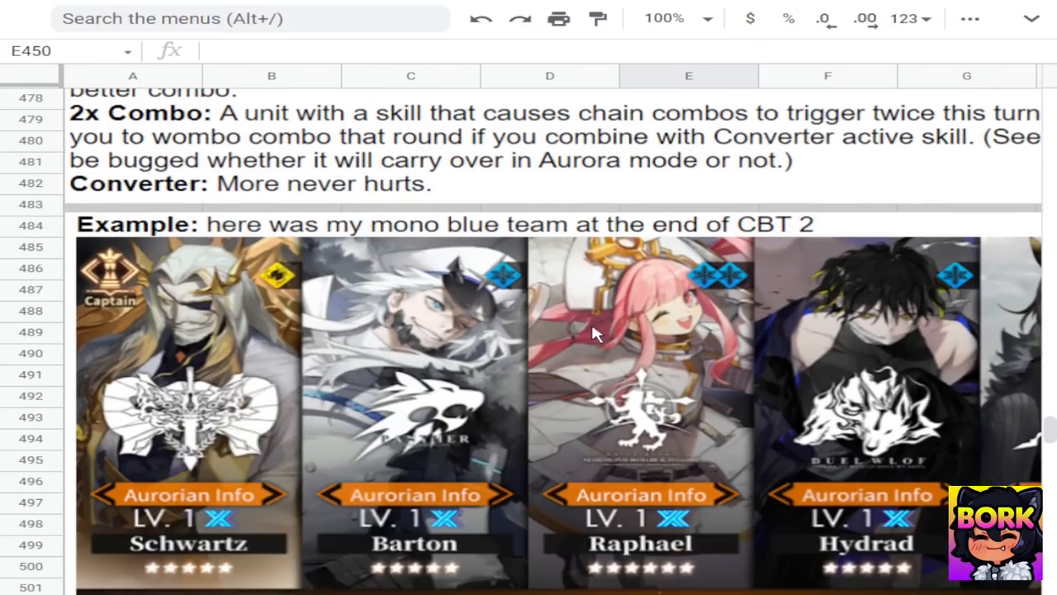
scroll("down", 3)
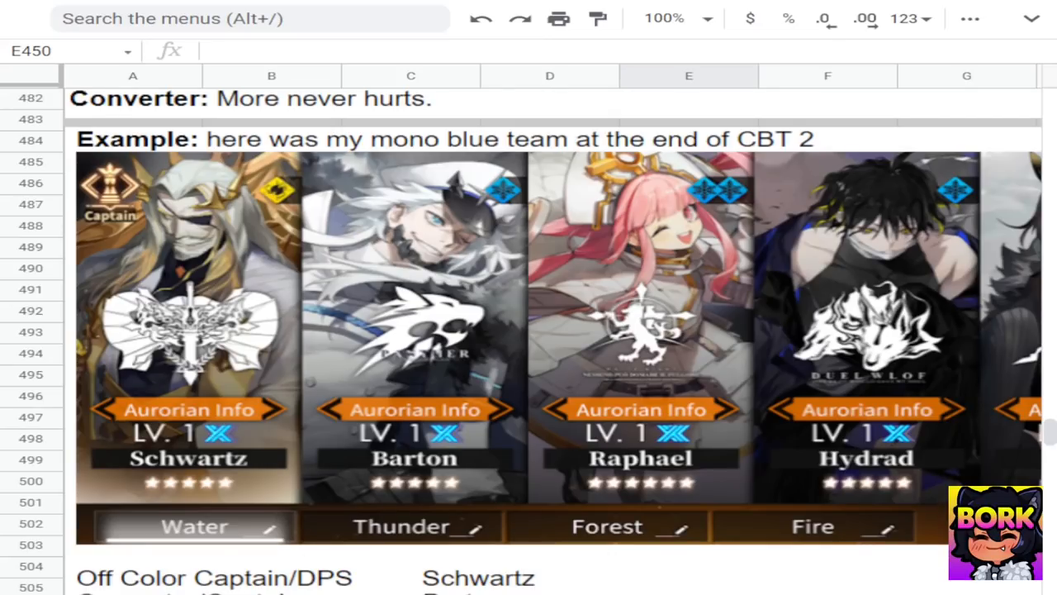
scroll("right", 3)
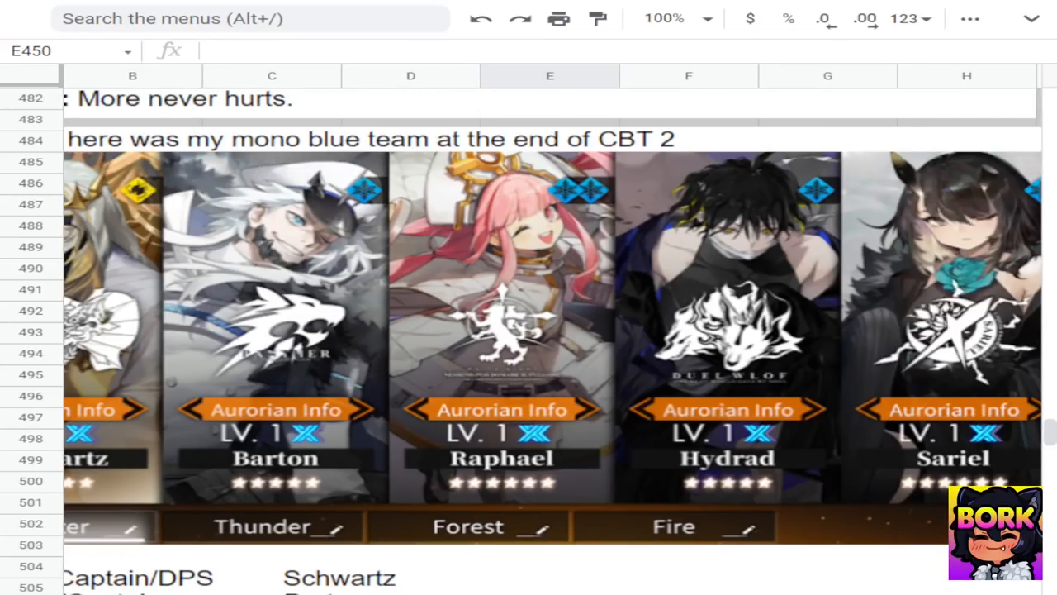
scroll("right", 3)
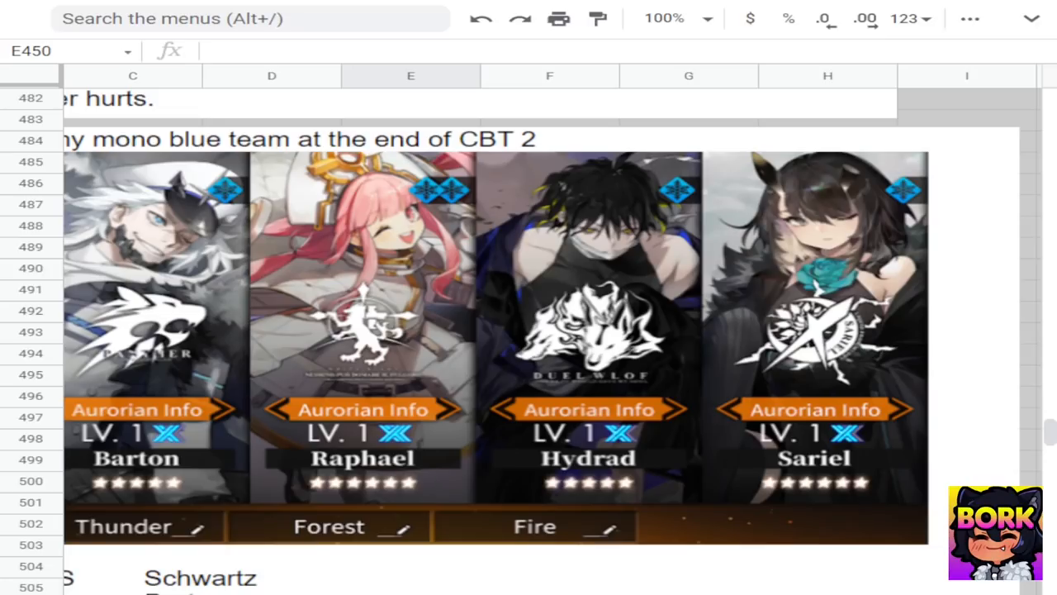
scroll("left", 3)
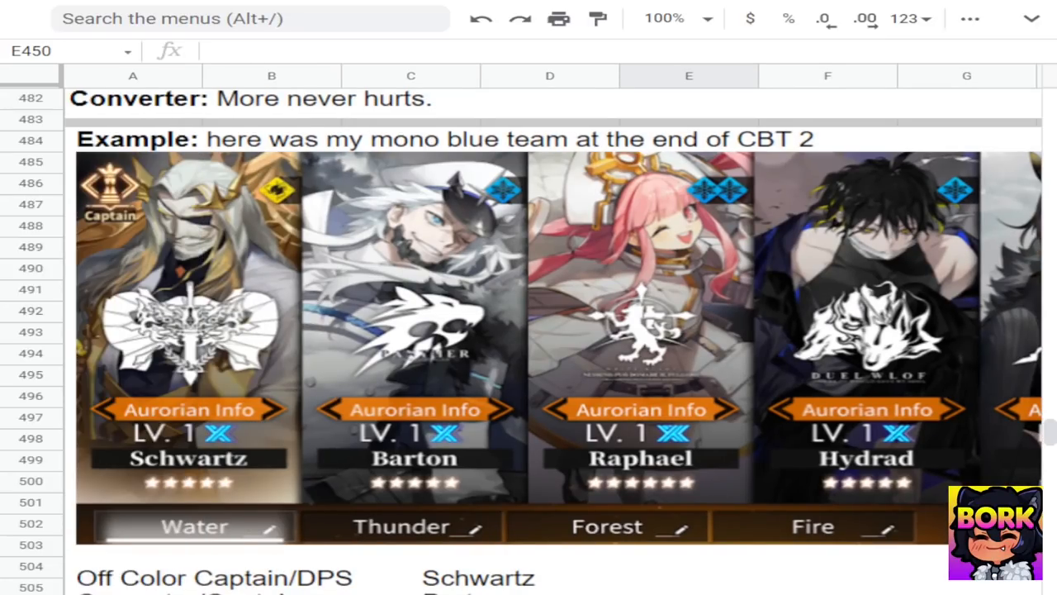
mouse_move(264, 420)
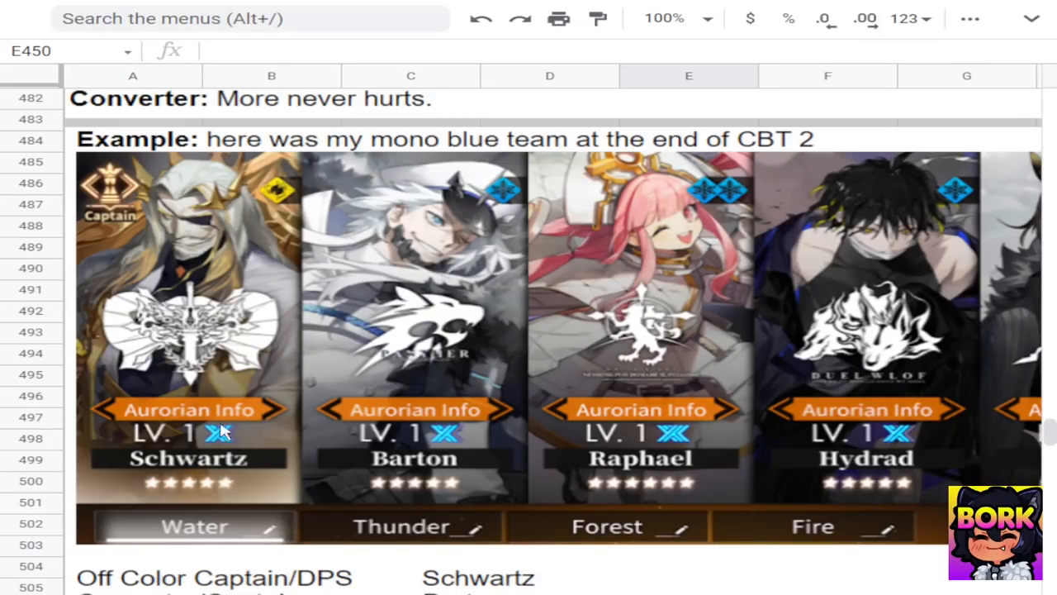
scroll("up", 3)
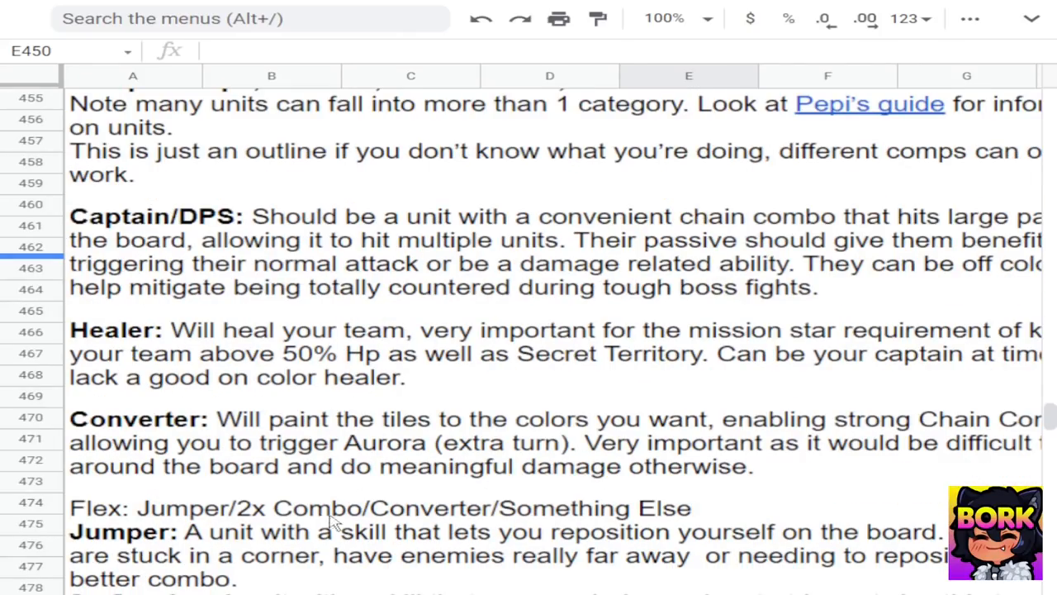
scroll("down", 3)
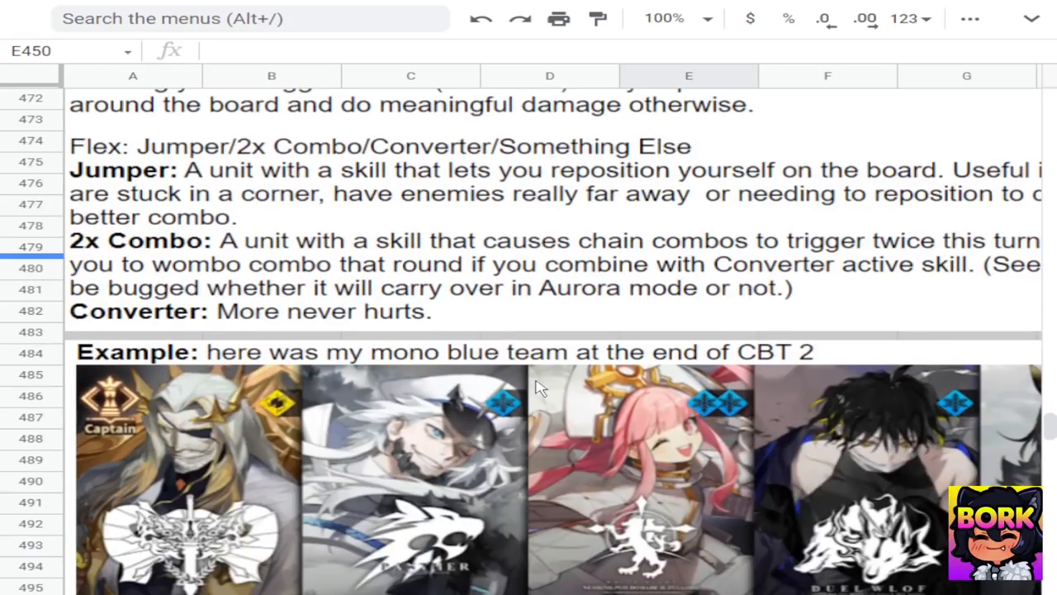
scroll("down", 3)
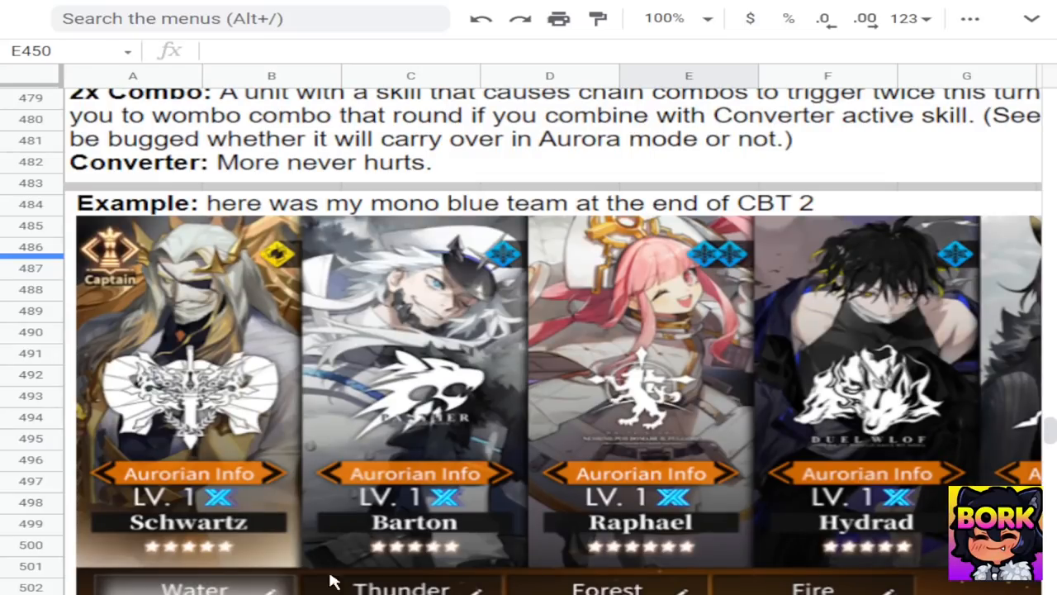
scroll("down", 3)
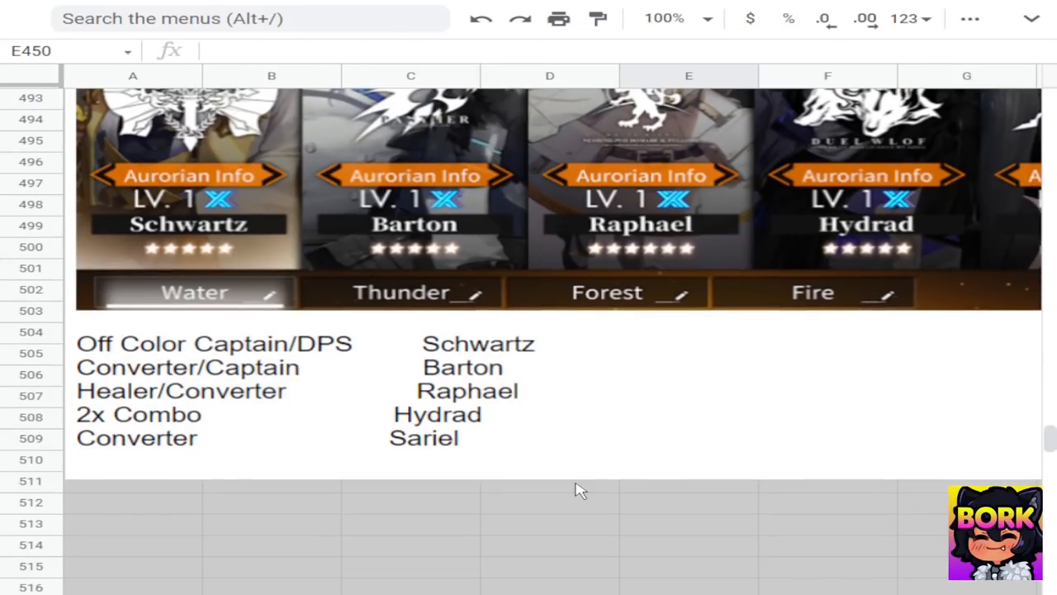
scroll("up", 3)
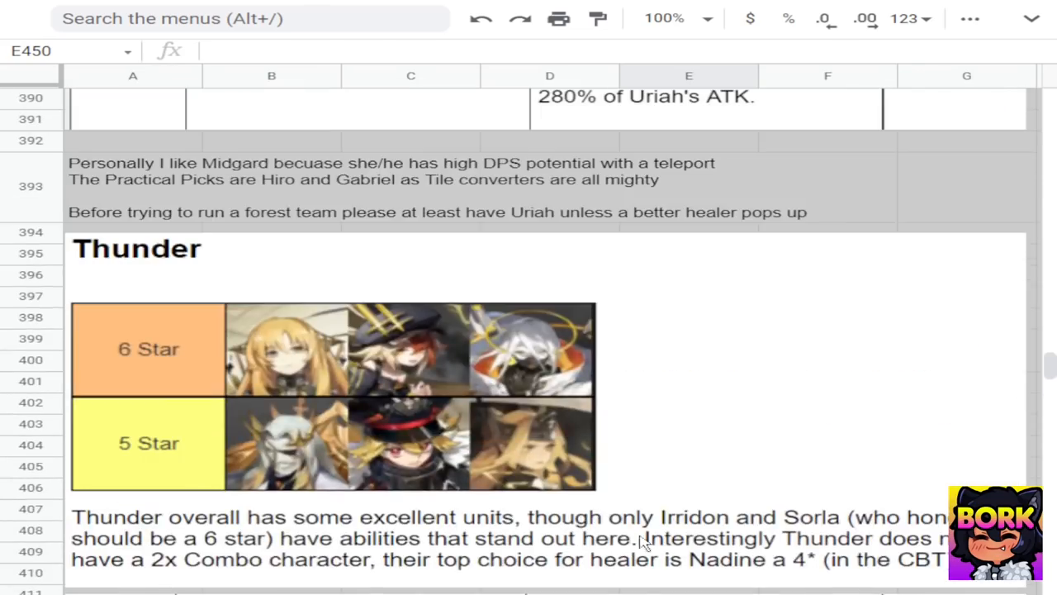
scroll("up", 3)
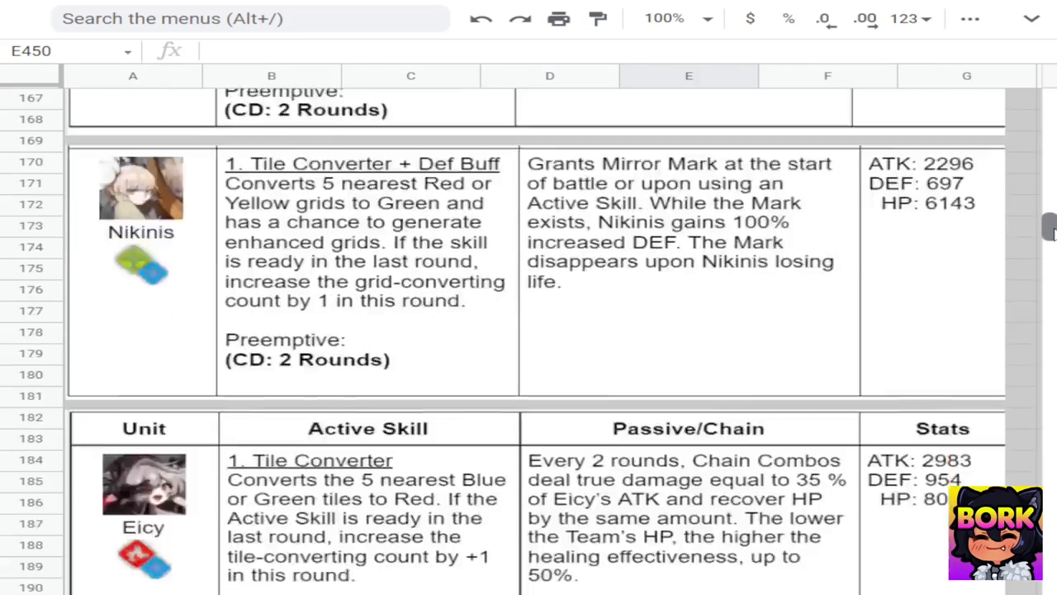
scroll("up", 3)
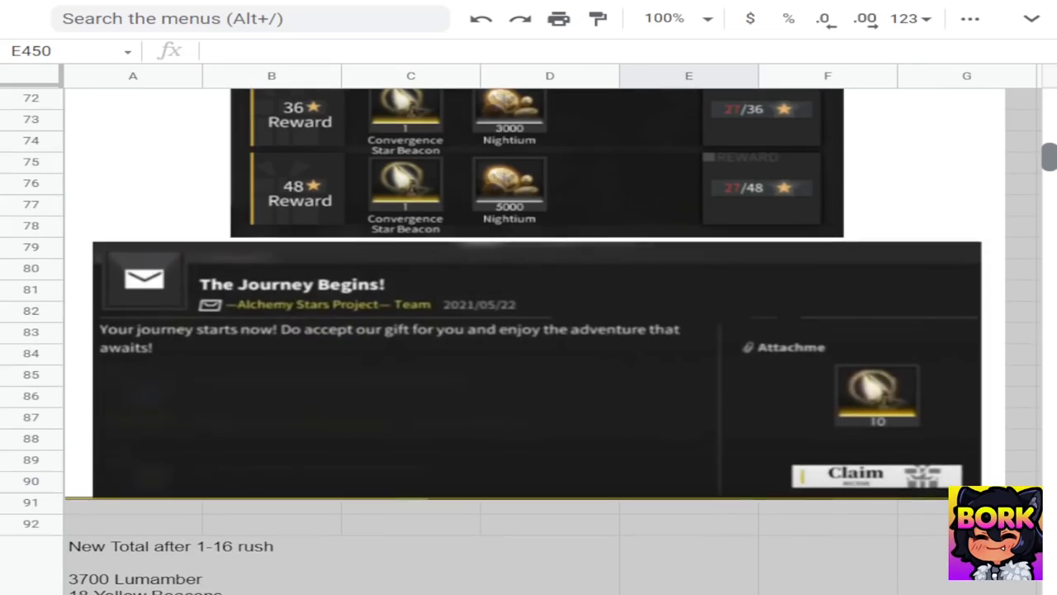
scroll("down", 3)
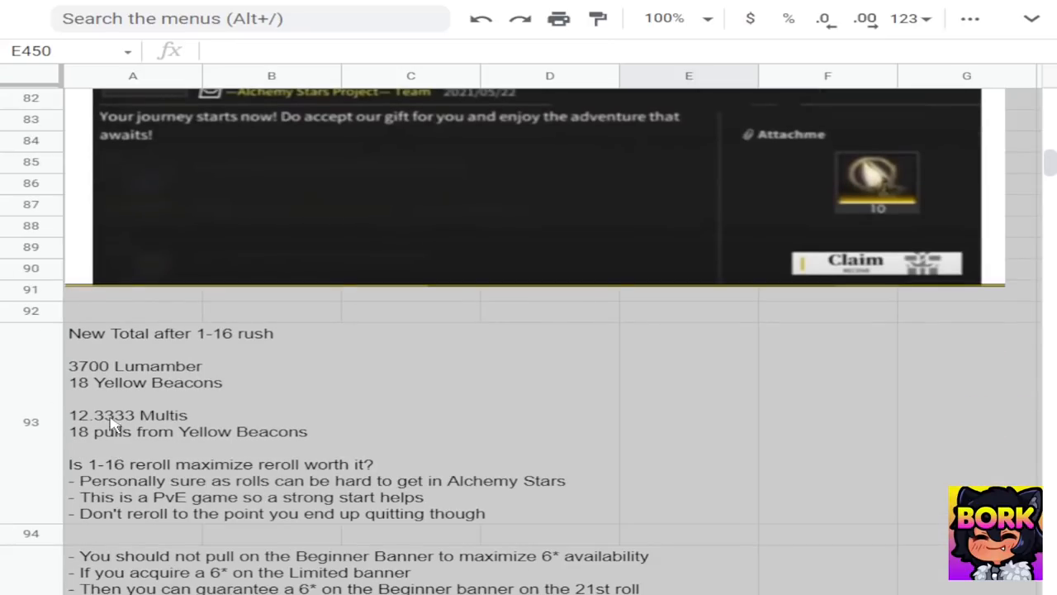
mouse_move(213, 345)
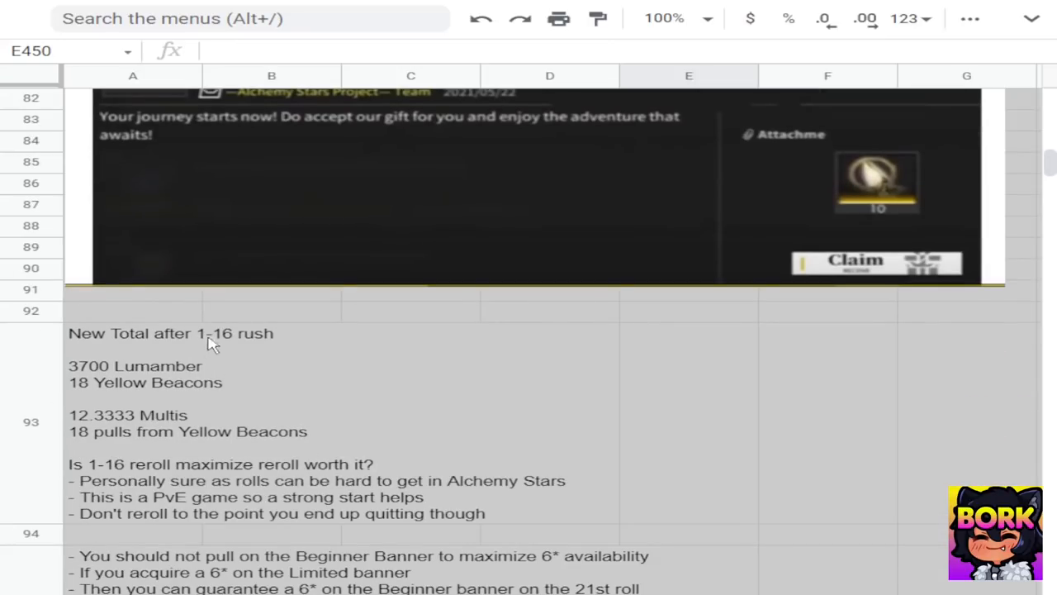
scroll("up", 3)
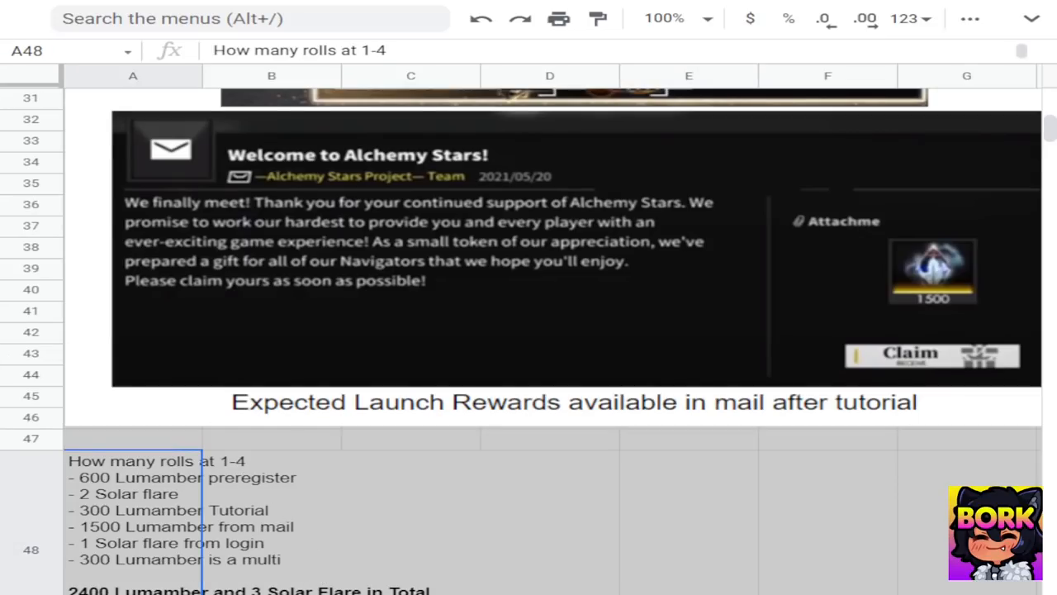
left_click(549, 521)
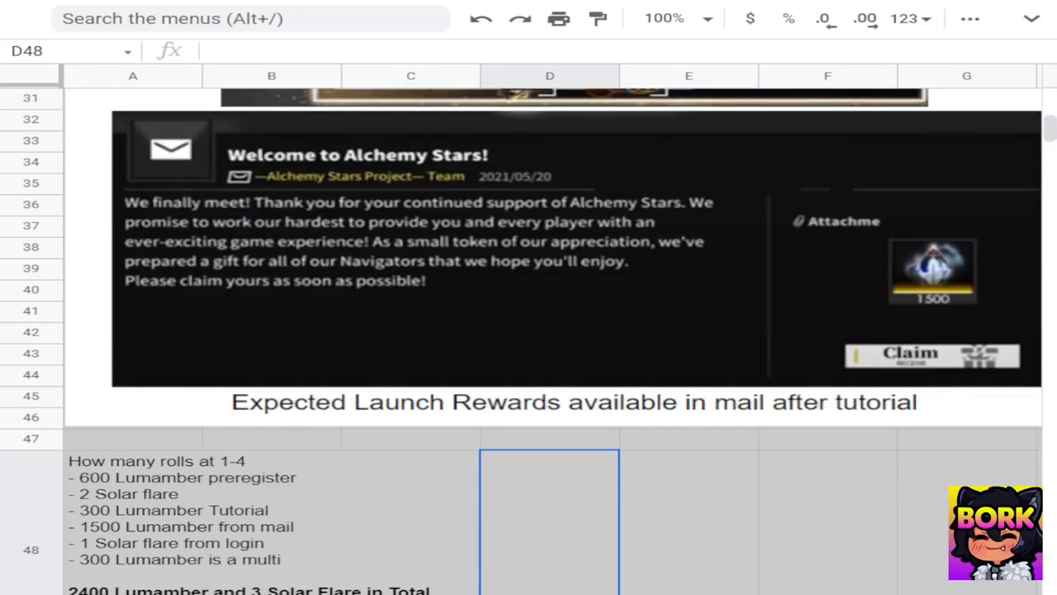
scroll("down", 3)
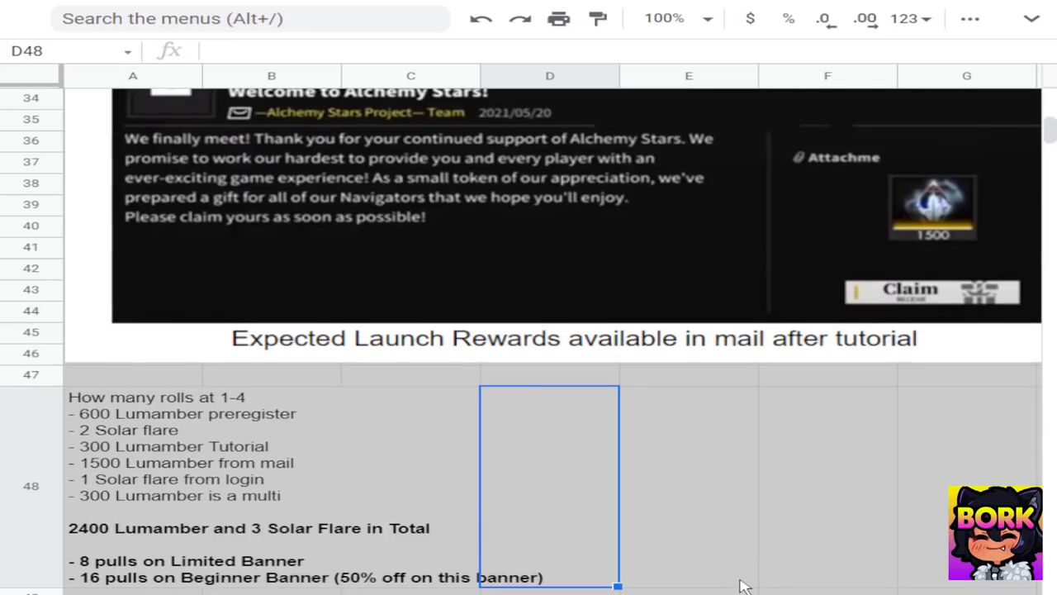
scroll("up", 3)
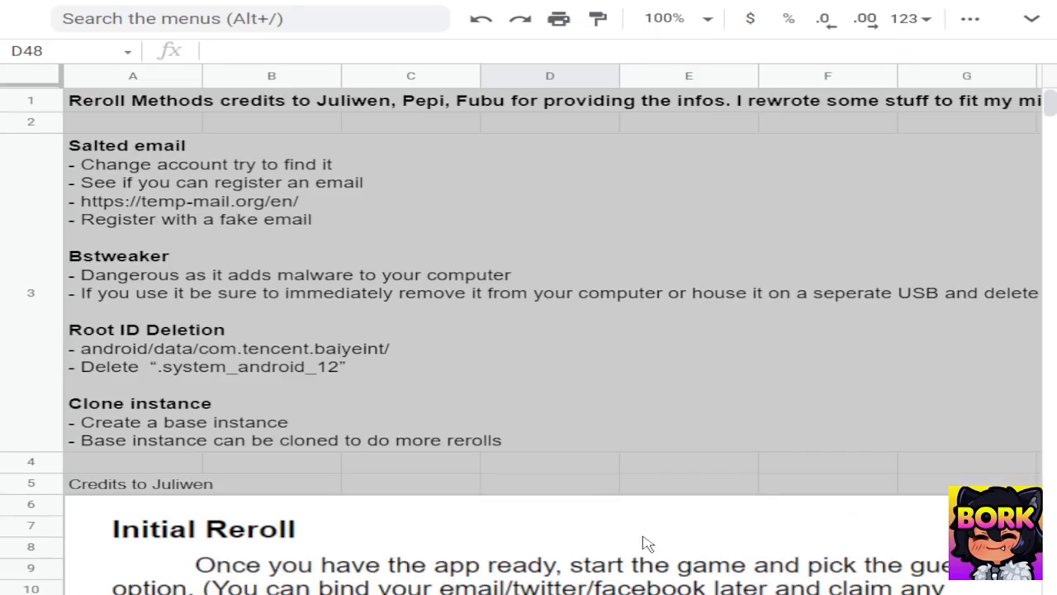
left_click(550, 289)
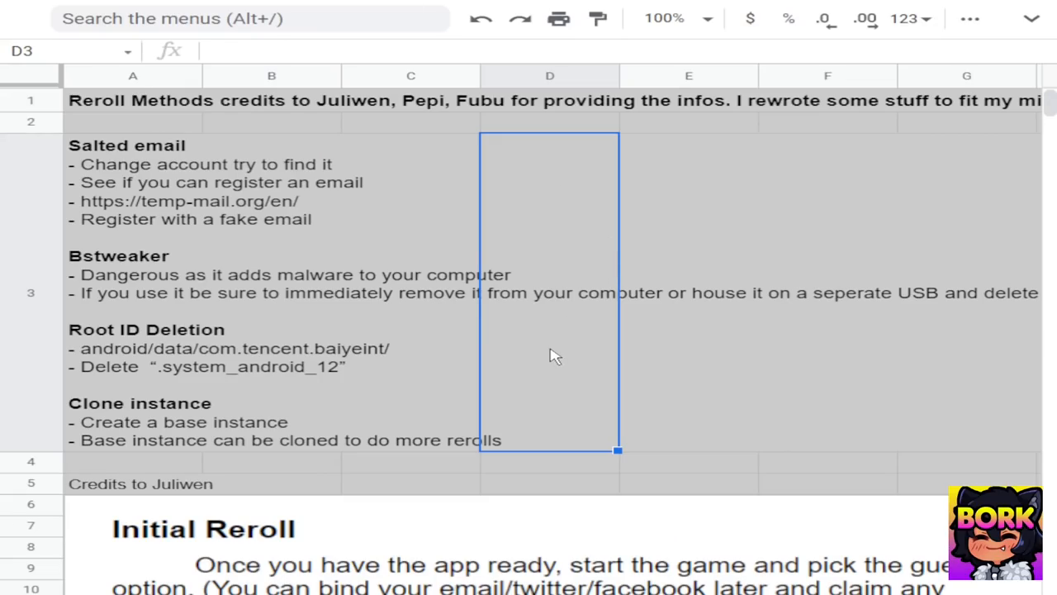
left_click(272, 341)
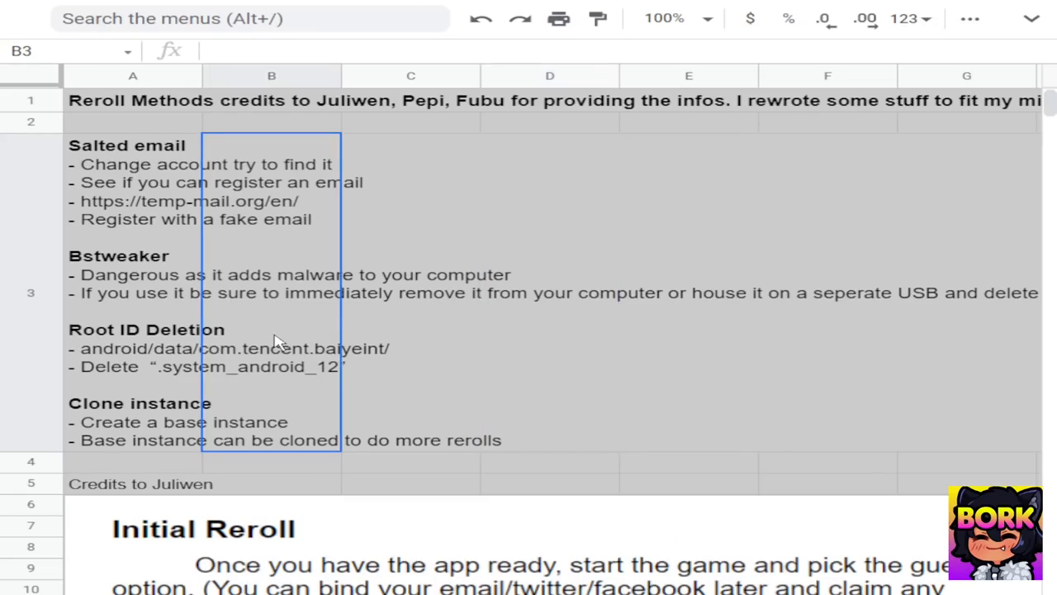
left_click(550, 294)
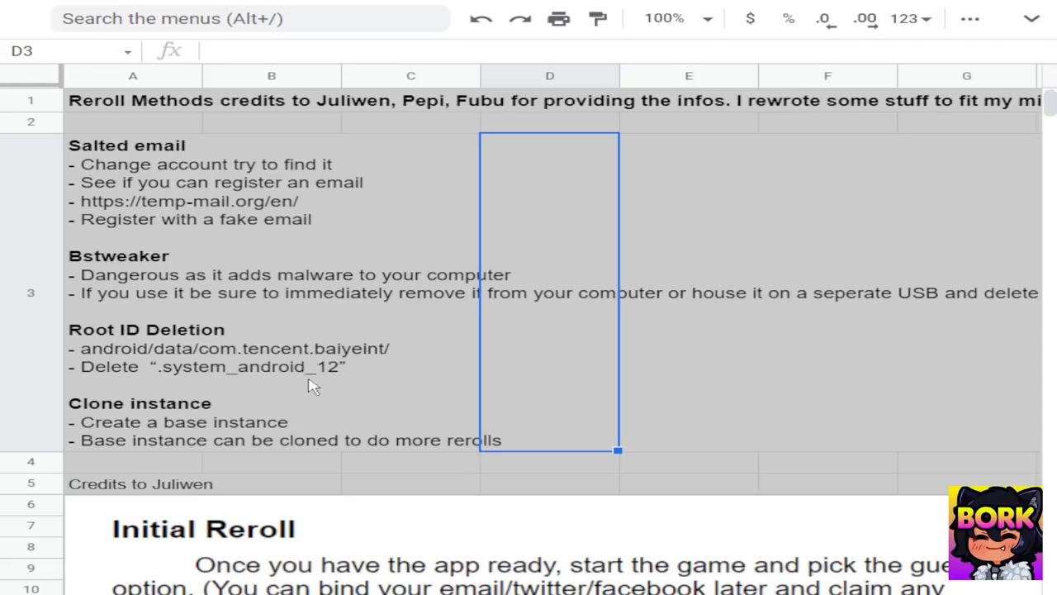
mouse_move(308, 412)
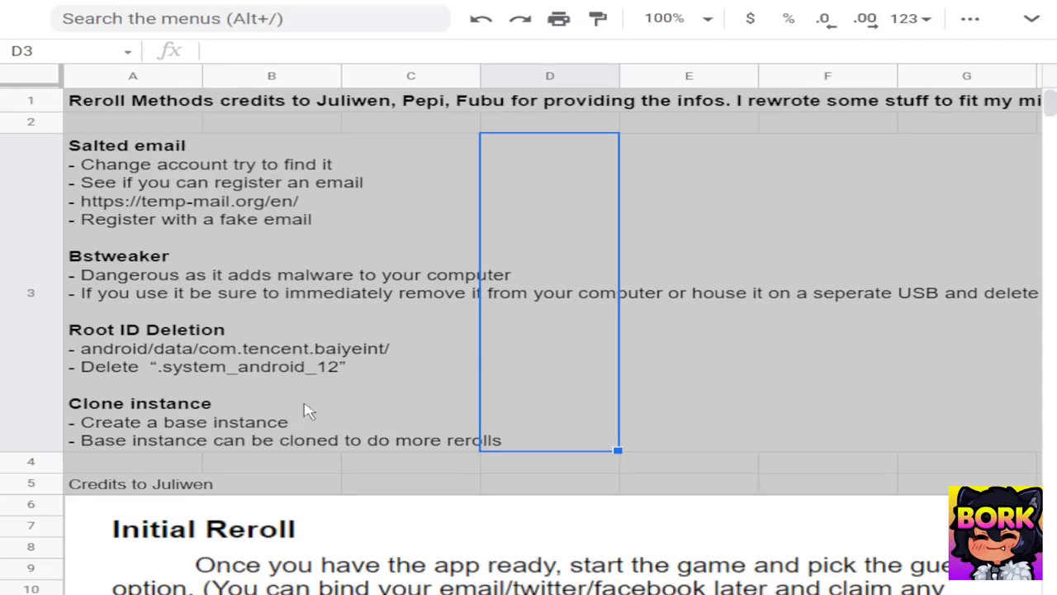
left_click(688, 291)
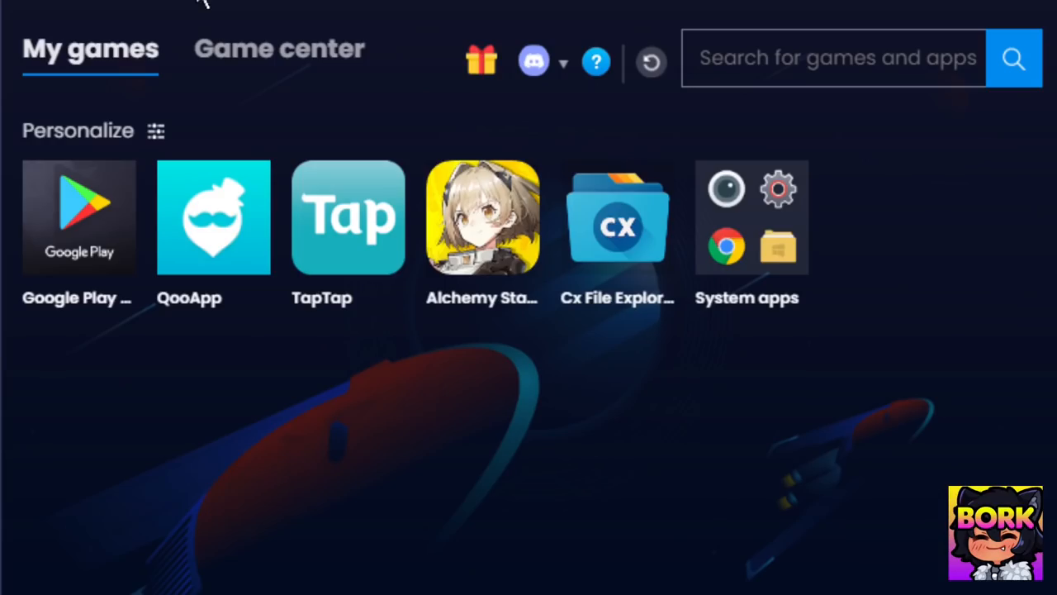
Step: Open QooApp's Alchemy Stars page with its pre-registration banner and post timeline
left_click(482, 216)
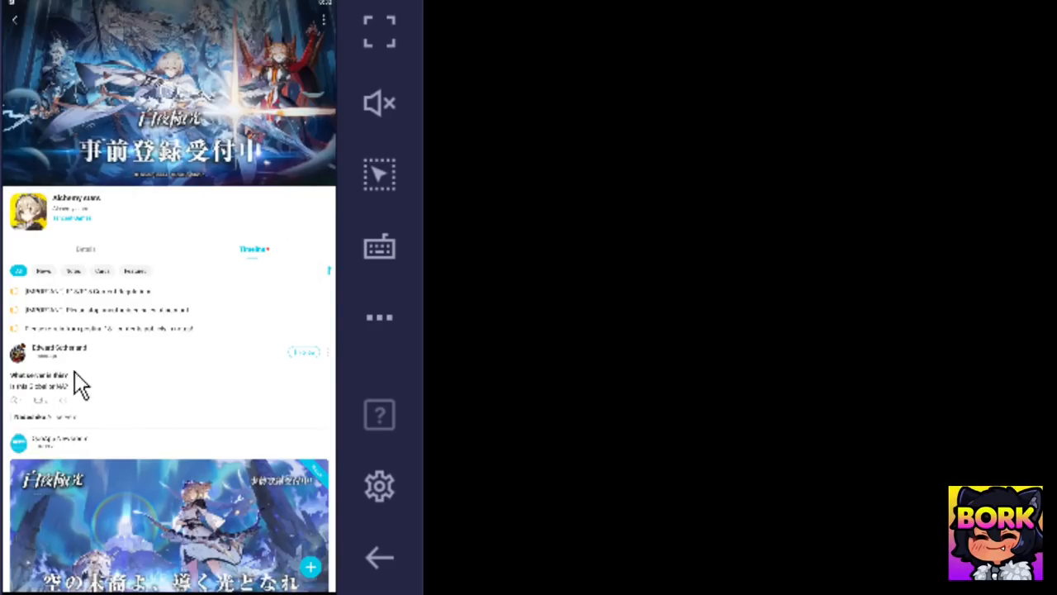
mouse_move(82, 62)
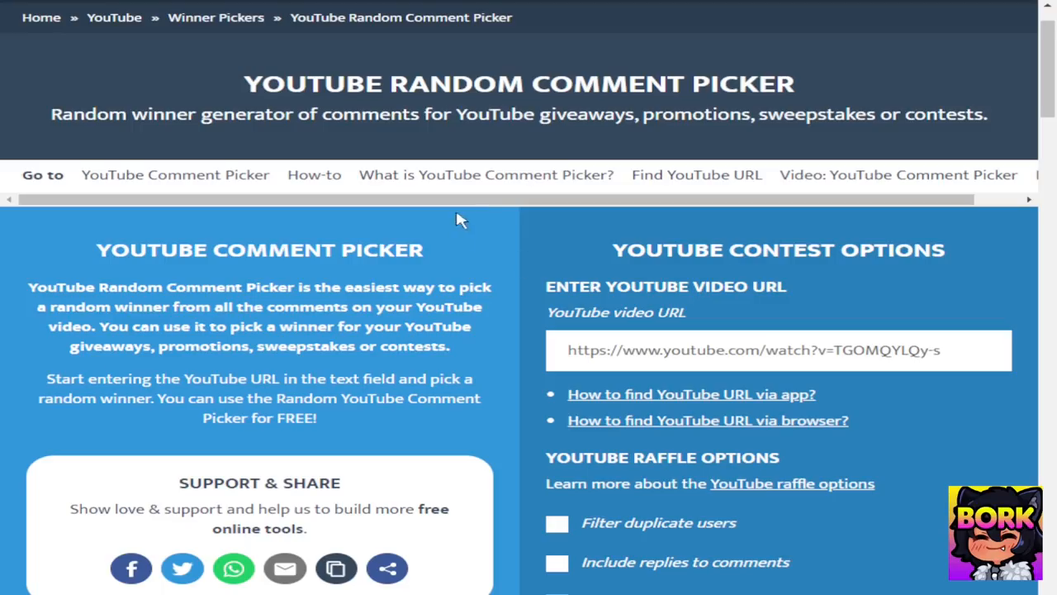
mouse_move(769, 137)
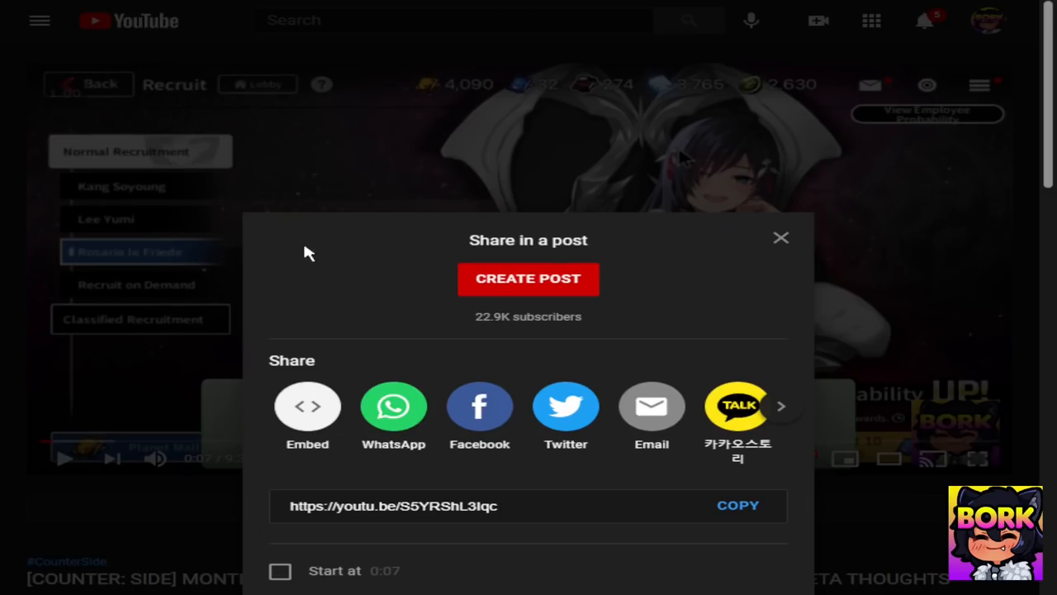
Step: Load the Counter: Side video link, excluding Borkono Gaming, and fetch its 165 unique comments
left_click(780, 238)
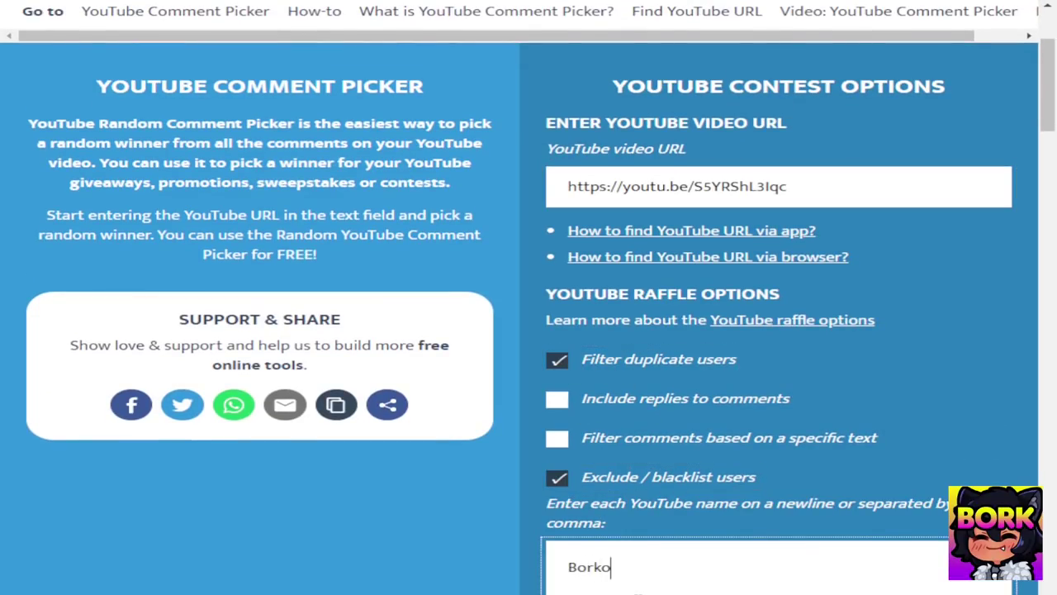
type("no Gaming")
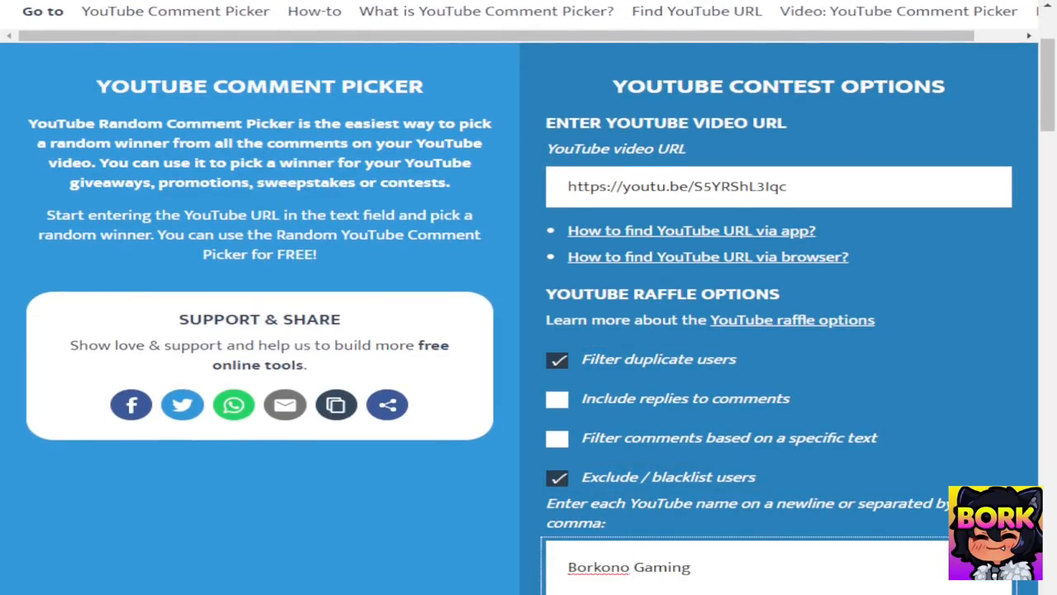
scroll("down", 3)
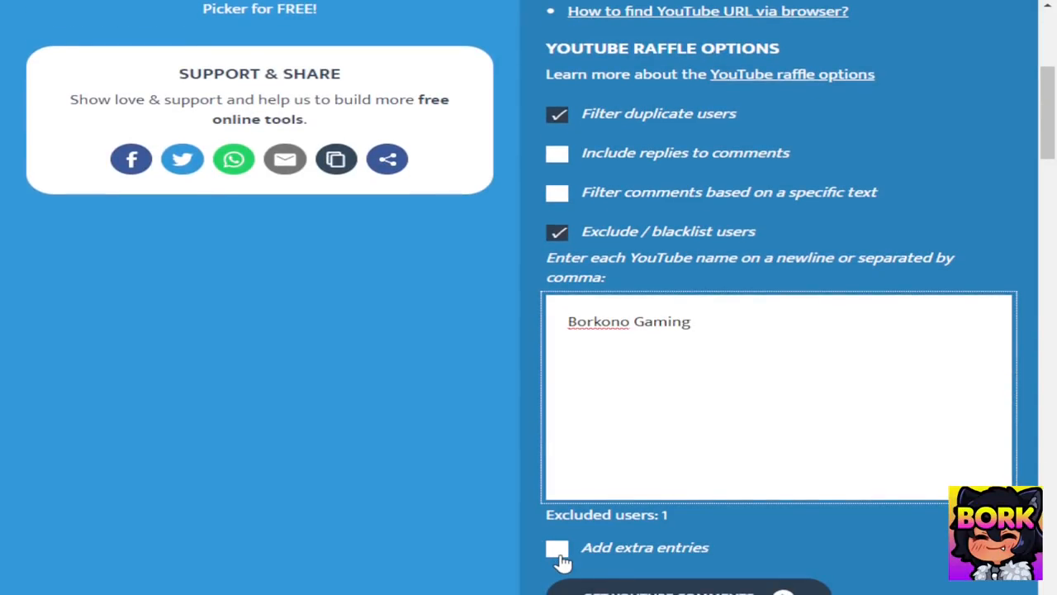
scroll("down", 3)
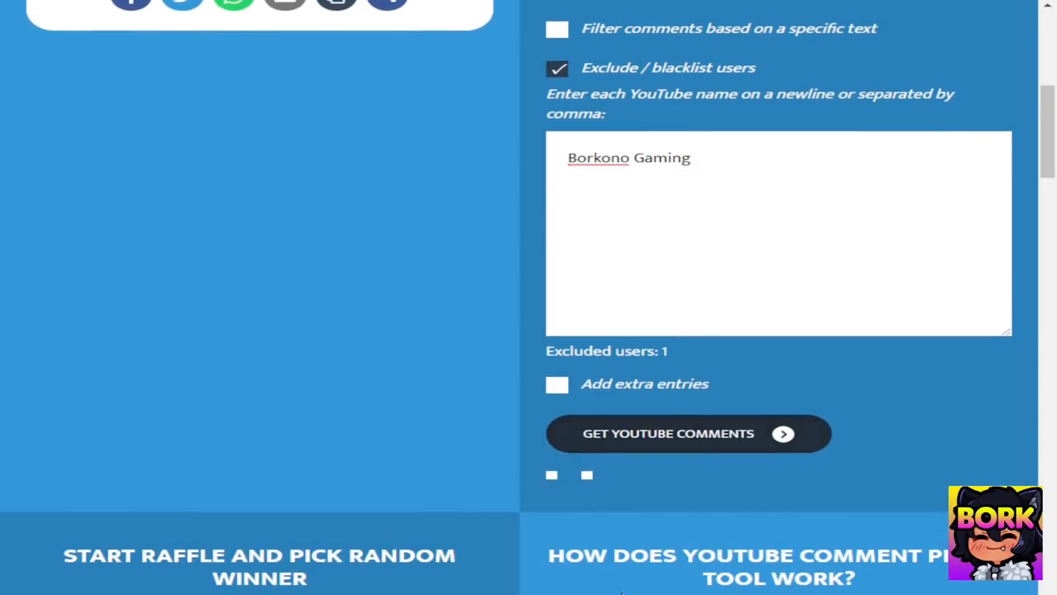
left_click(688, 433)
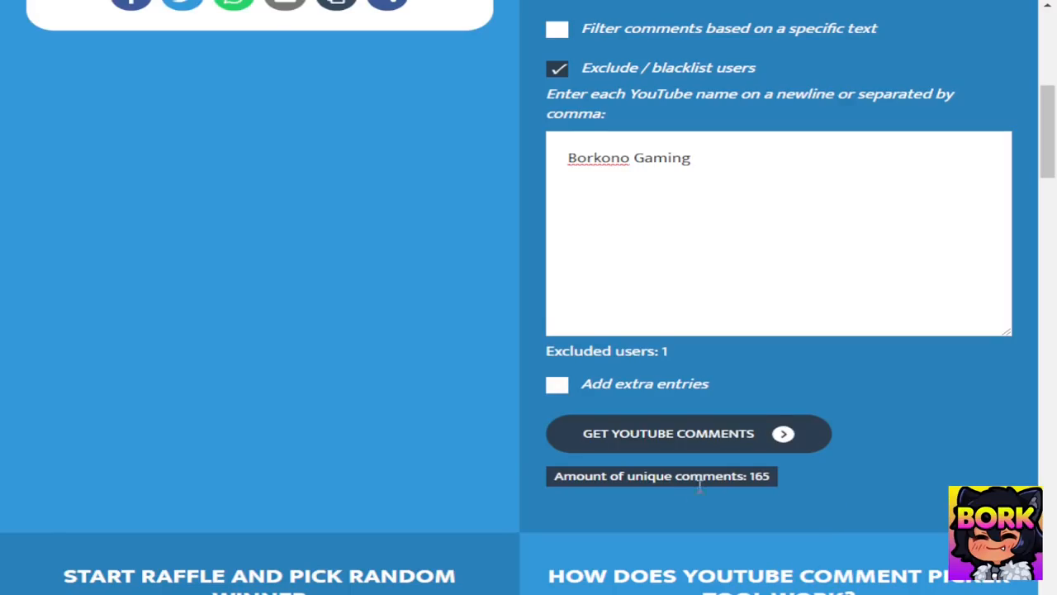
scroll("down", 3)
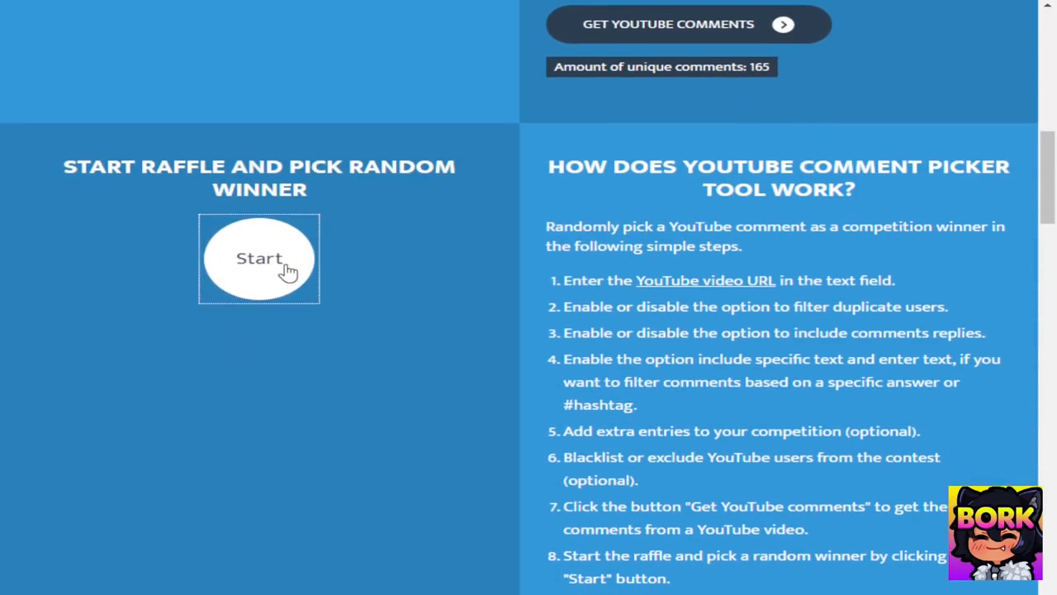
Step: Run the raffle to draw one random winner and comment from the 165 names
left_click(258, 257)
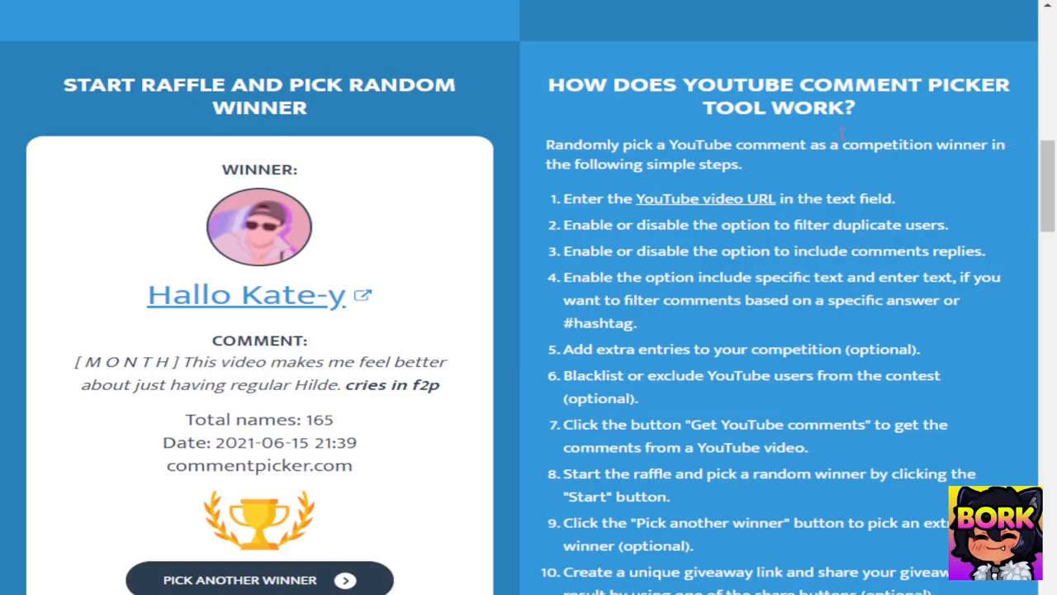
mouse_move(602, 43)
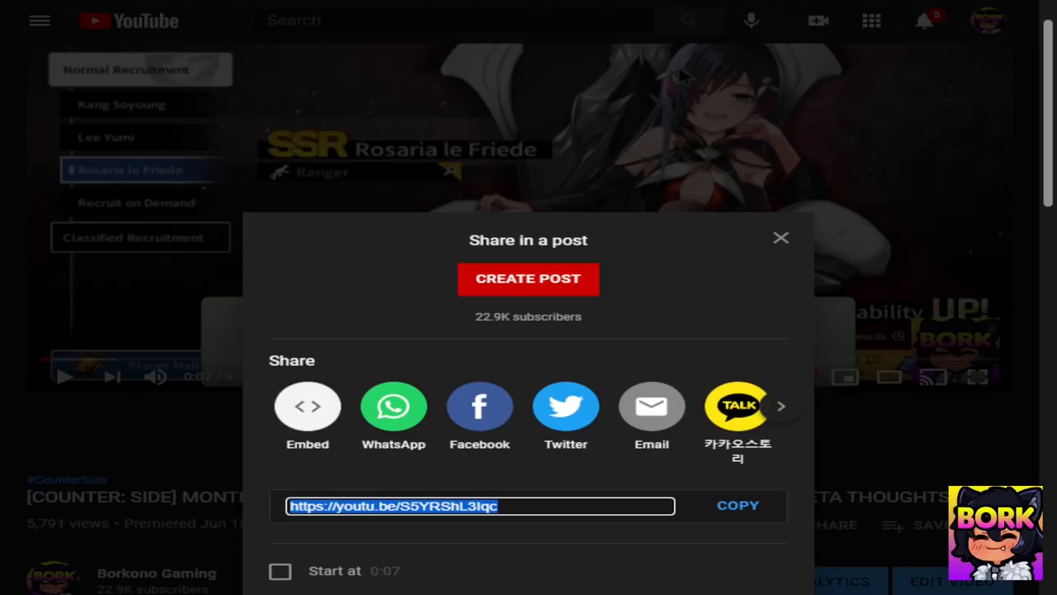
Step: Copy the Summer Kokkoro Guide video's youtu.be short link and return to commentpicker.com
left_click(737, 504)
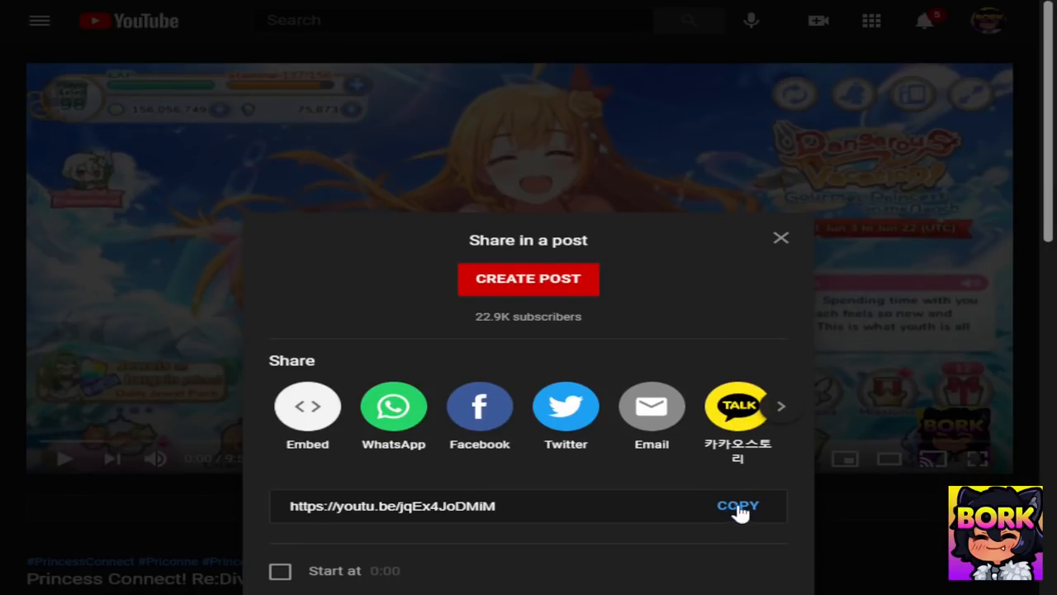
left_click(780, 238)
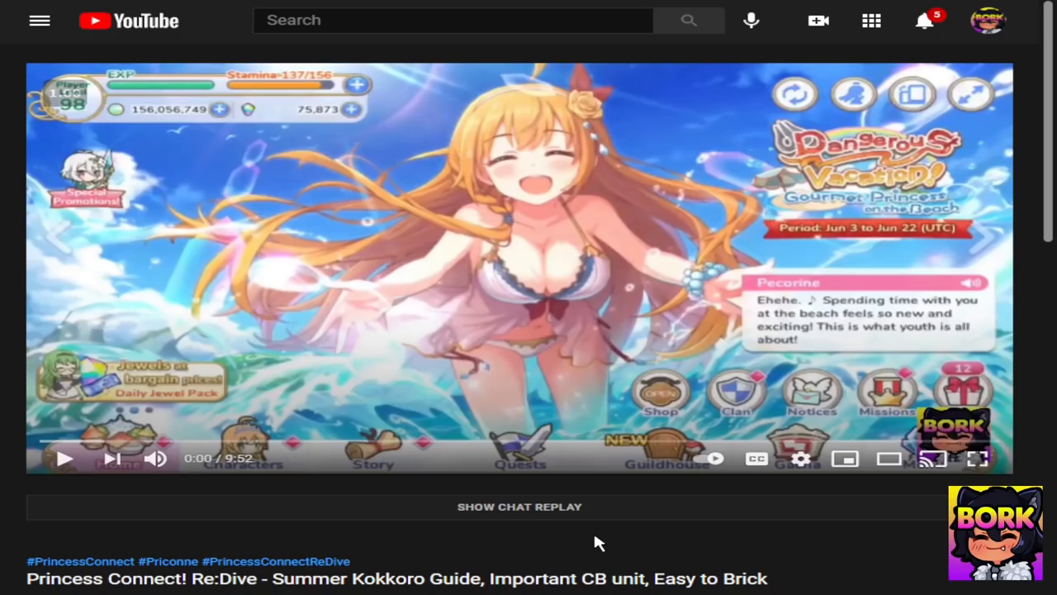
scroll("down", 3)
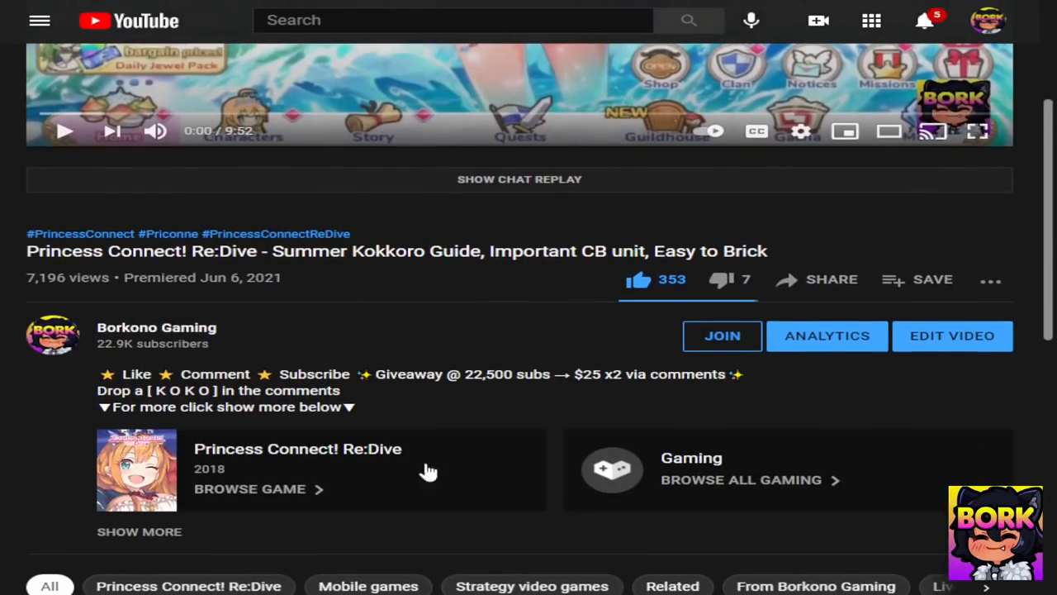
mouse_move(484, 255)
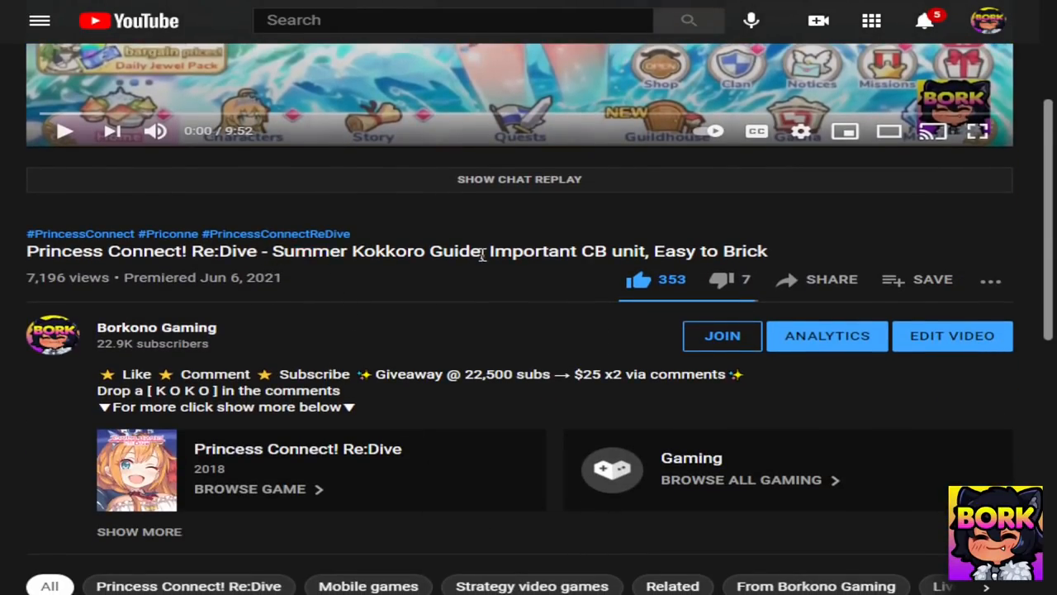
left_click(831, 279)
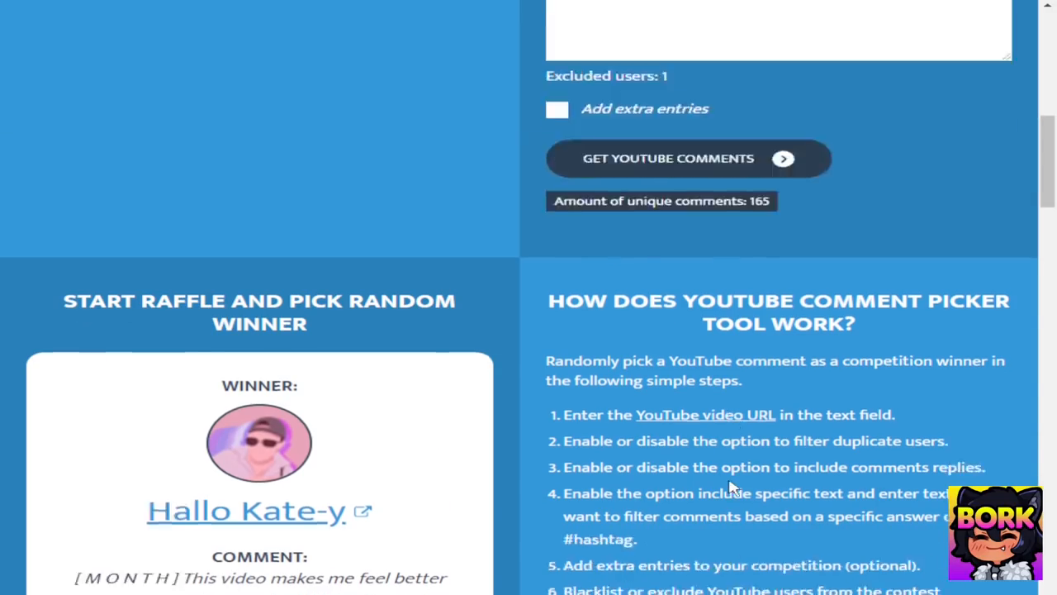
Step: Fetch comments for the Summer Kokkoro video's short link, loading 63 unique comments
scroll("up", 3)
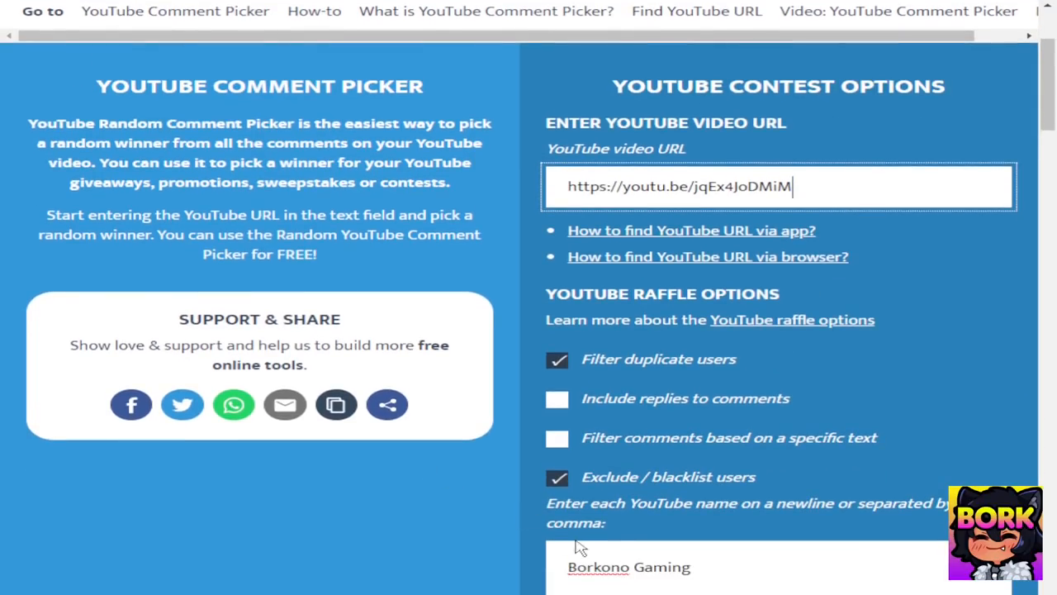
scroll("down", 3)
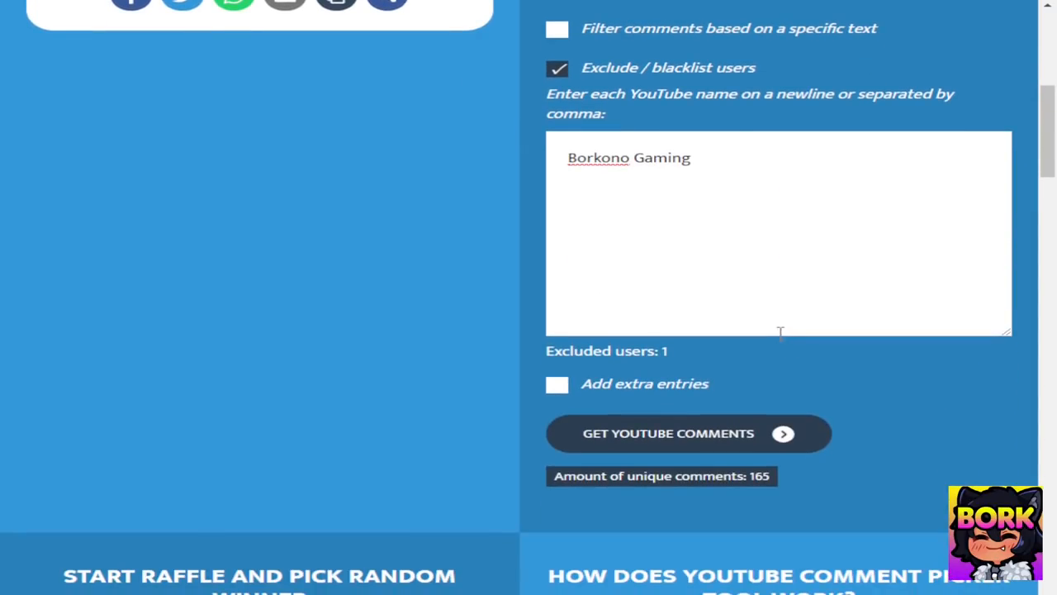
left_click(688, 433)
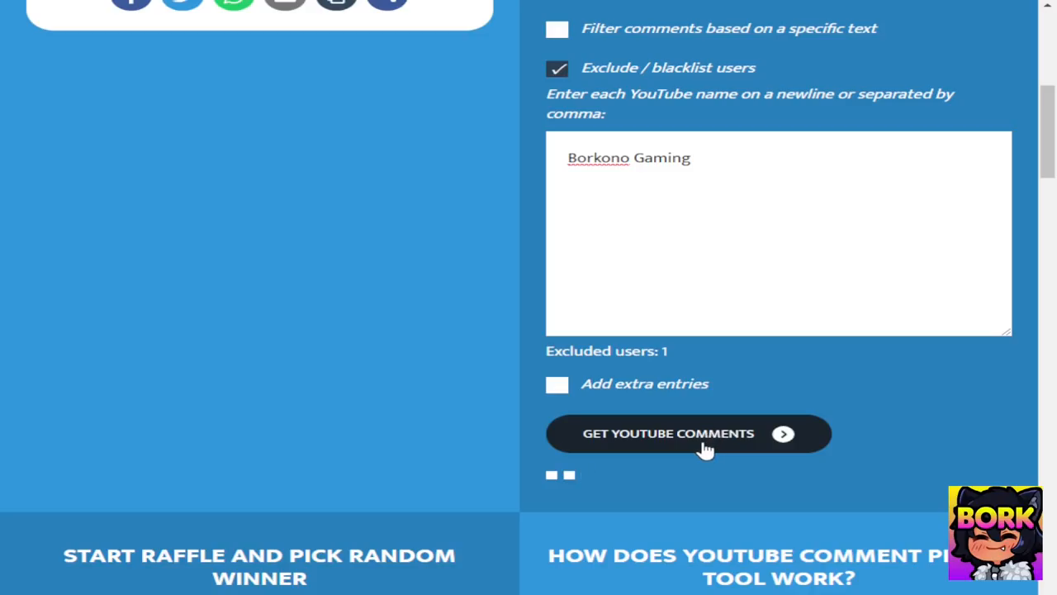
left_click(688, 433)
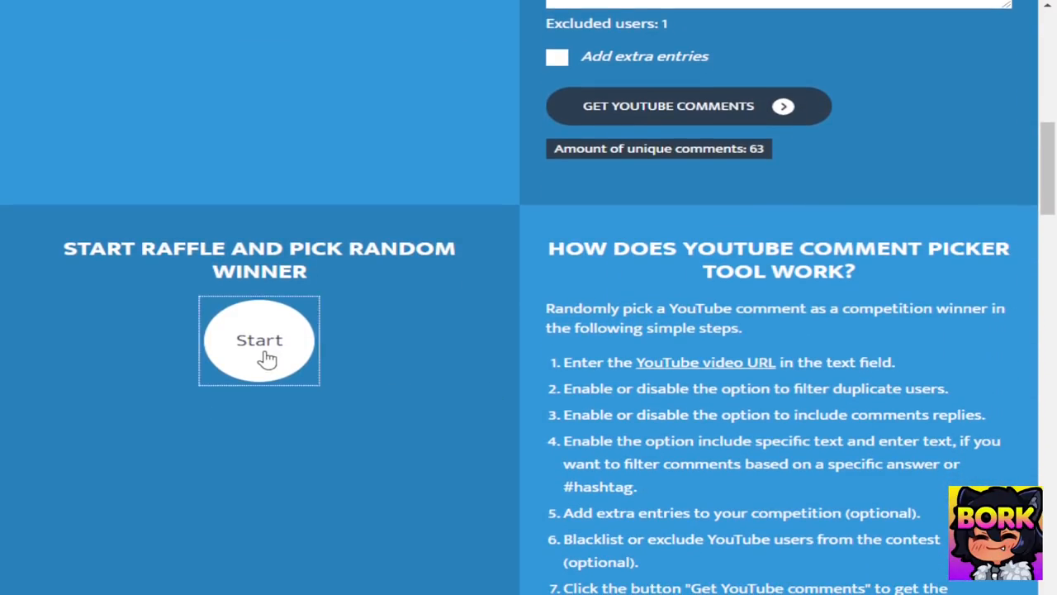
Step: Draw a second random winner from the 63 names, then go back to the Princess Connect video
left_click(260, 339)
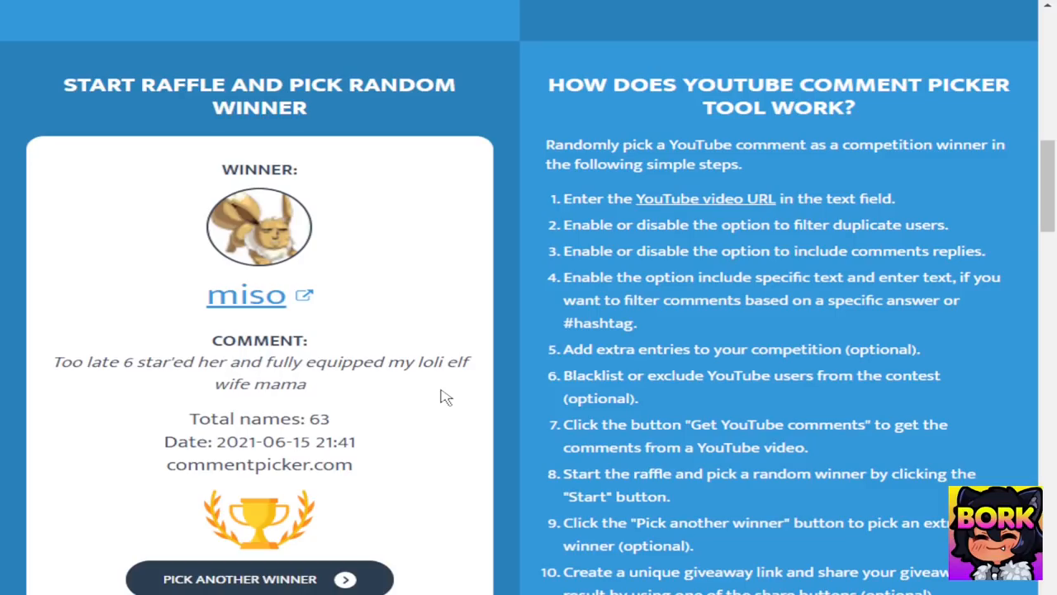
mouse_move(428, 437)
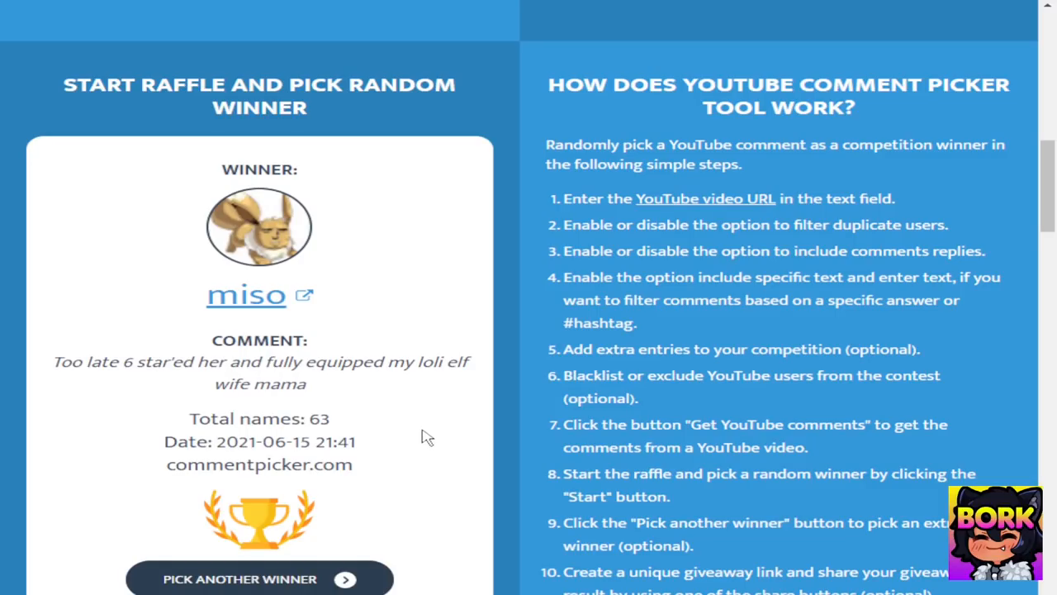
scroll("down", 3)
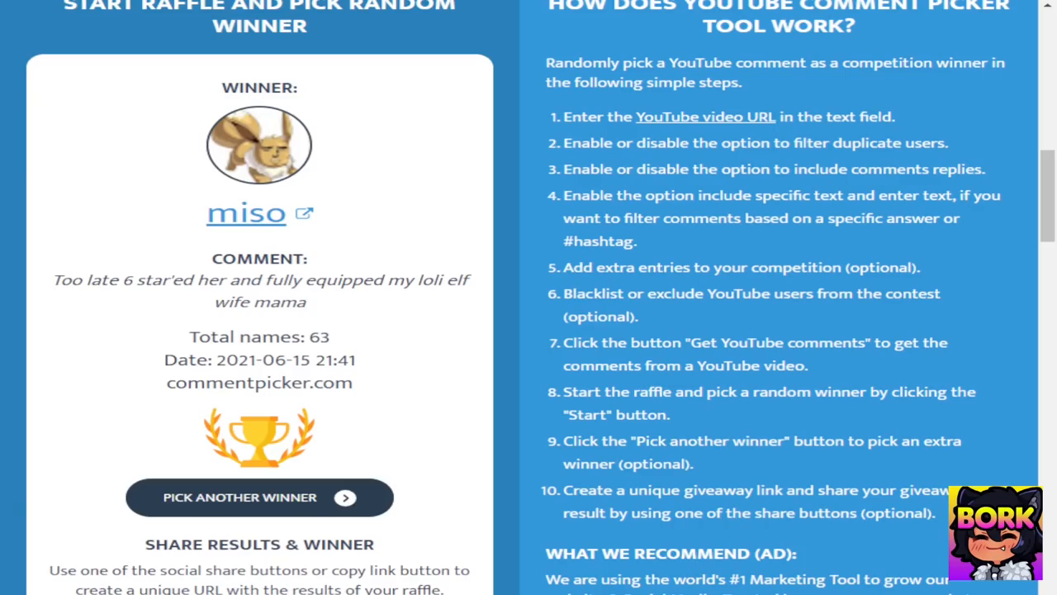
mouse_move(551, 174)
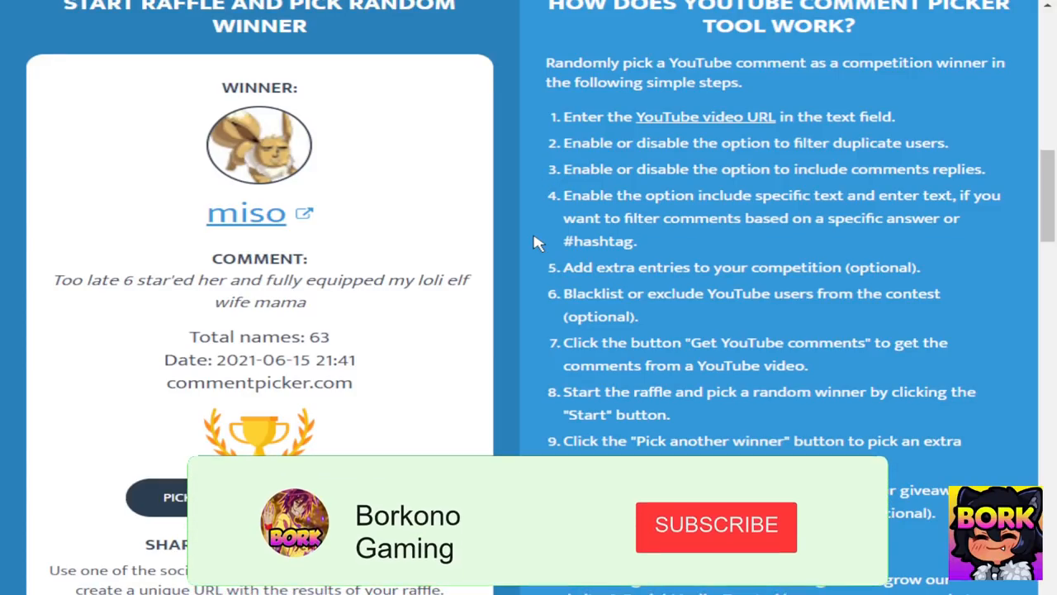
left_click(715, 525)
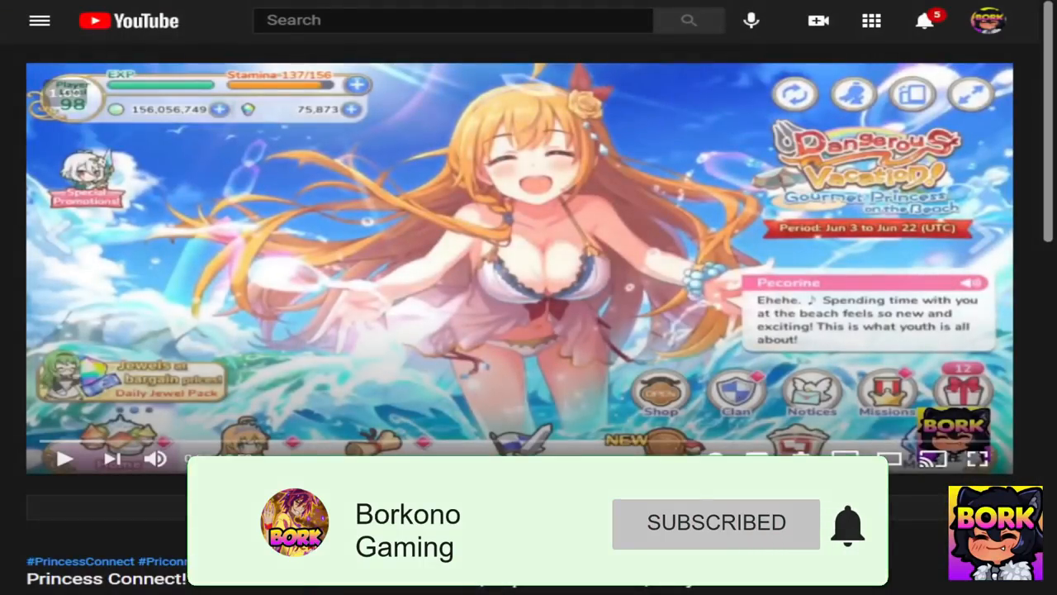
scroll("down", 3)
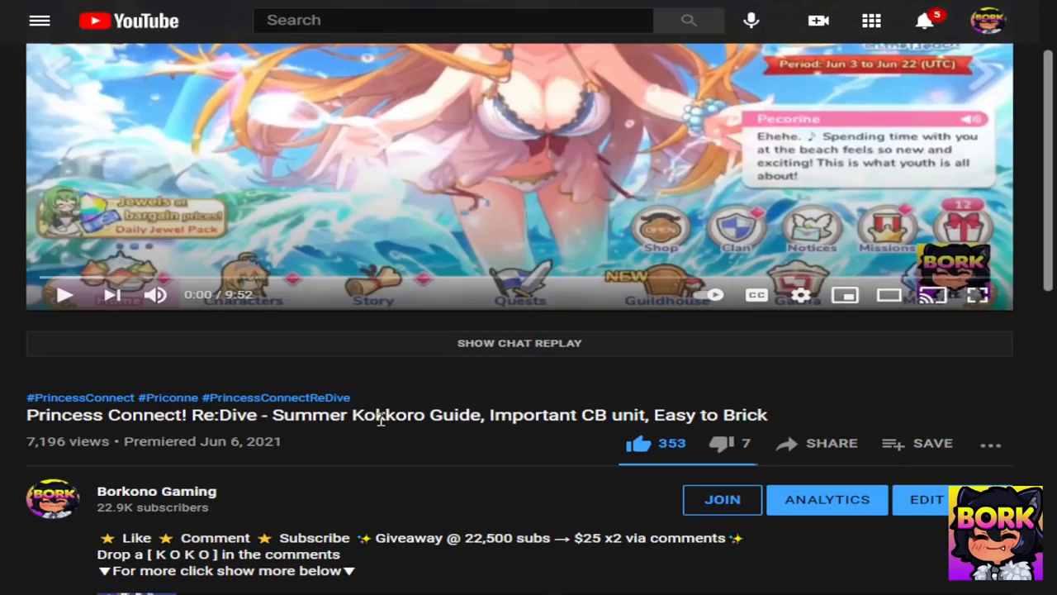
mouse_move(381, 419)
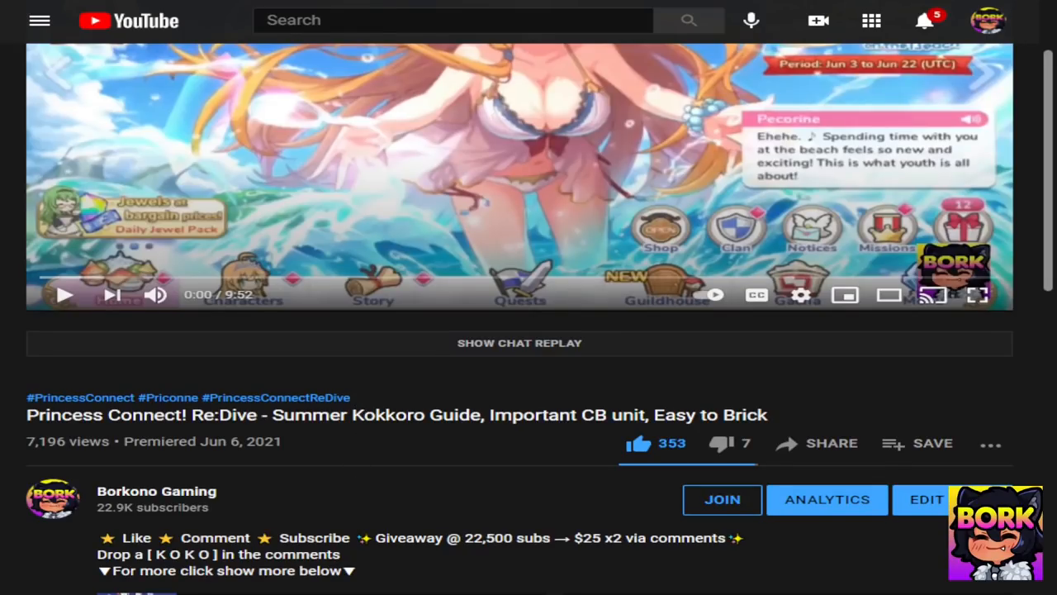